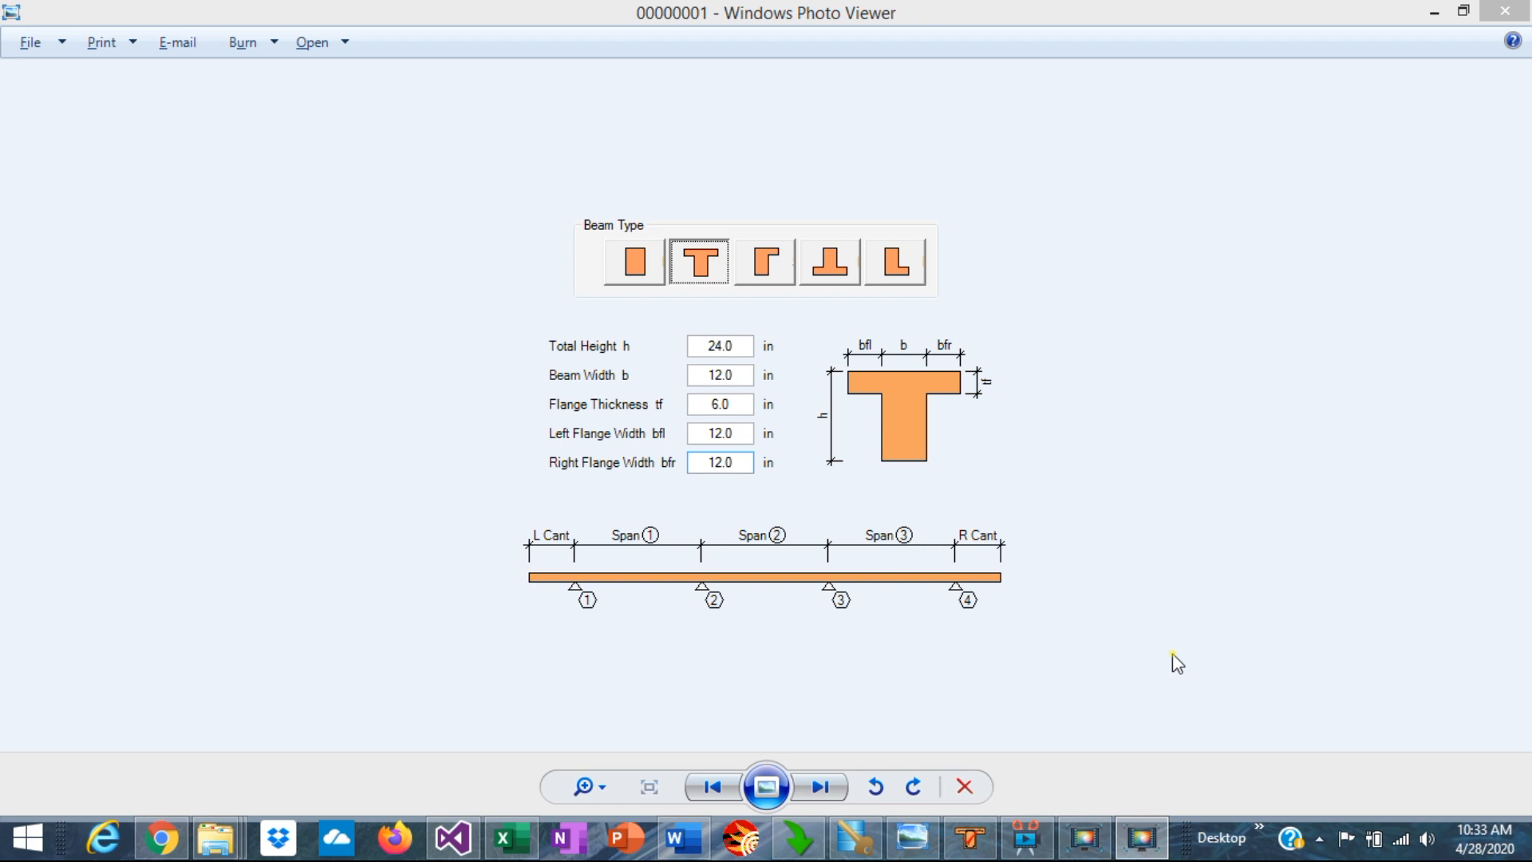
Step: Open the Project Manager listing the project's single concrete beam calculation, Example
click(958, 837)
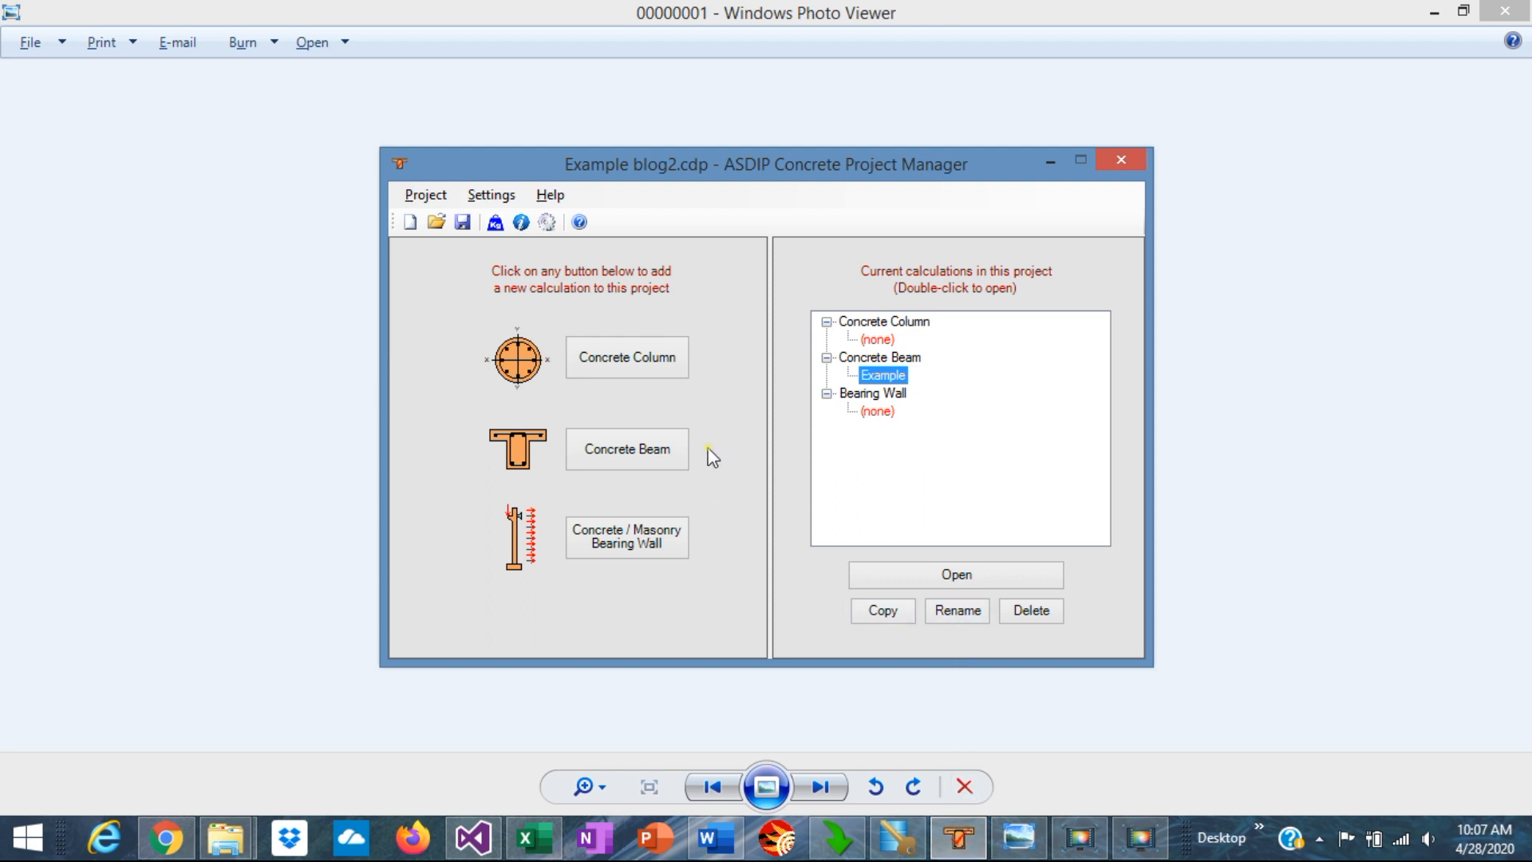
mouse_move(498, 337)
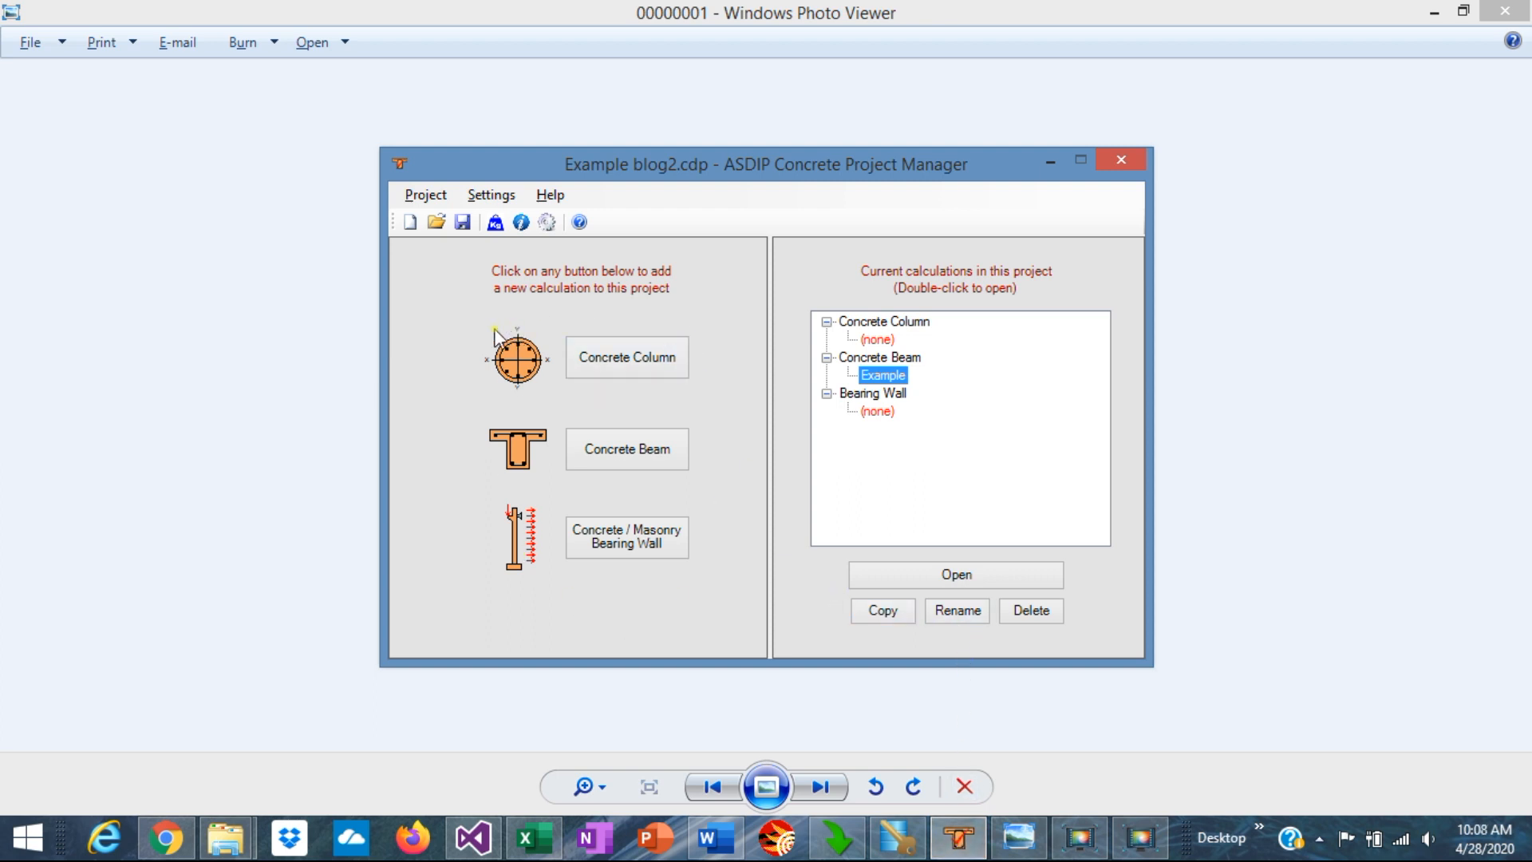
mouse_move(627, 356)
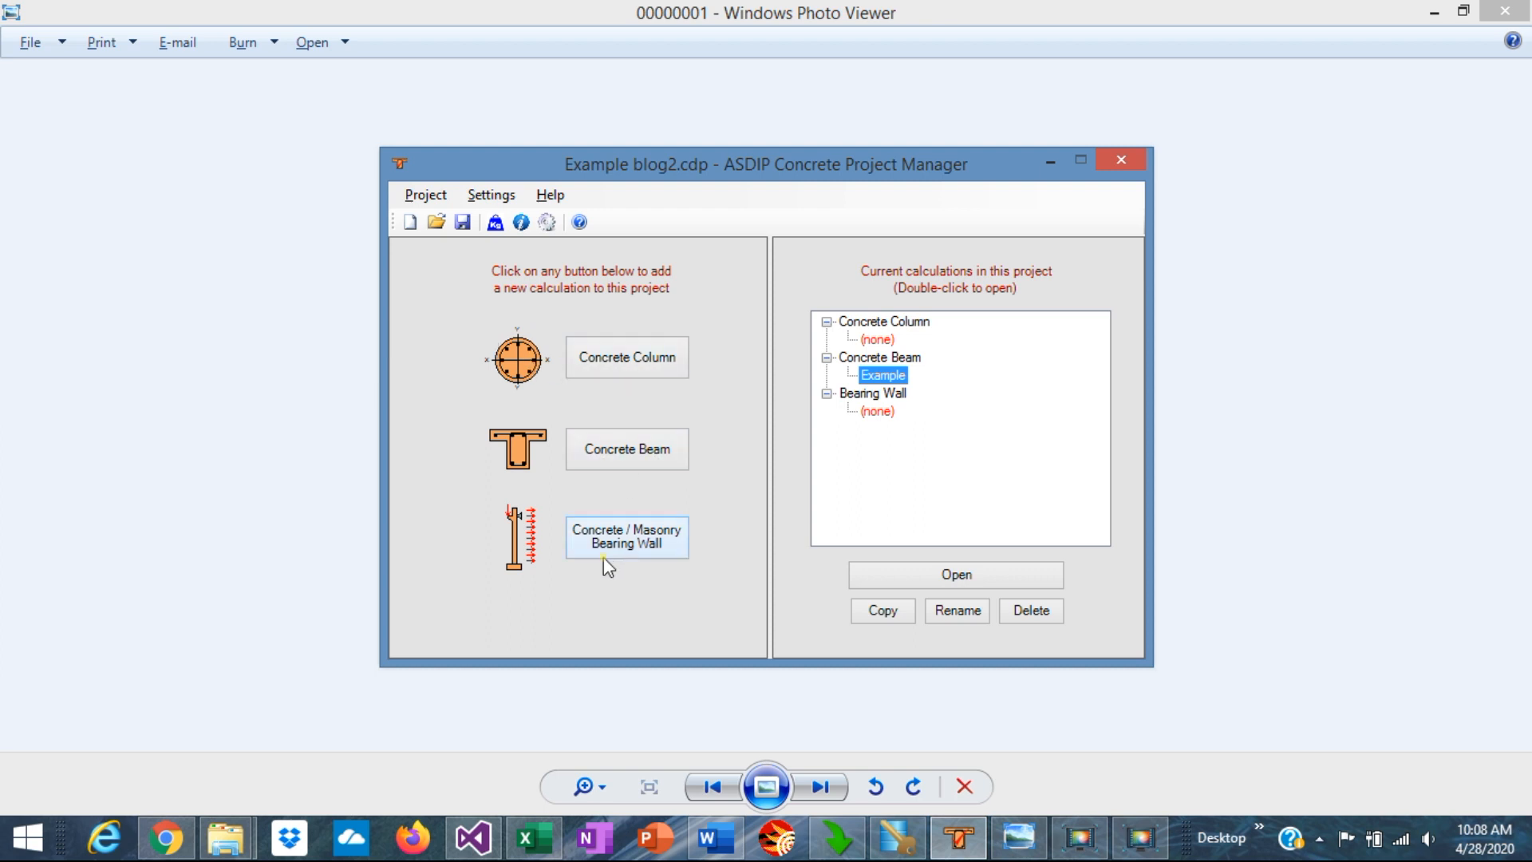
mouse_move(662, 558)
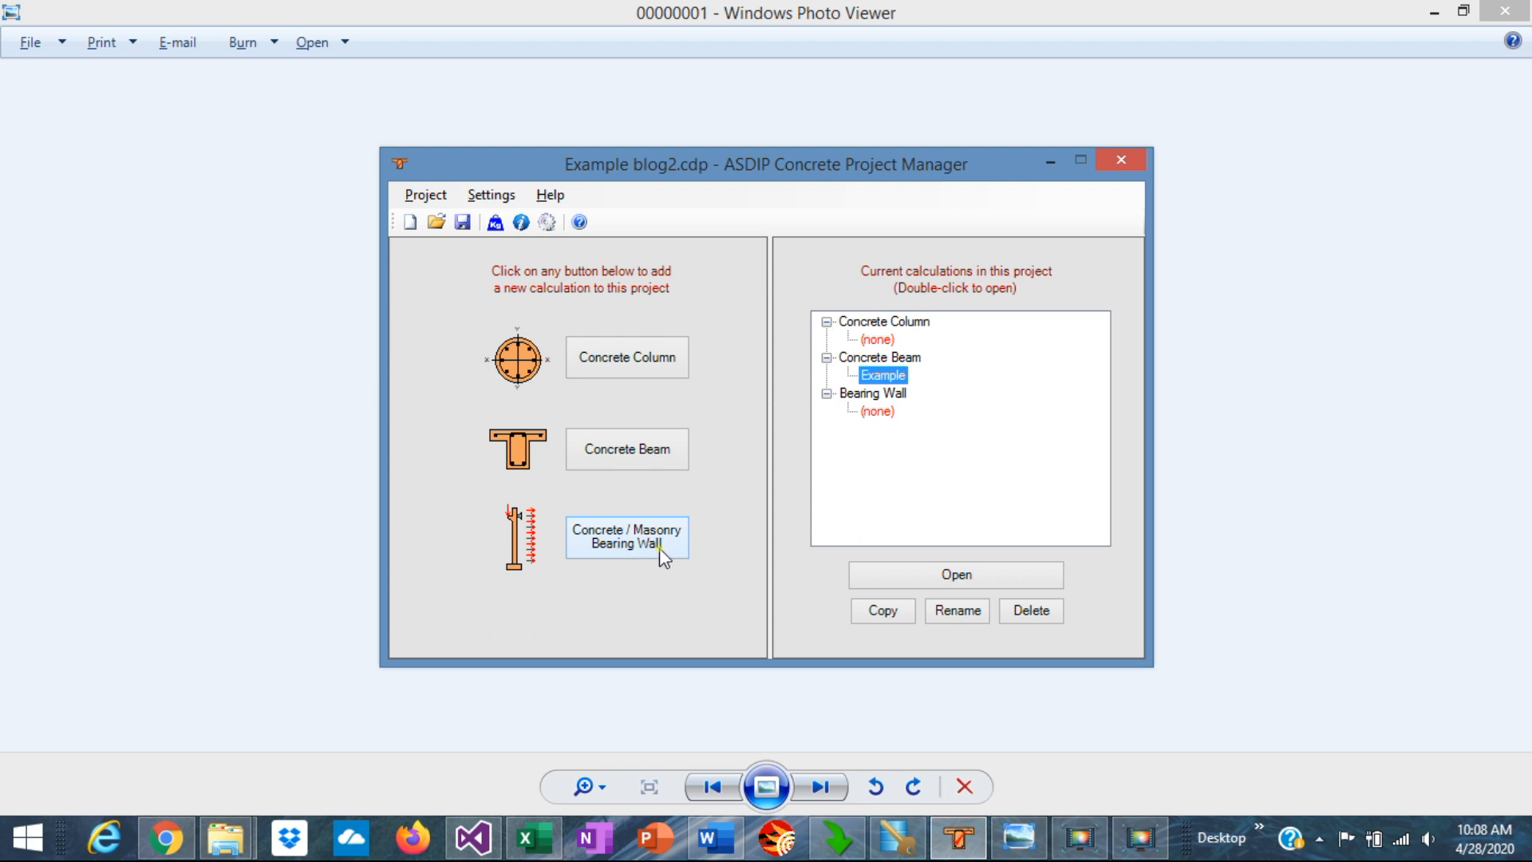
mouse_move(627, 448)
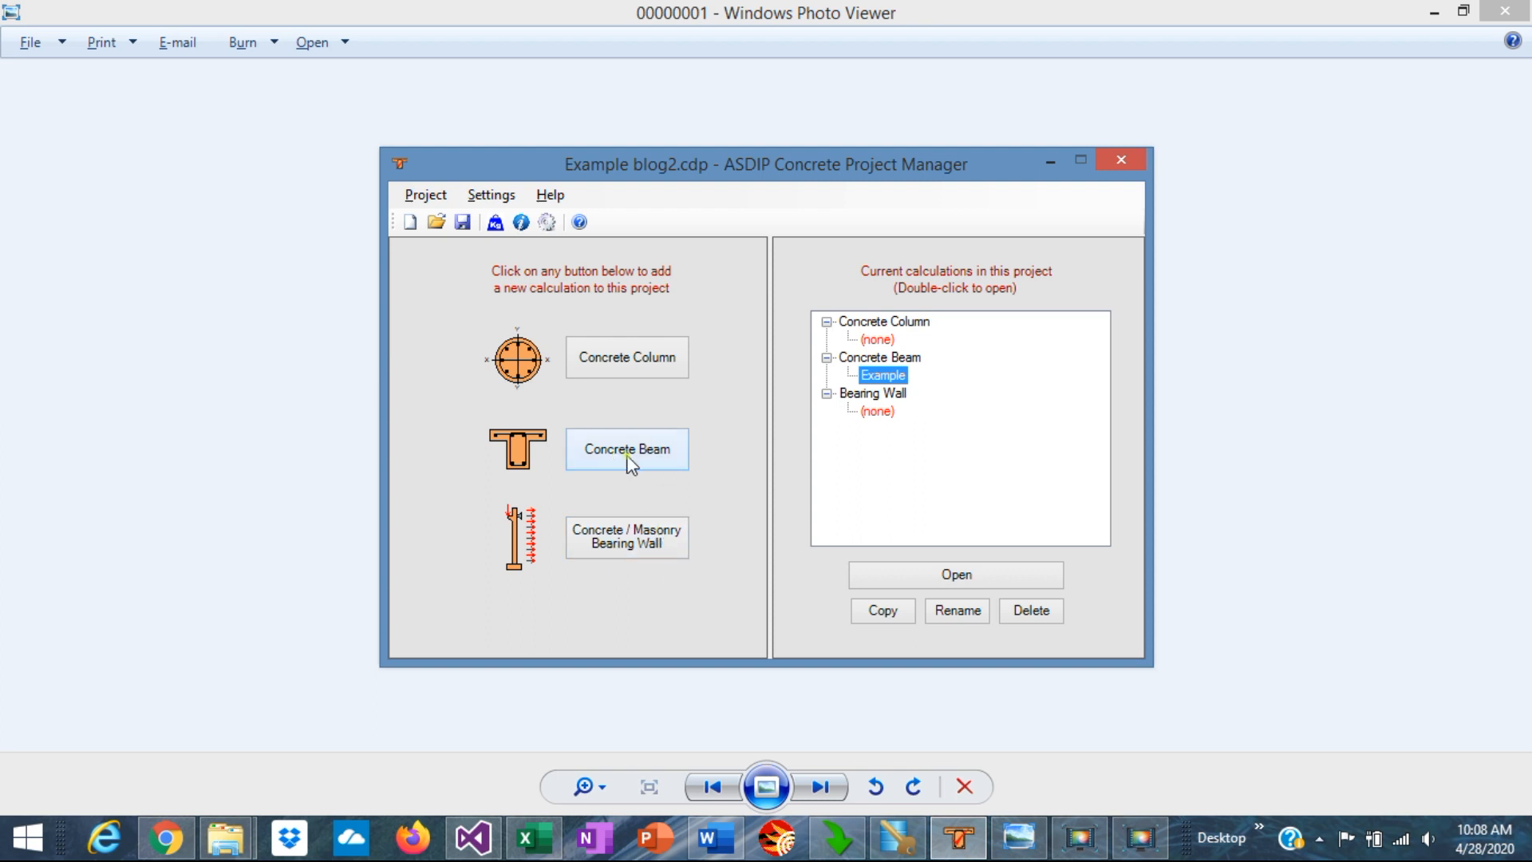
mouse_move(641, 441)
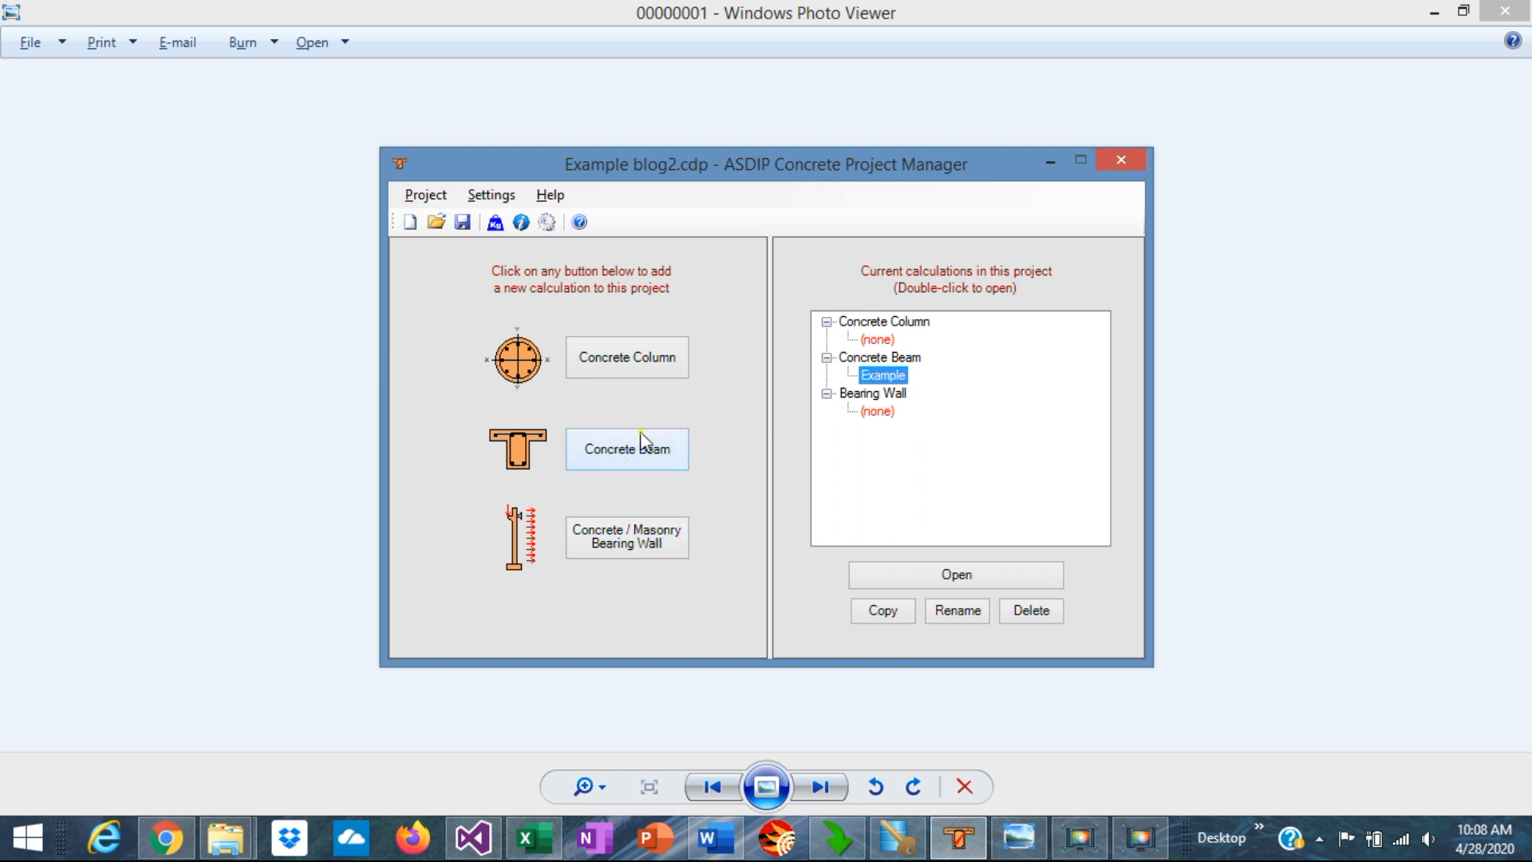
Step: Add a new concrete beam calculation named from 'gxghsghs' and 'fad', then open Example
click(626, 448)
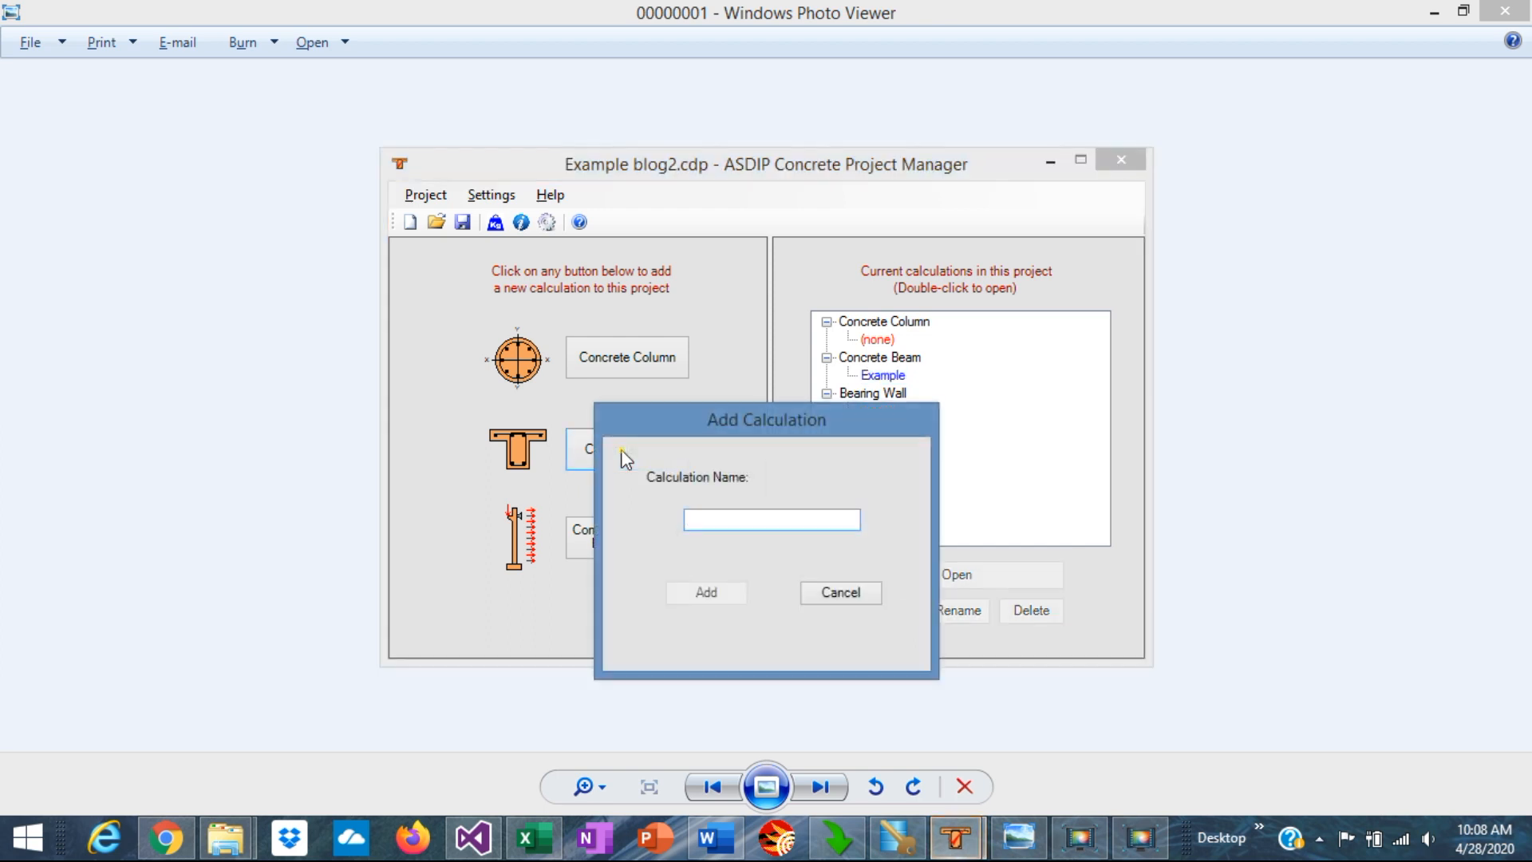
text(gxghsghs)
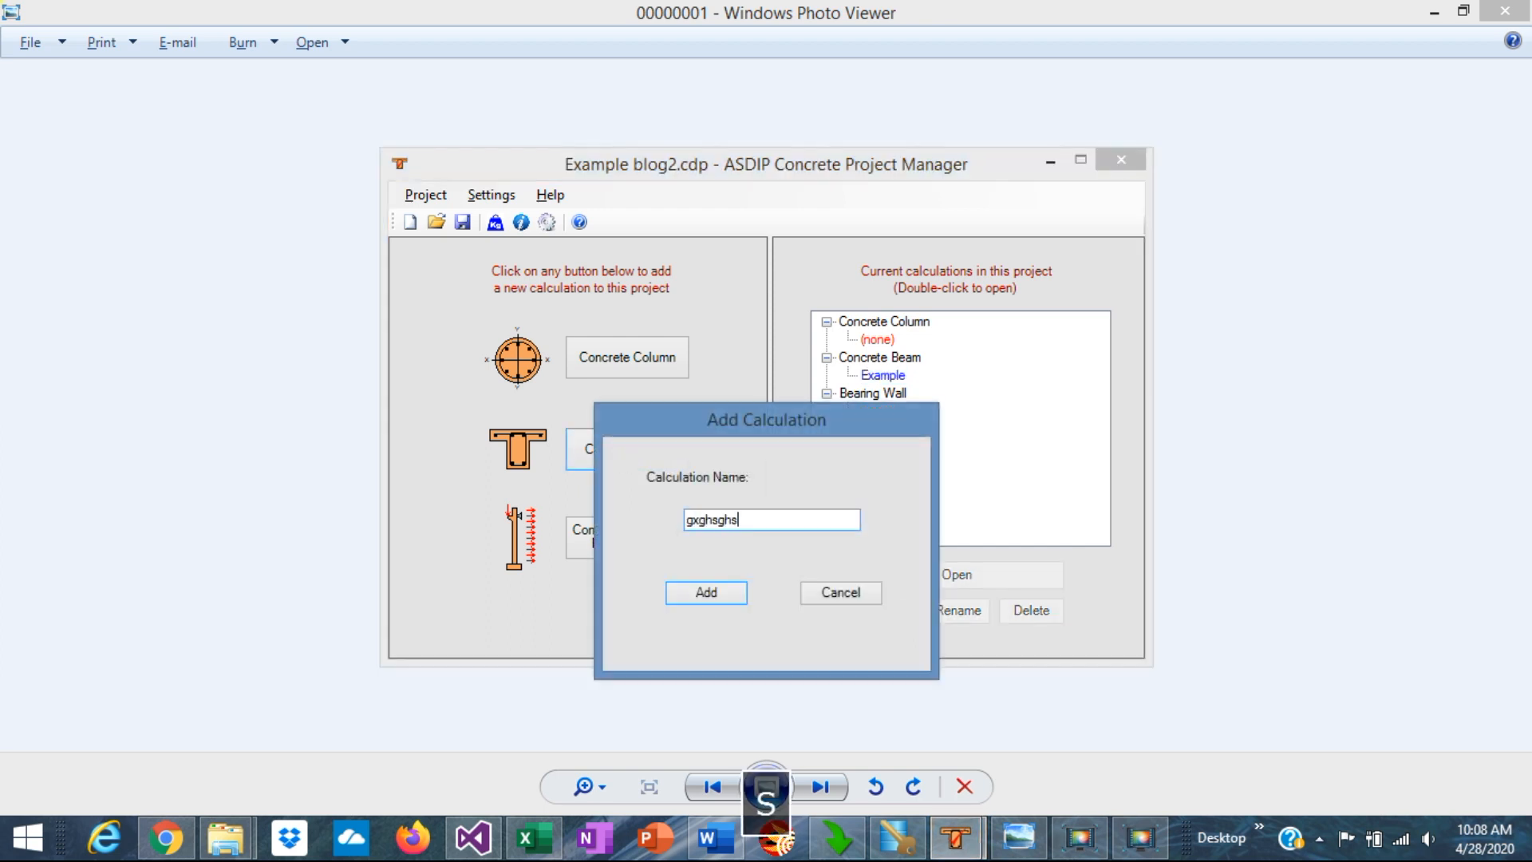
text(fad)
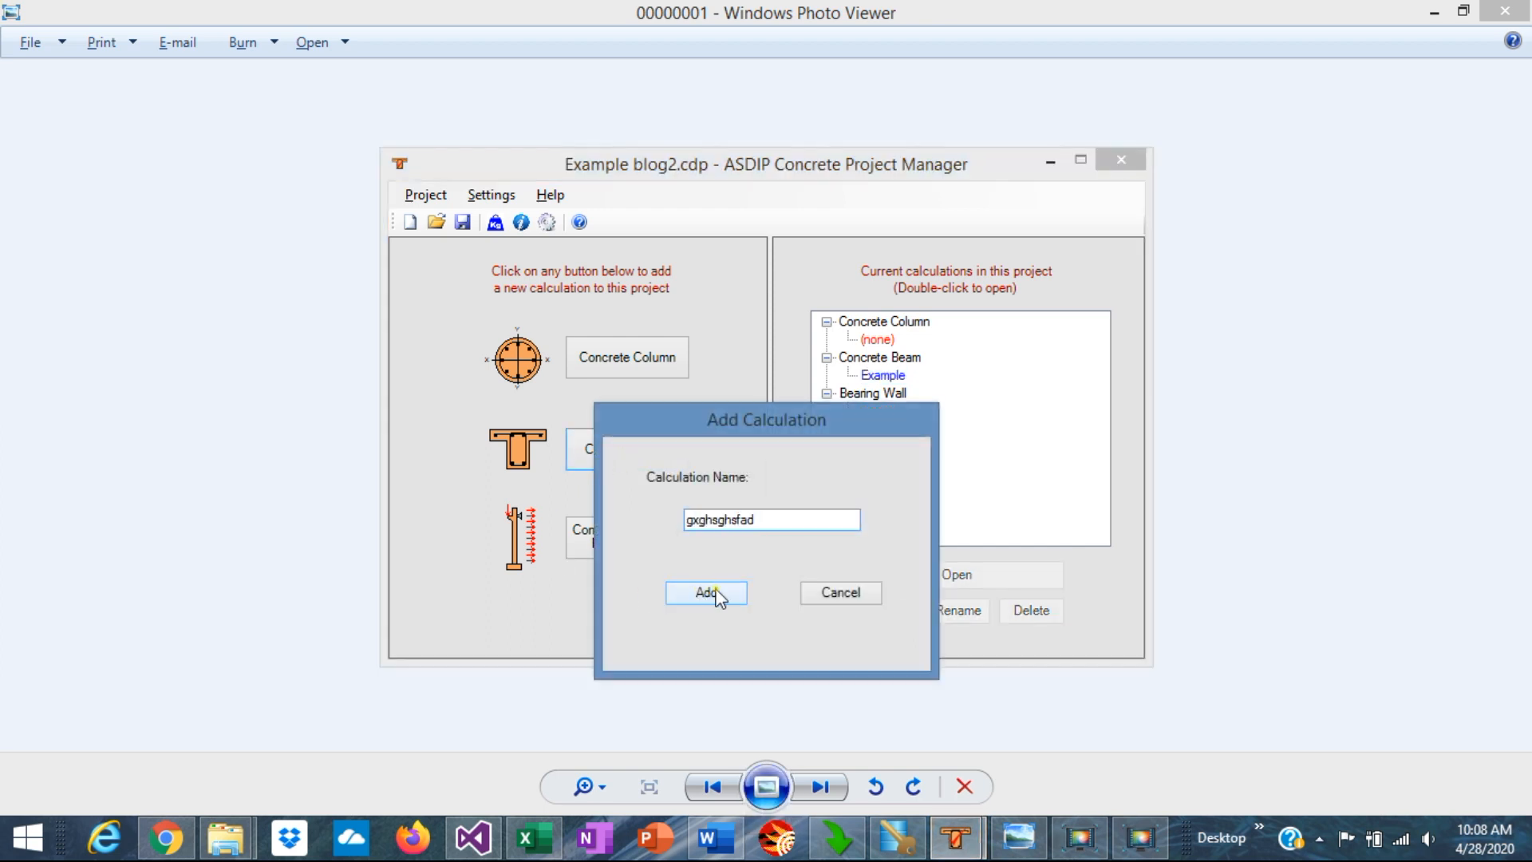
click(705, 592)
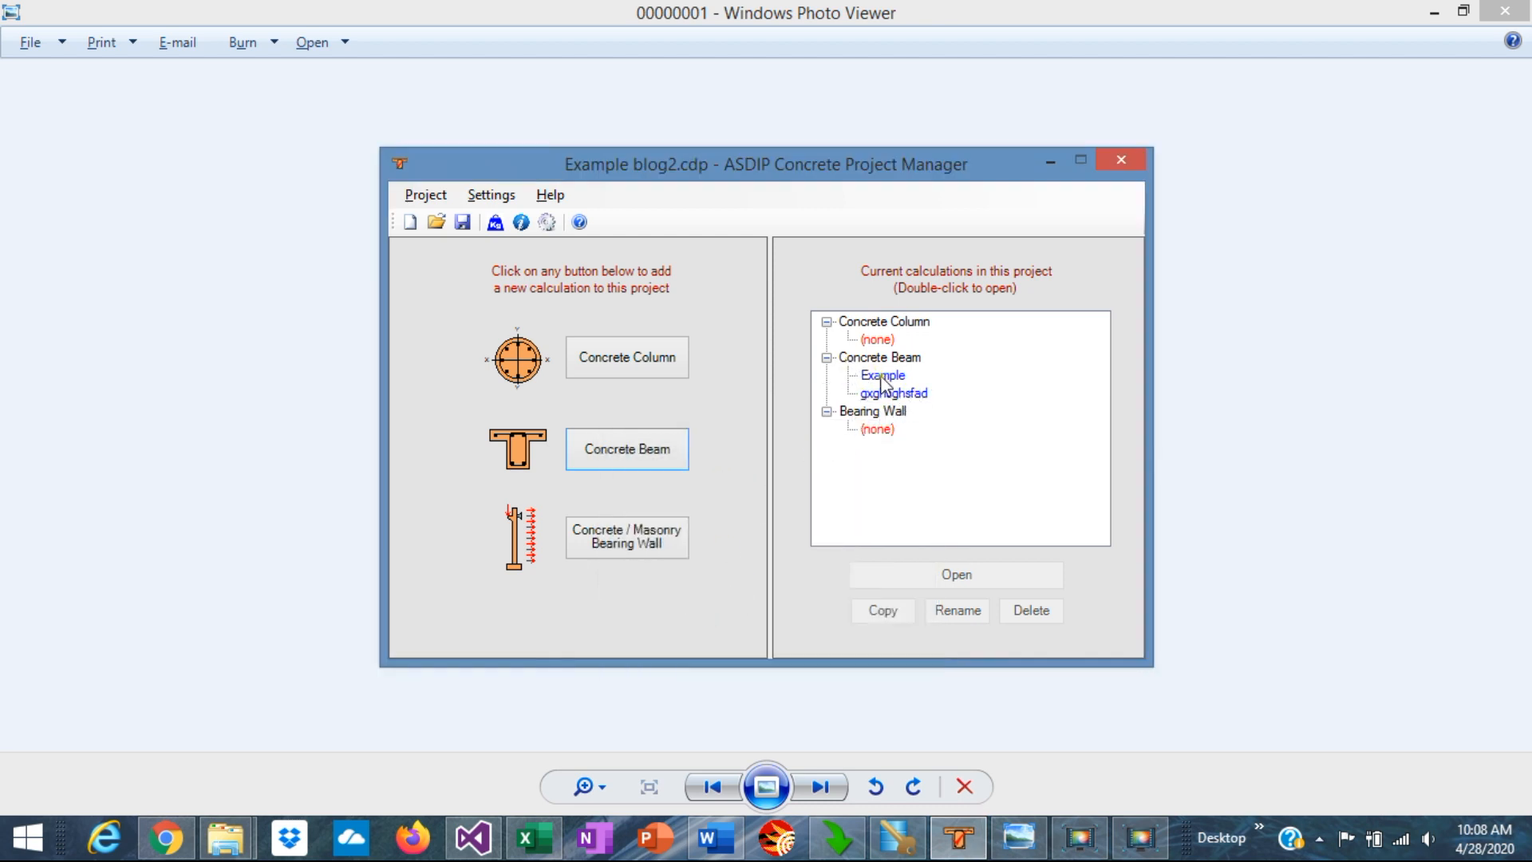
double_click(881, 375)
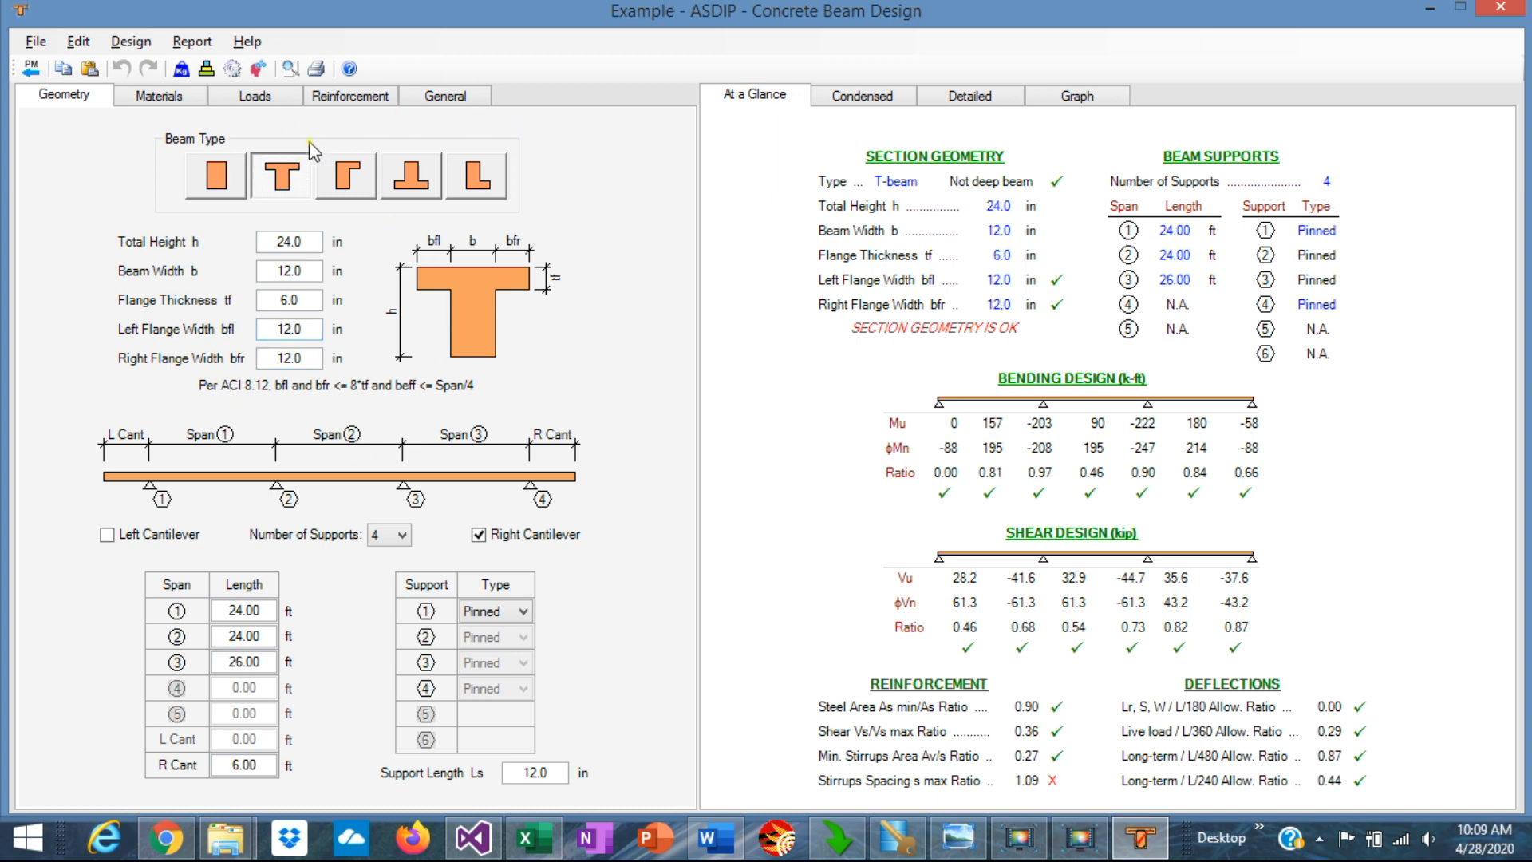
mouse_move(1062, 433)
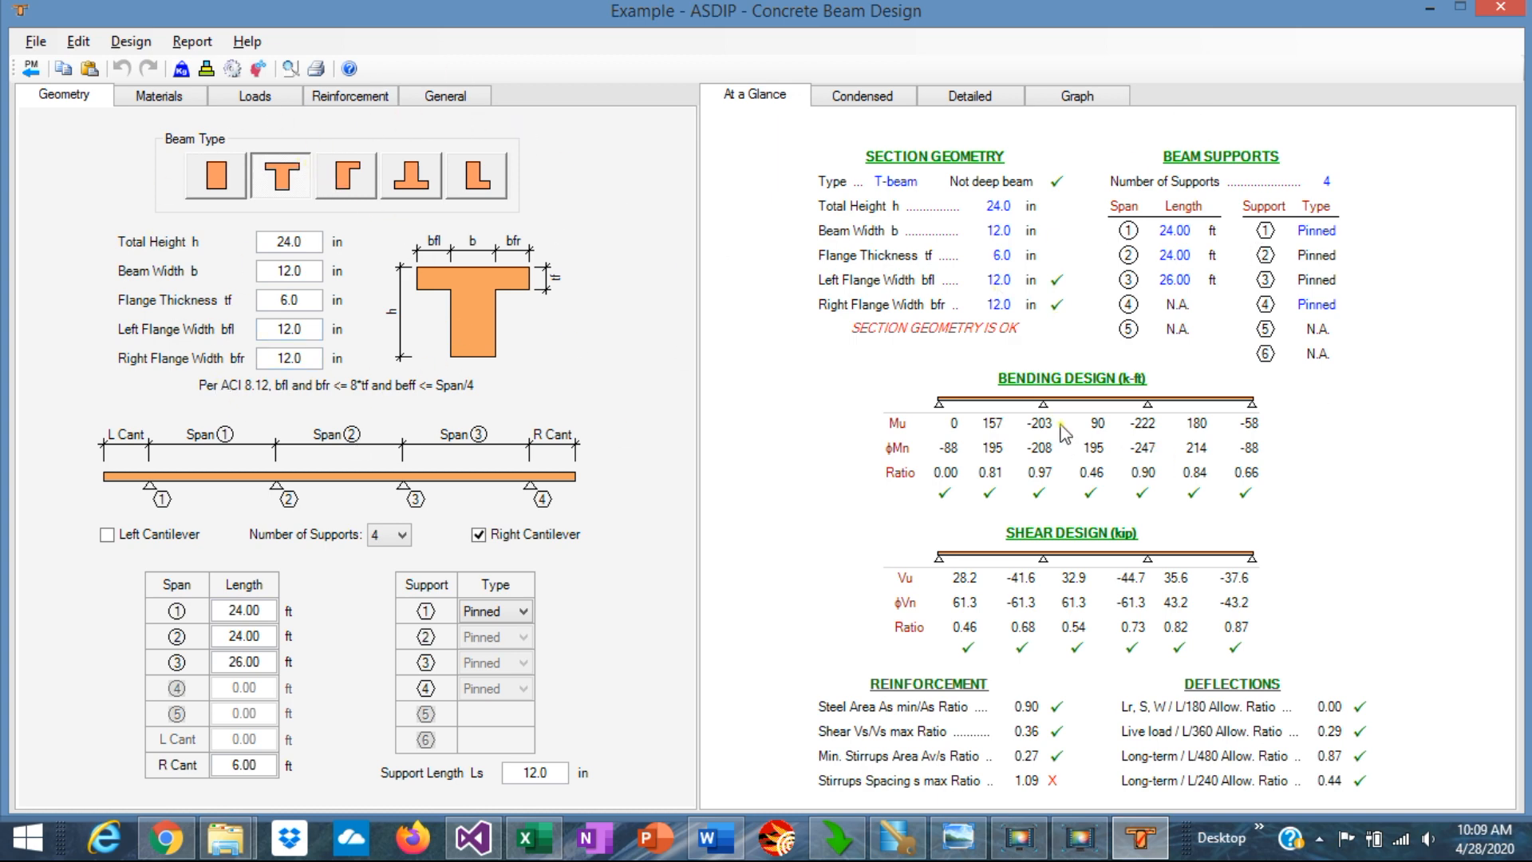
mouse_move(118, 126)
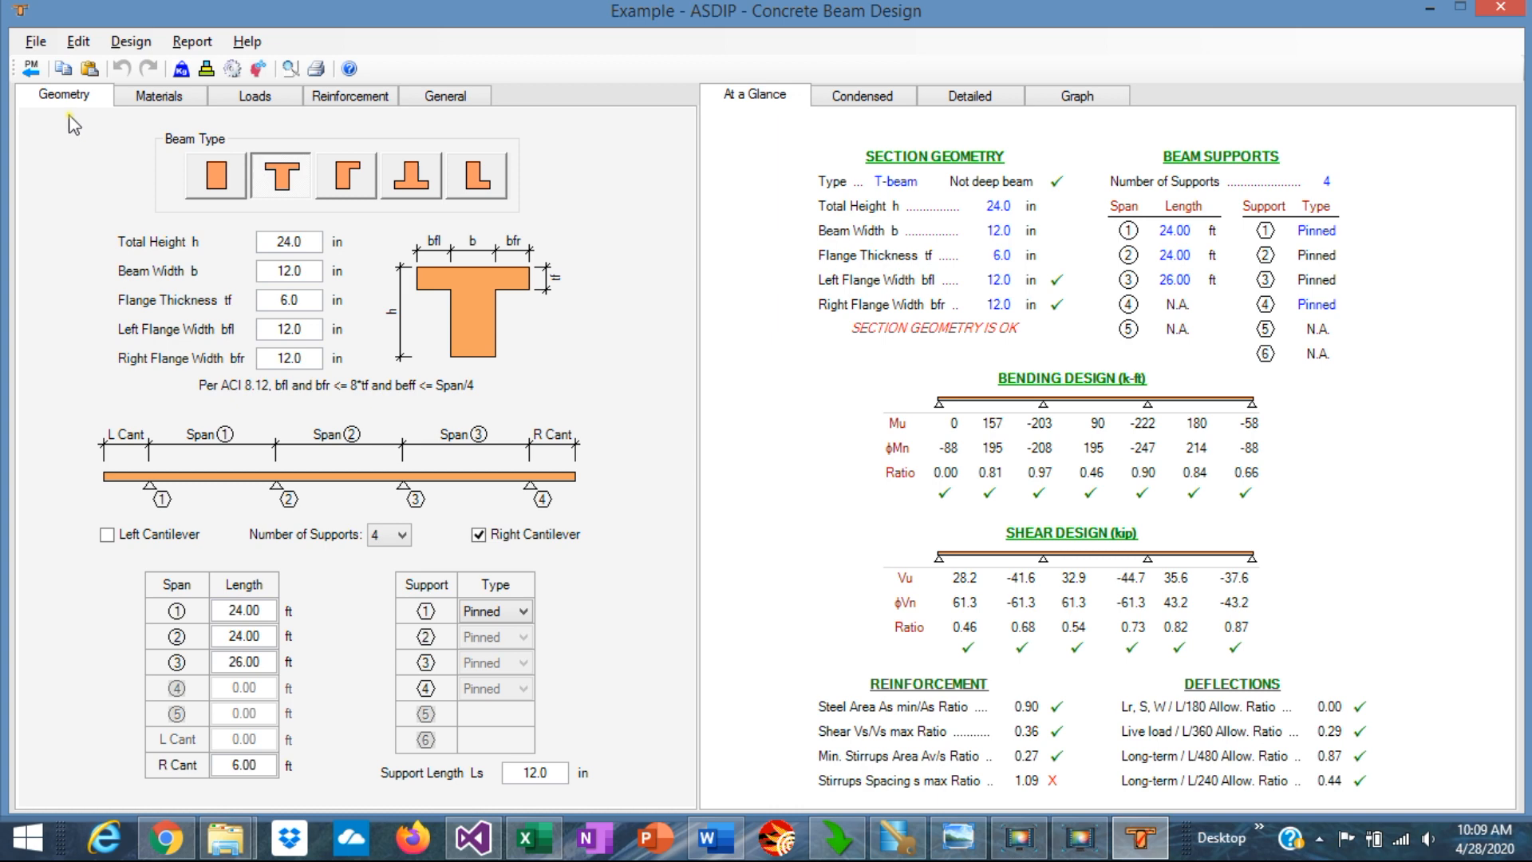
mouse_move(197, 212)
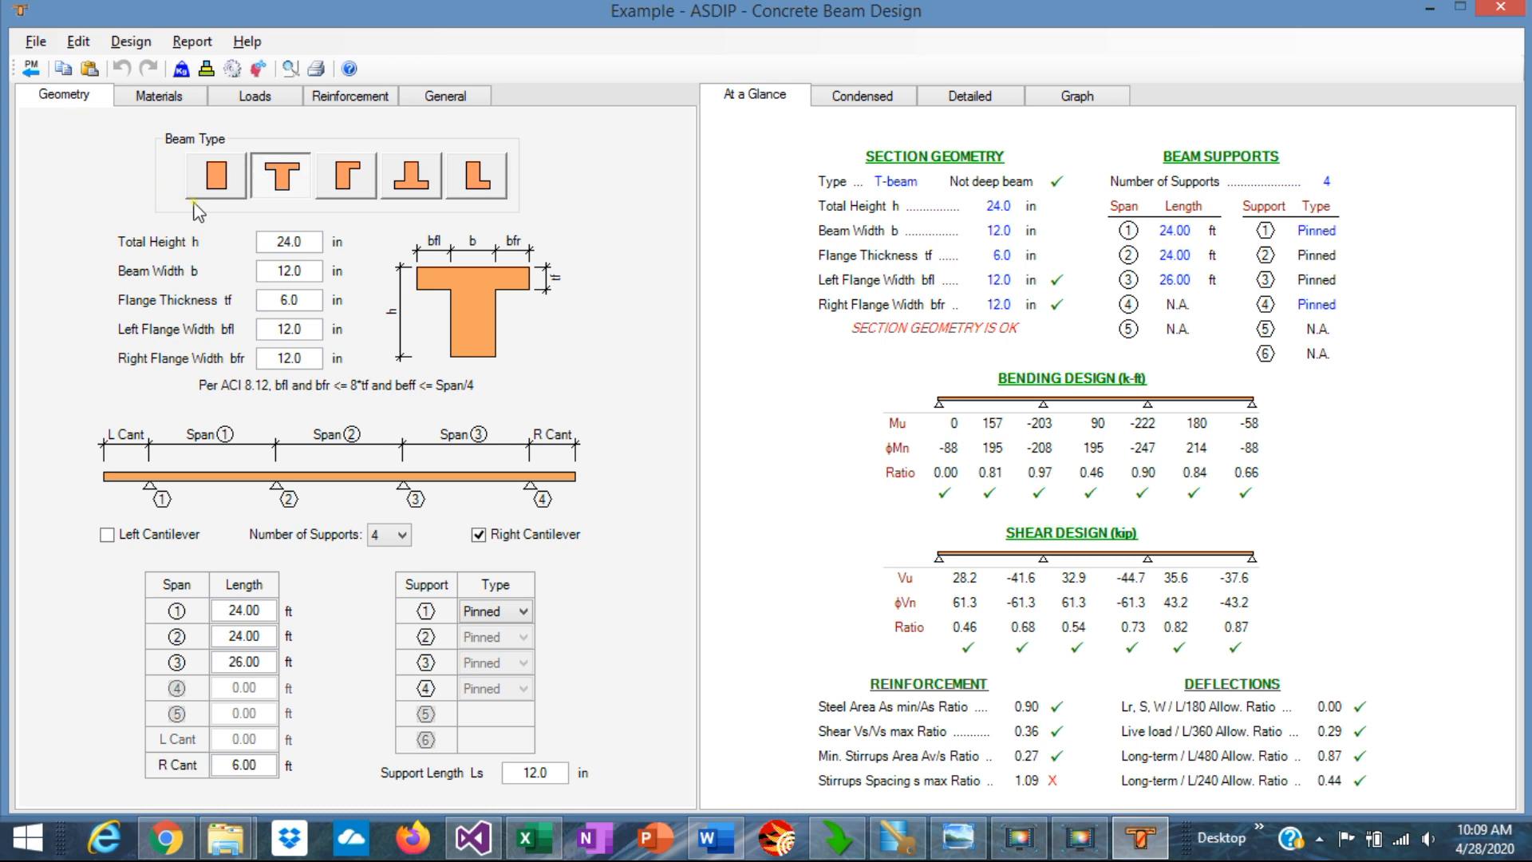
mouse_move(214, 217)
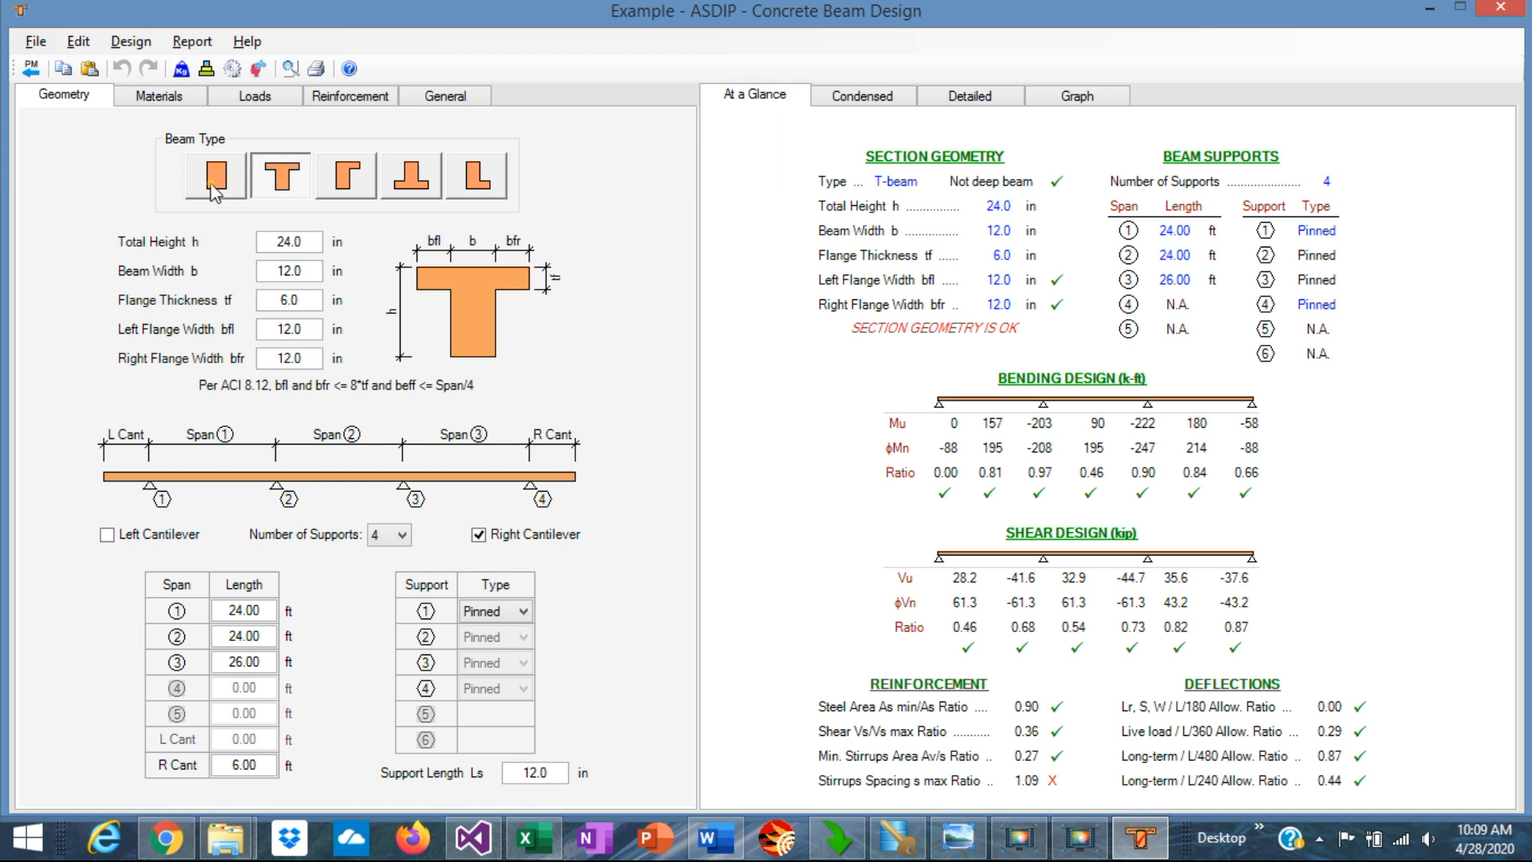
Step: Cycle the section through rectangular, T, spandrel, inverted-T and L-shaped, ending on T-beam
click(214, 175)
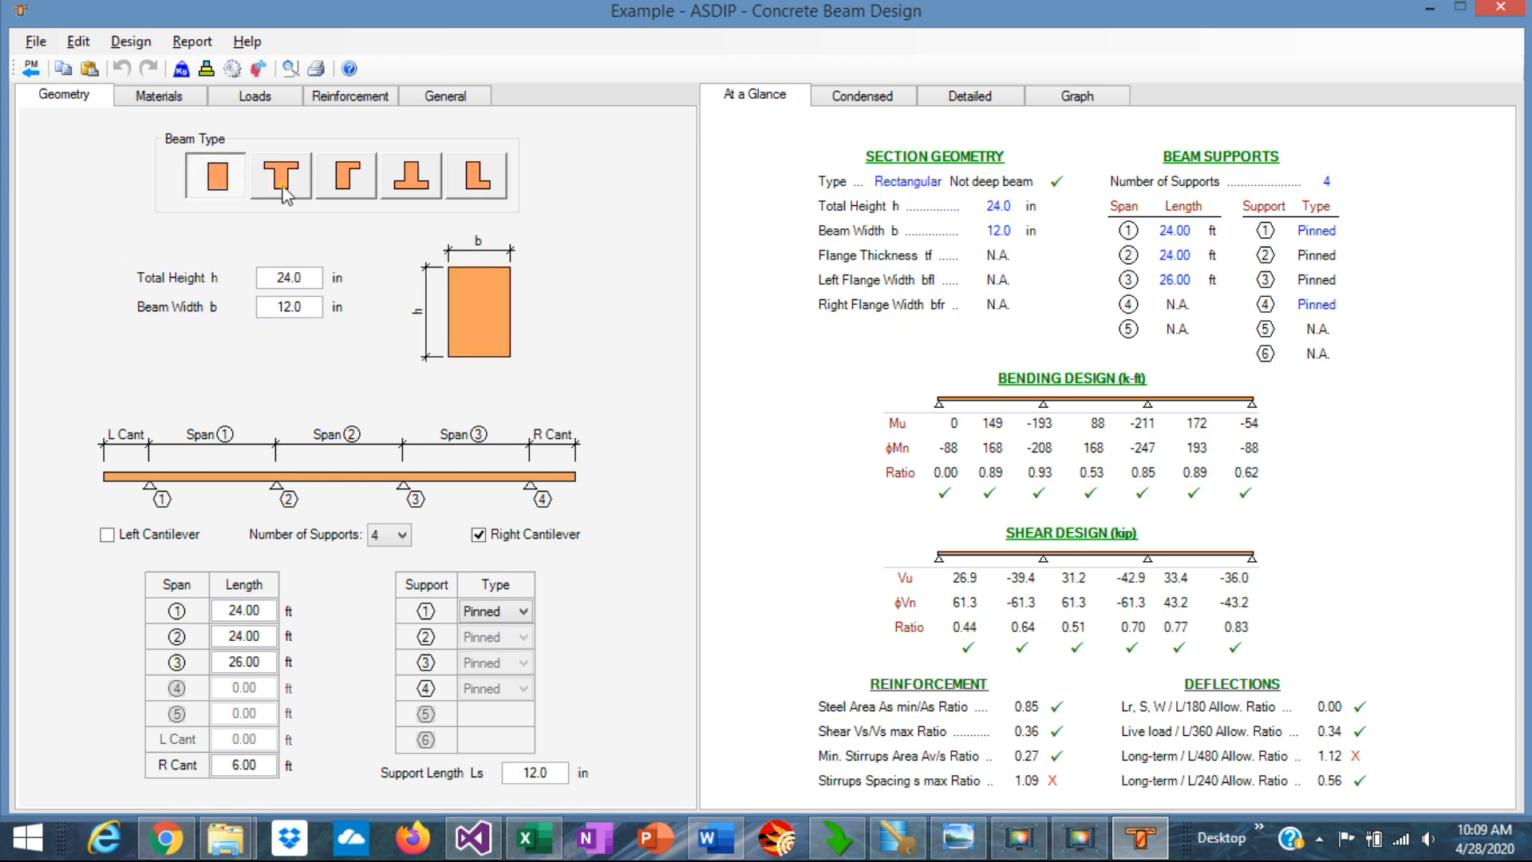
click(280, 174)
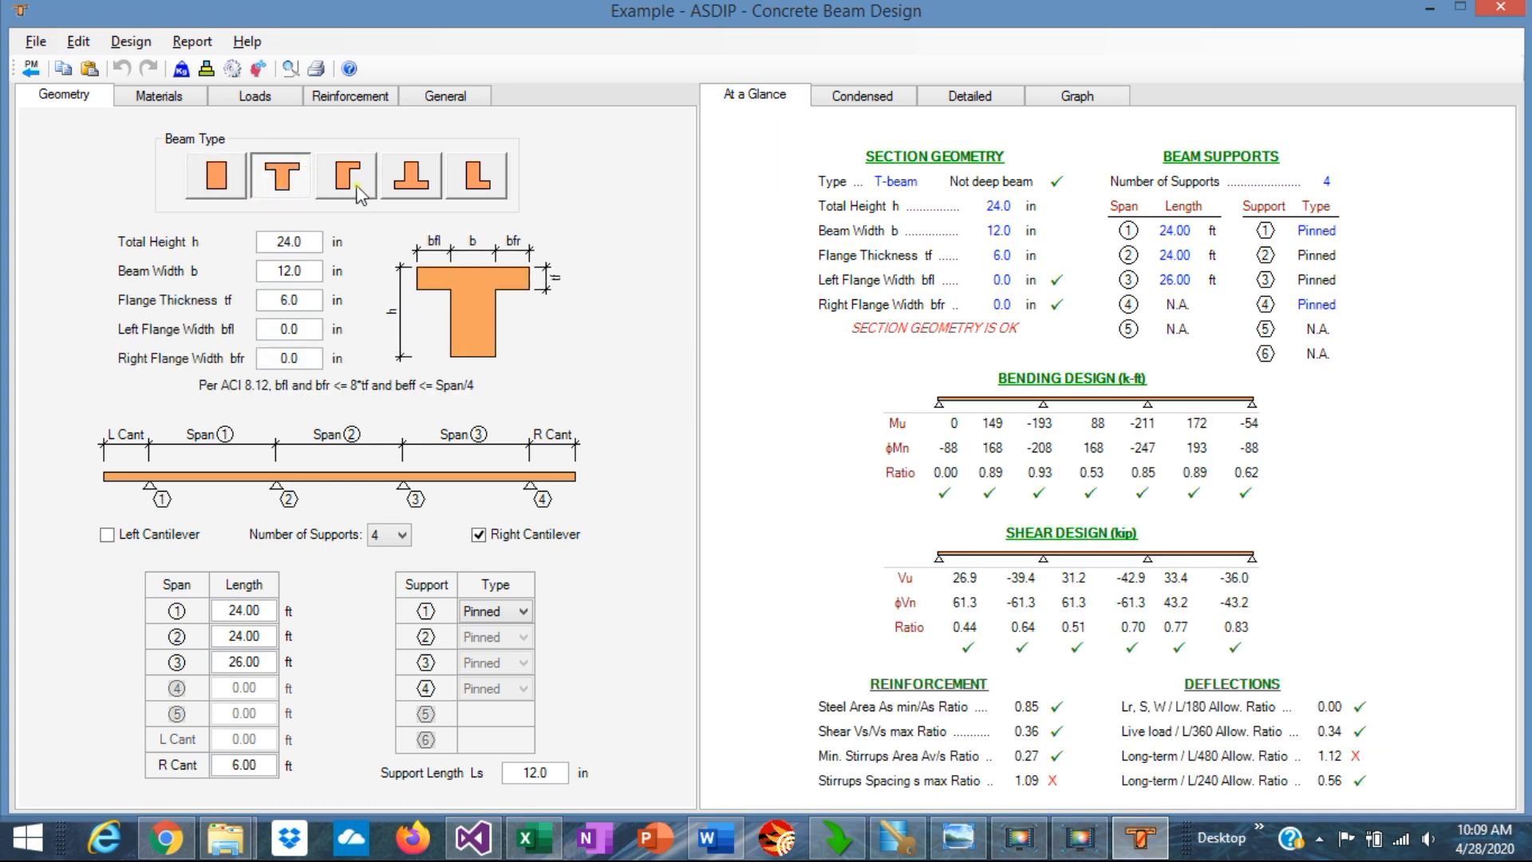
click(343, 174)
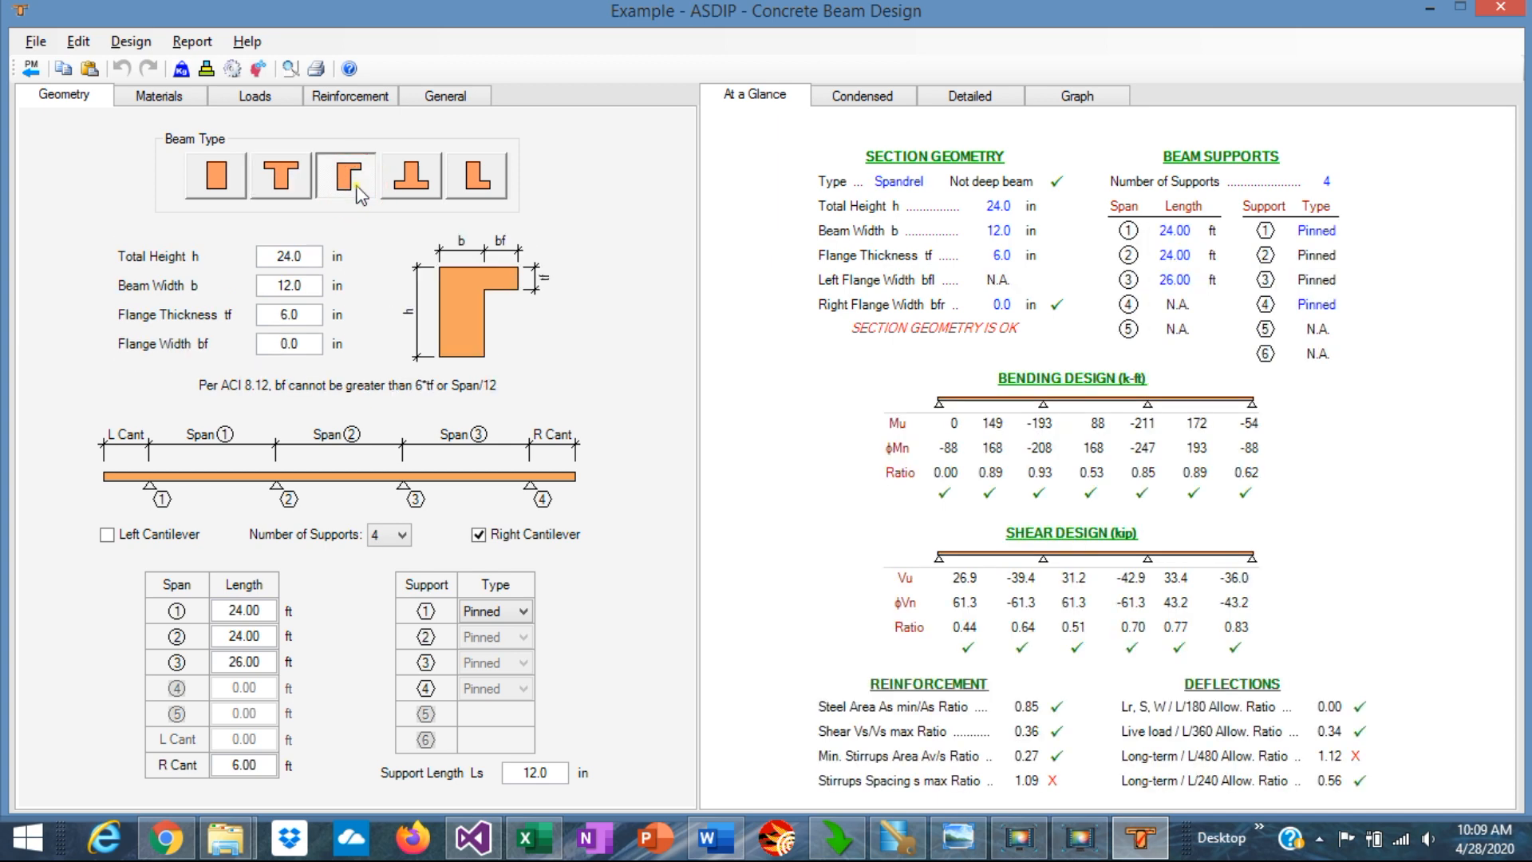
click(409, 176)
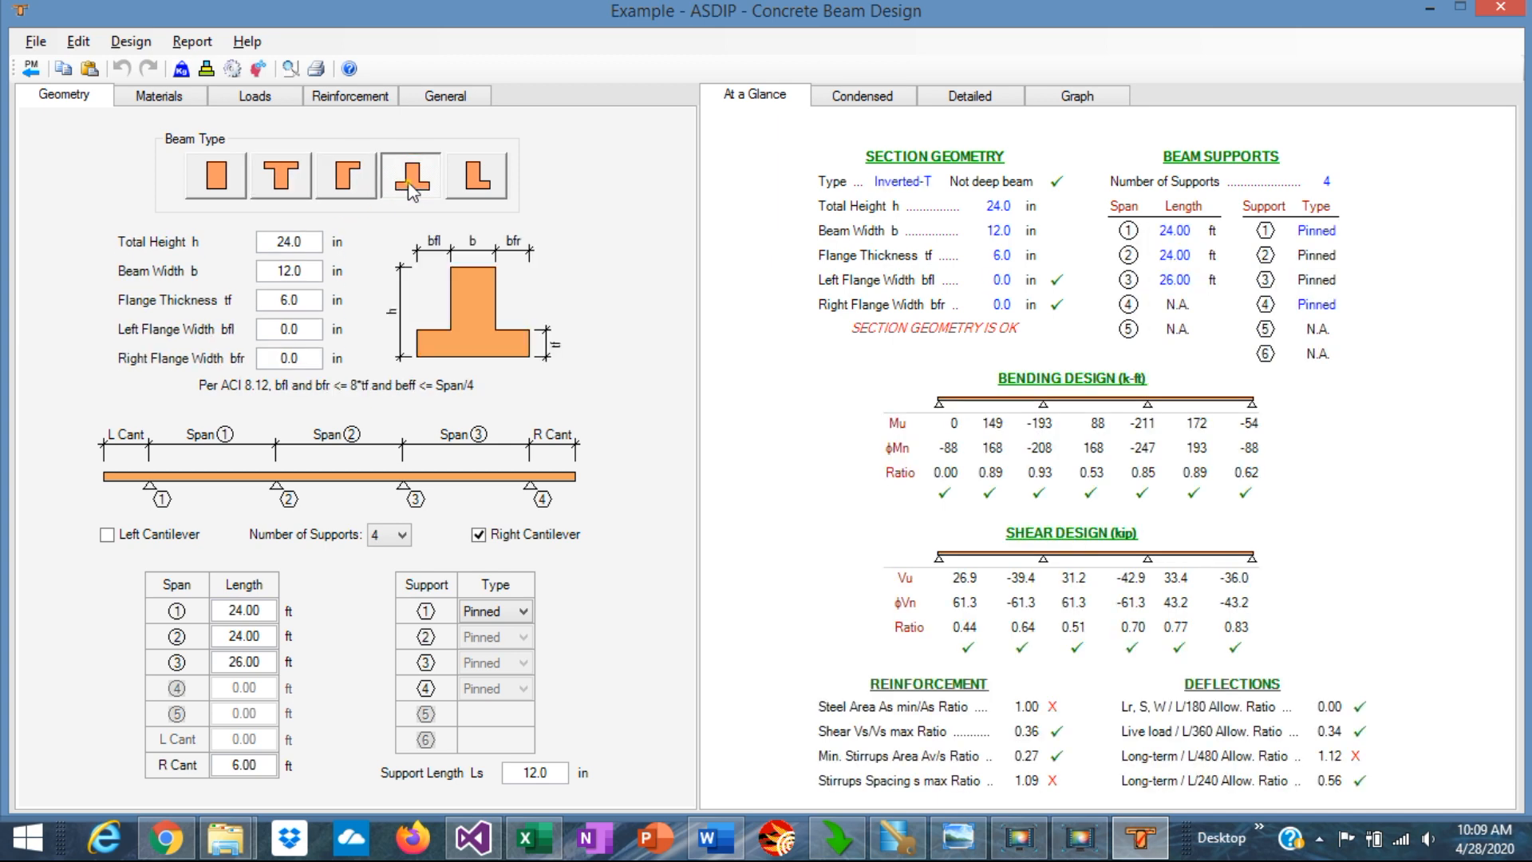
click(475, 175)
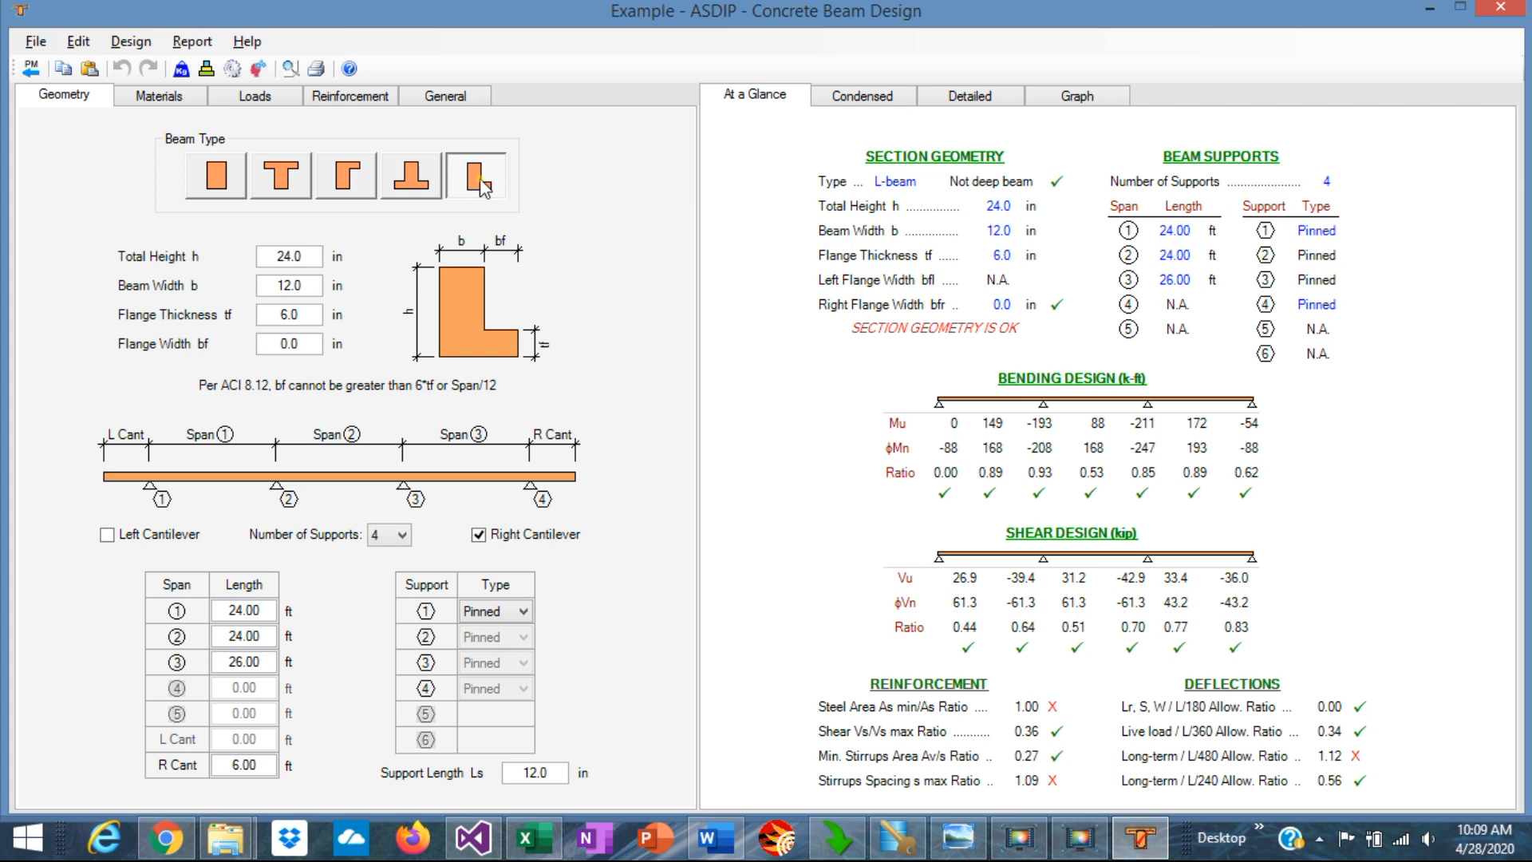
click(279, 174)
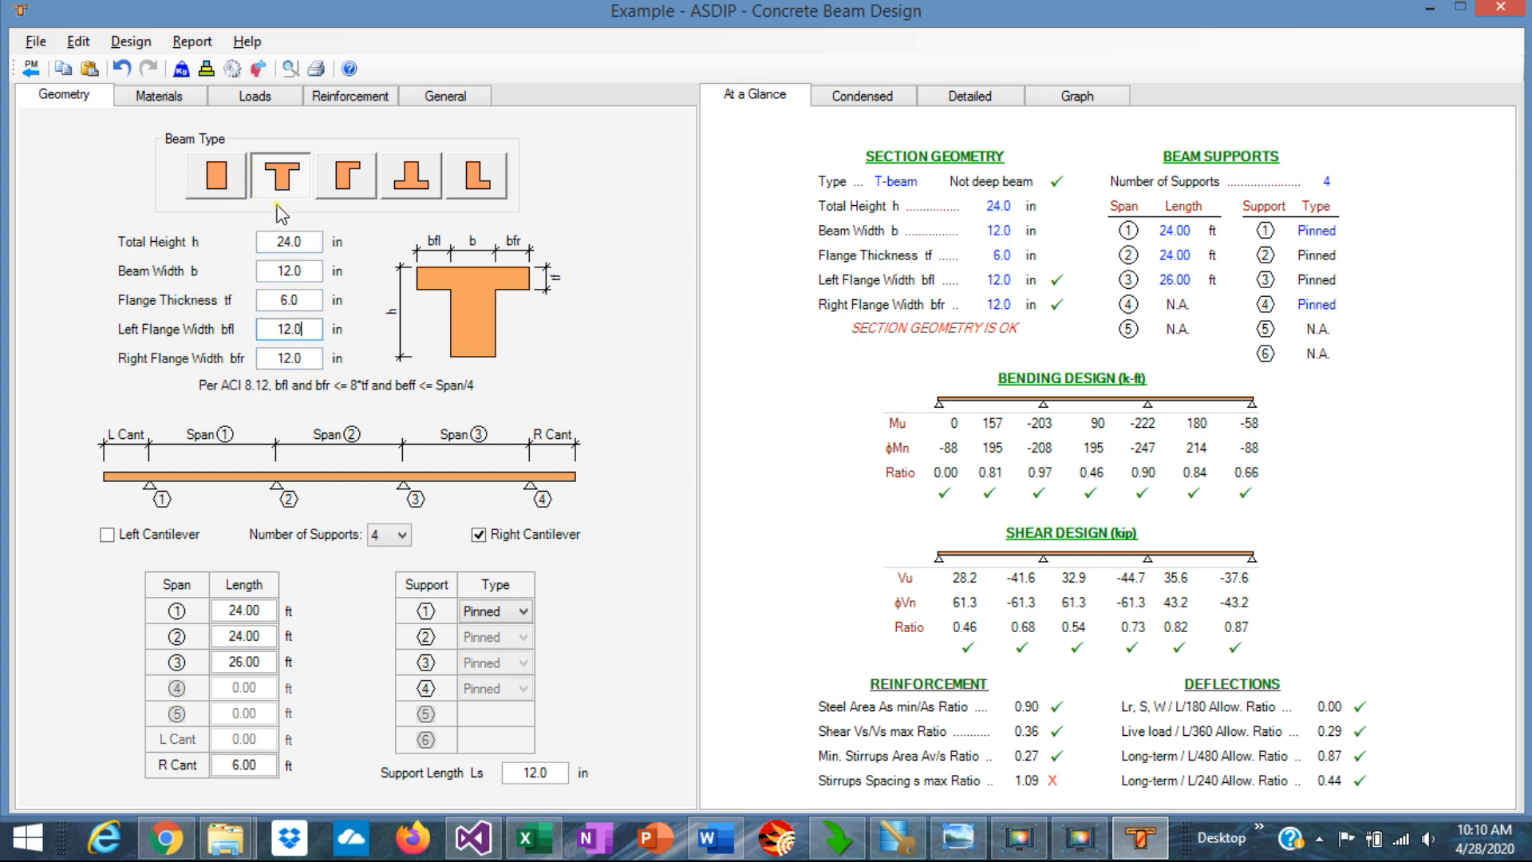
mouse_move(249, 287)
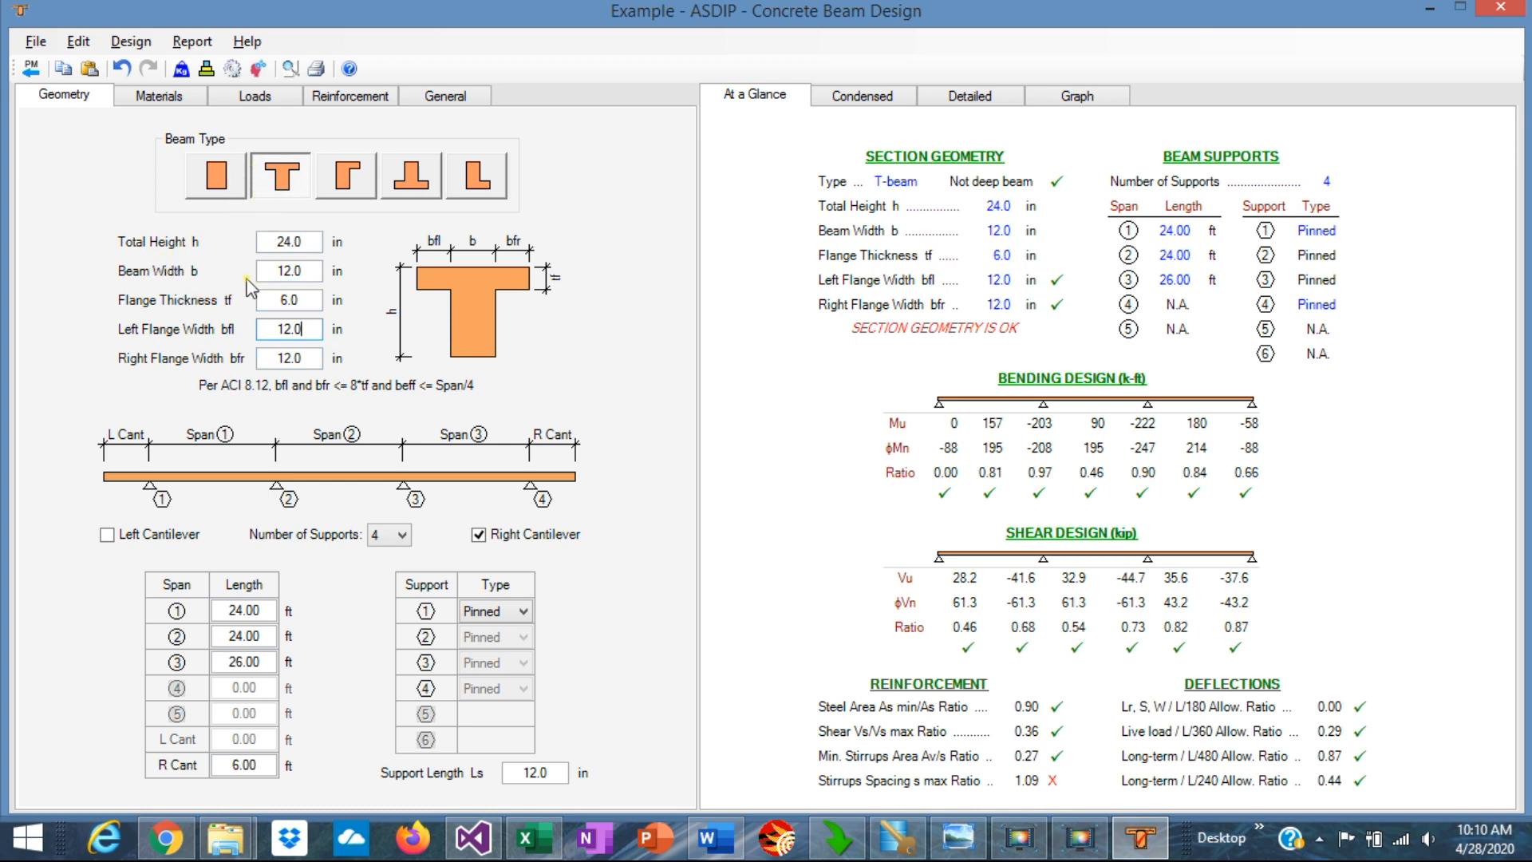
mouse_move(409, 291)
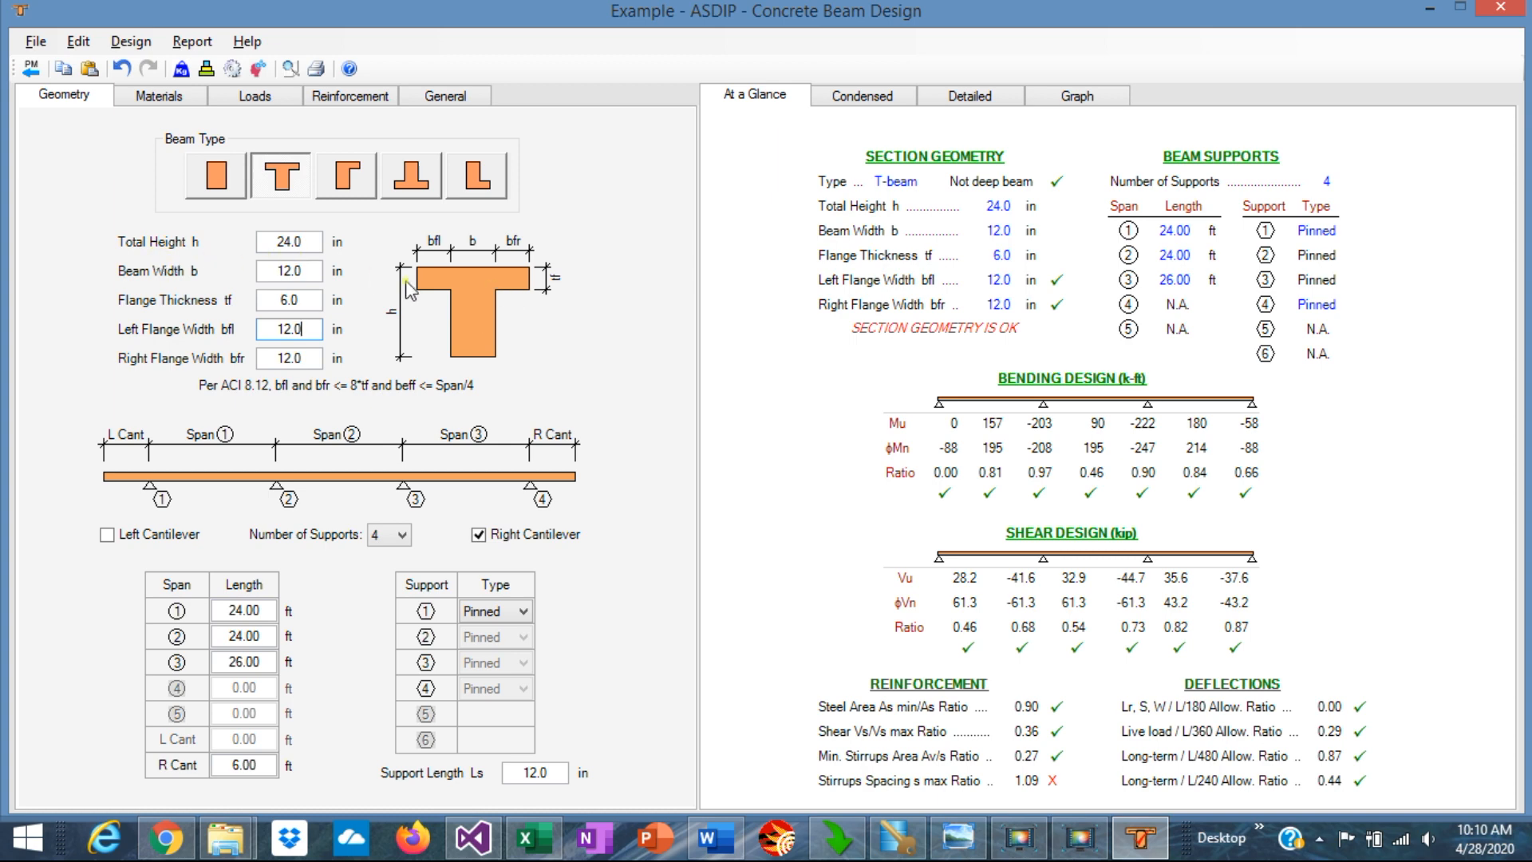
mouse_move(471, 264)
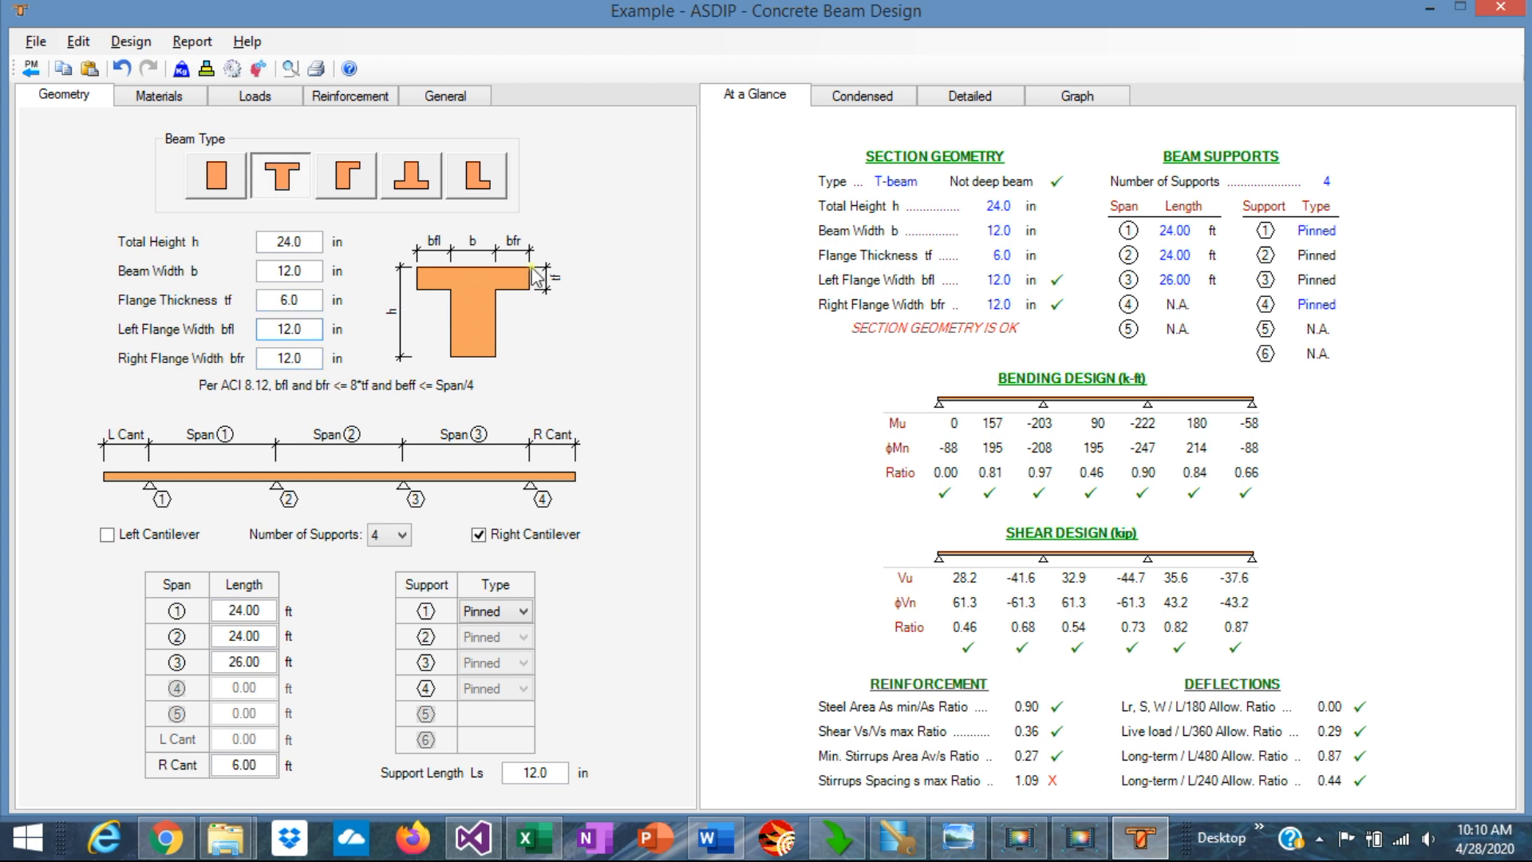
mouse_move(575, 290)
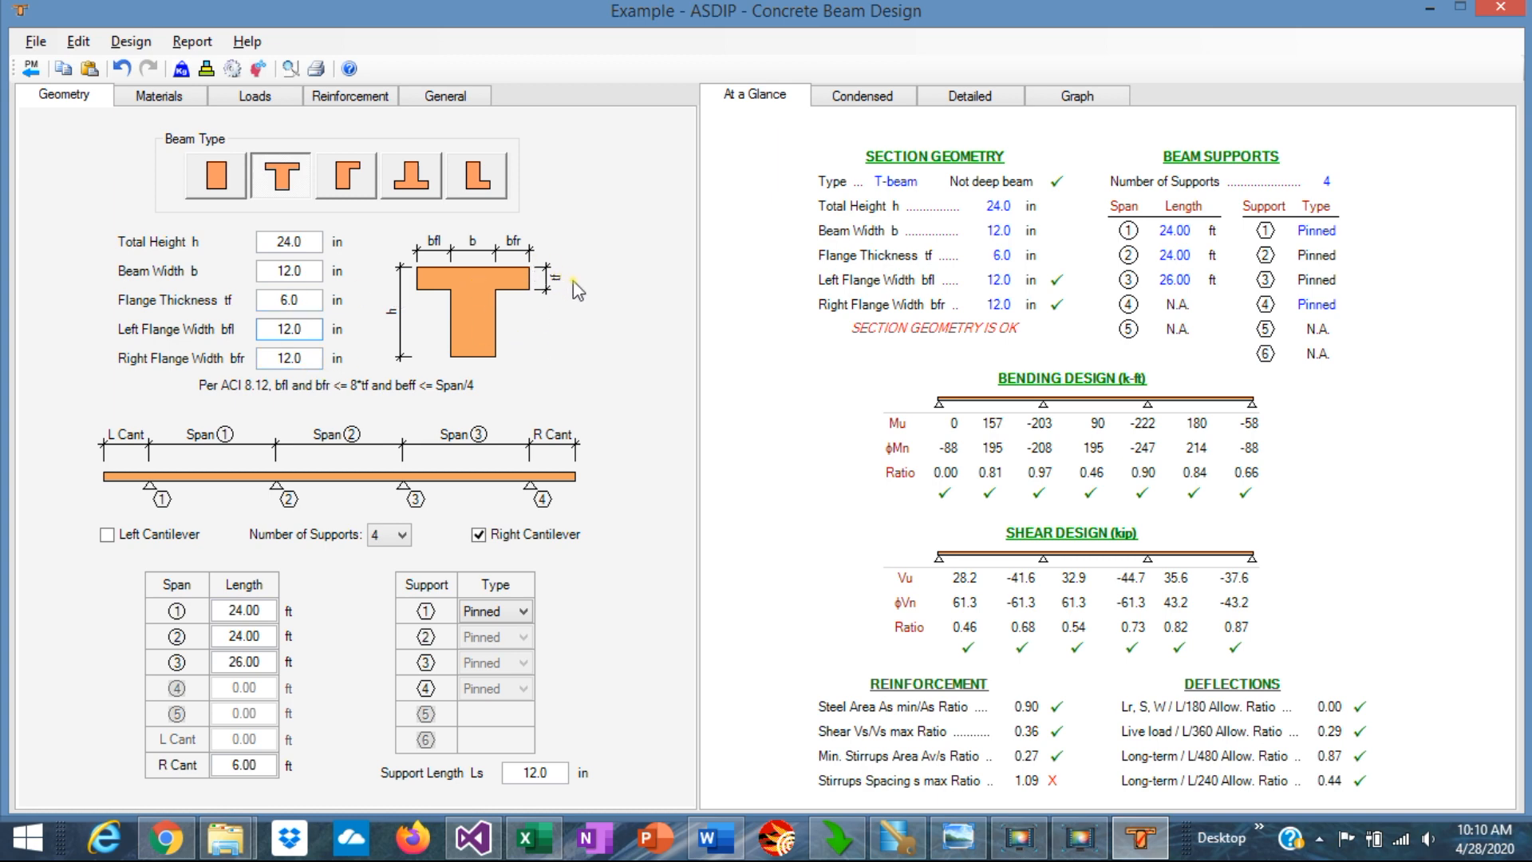
mouse_move(310, 488)
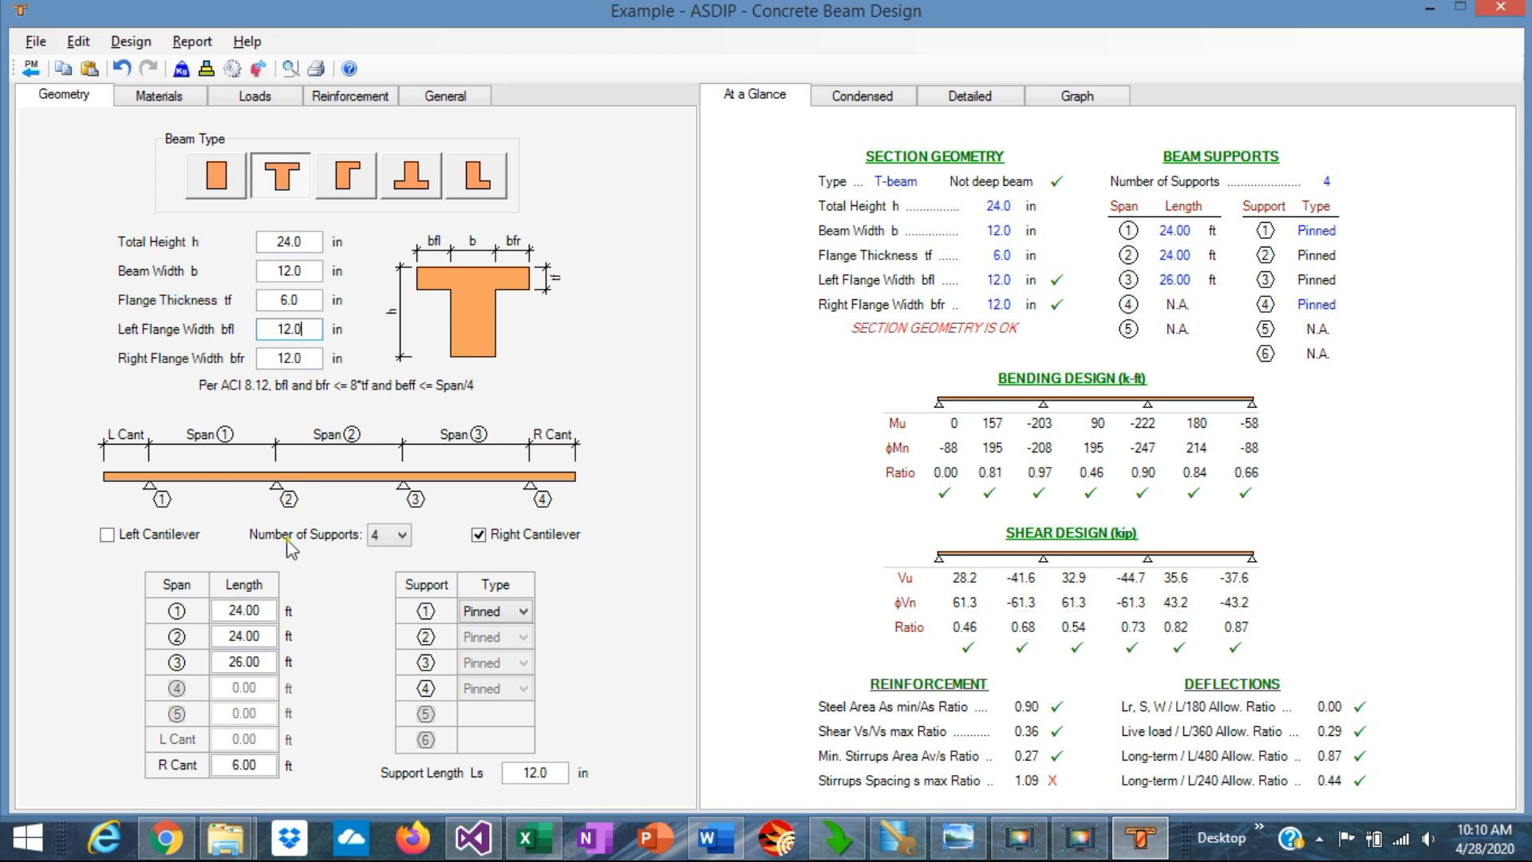
mouse_move(330, 545)
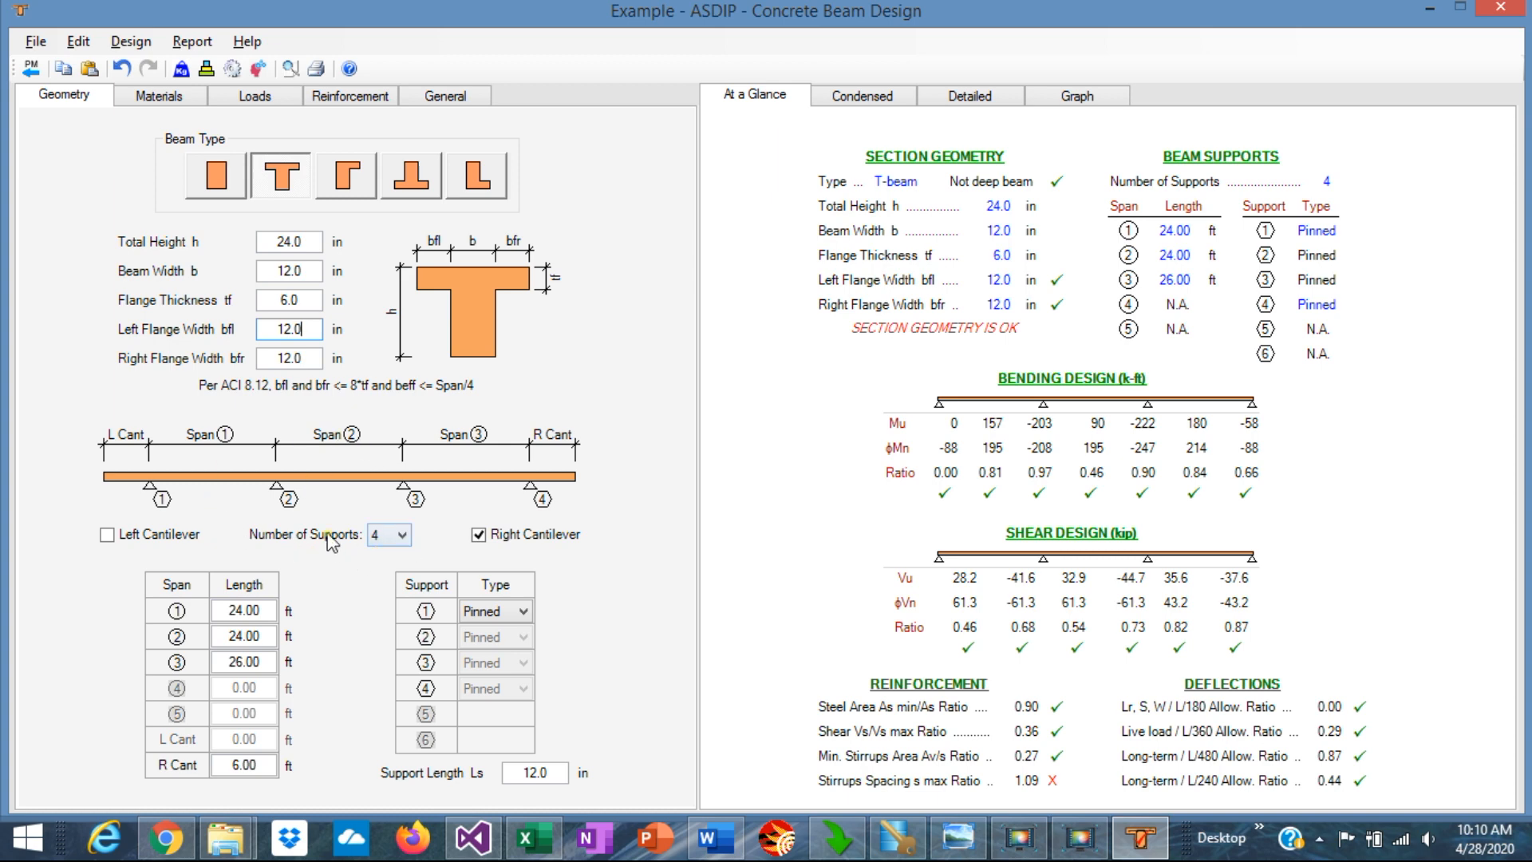
Step: Review the support-count choices from 2 to 6 and keep four supports
click(402, 535)
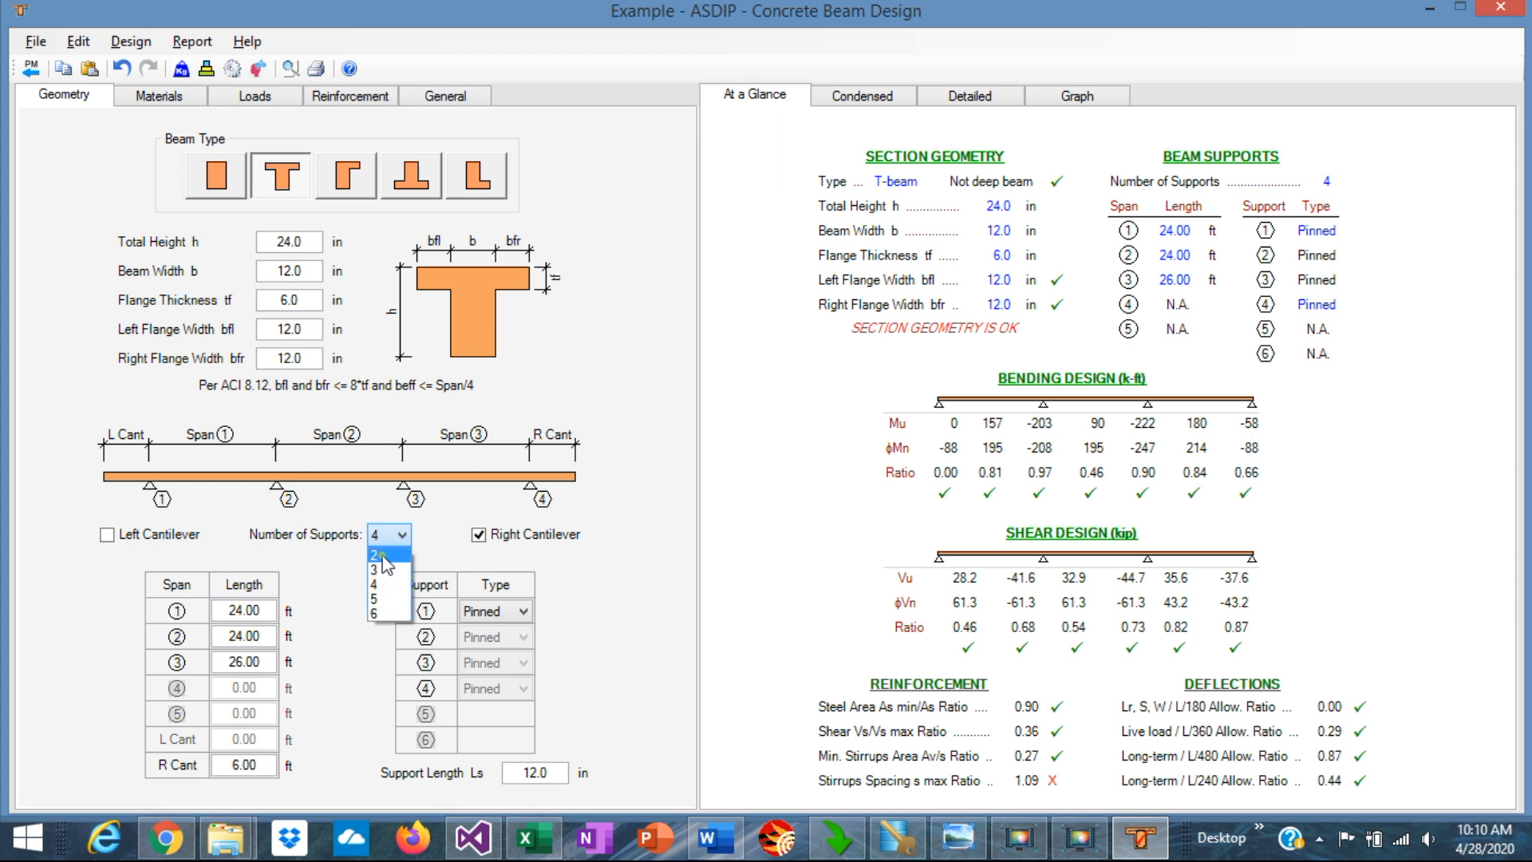
mouse_move(388, 584)
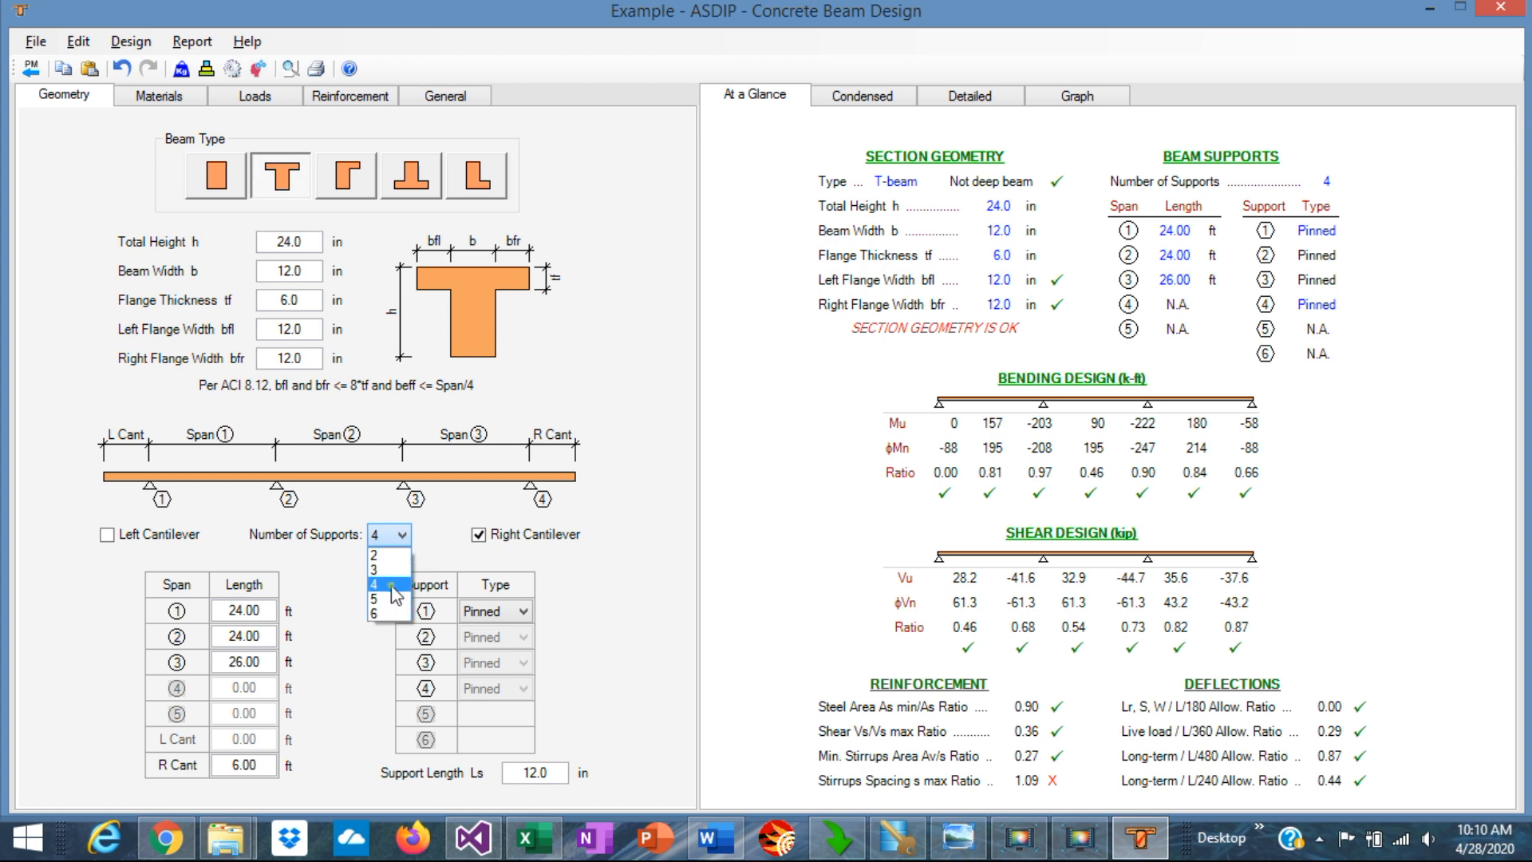
click(374, 583)
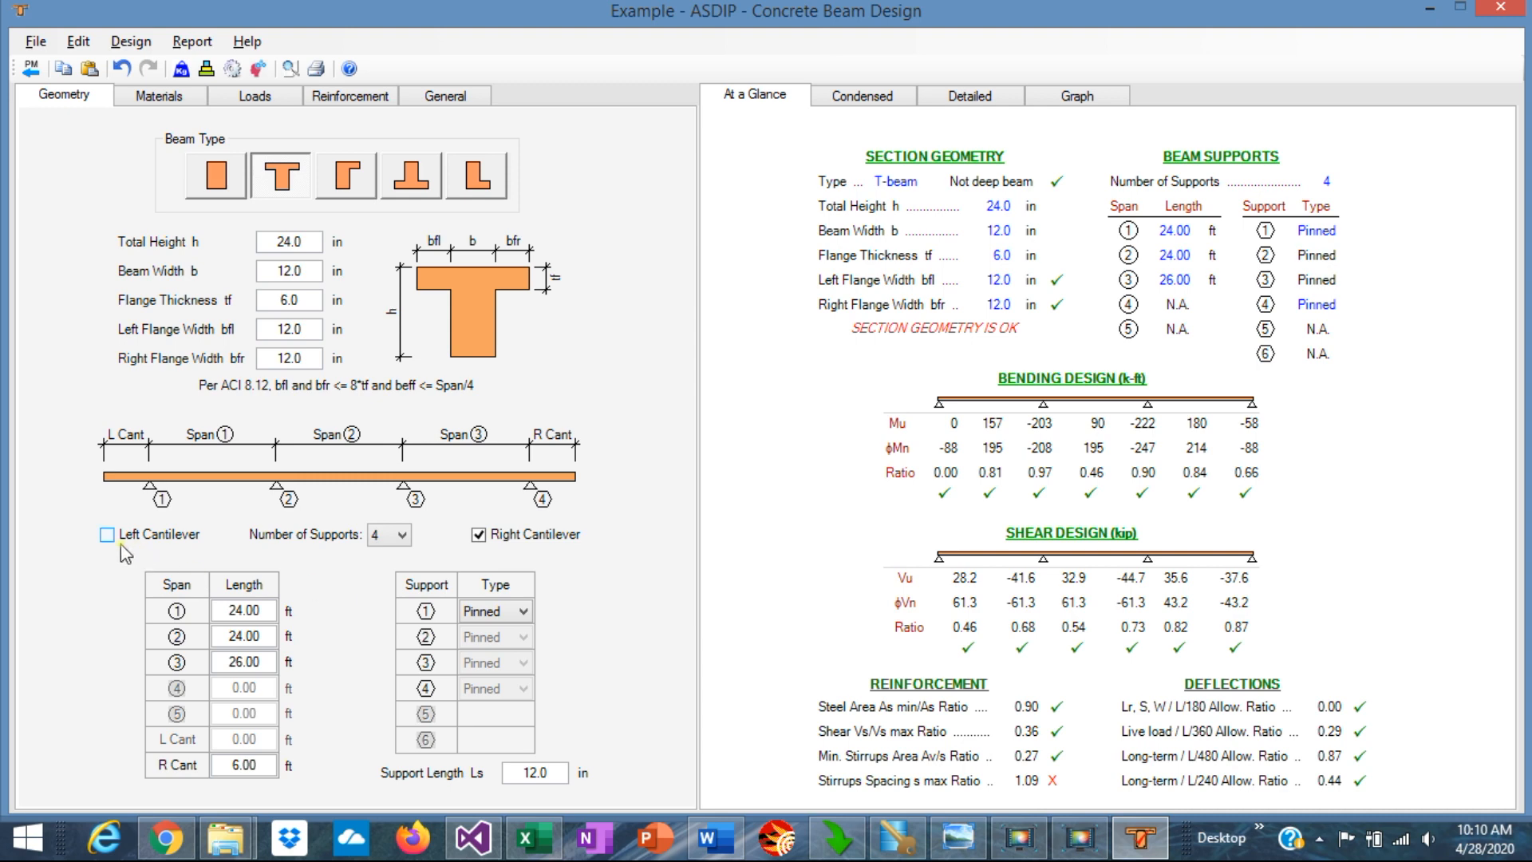
mouse_move(223, 545)
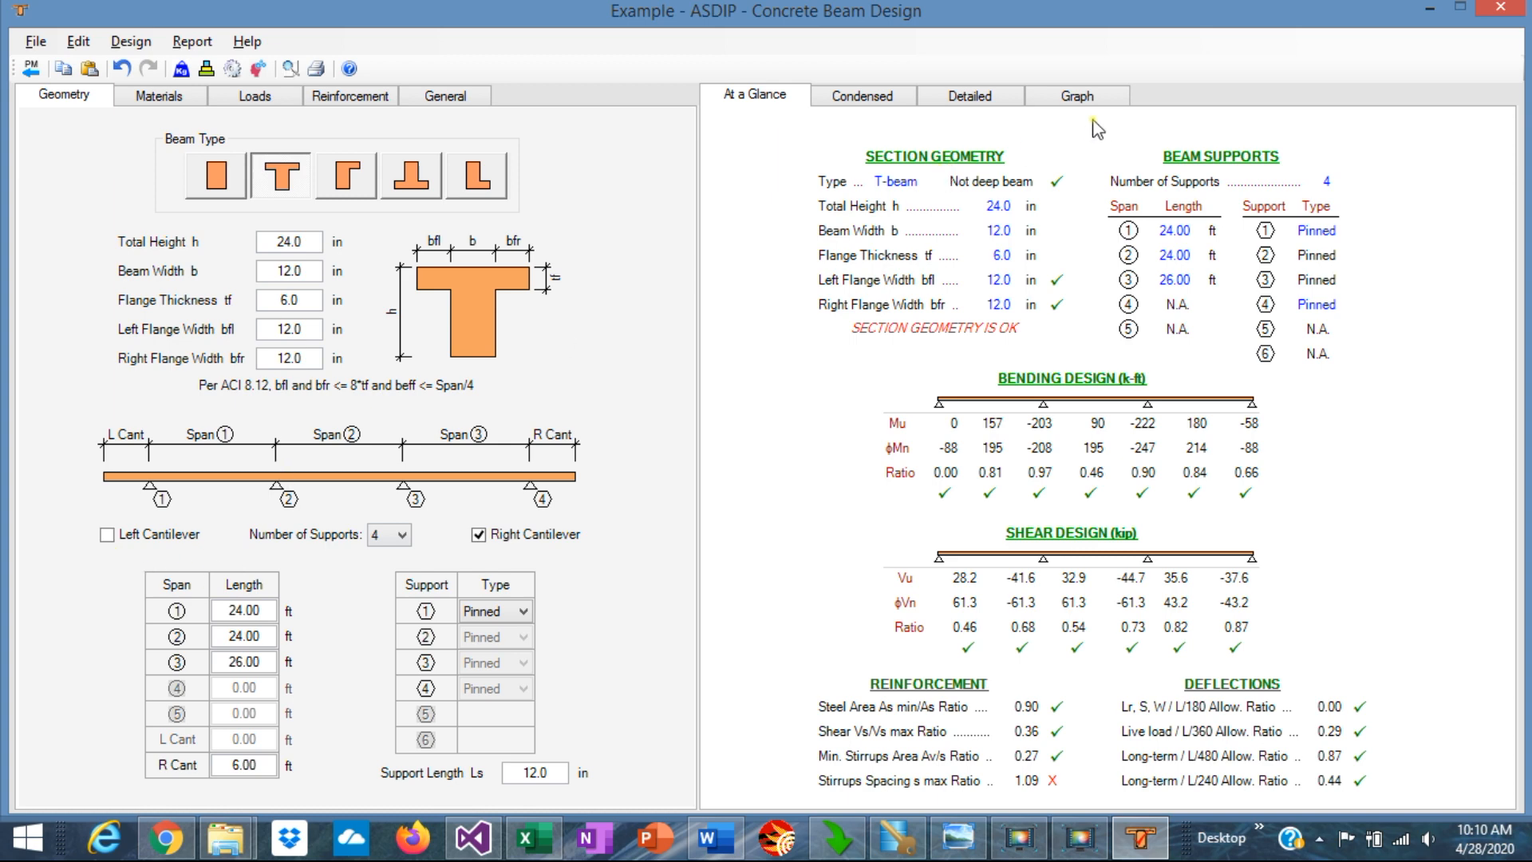
Step: Show the 1.4D shear and moment diagrams, then the concrete and rebar material properties
click(1074, 95)
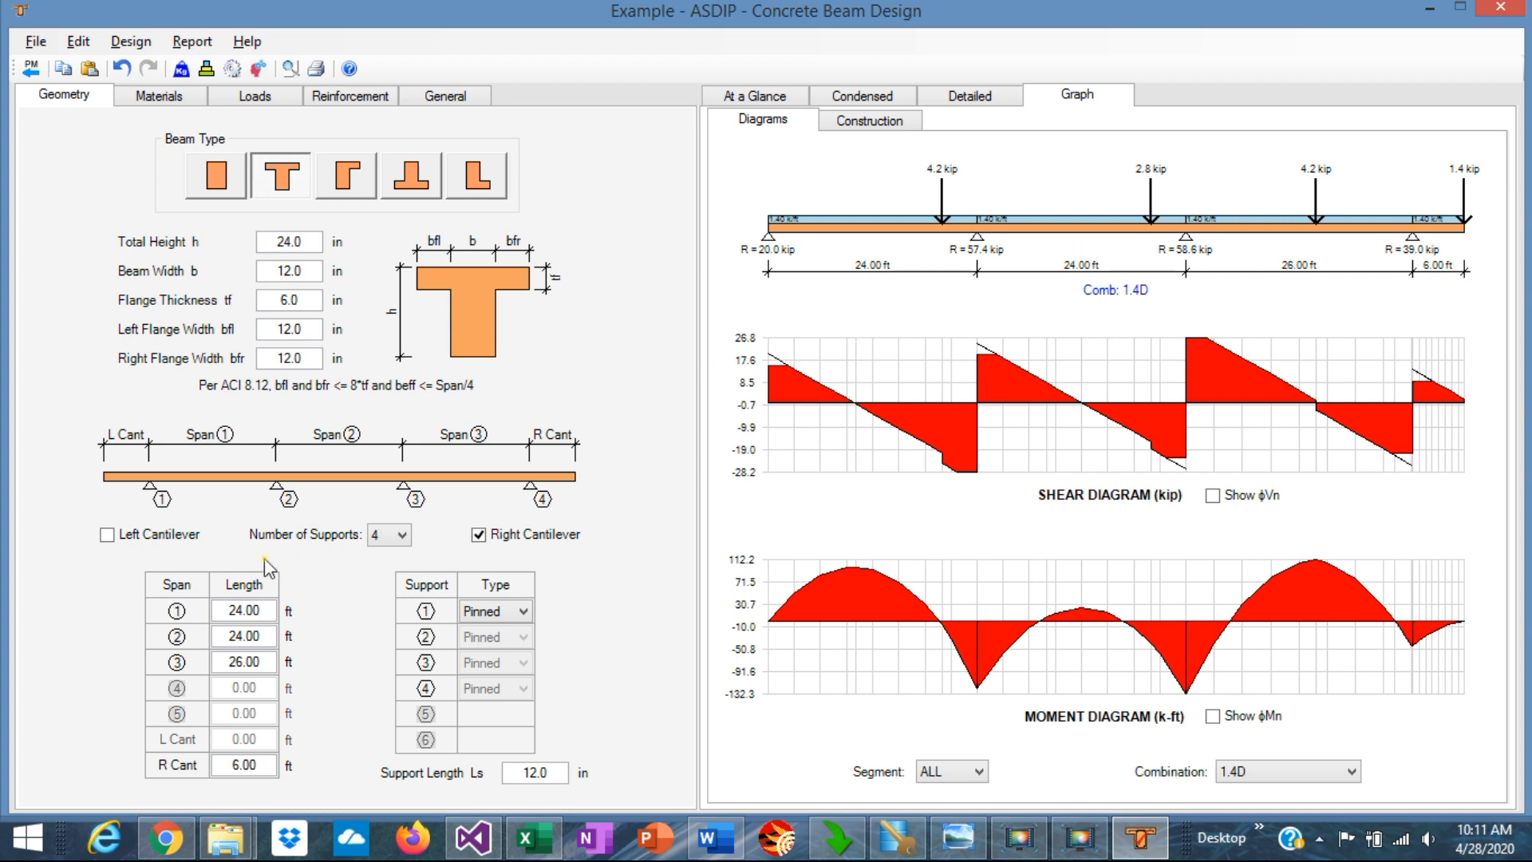
click(243, 636)
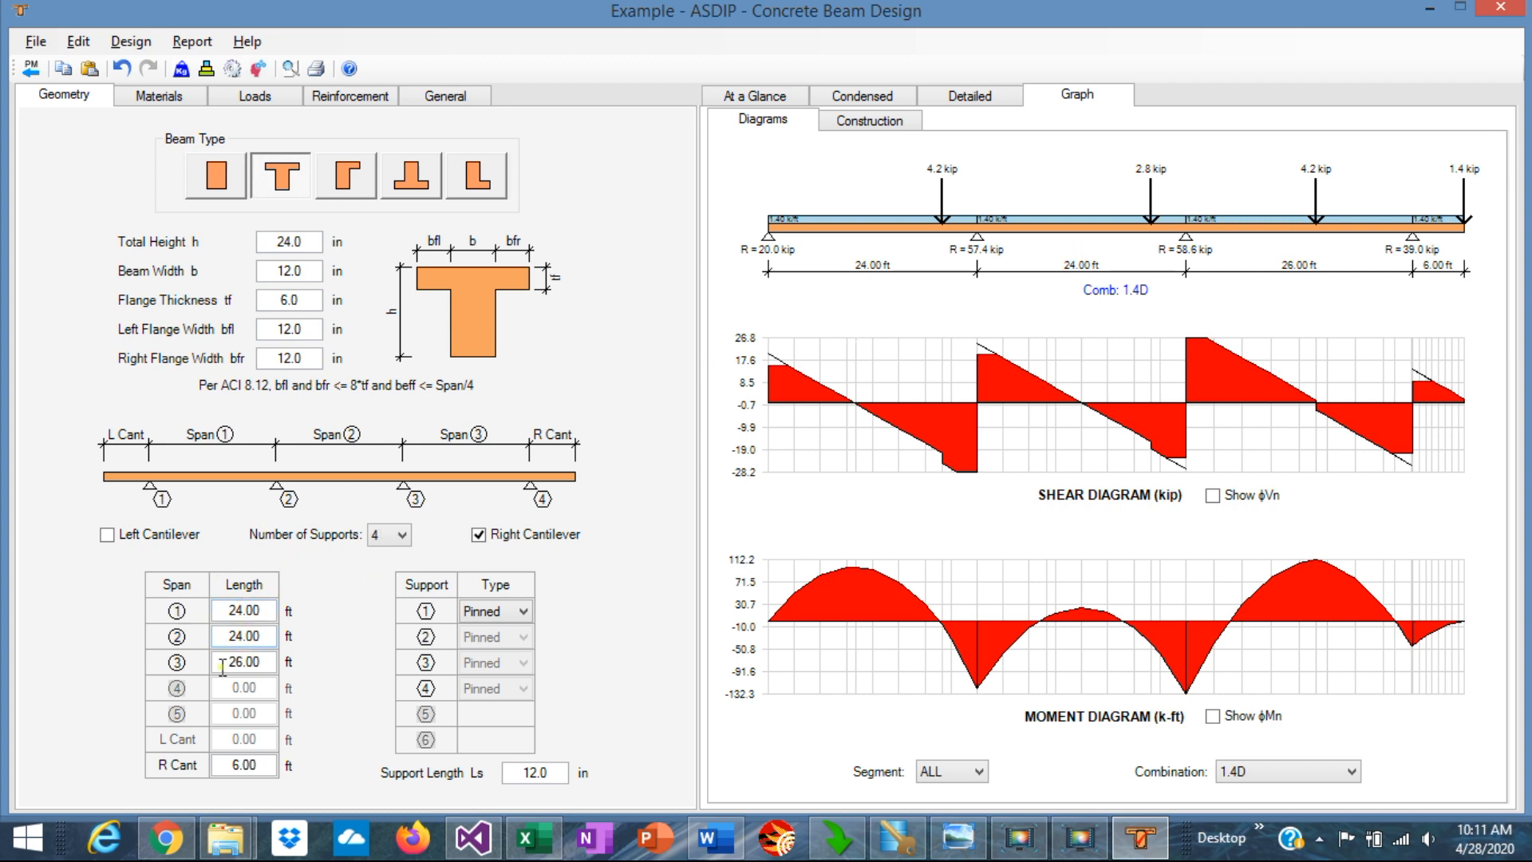
mouse_move(1236, 213)
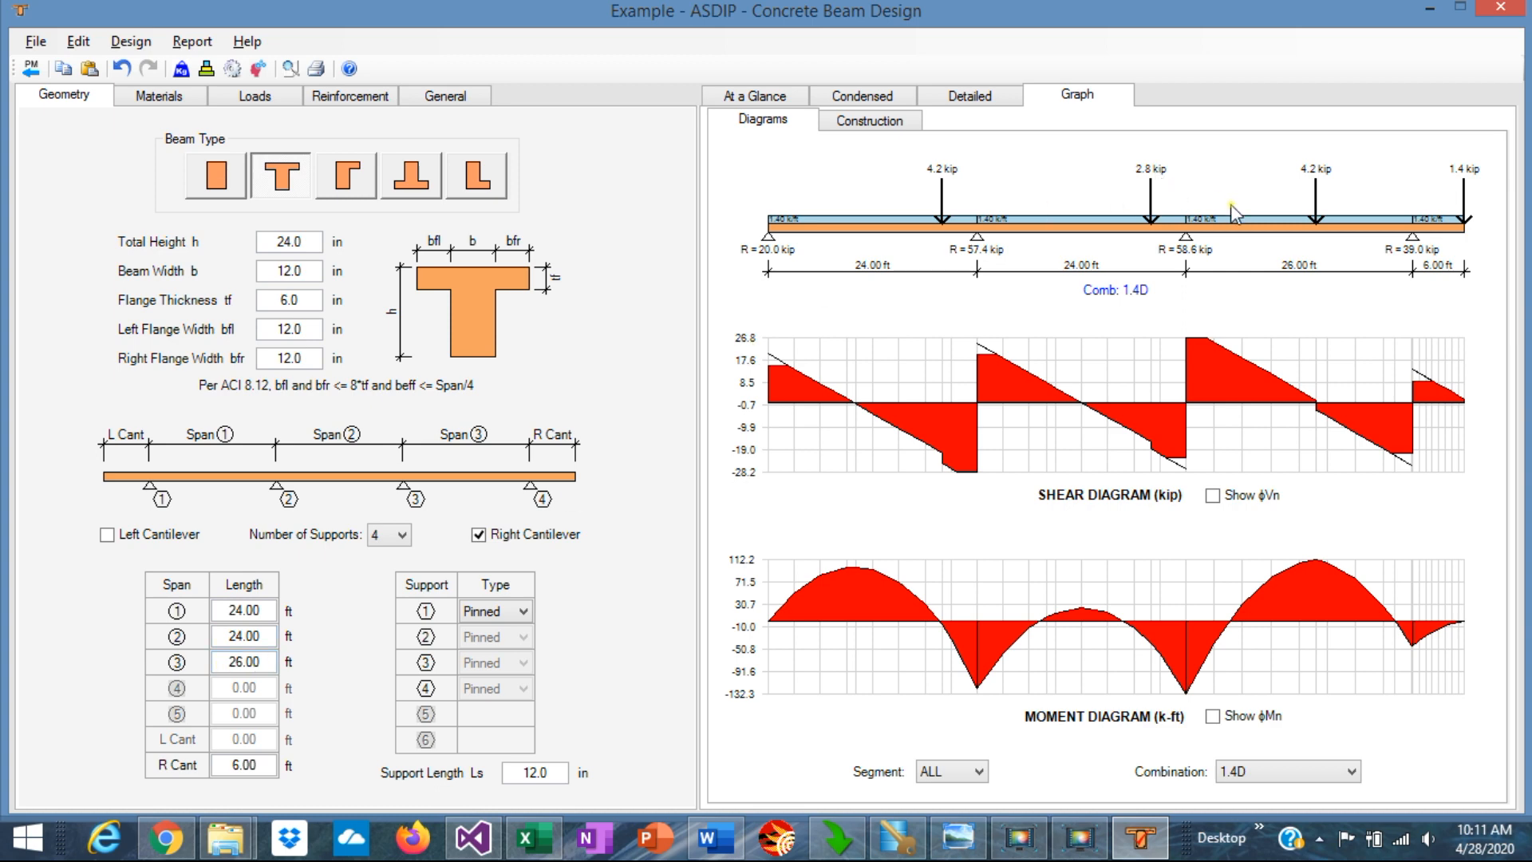
mouse_move(287, 814)
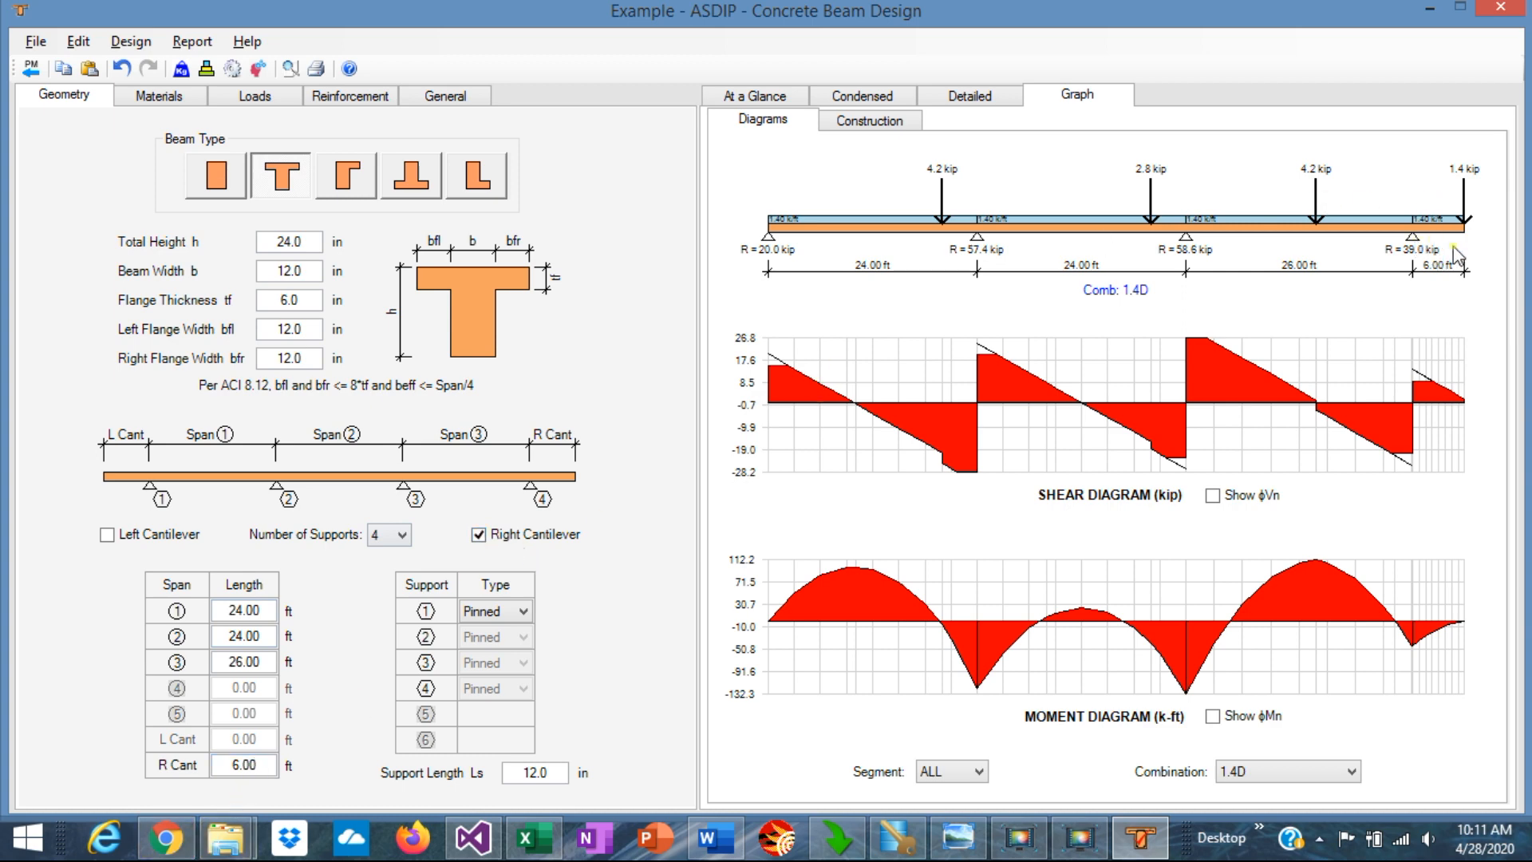
mouse_move(381, 426)
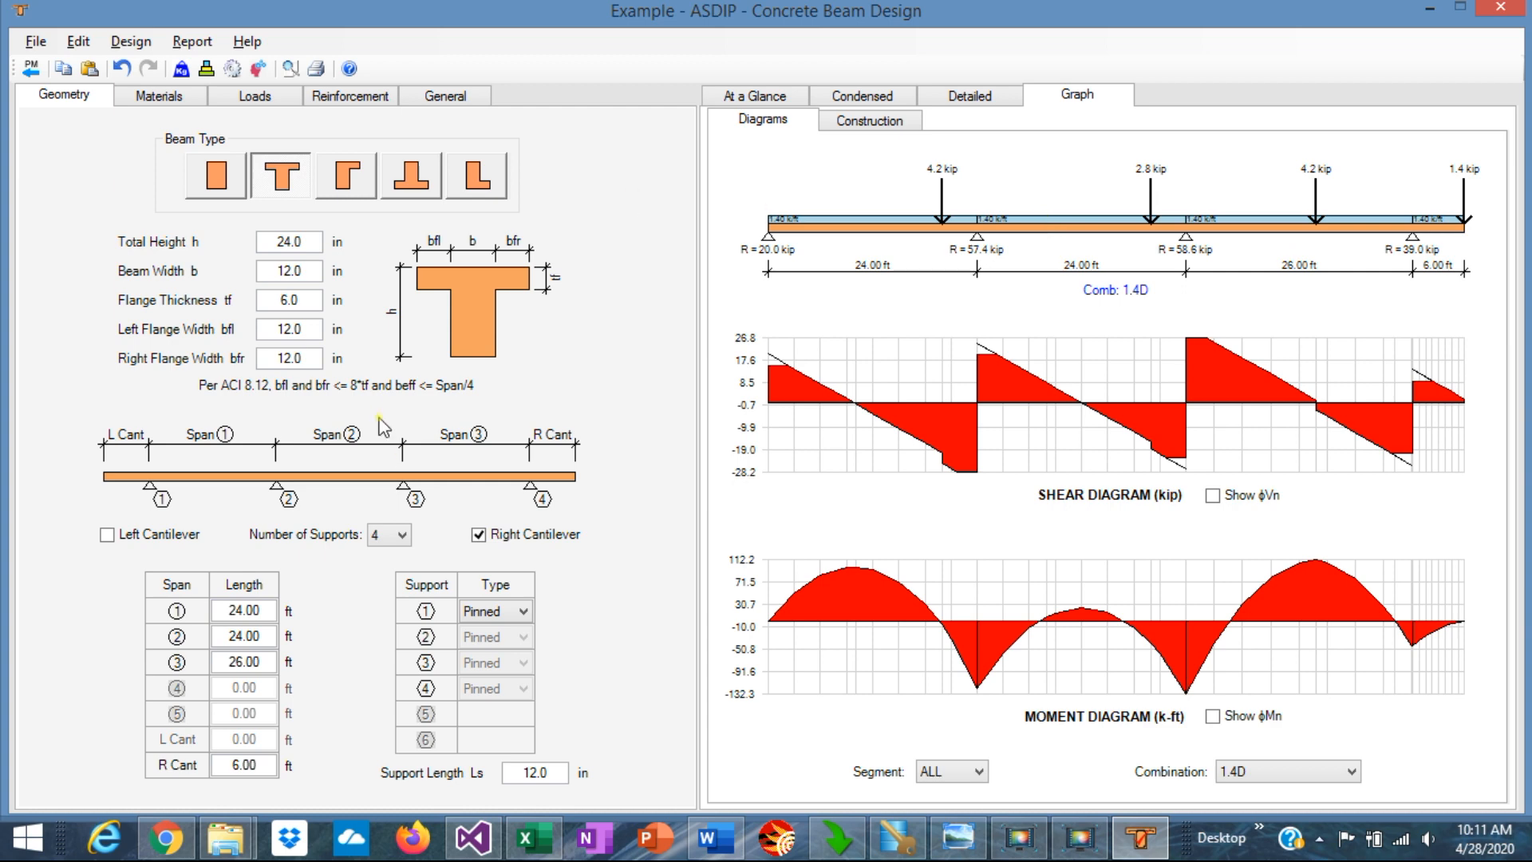
click(158, 95)
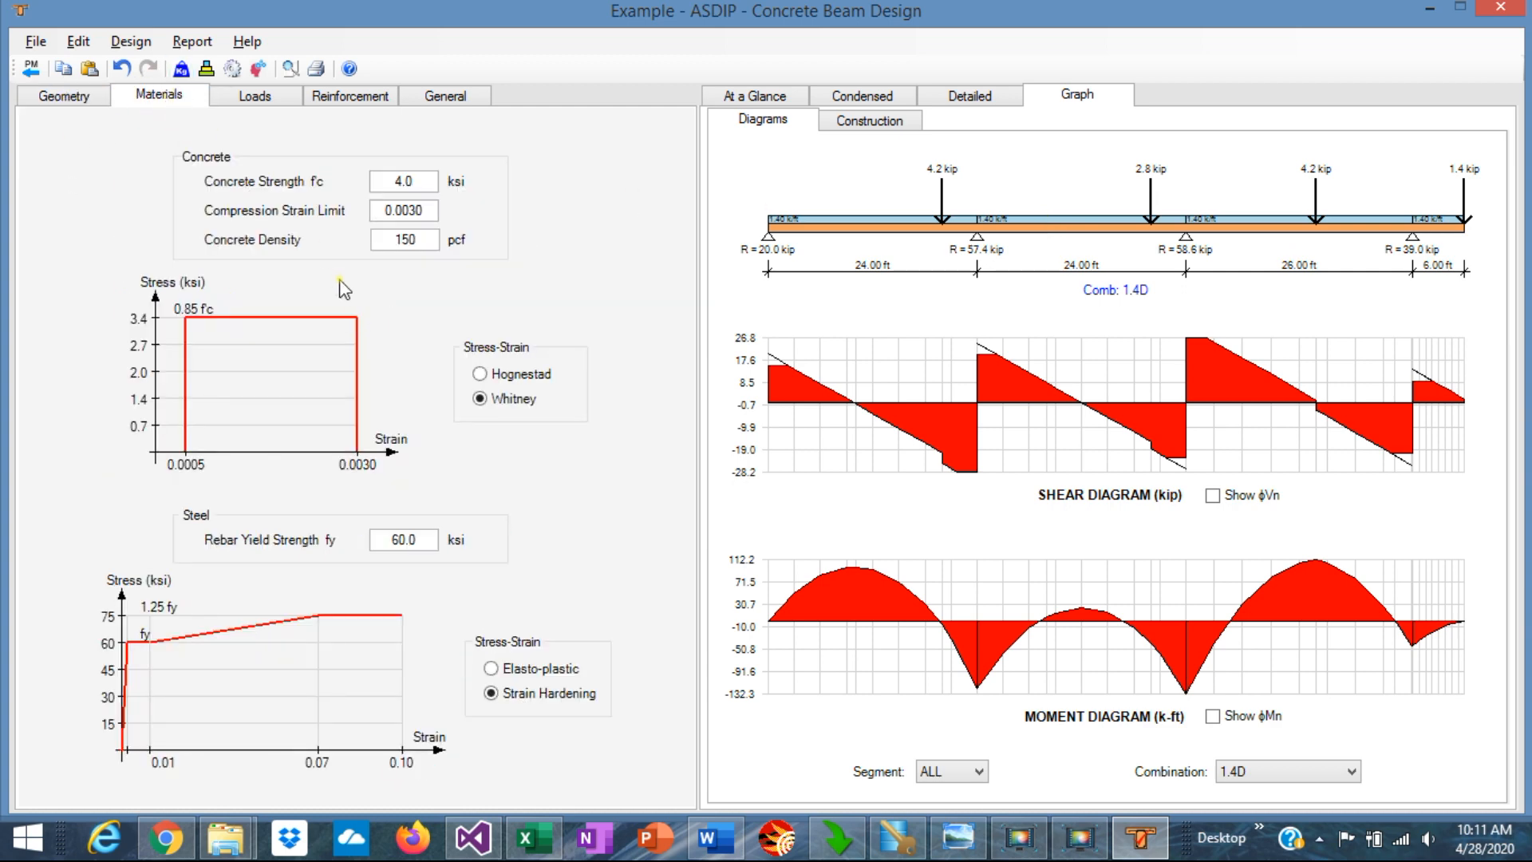
mouse_move(340, 296)
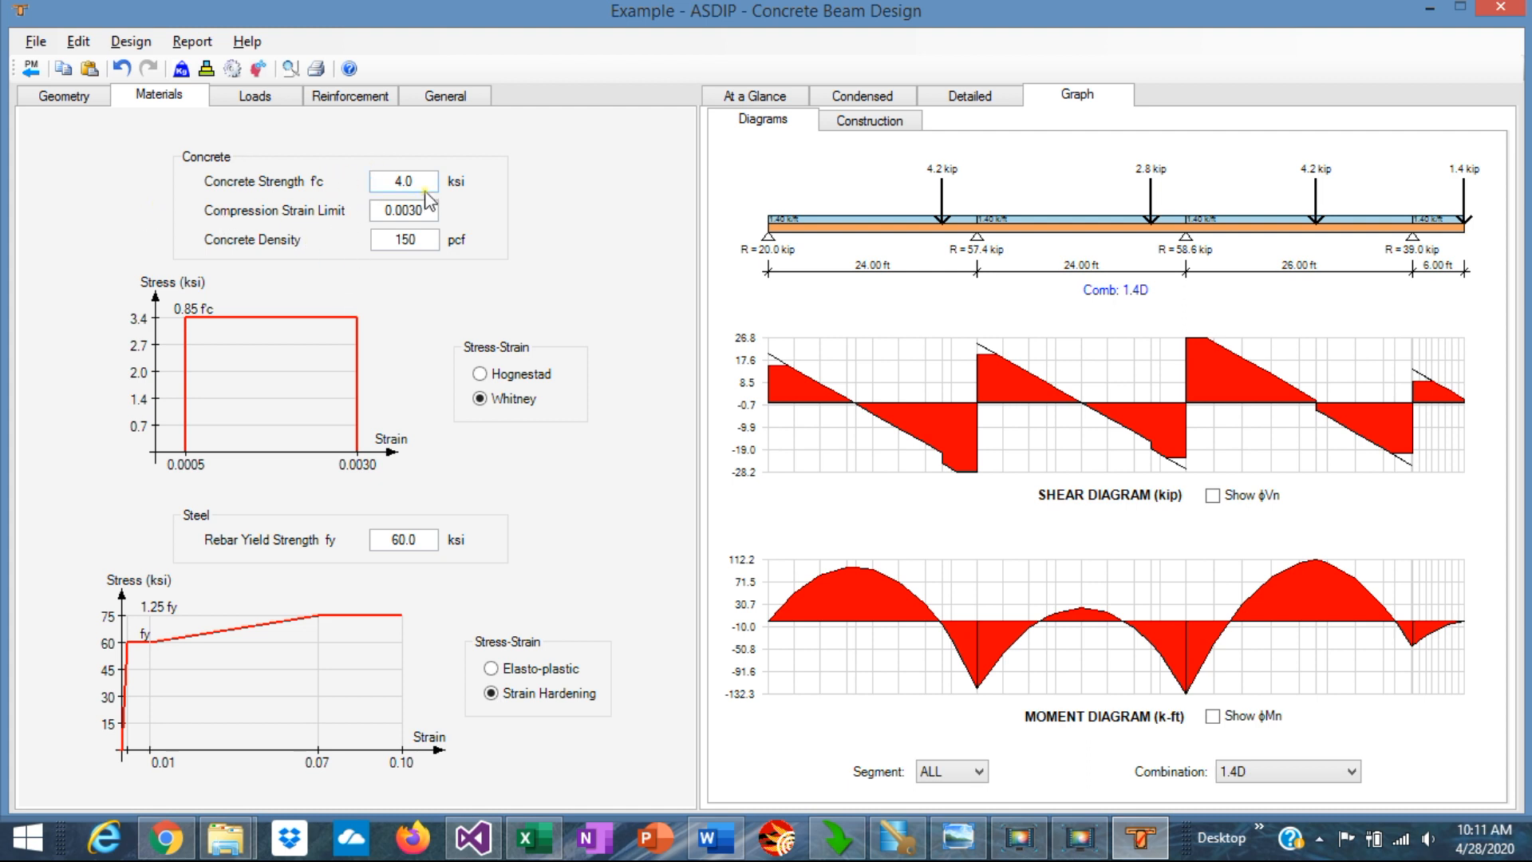
mouse_move(295, 230)
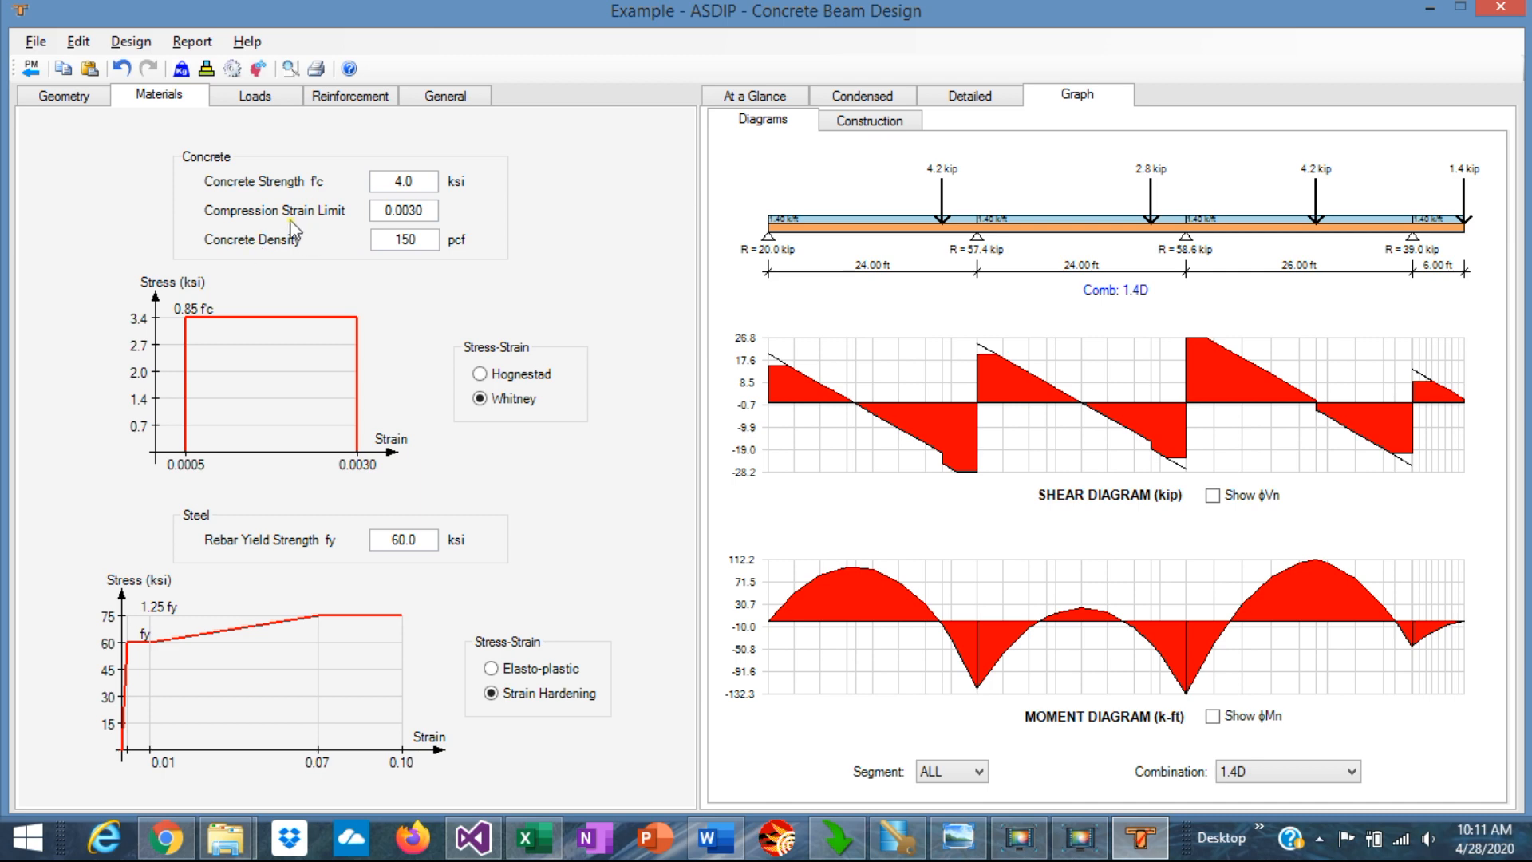
click(404, 209)
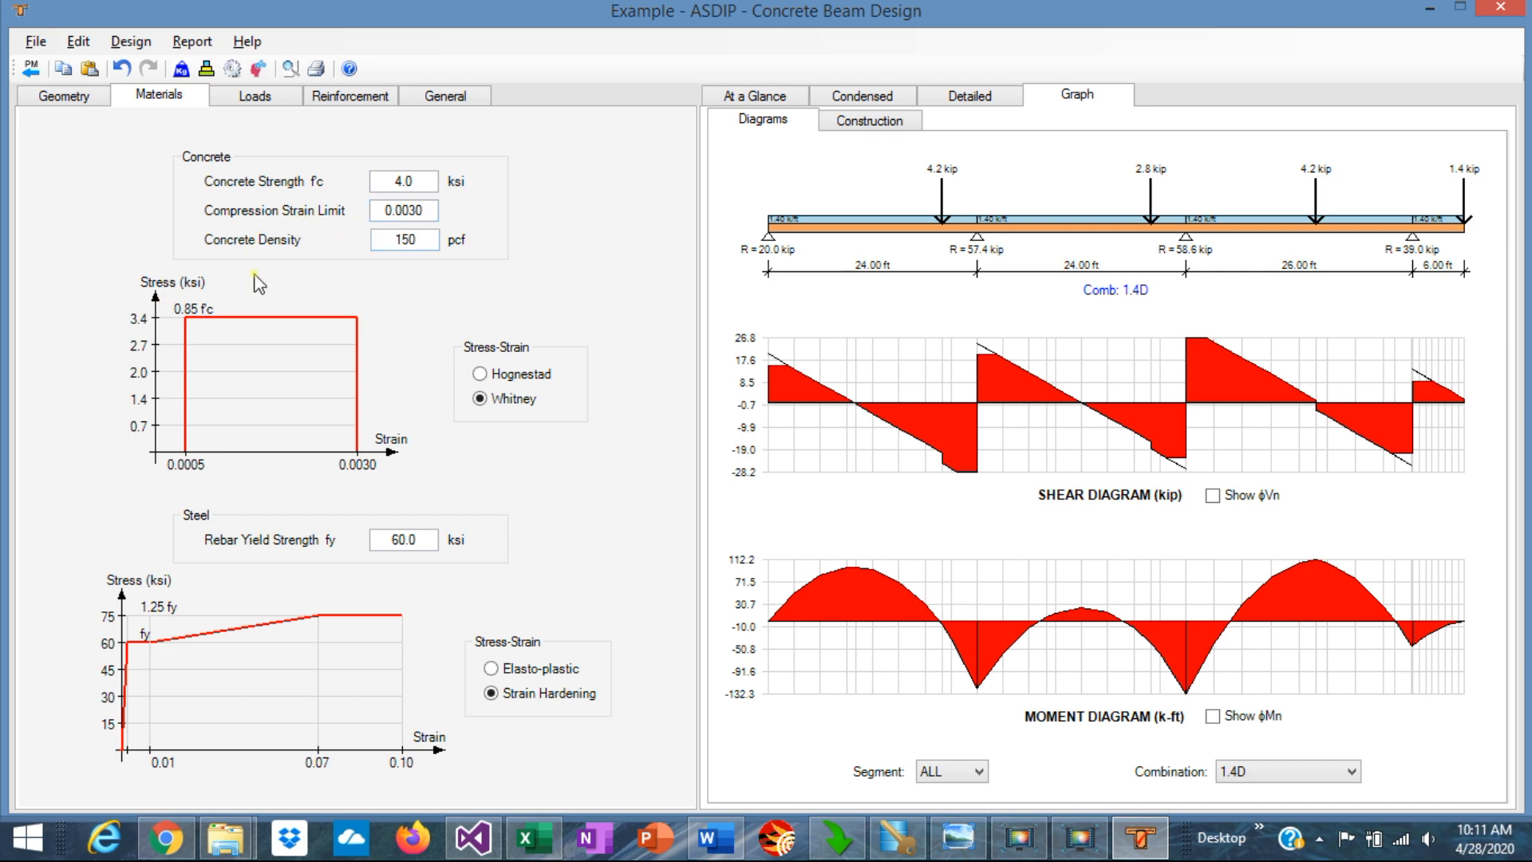
mouse_move(398, 391)
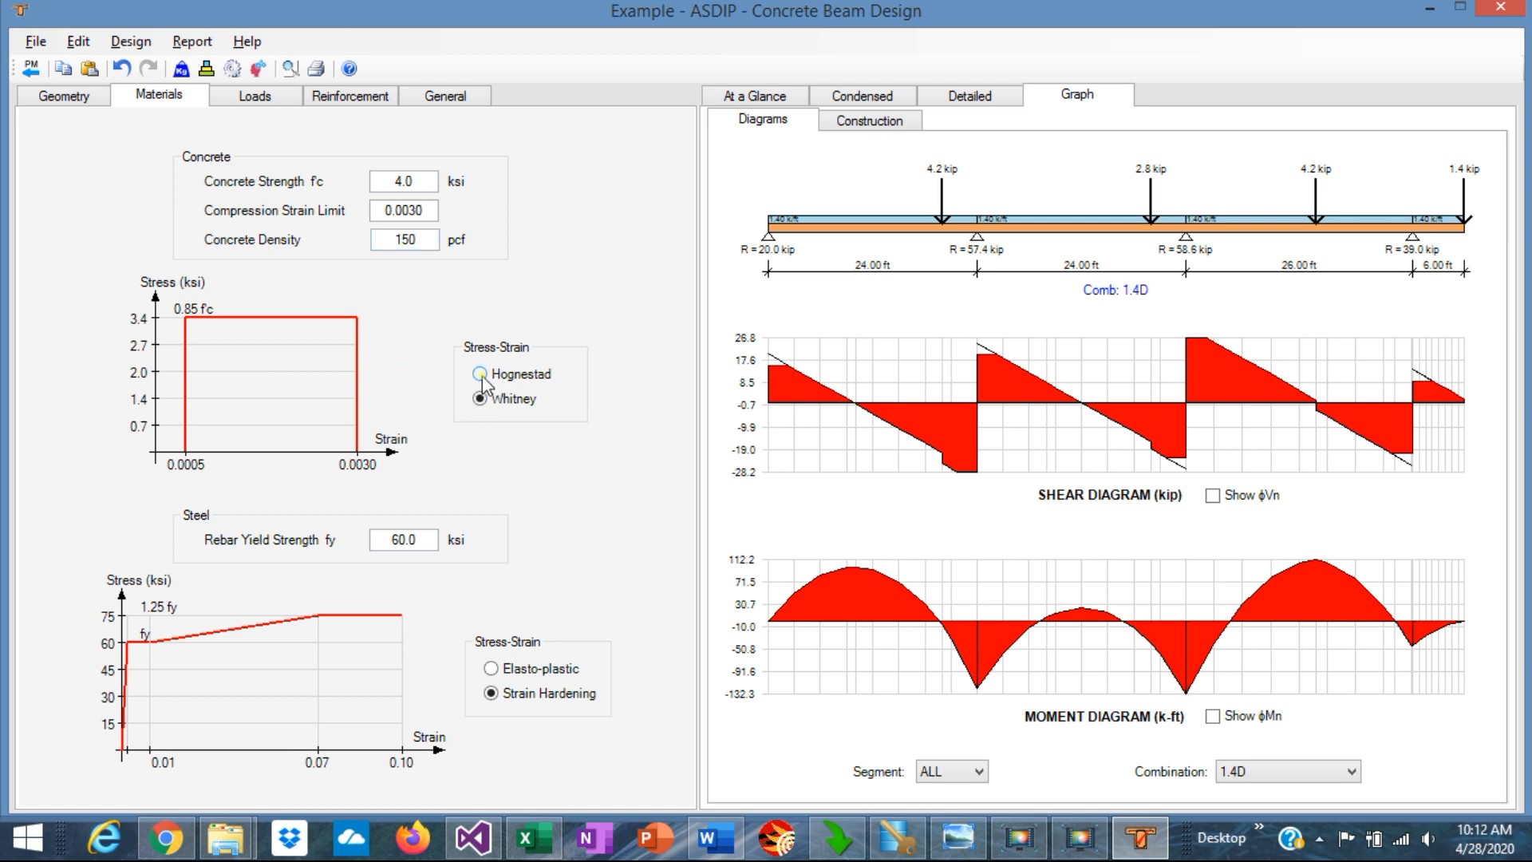
click(480, 375)
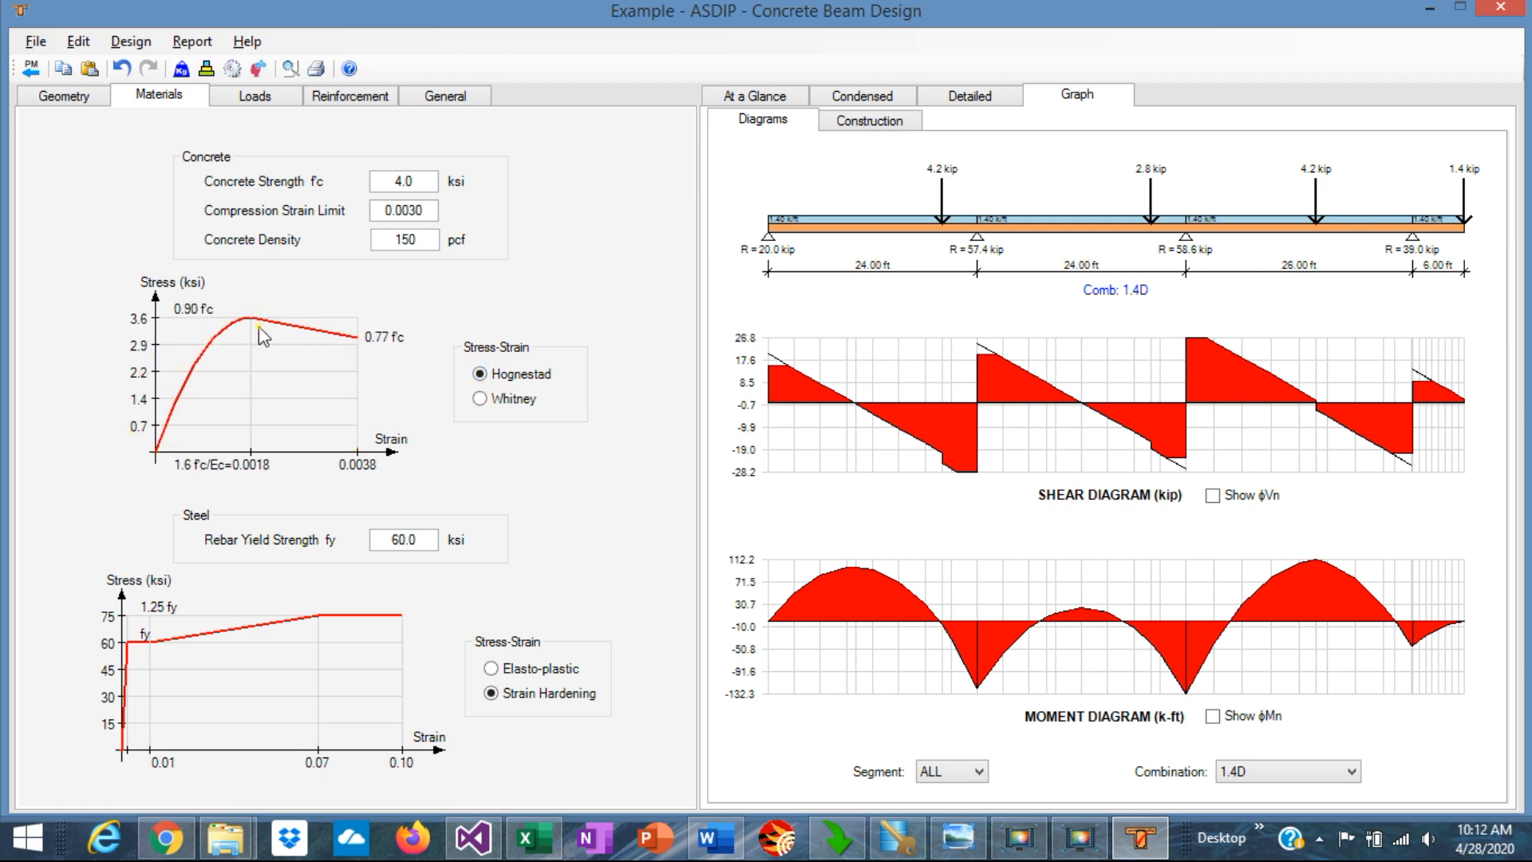
click(479, 399)
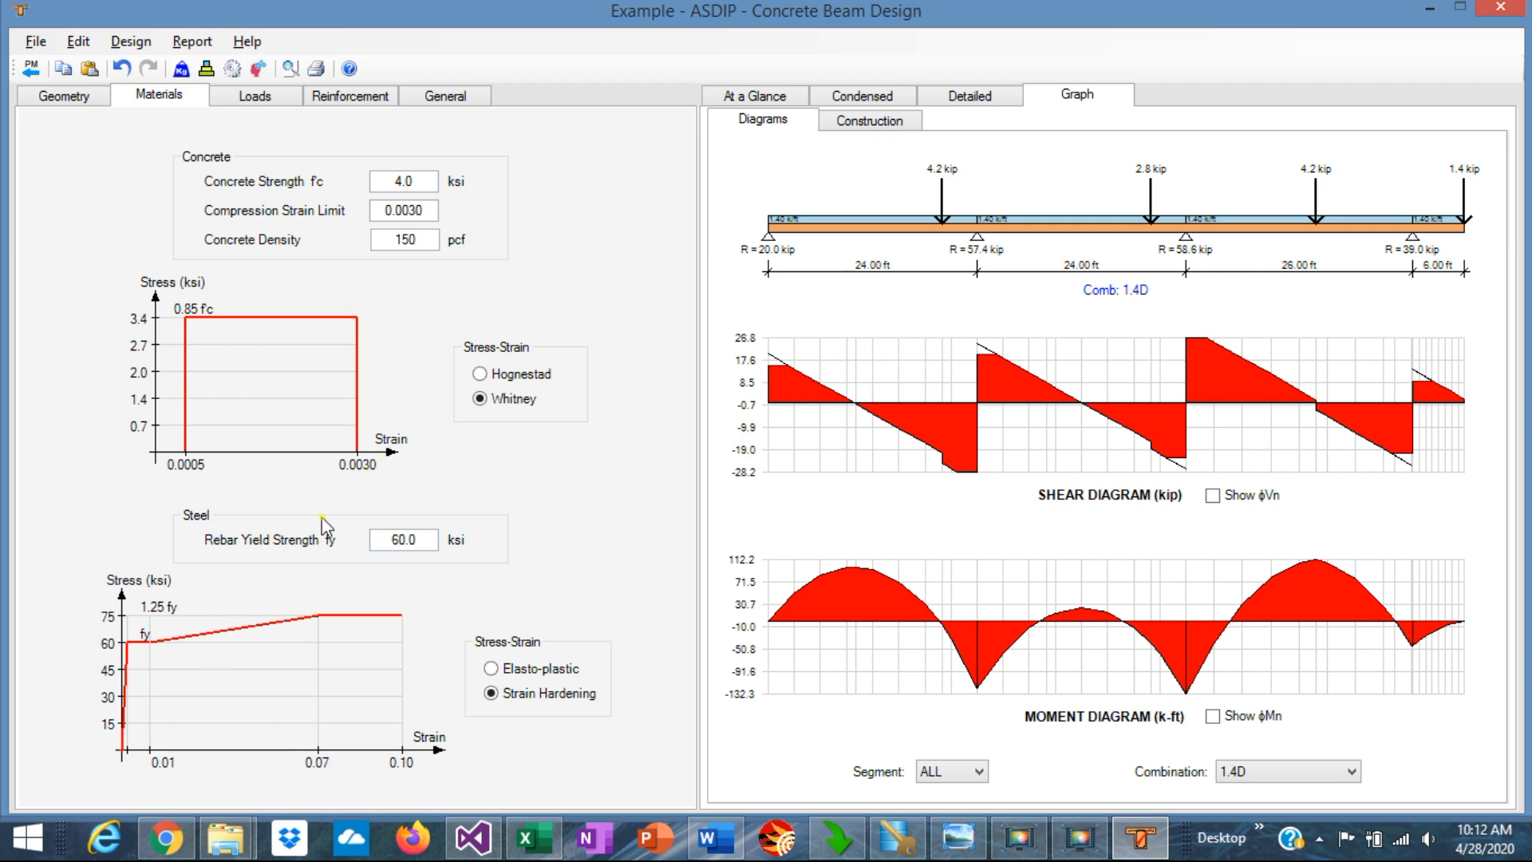
mouse_move(574, 652)
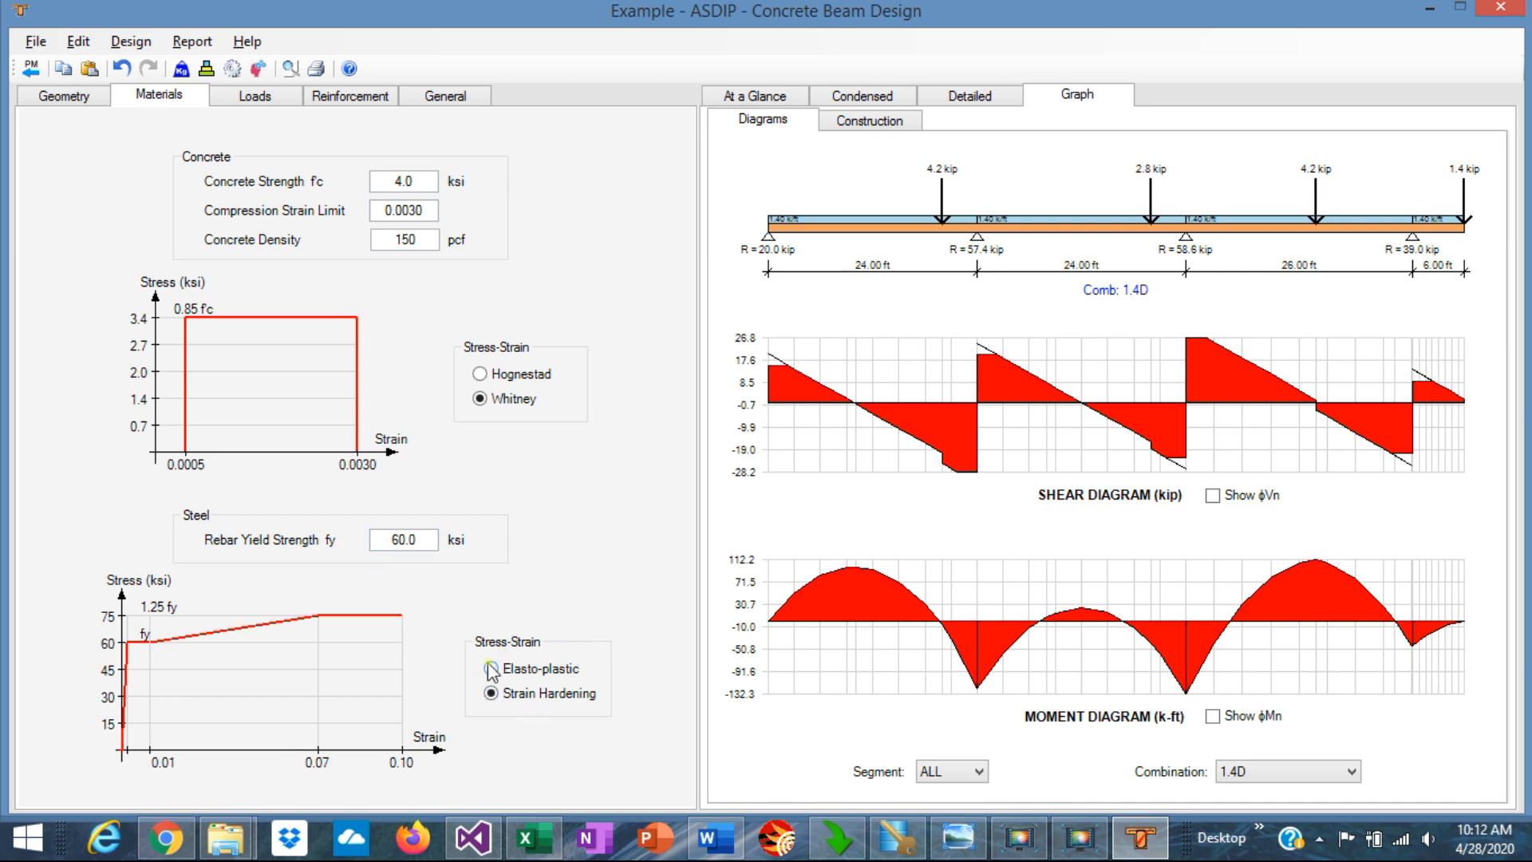
click(484, 669)
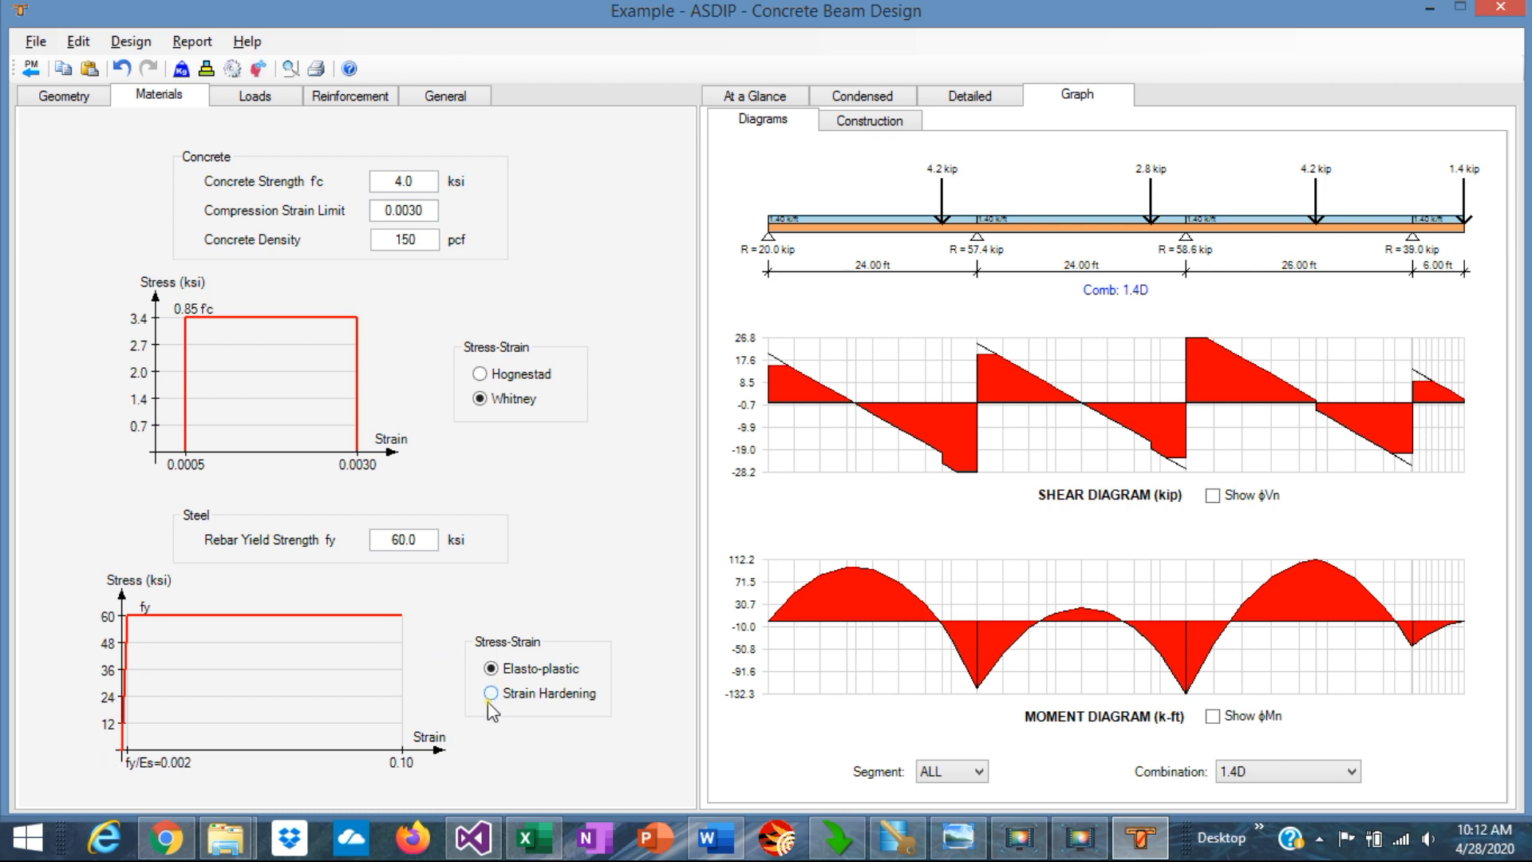
click(491, 692)
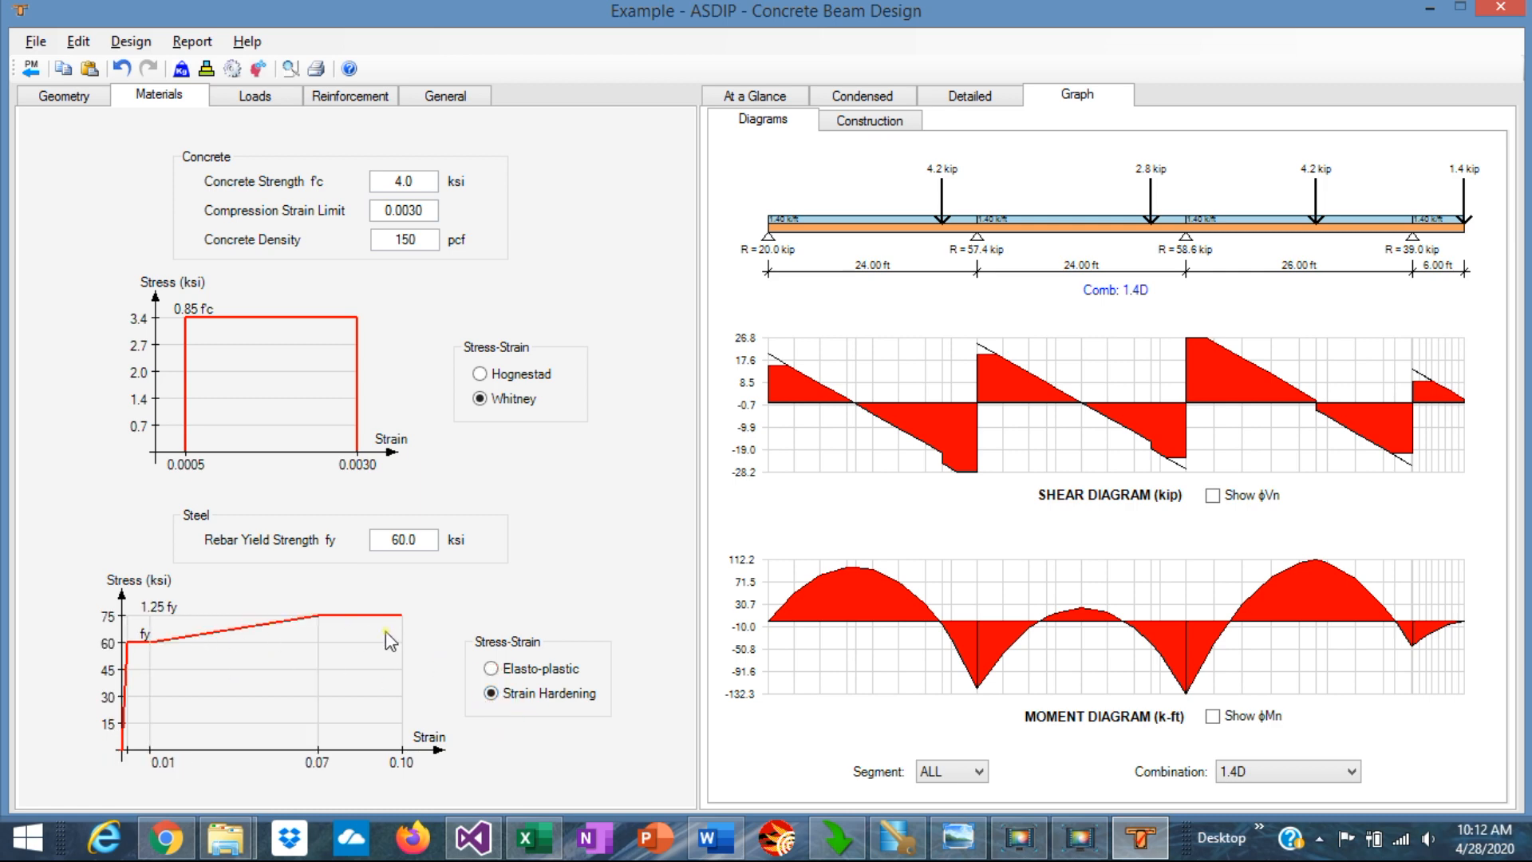
mouse_move(318, 366)
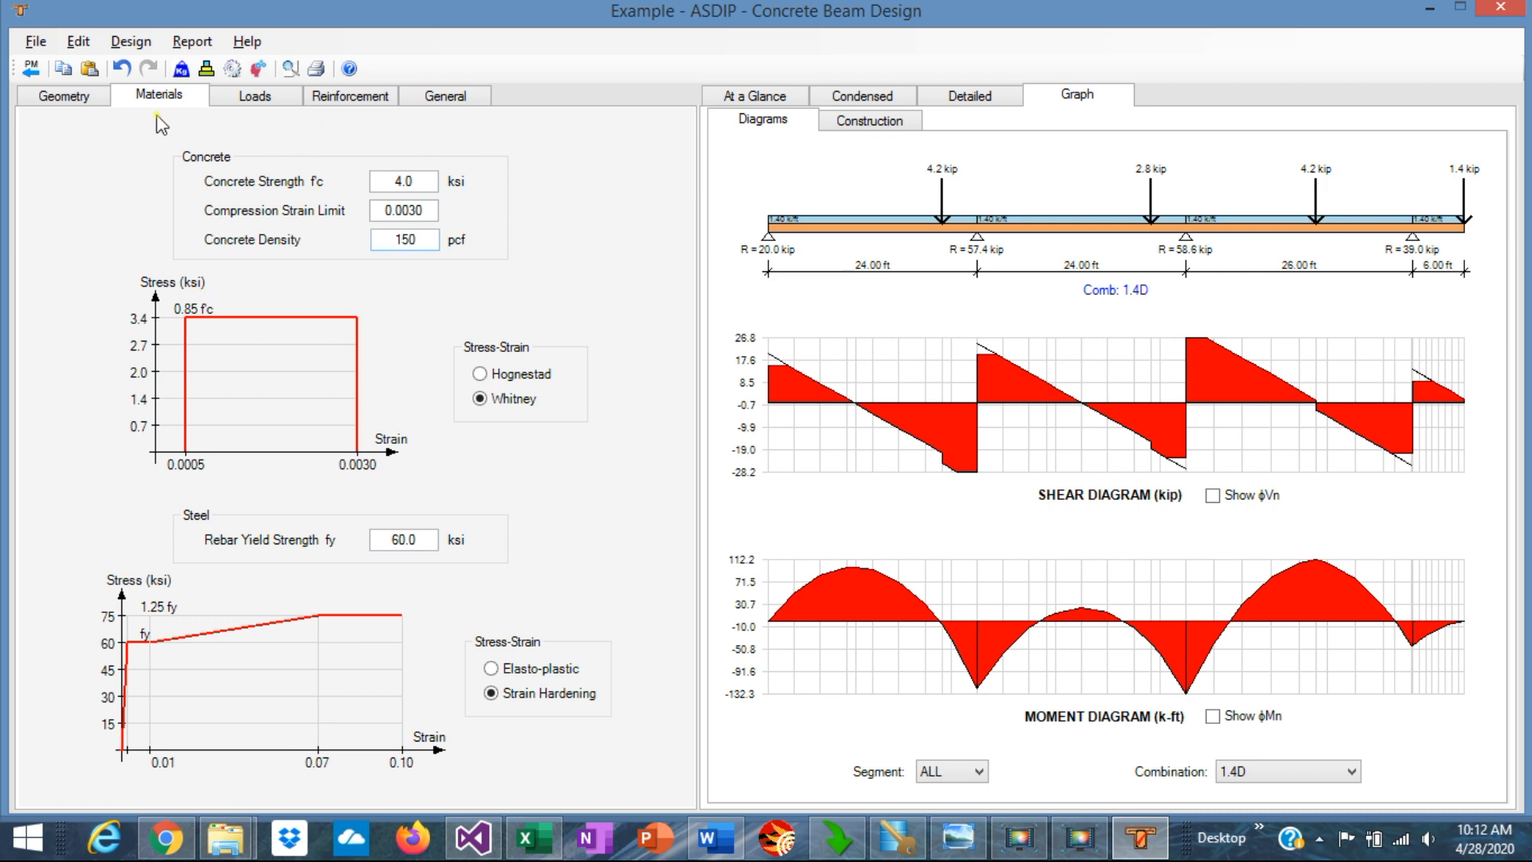
click(253, 95)
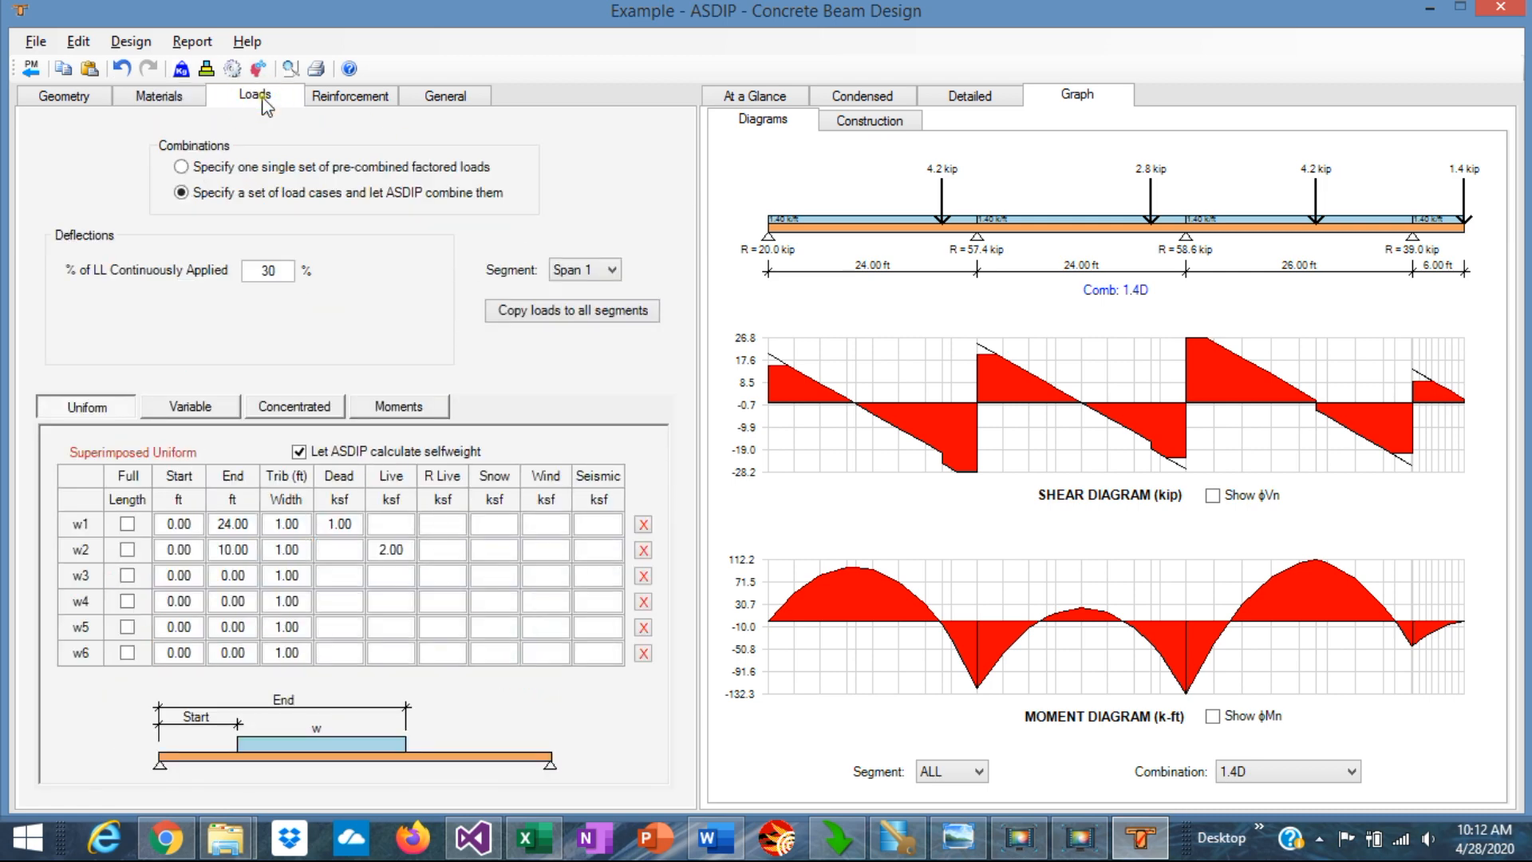
mouse_move(327, 232)
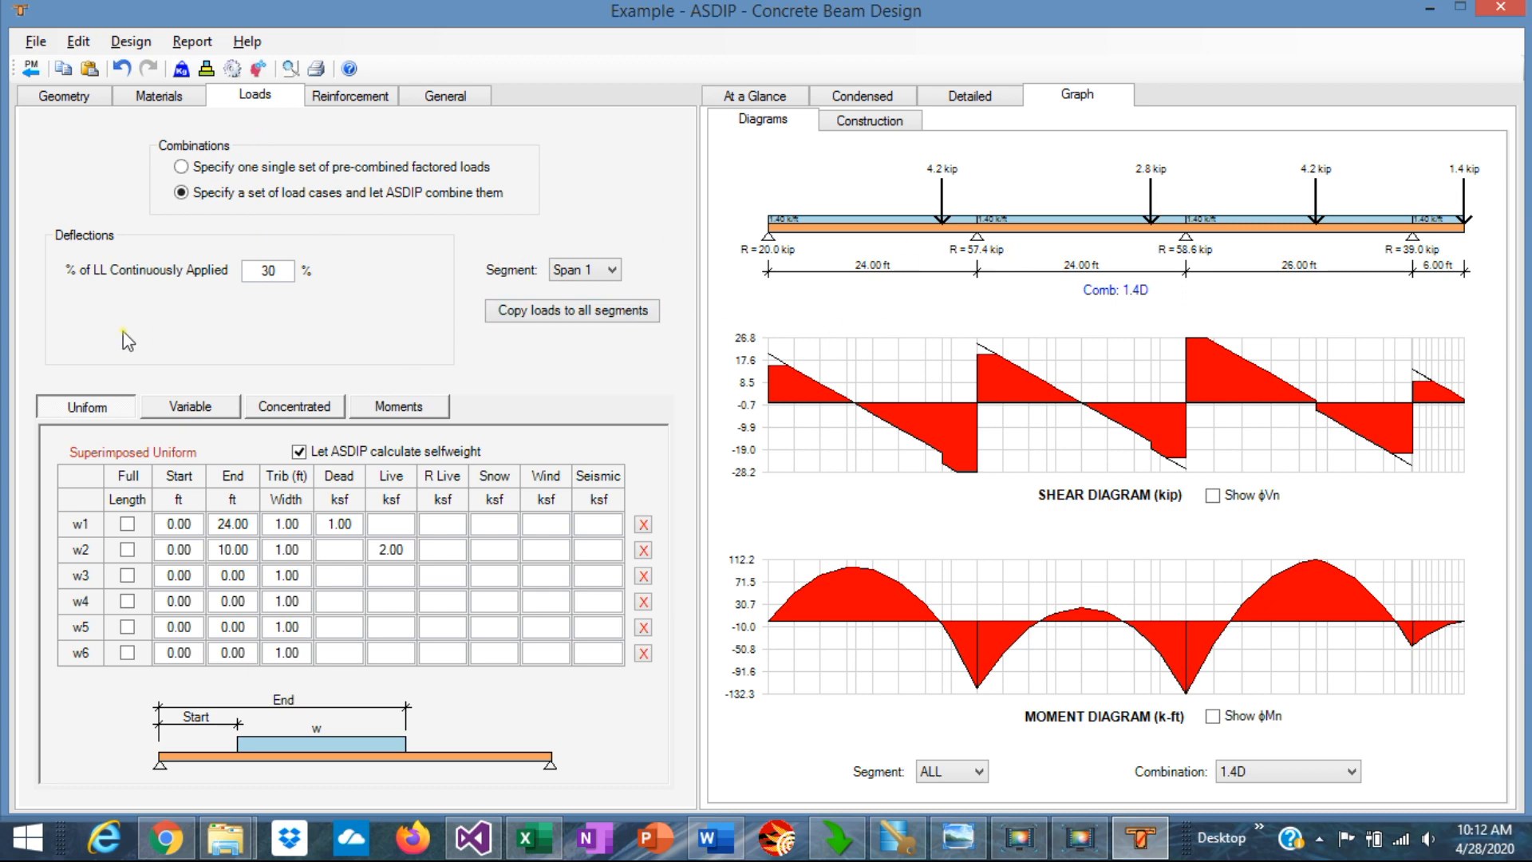
mouse_move(160, 418)
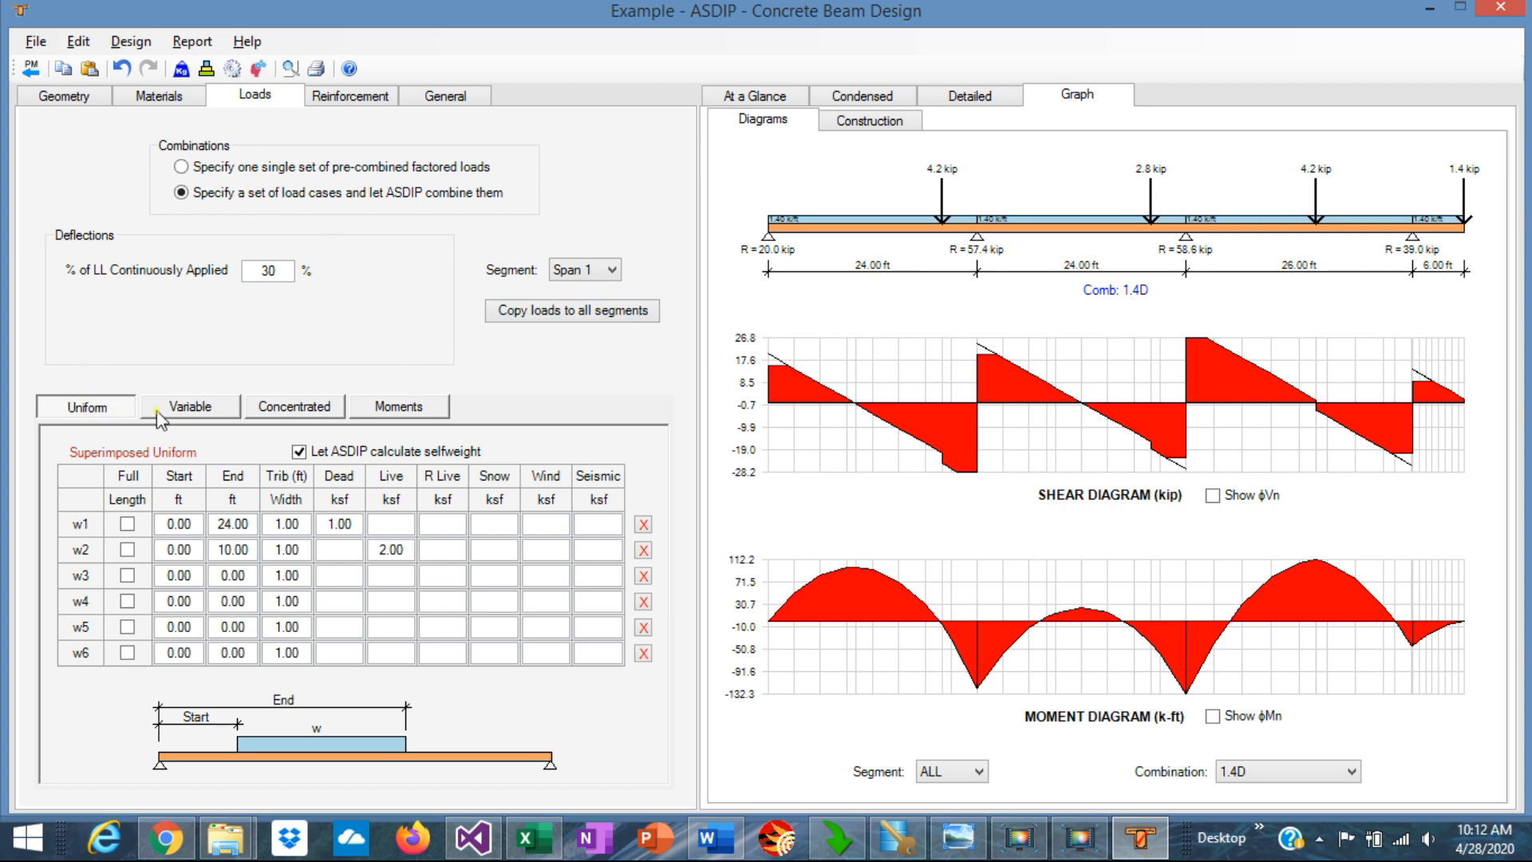
click(190, 406)
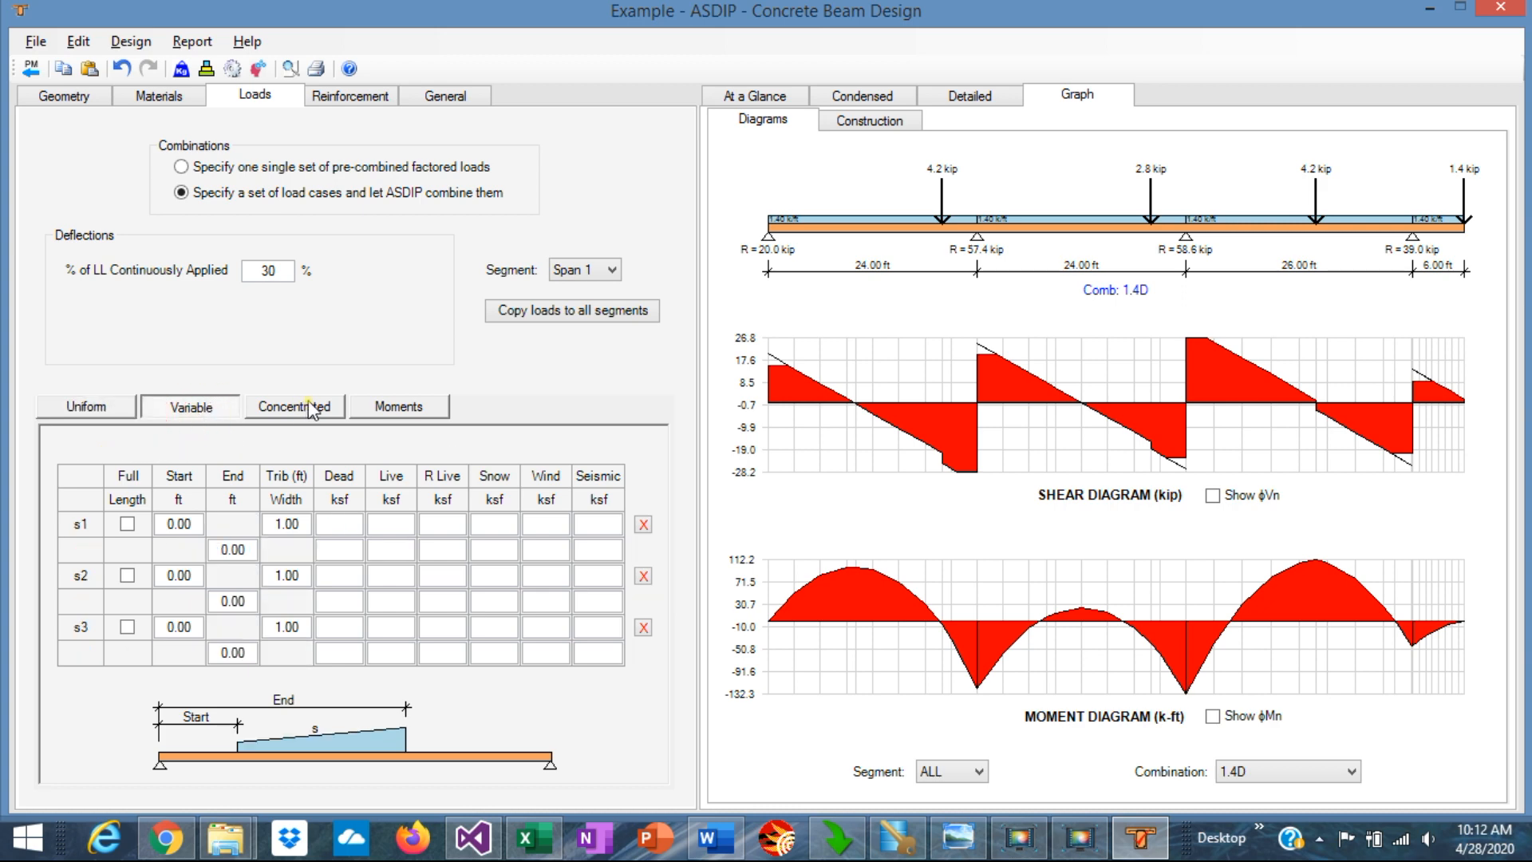
click(399, 406)
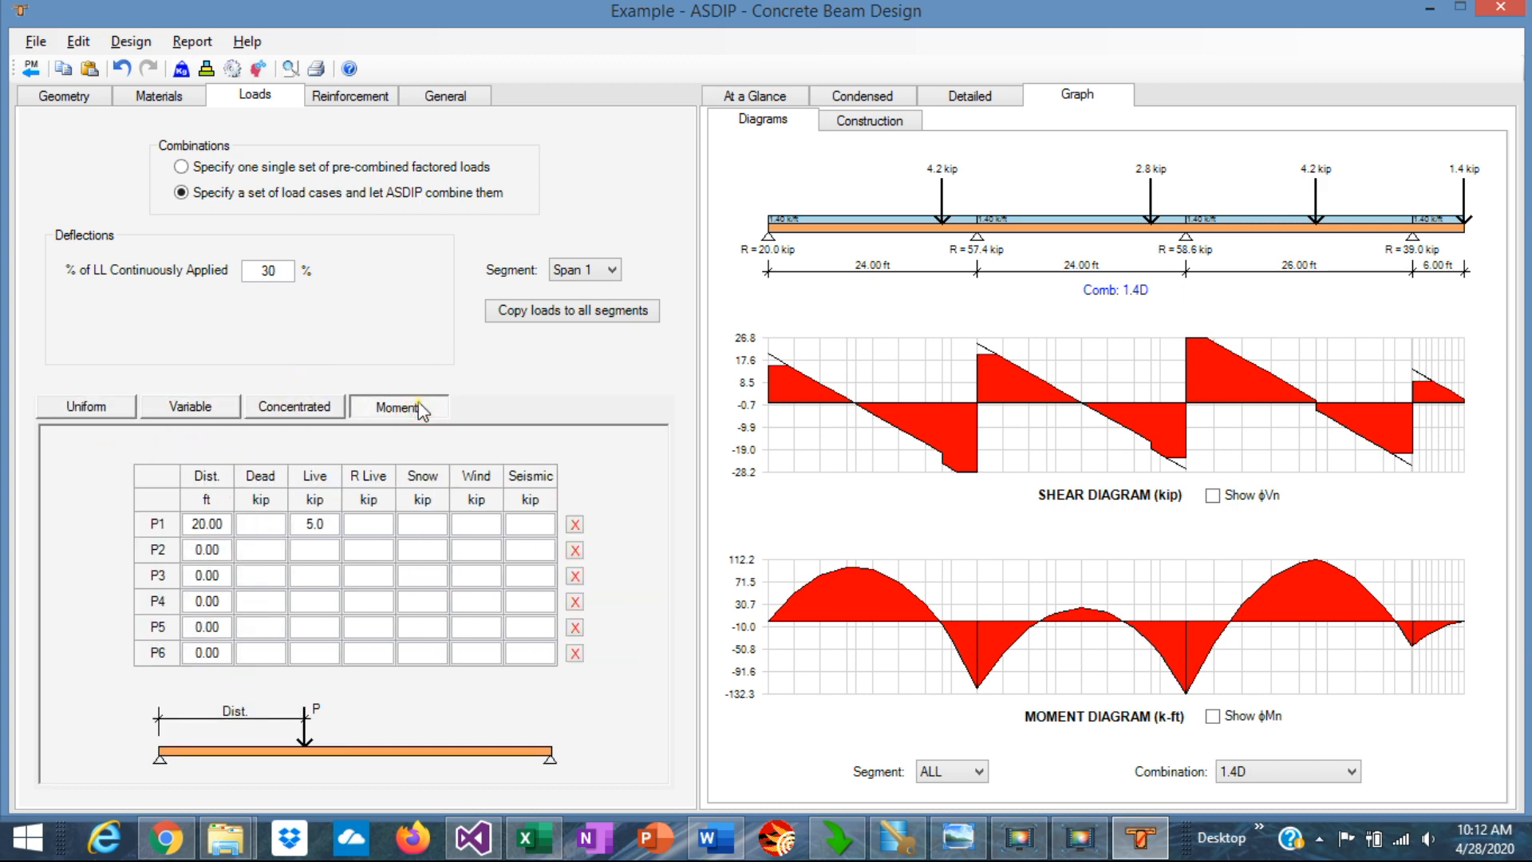
click(398, 406)
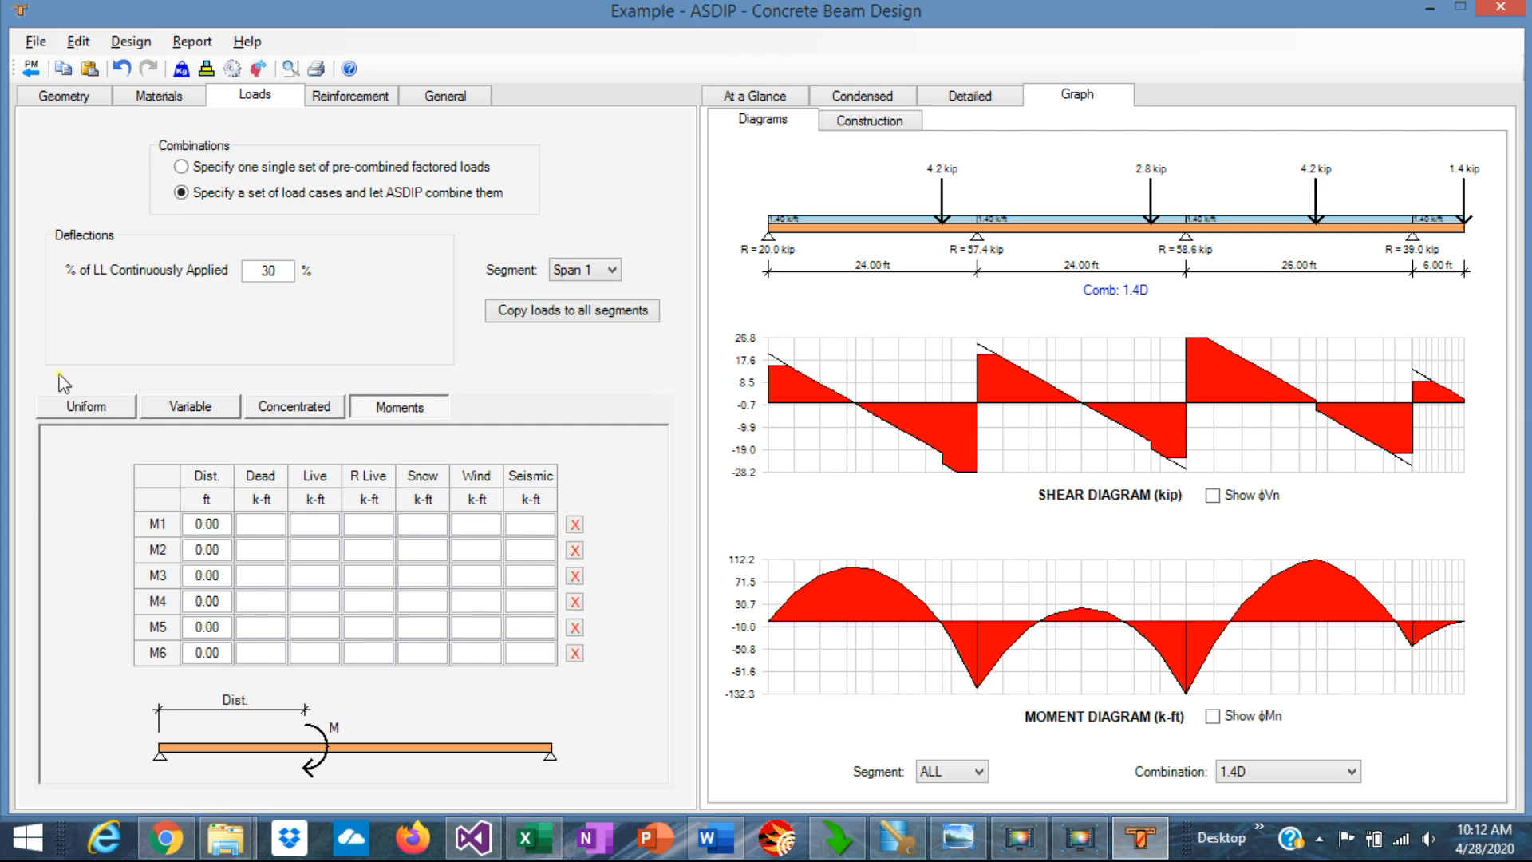
click(86, 406)
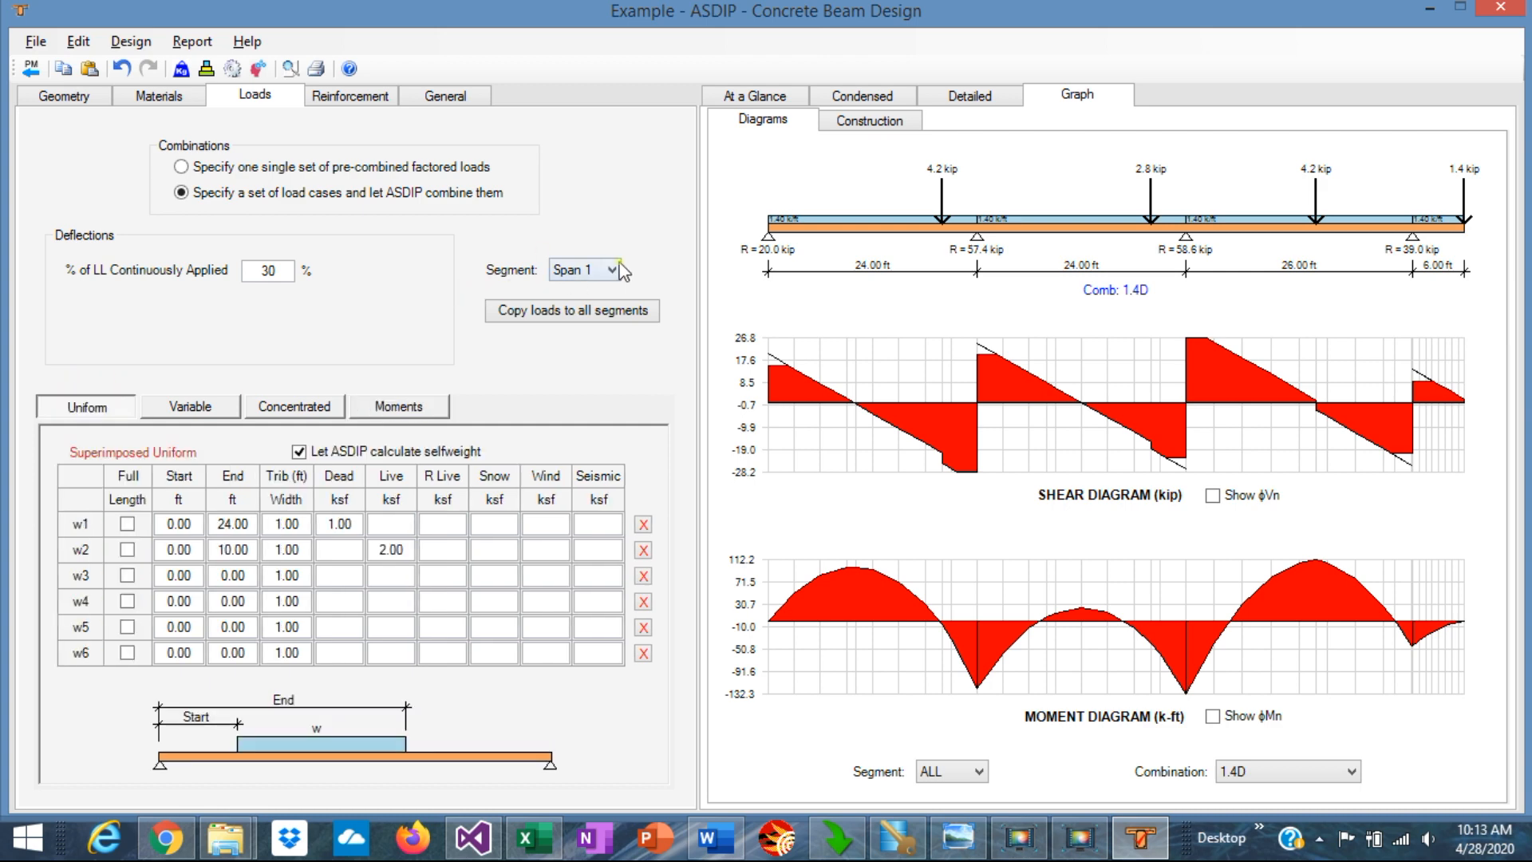
click(615, 270)
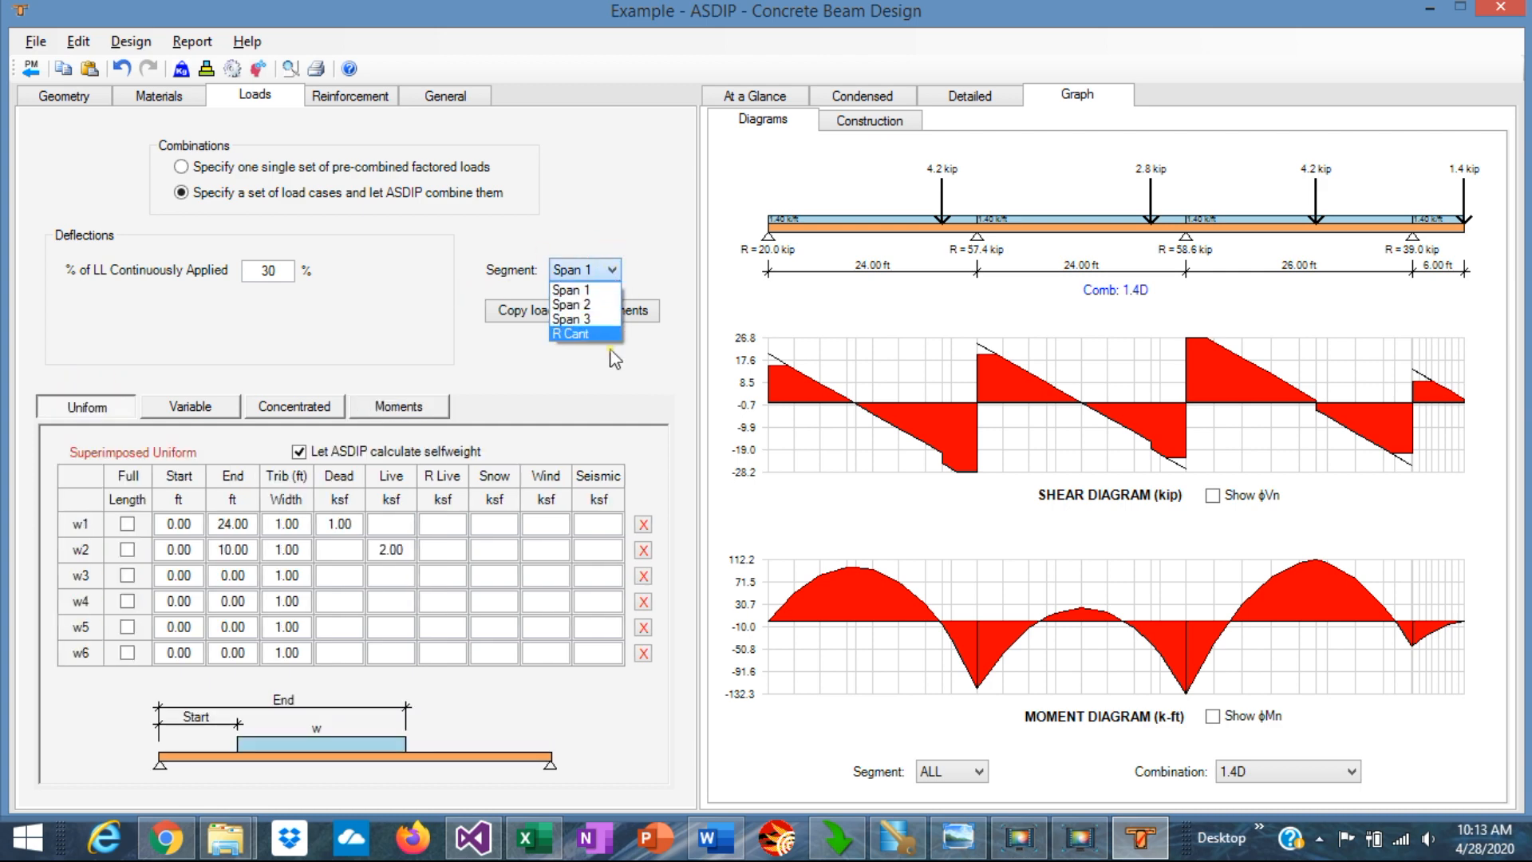
mouse_move(575, 289)
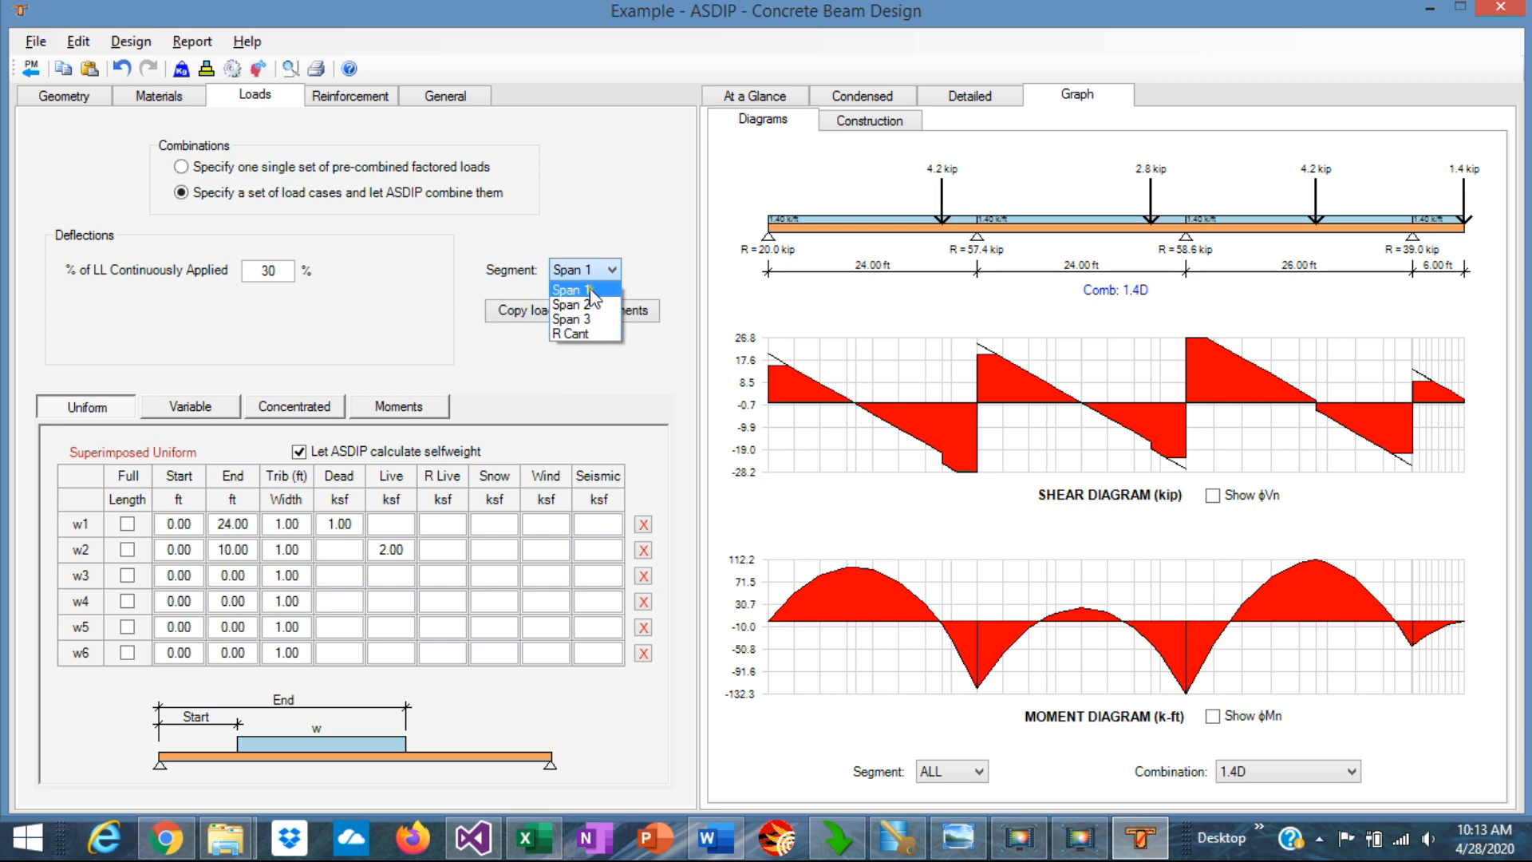
mouse_move(584, 335)
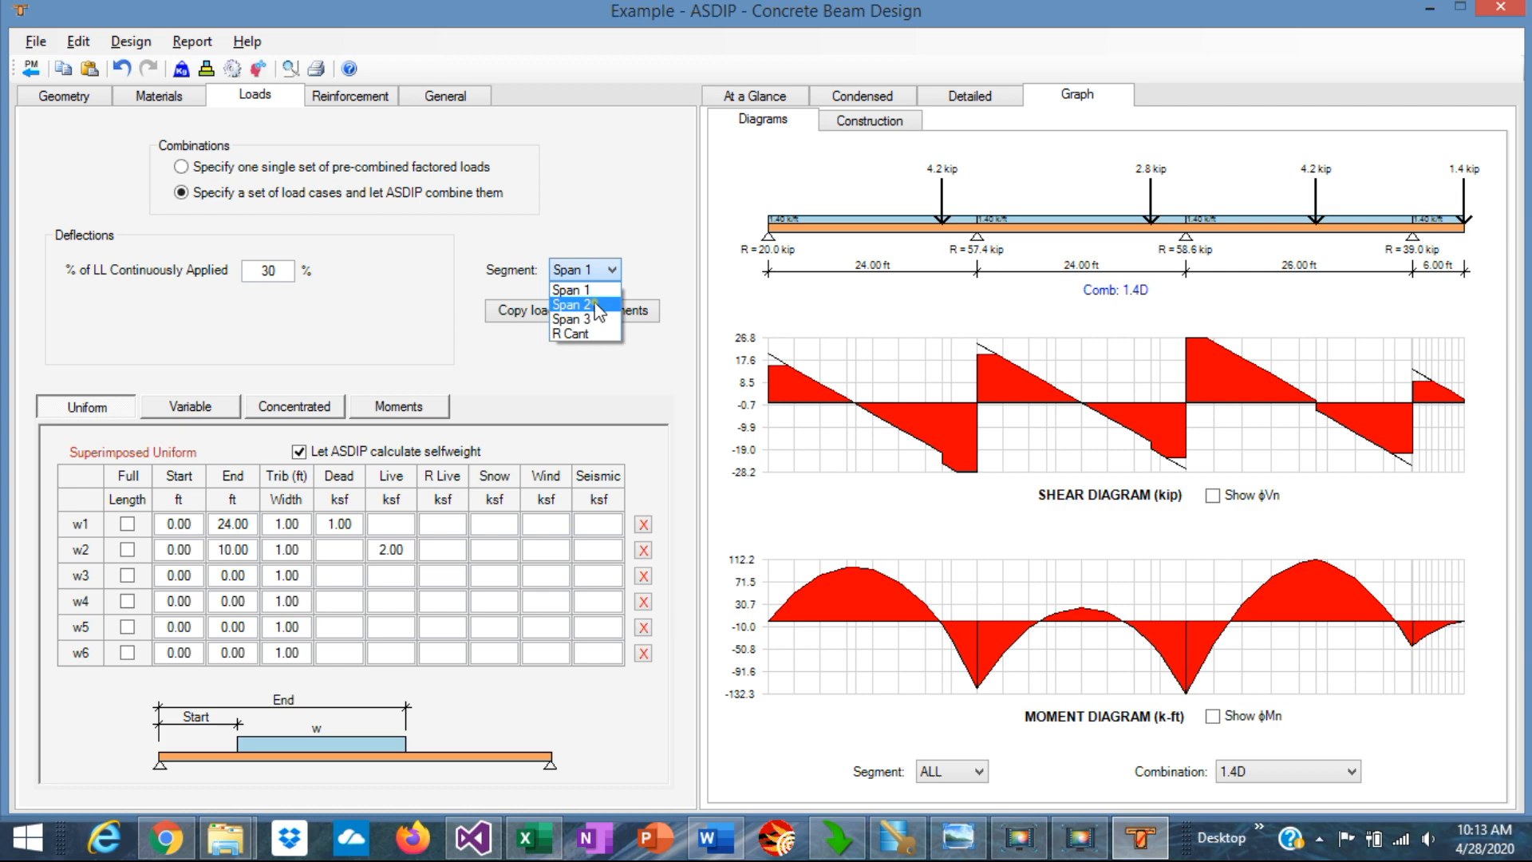
click(571, 305)
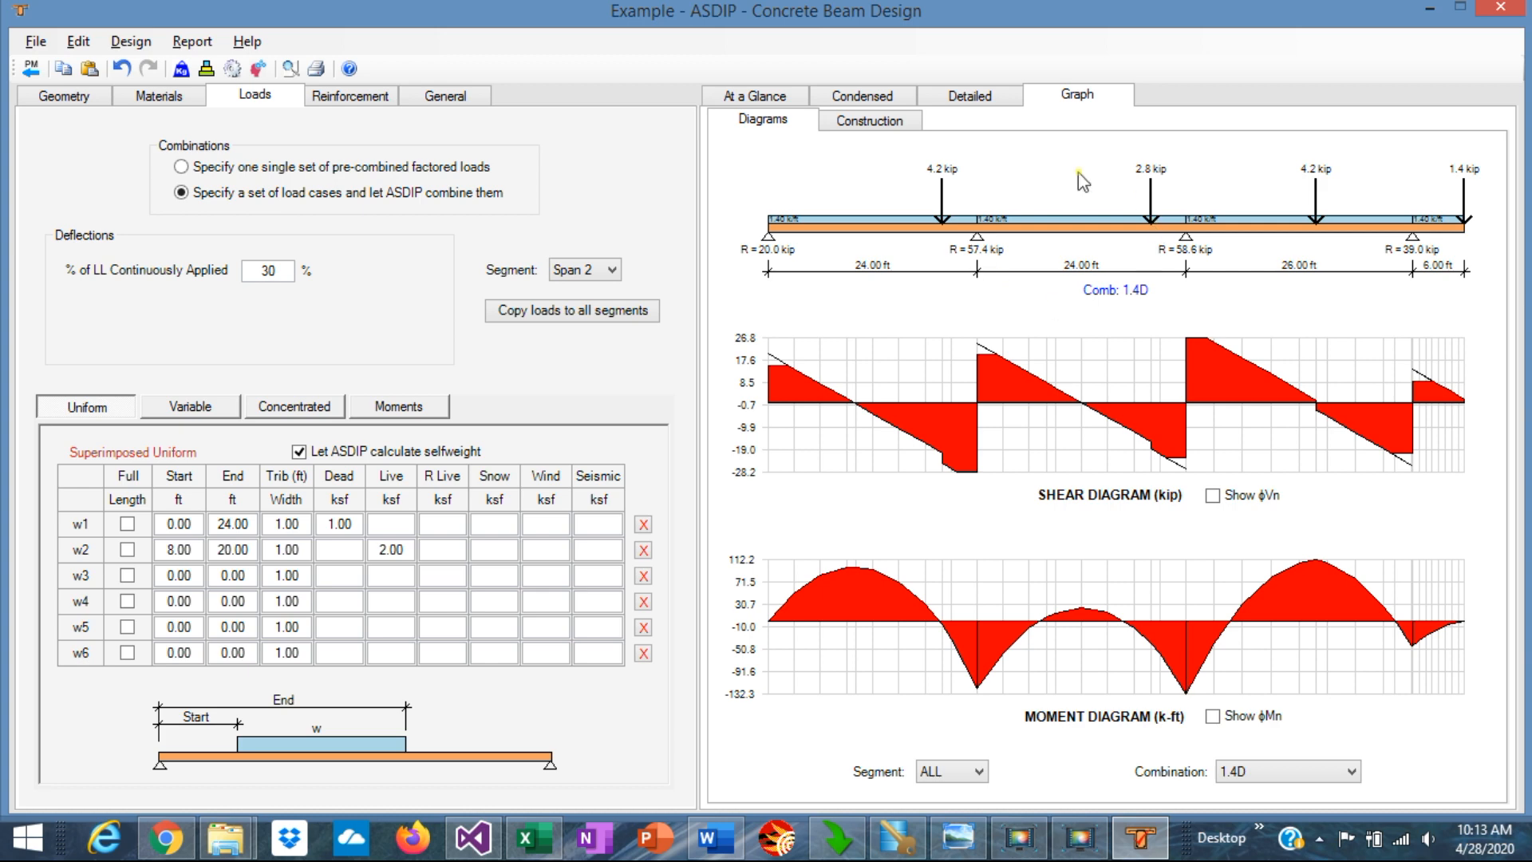
mouse_move(1067, 282)
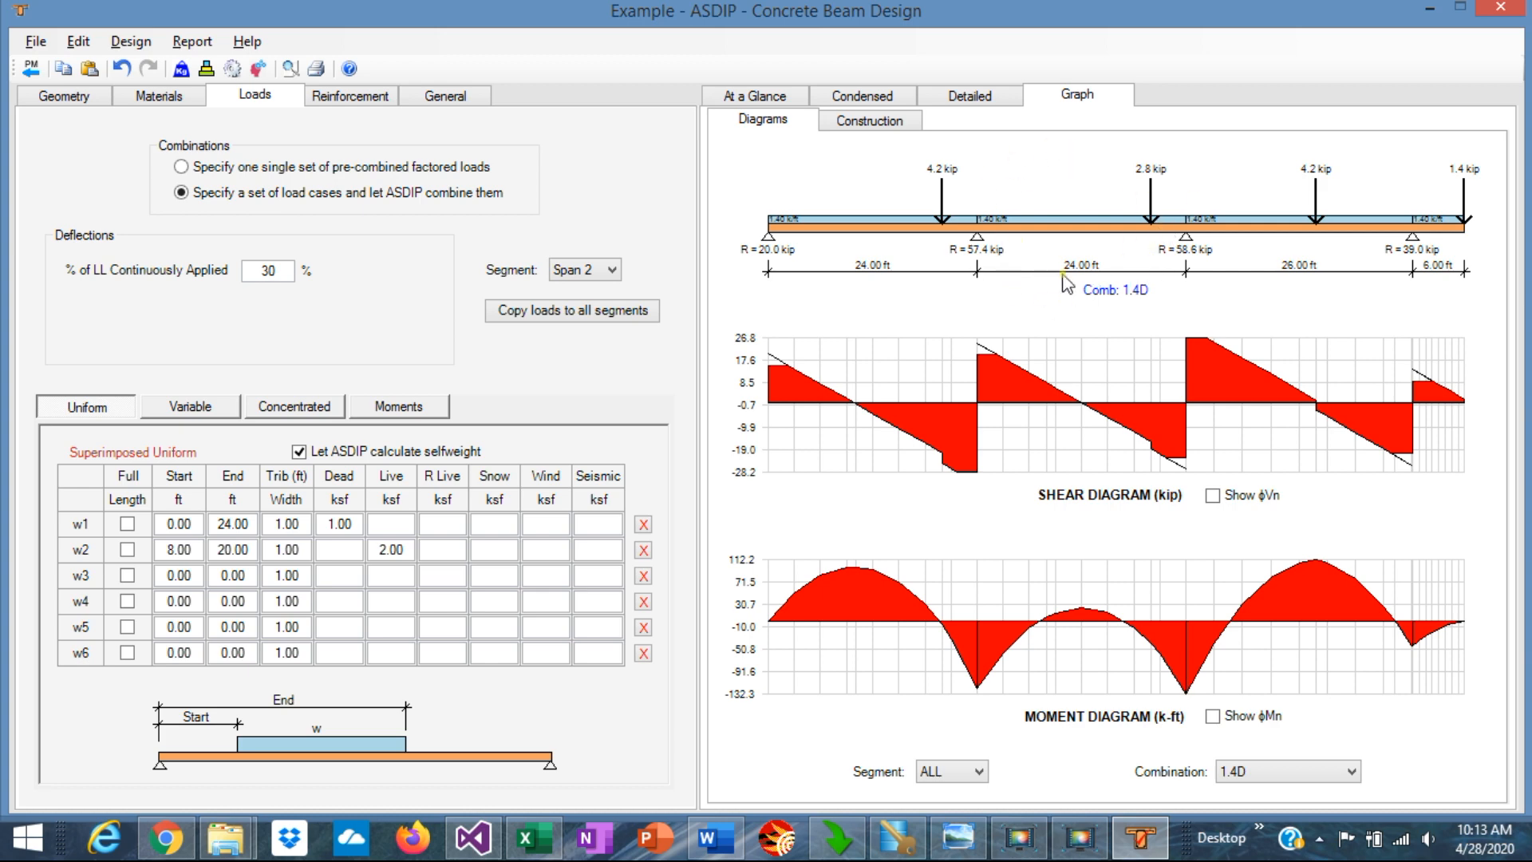
mouse_move(541, 358)
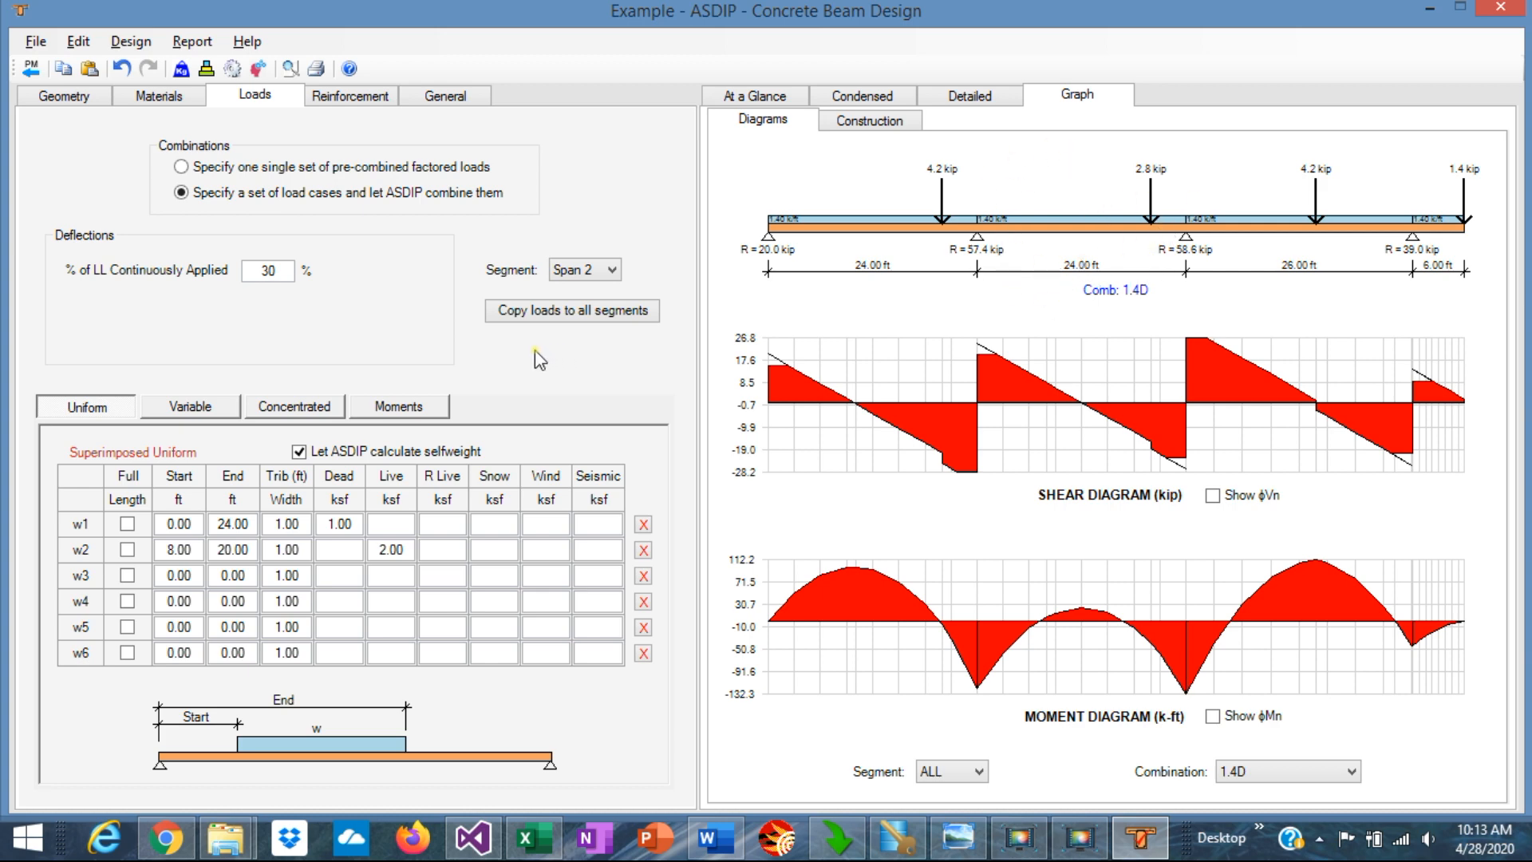
mouse_move(571, 348)
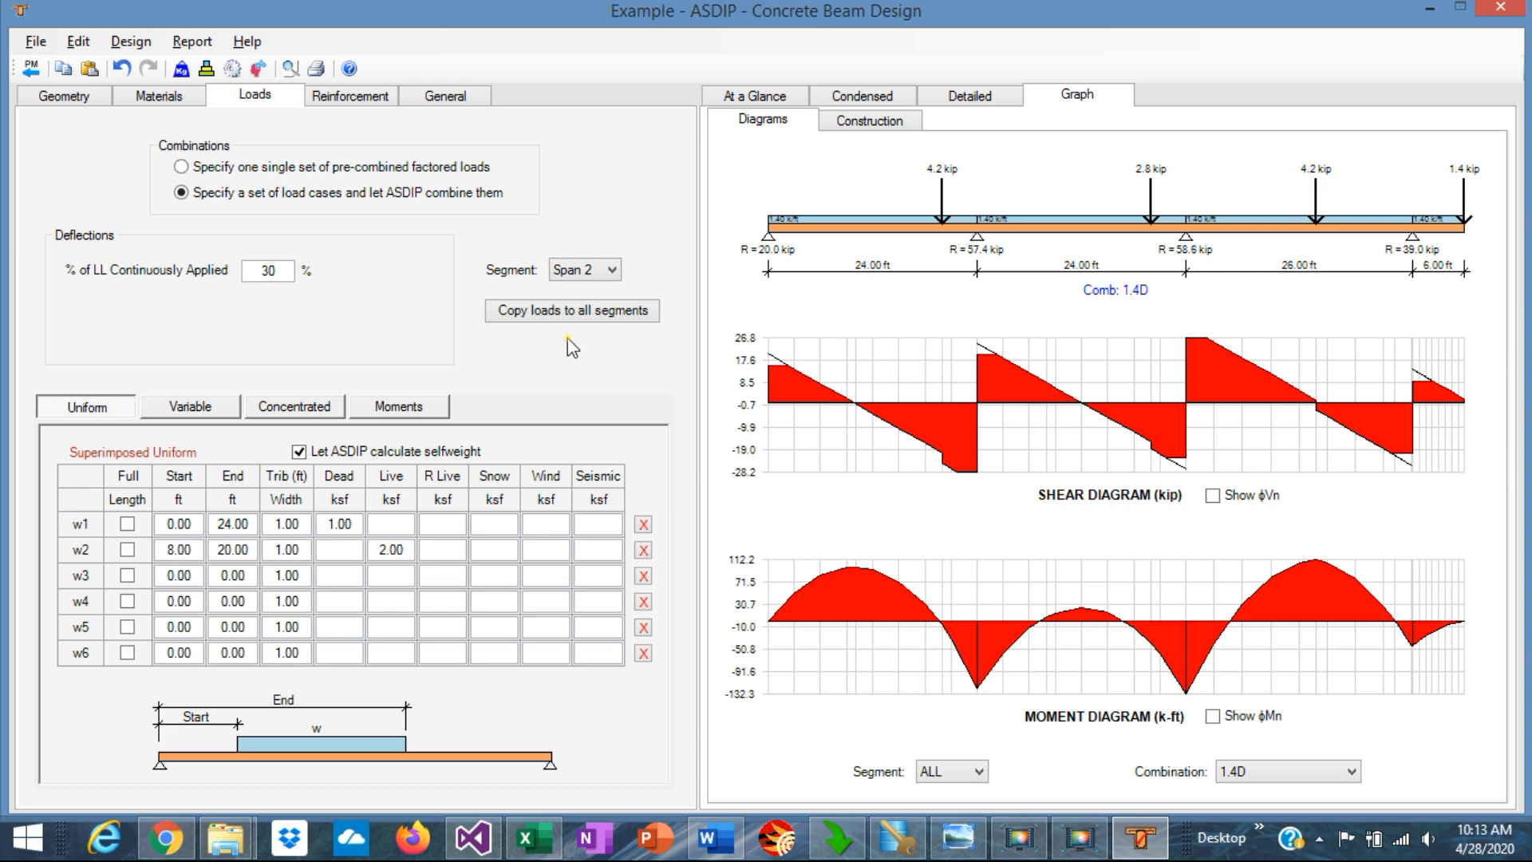
mouse_move(584, 339)
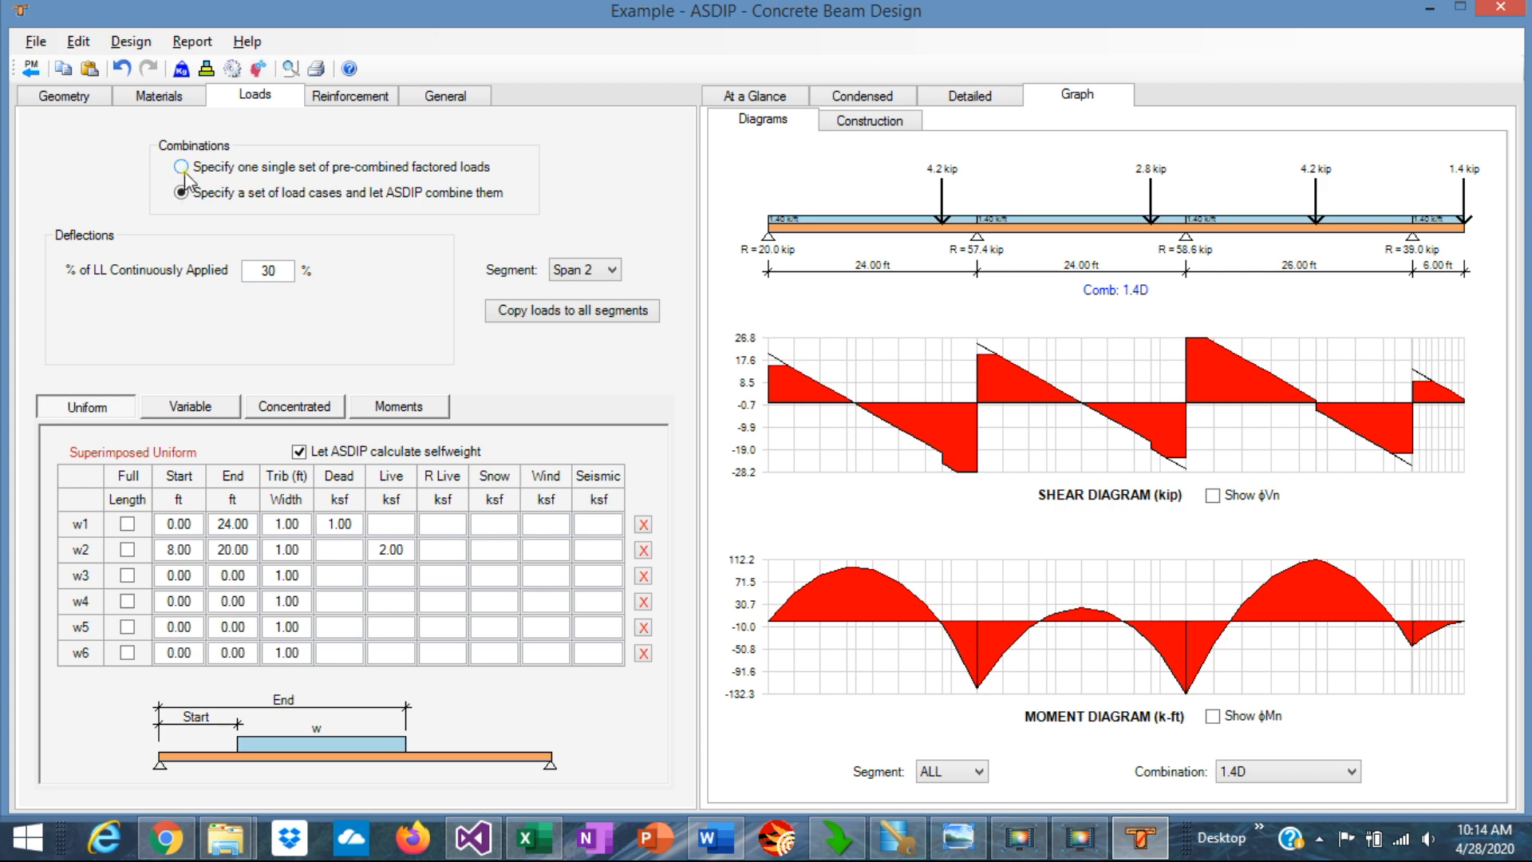
click(181, 192)
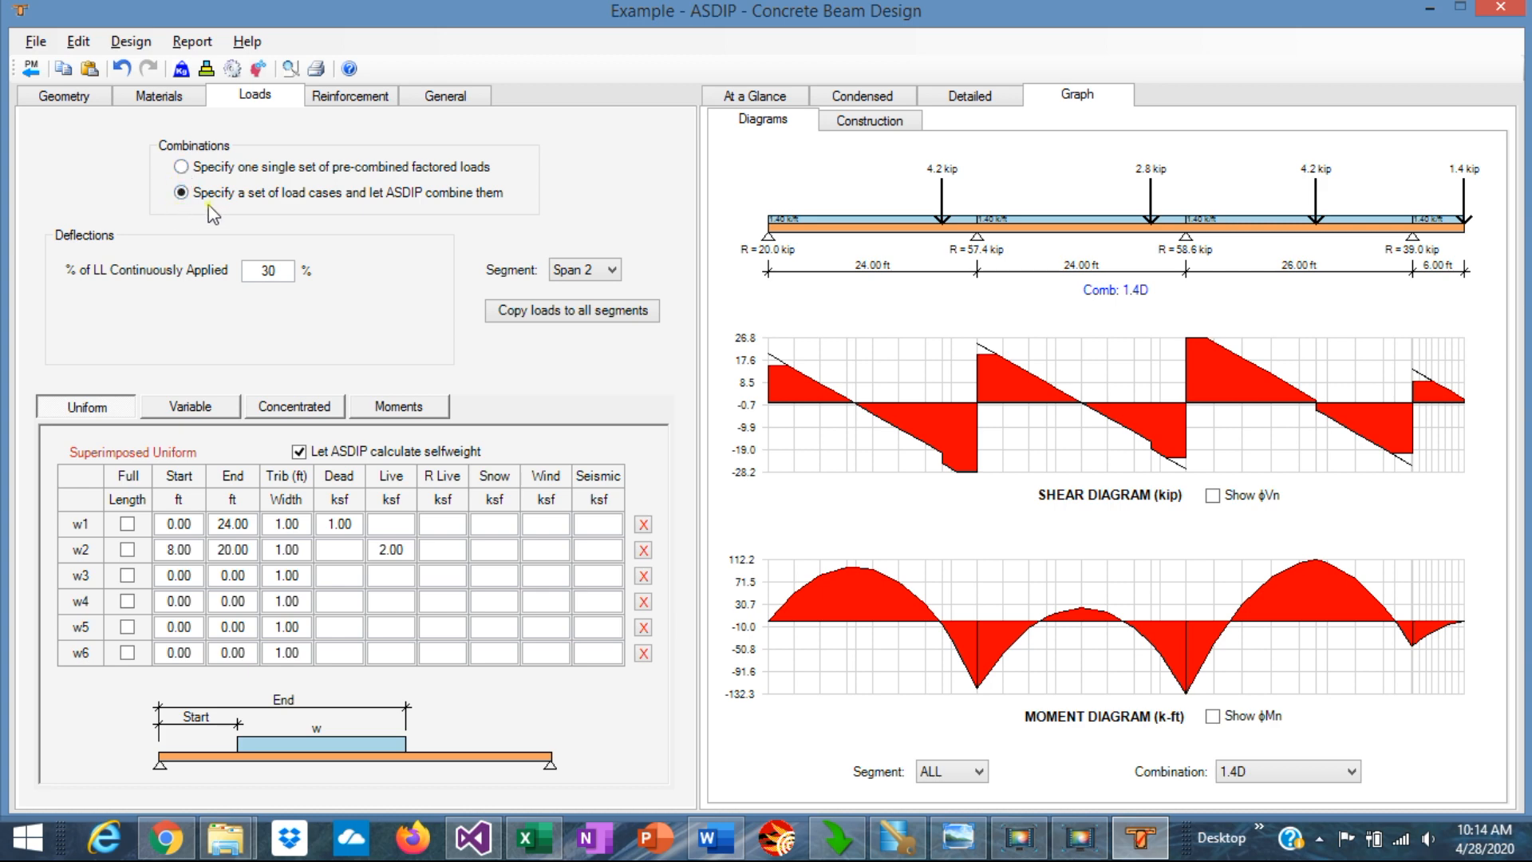
mouse_move(400, 209)
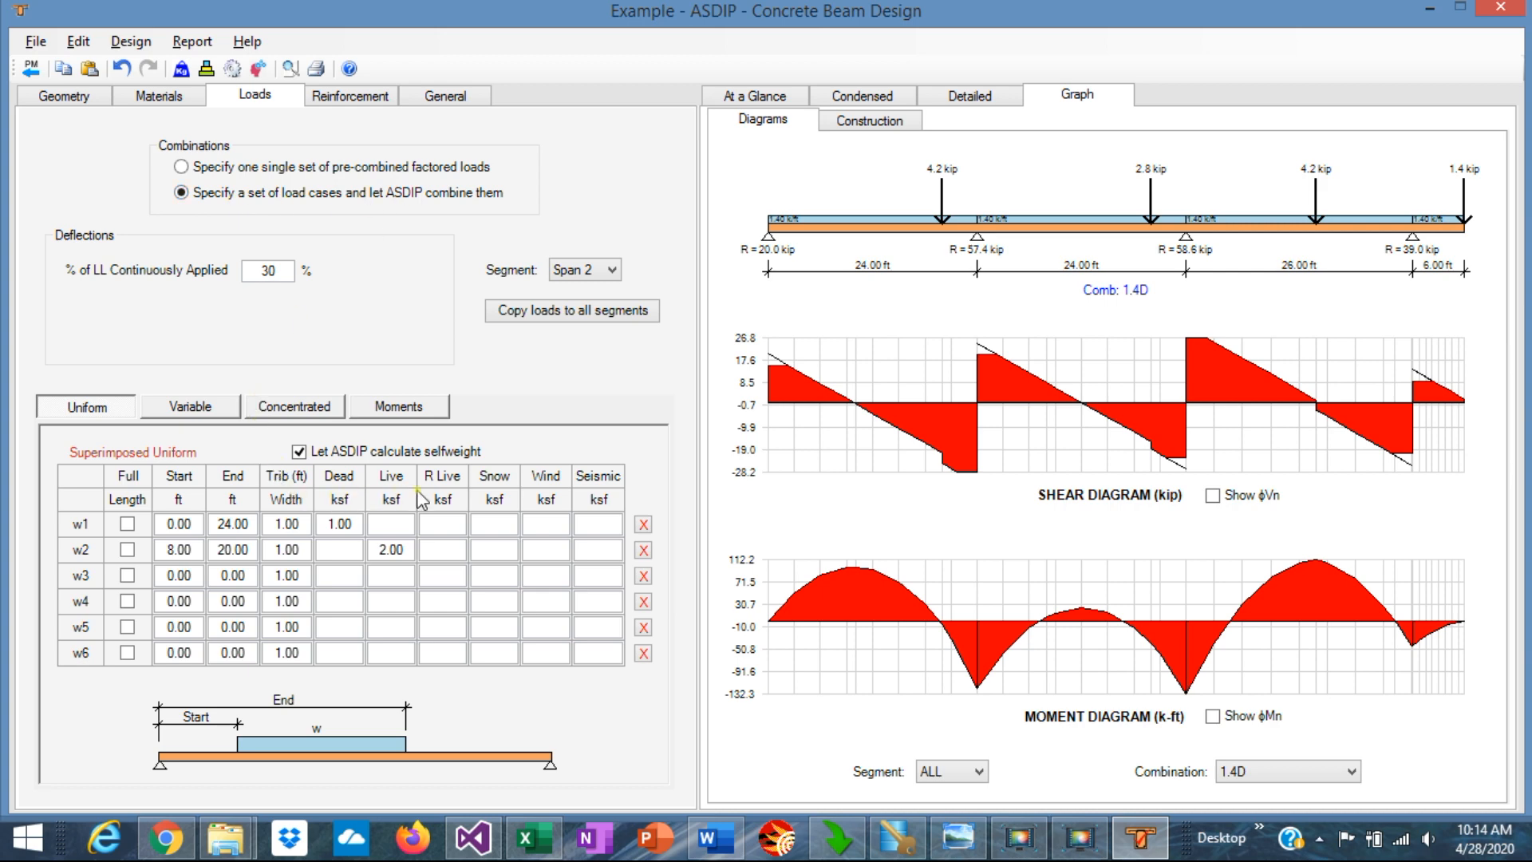
mouse_move(544, 493)
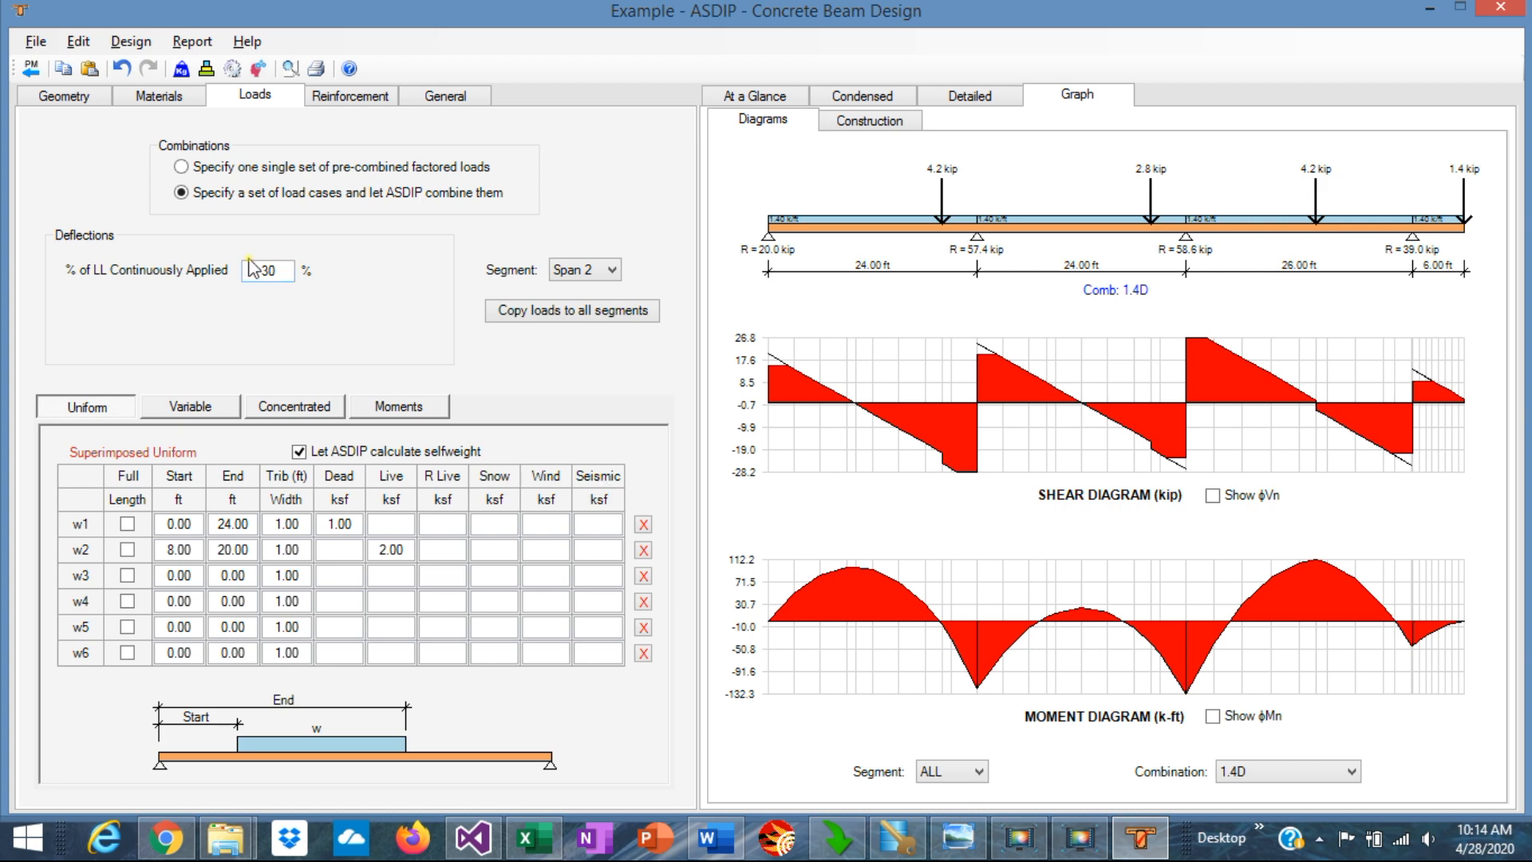
click(179, 167)
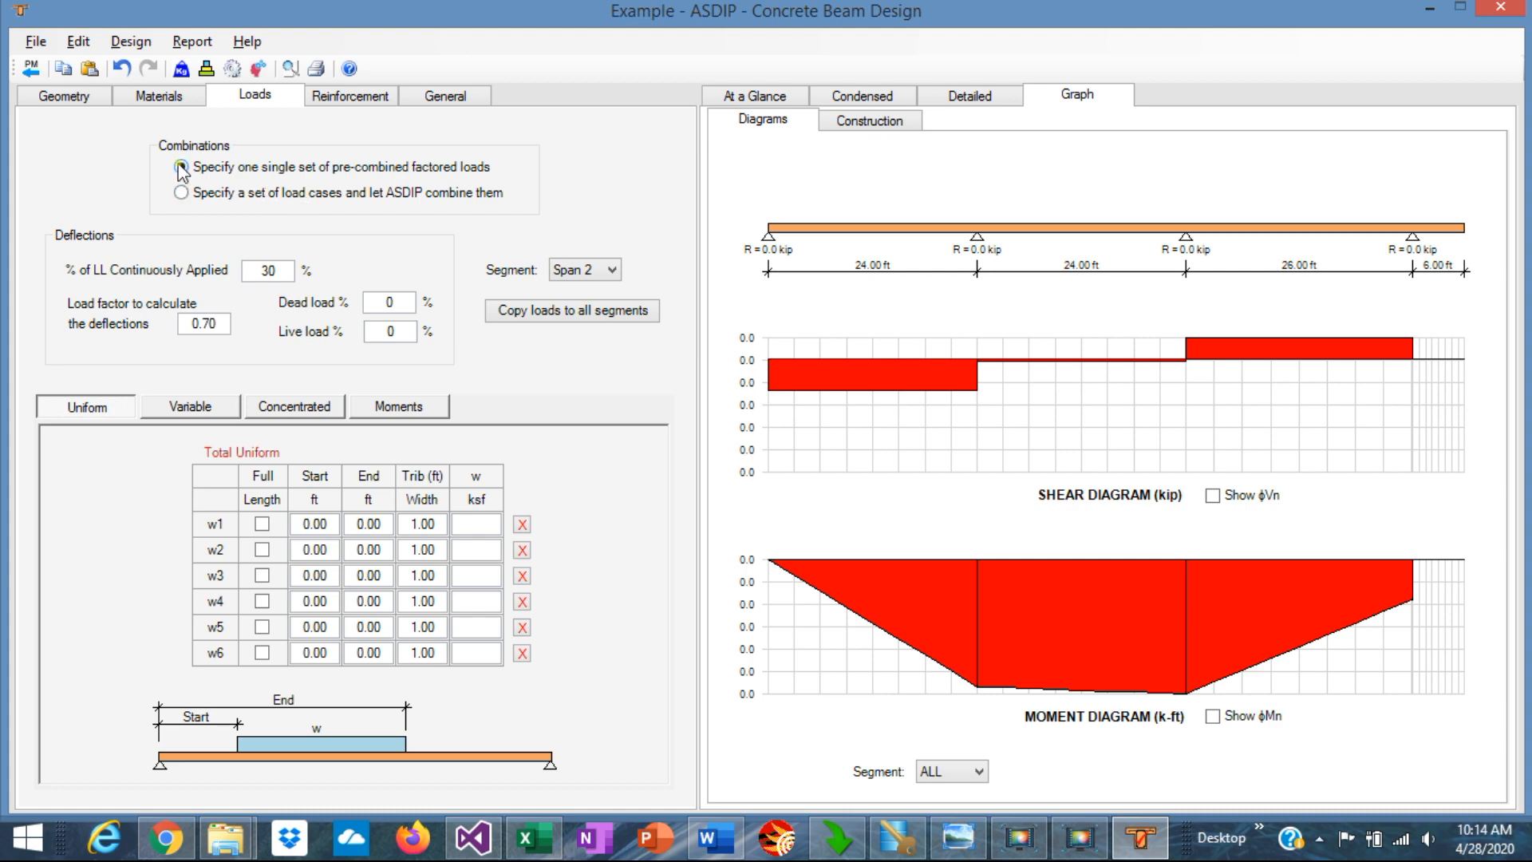
click(181, 166)
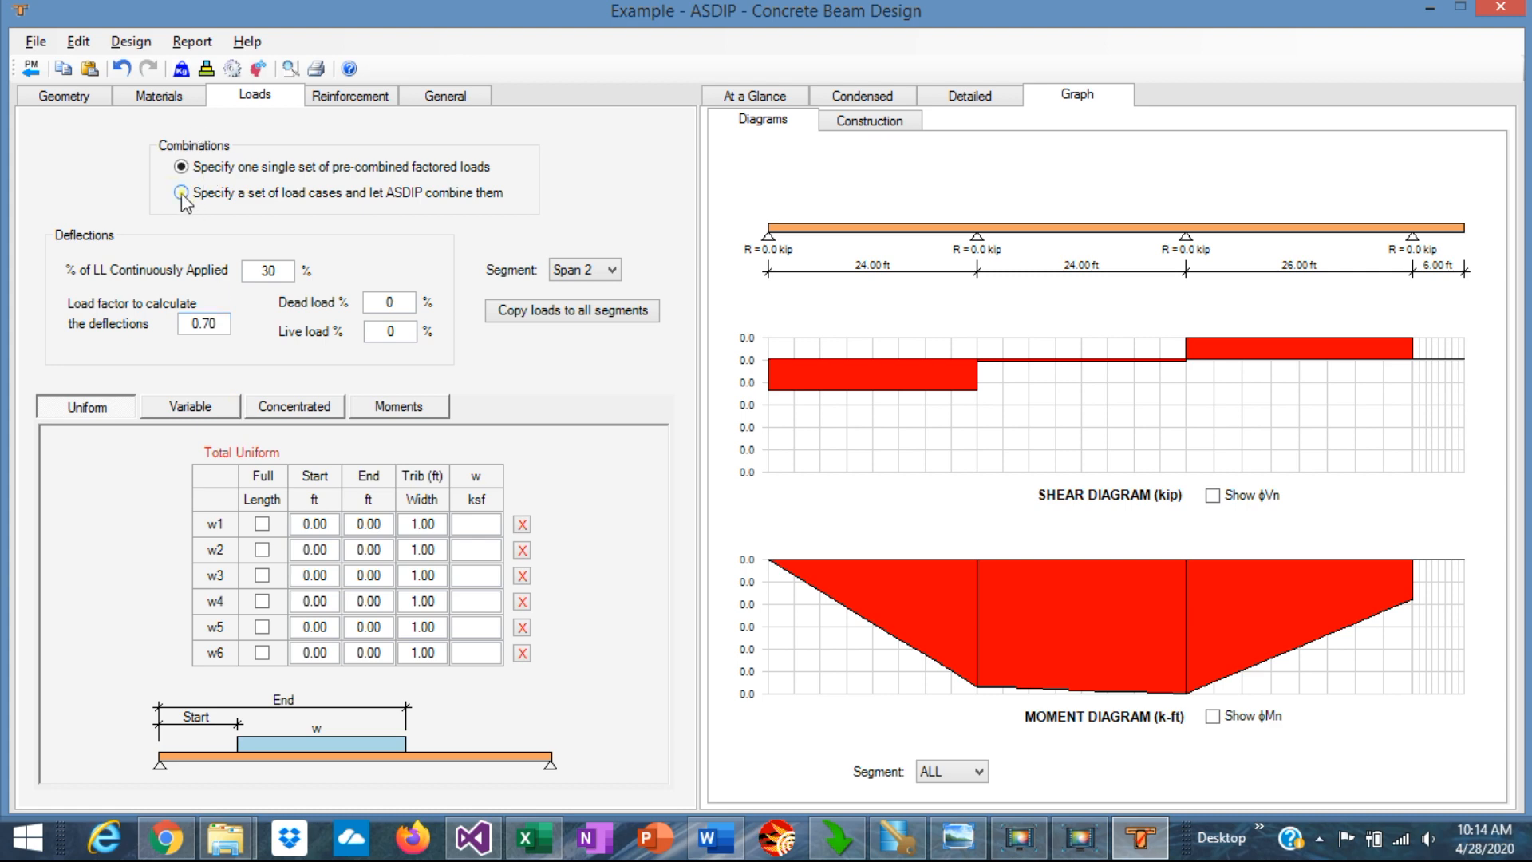
click(179, 192)
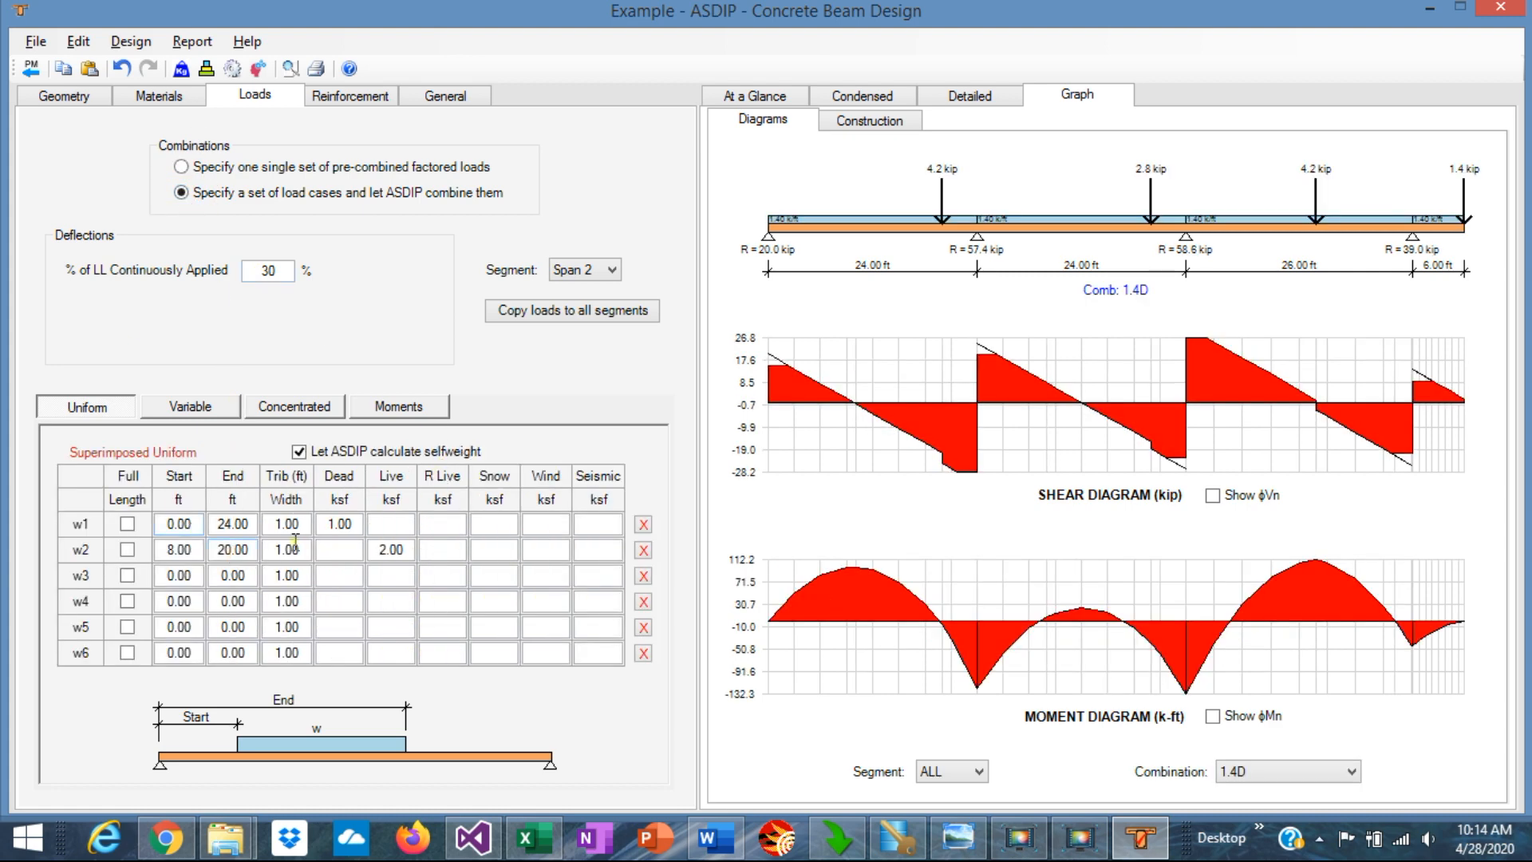
click(339, 525)
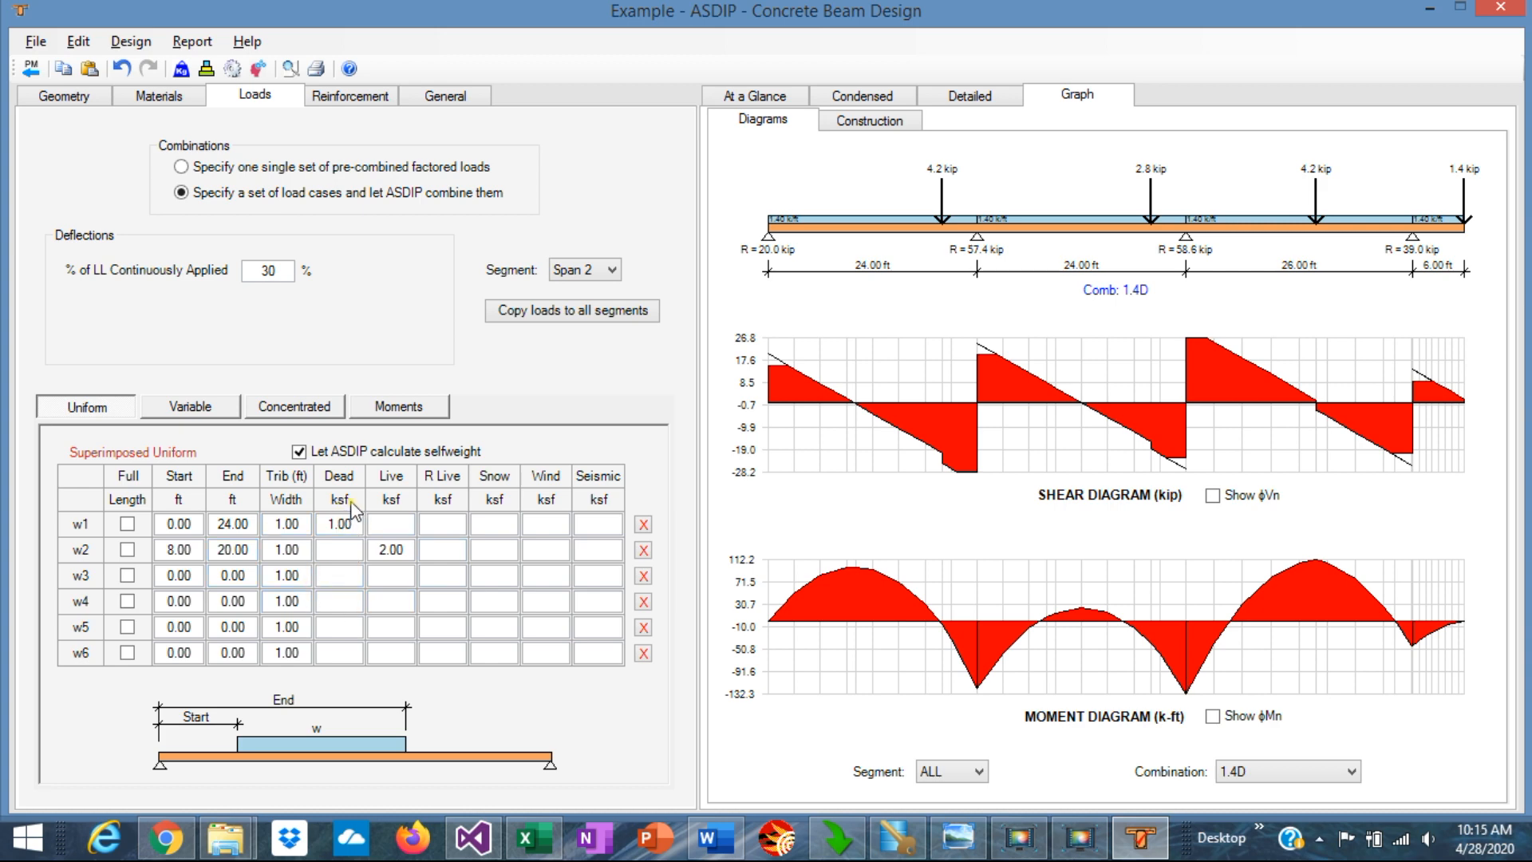
mouse_move(349, 508)
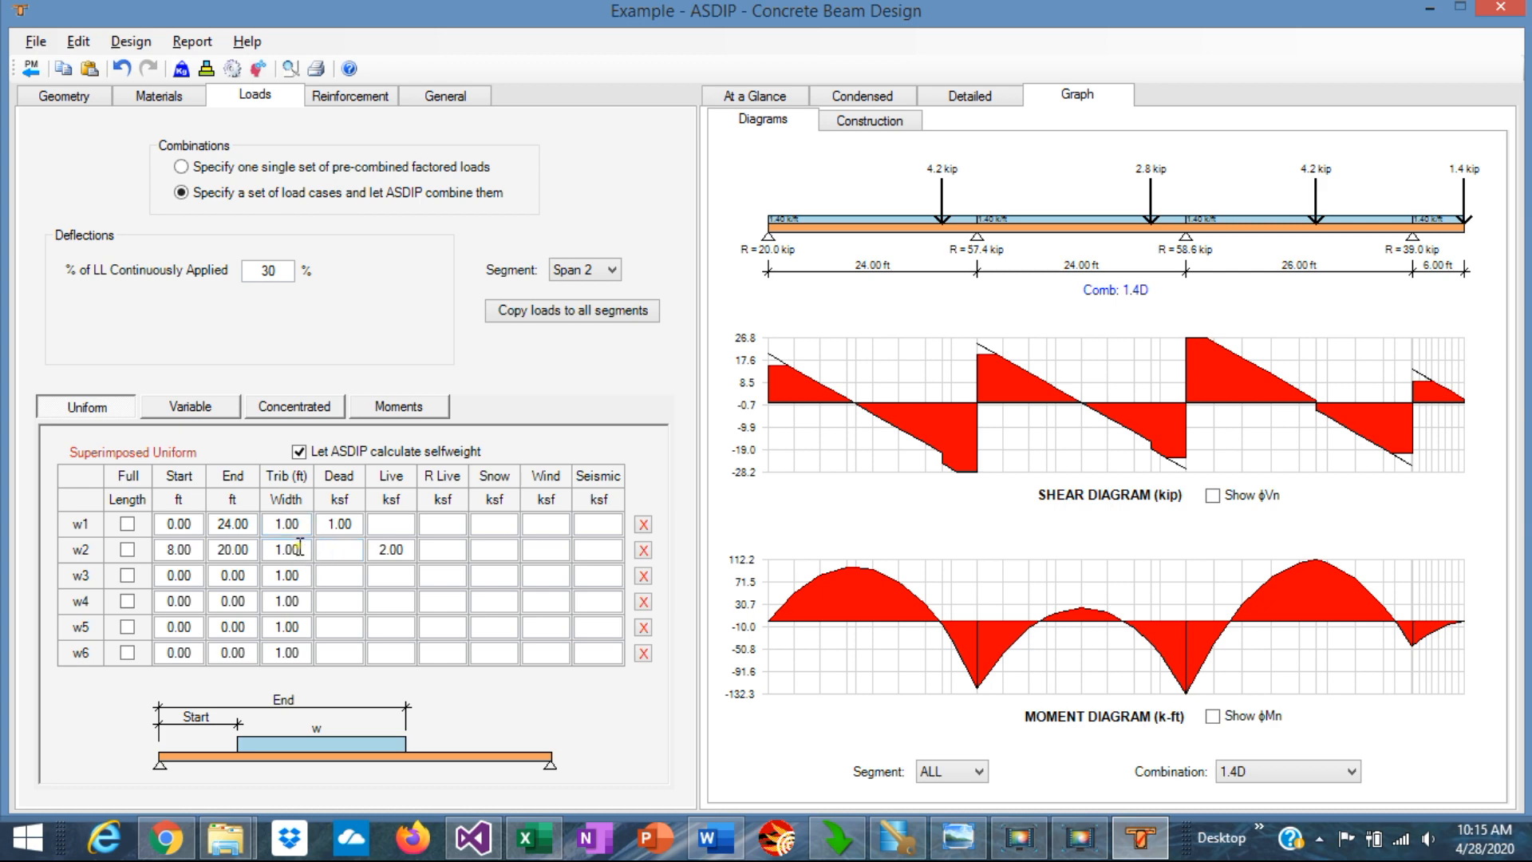
Step: View Span 1's bottom and top #6 bars, then its two-leg #3 stirrups at 6 and 12 inches
click(348, 95)
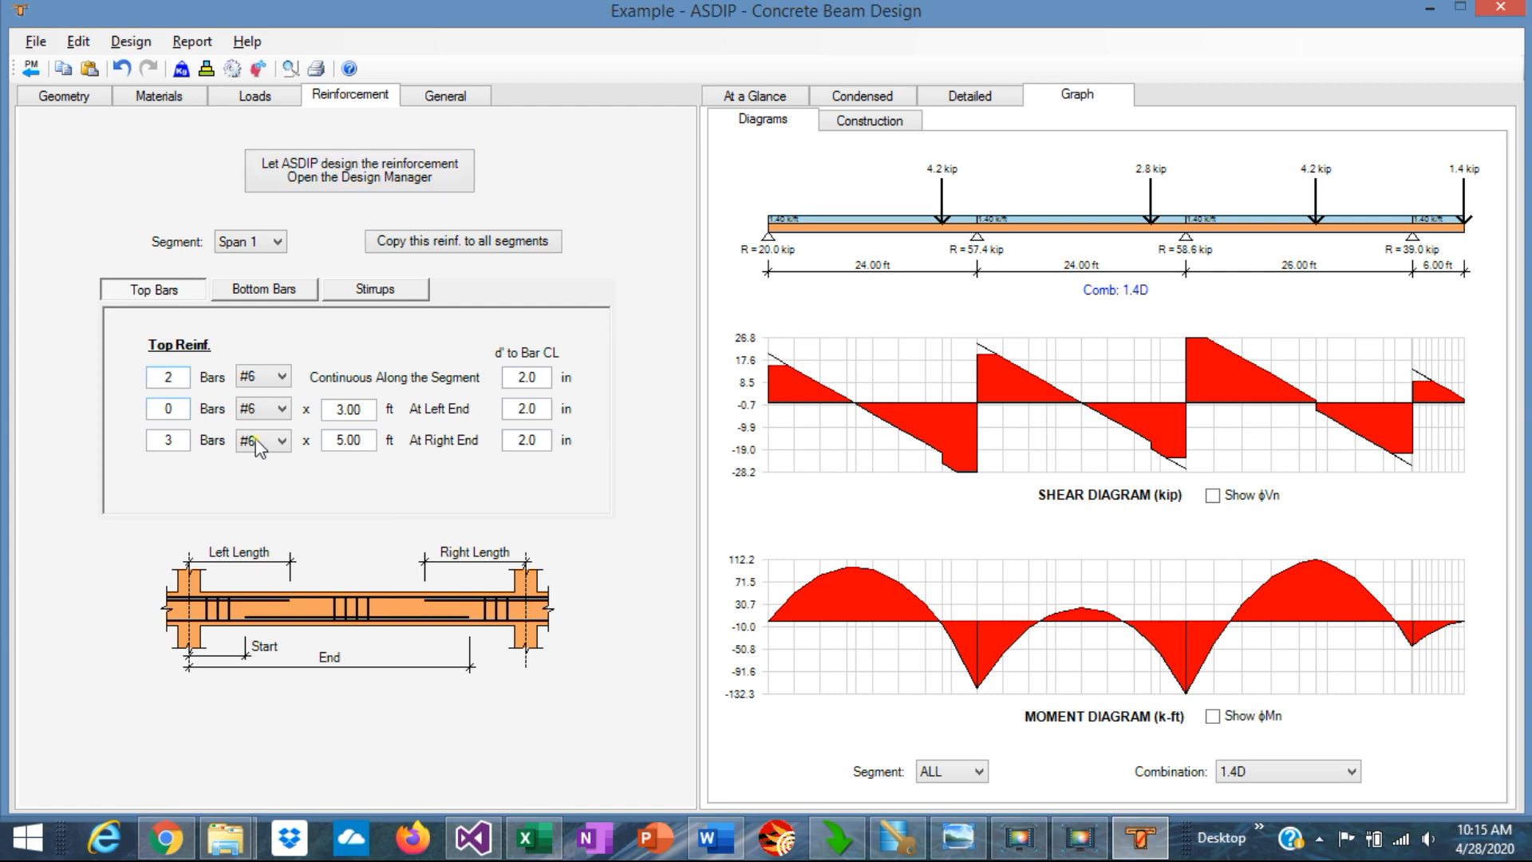
mouse_move(205, 315)
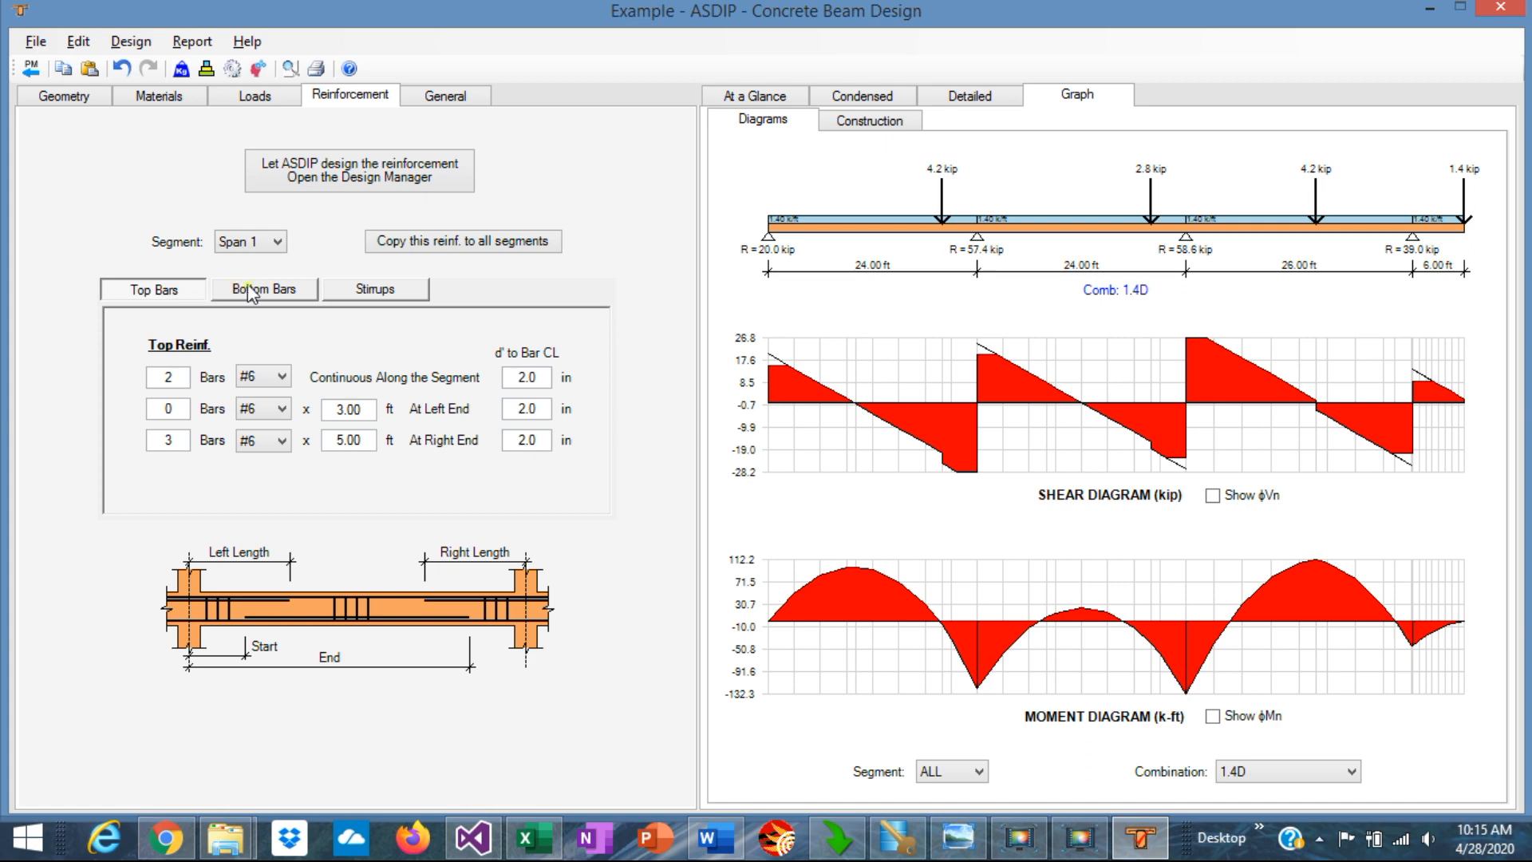
click(262, 289)
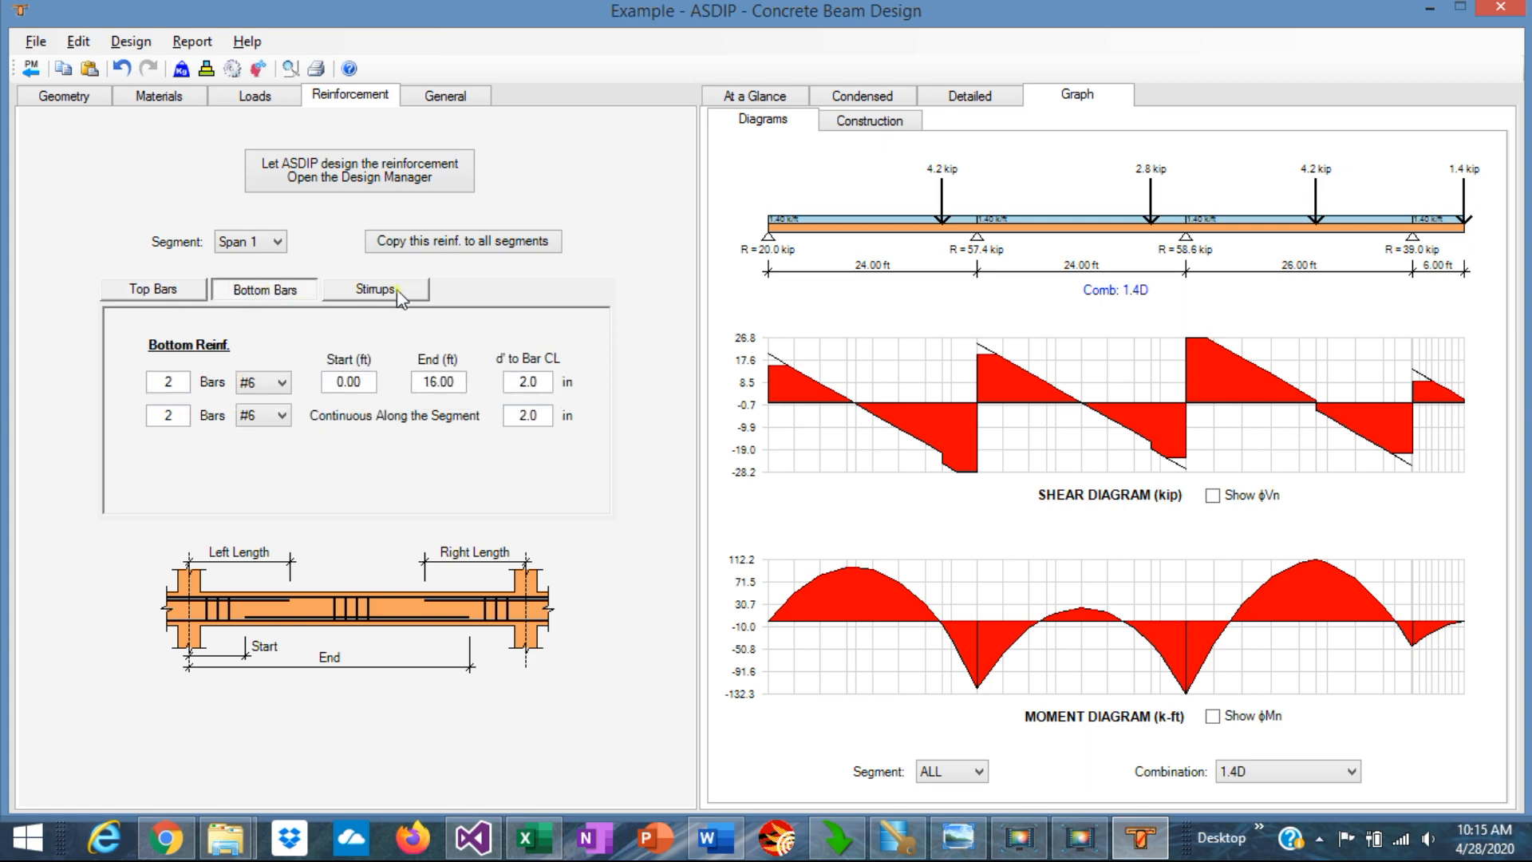
click(375, 288)
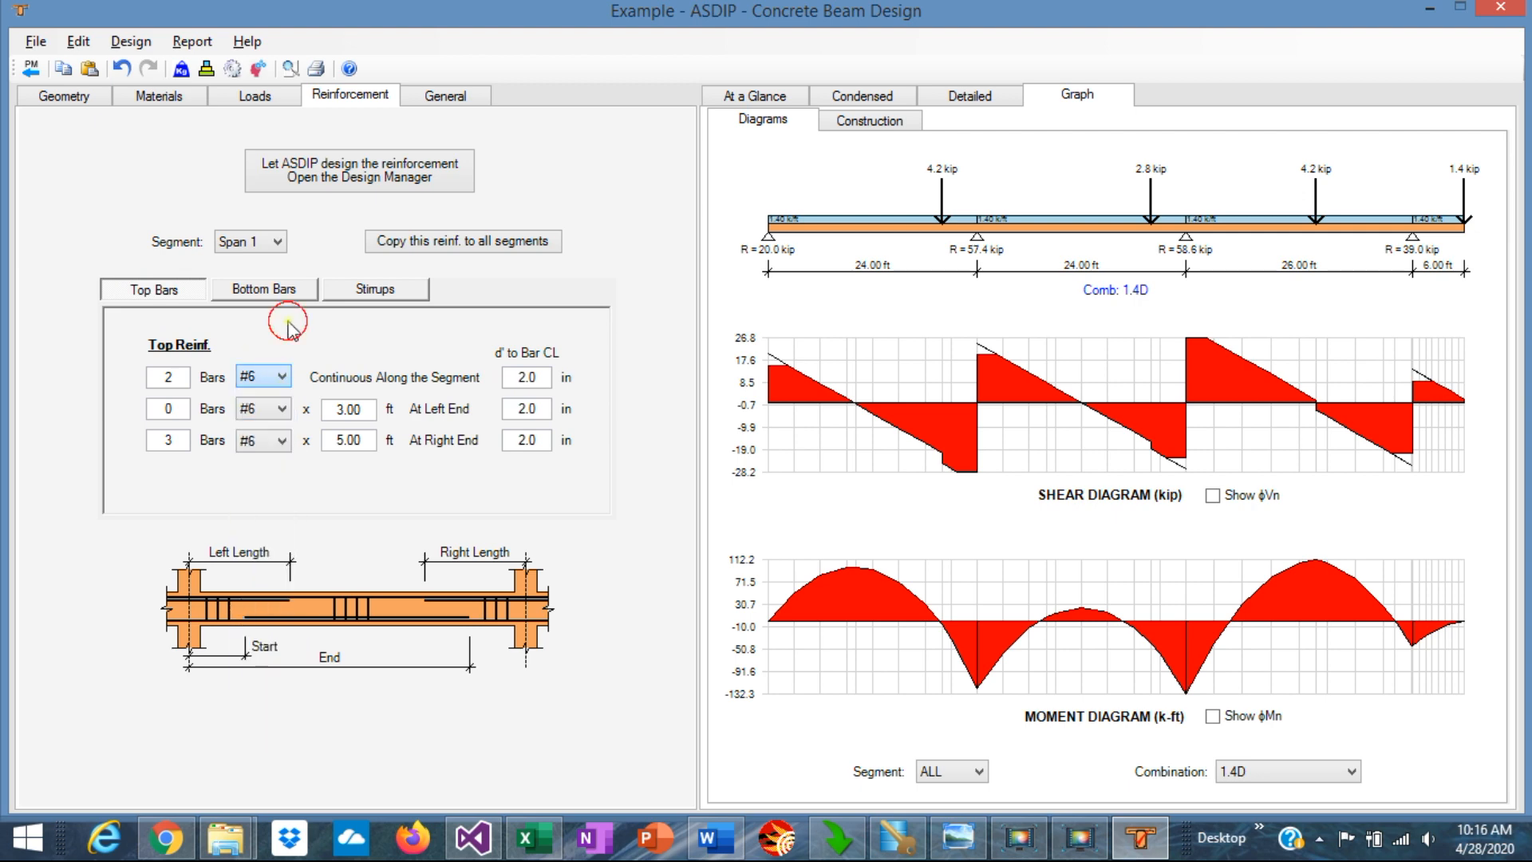
click(374, 288)
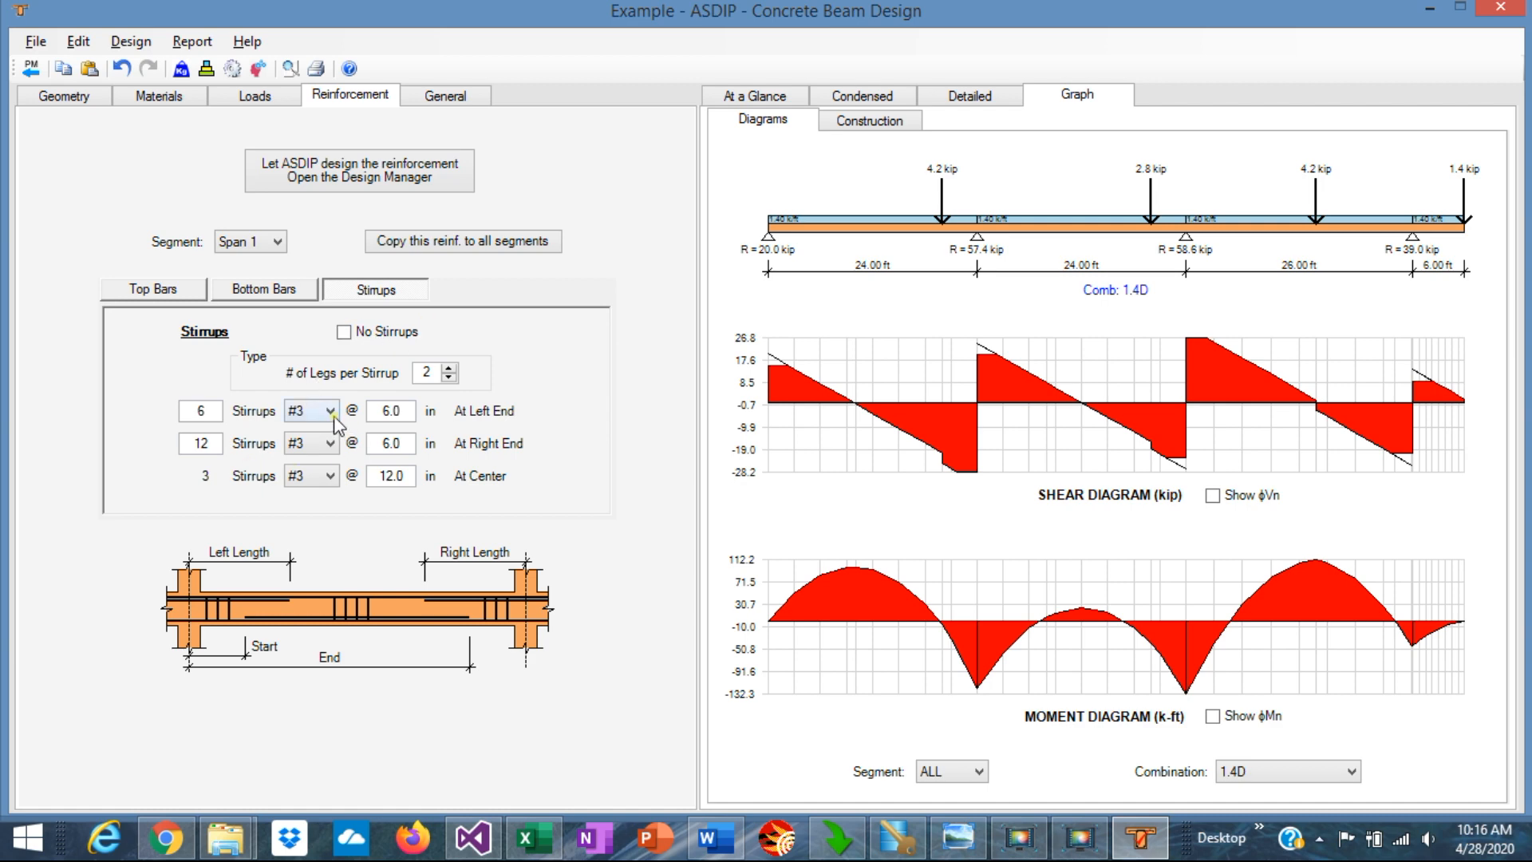
click(389, 410)
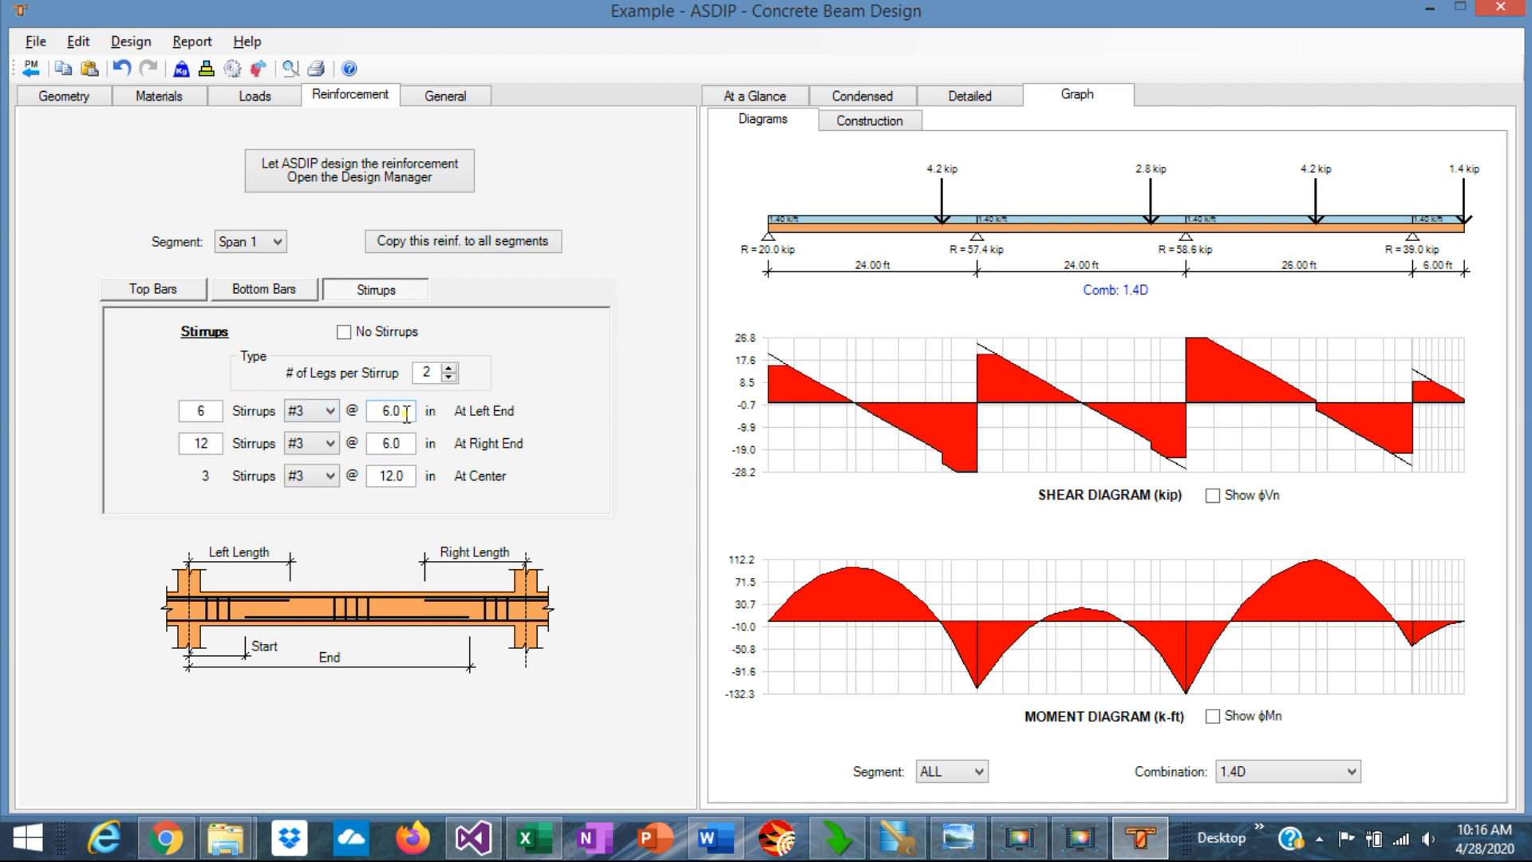
Step: Review the At a Glance checks, all passing except stirrup spacing
click(752, 96)
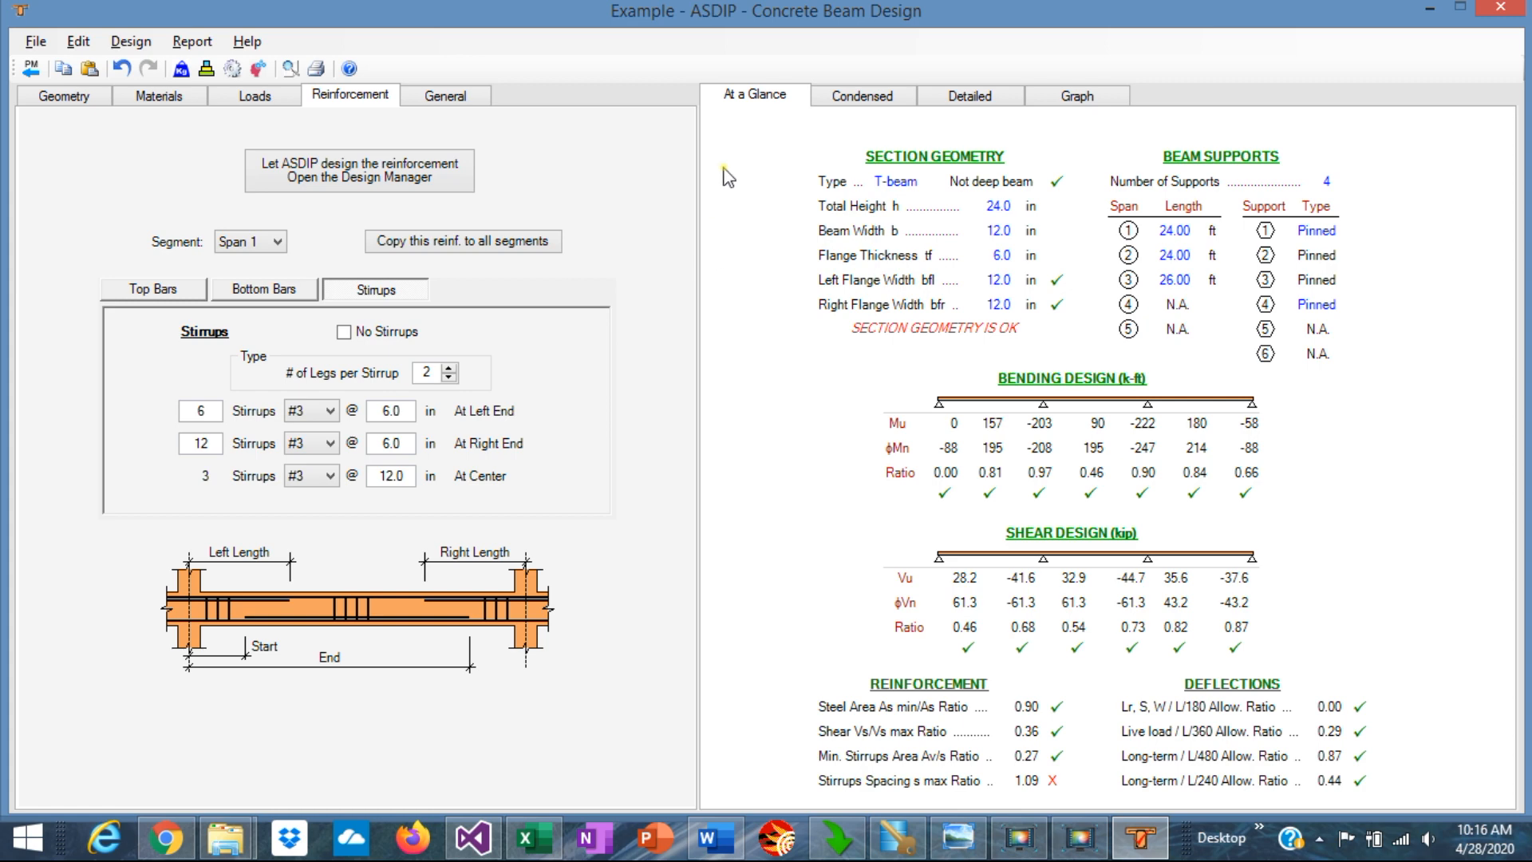
mouse_move(895, 315)
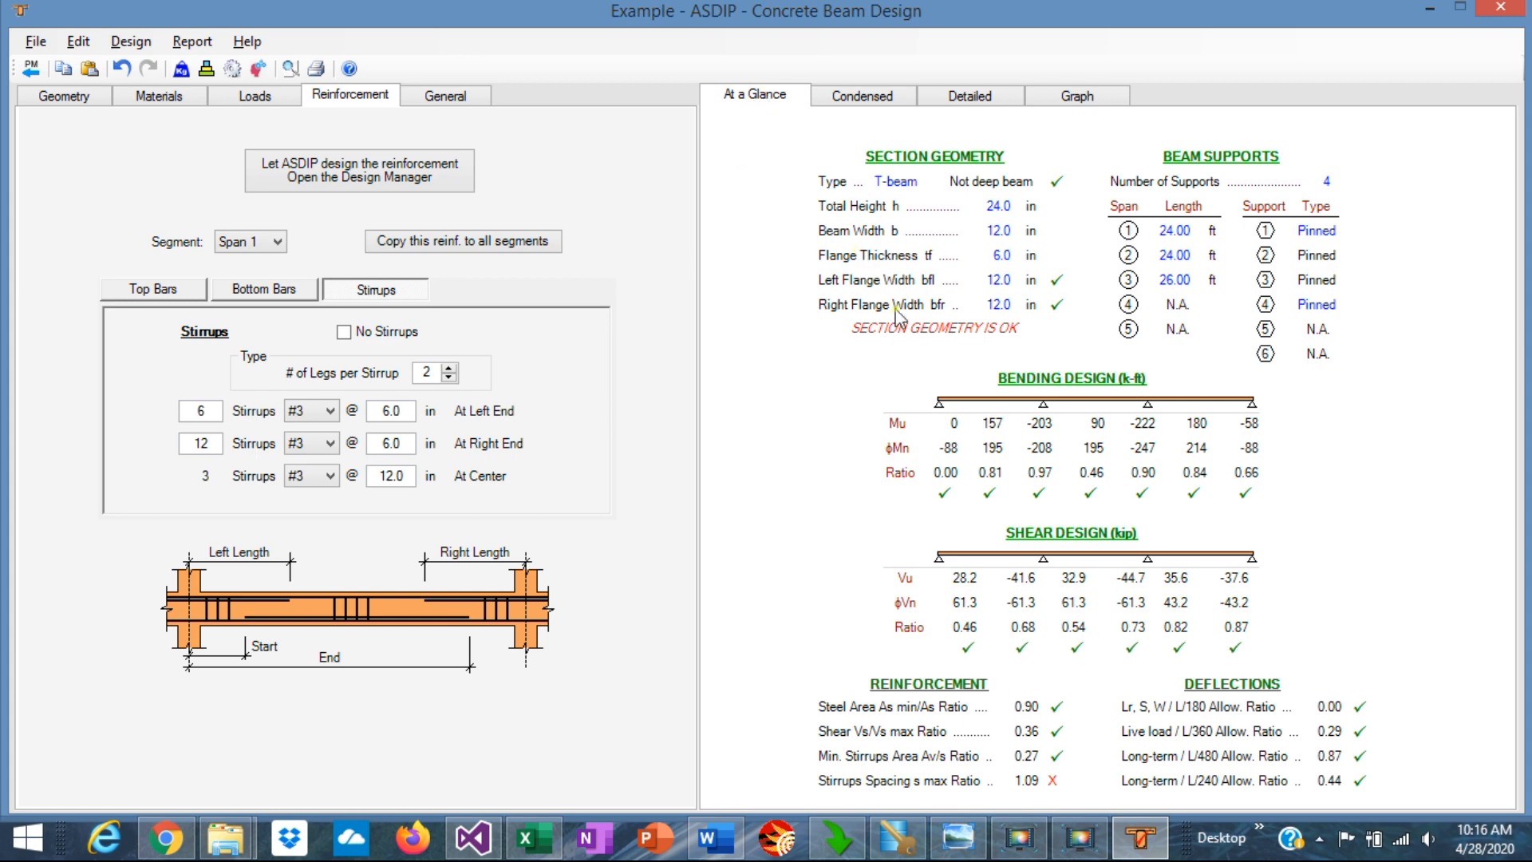
mouse_move(1189, 391)
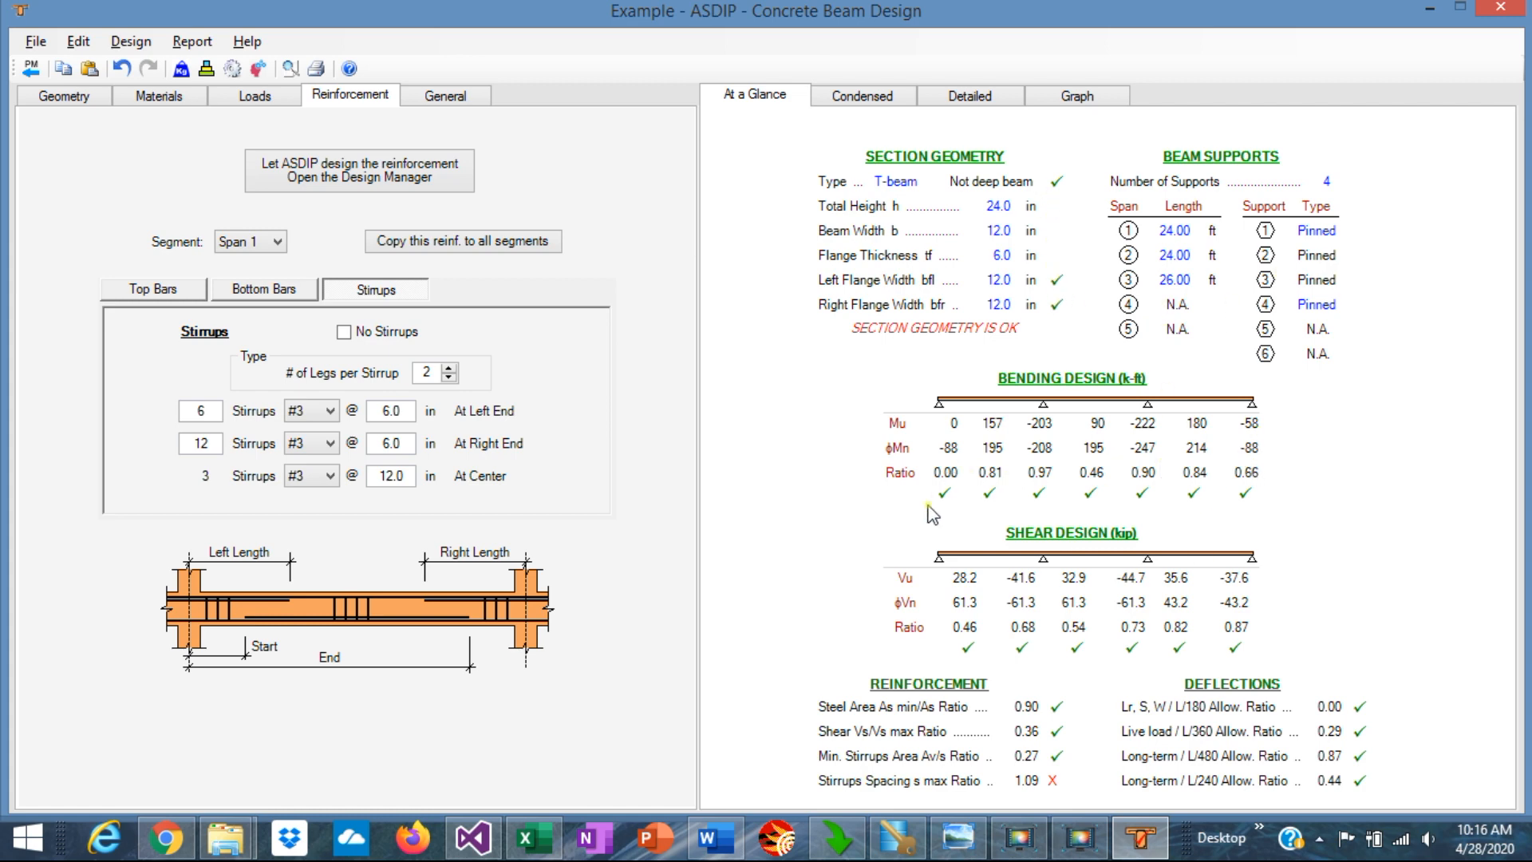
mouse_move(1282, 660)
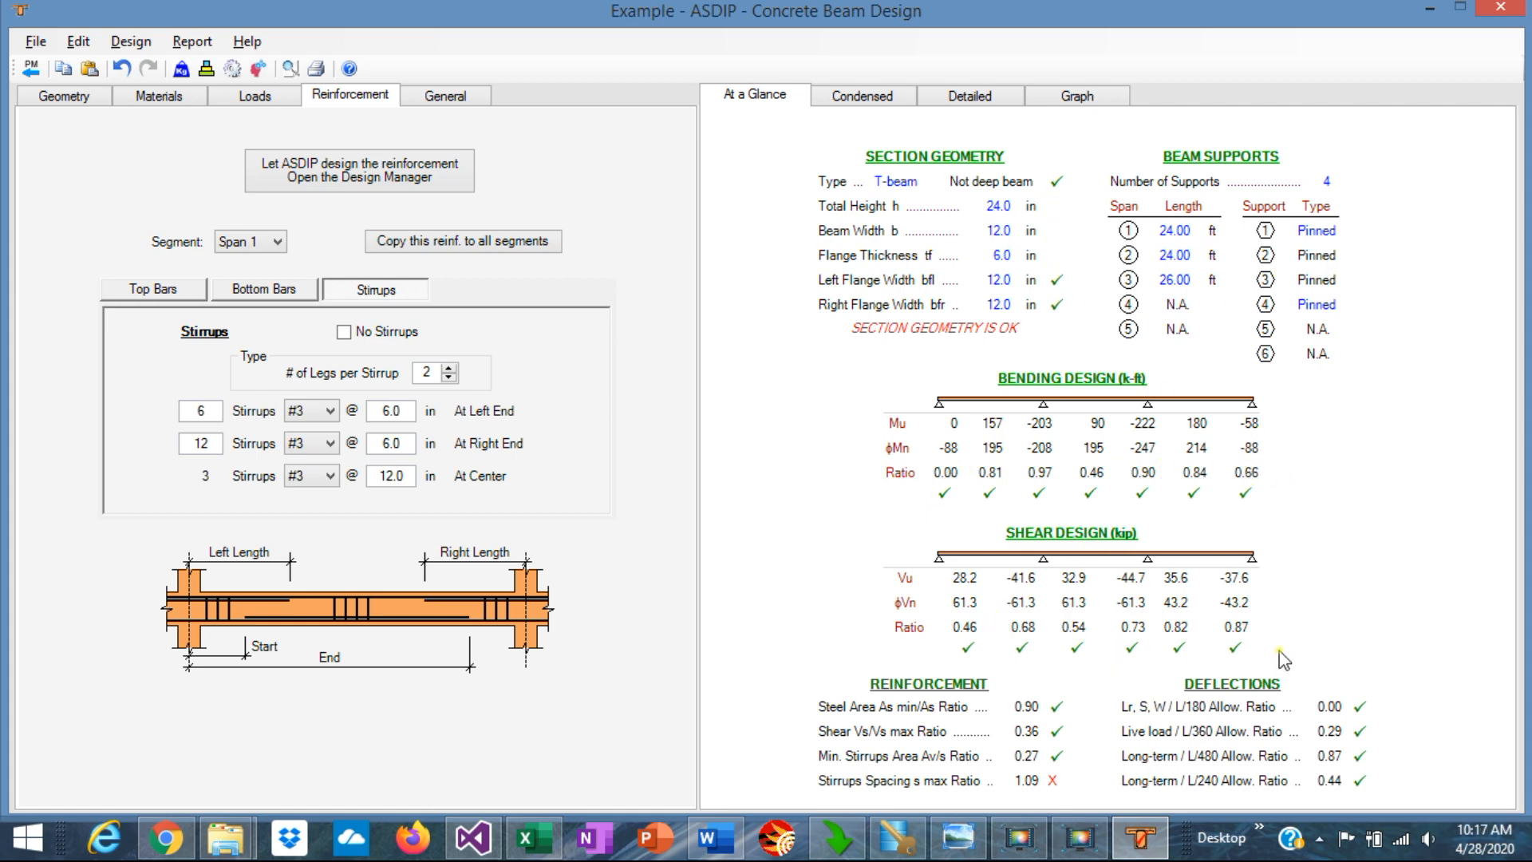
mouse_move(981, 808)
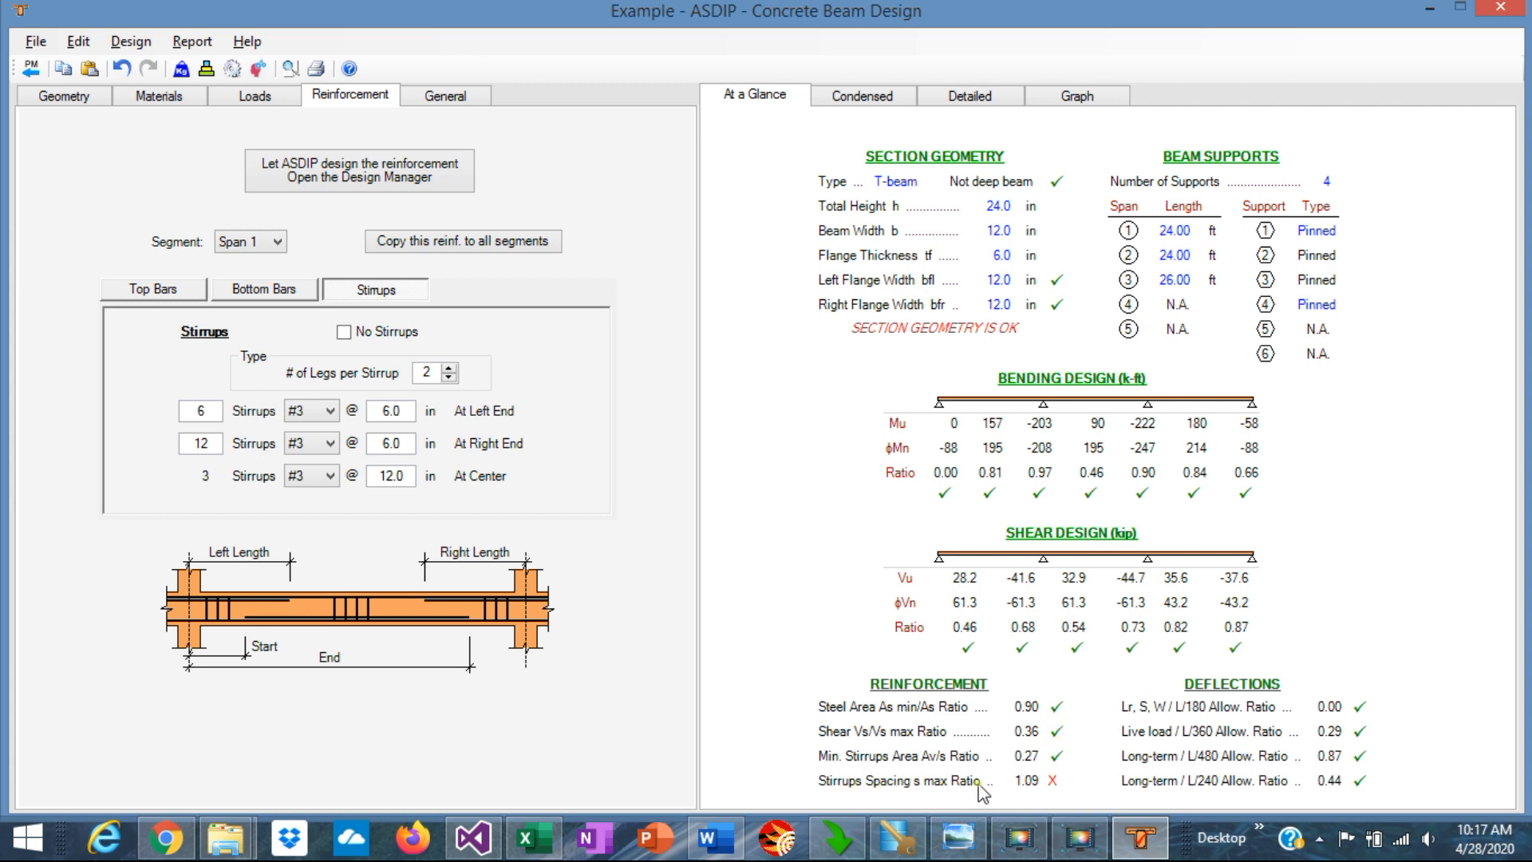
mouse_move(1035, 796)
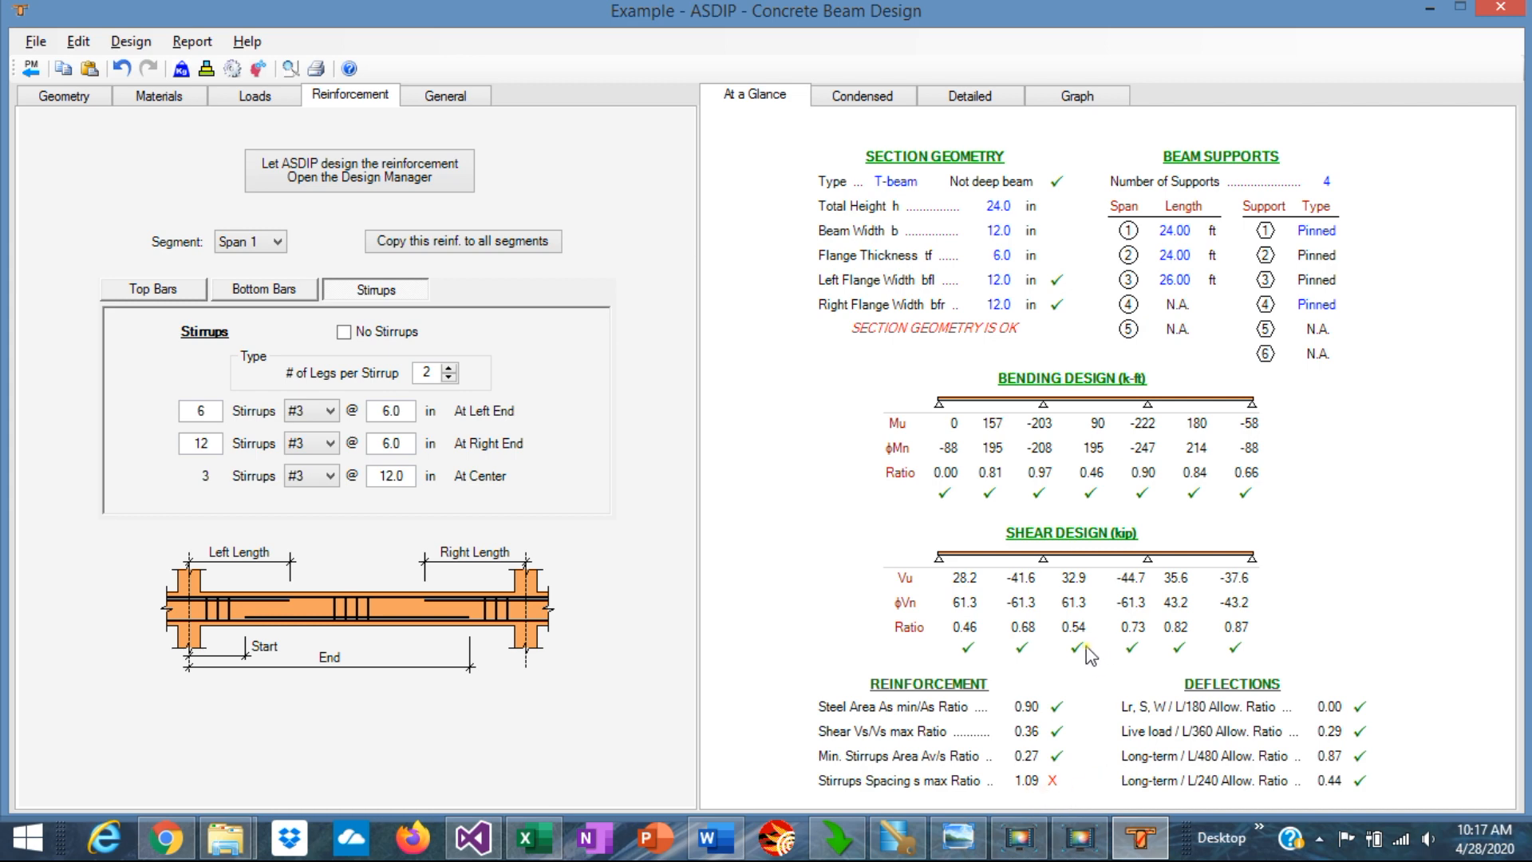
mouse_move(1090, 752)
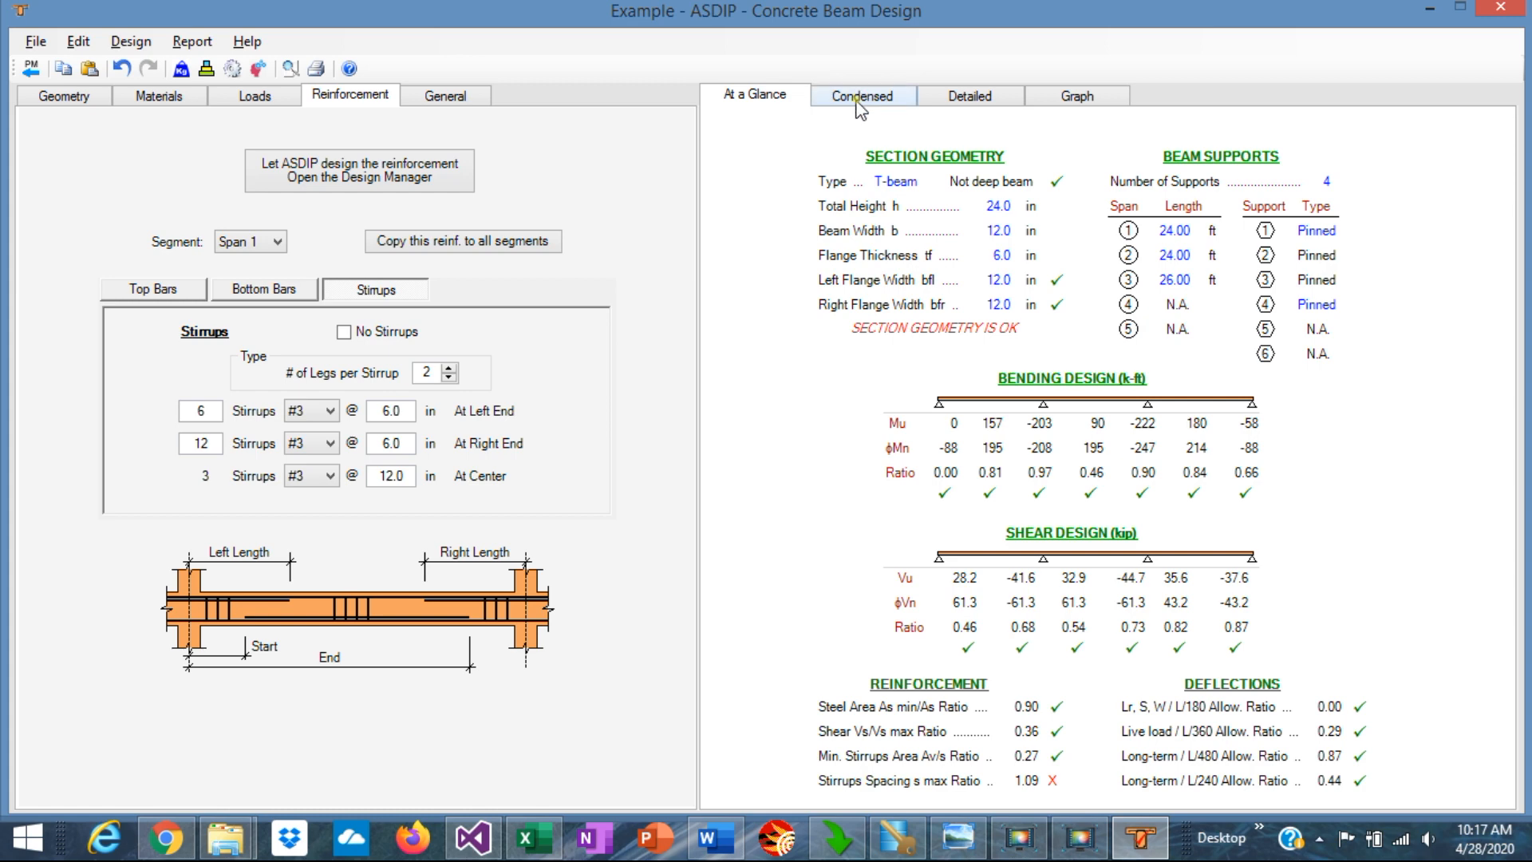
click(862, 95)
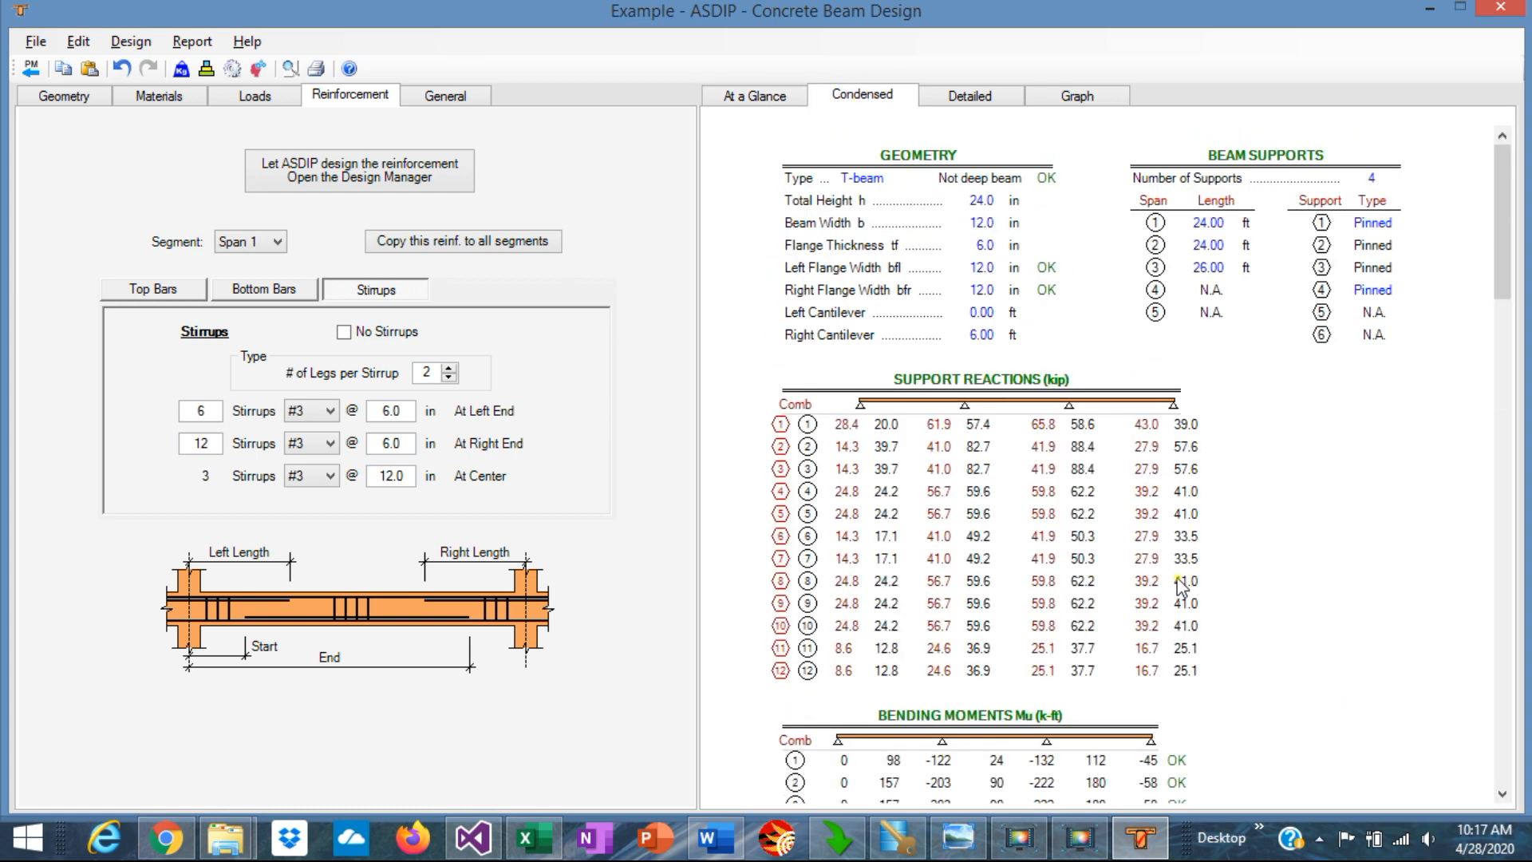
mouse_move(840, 459)
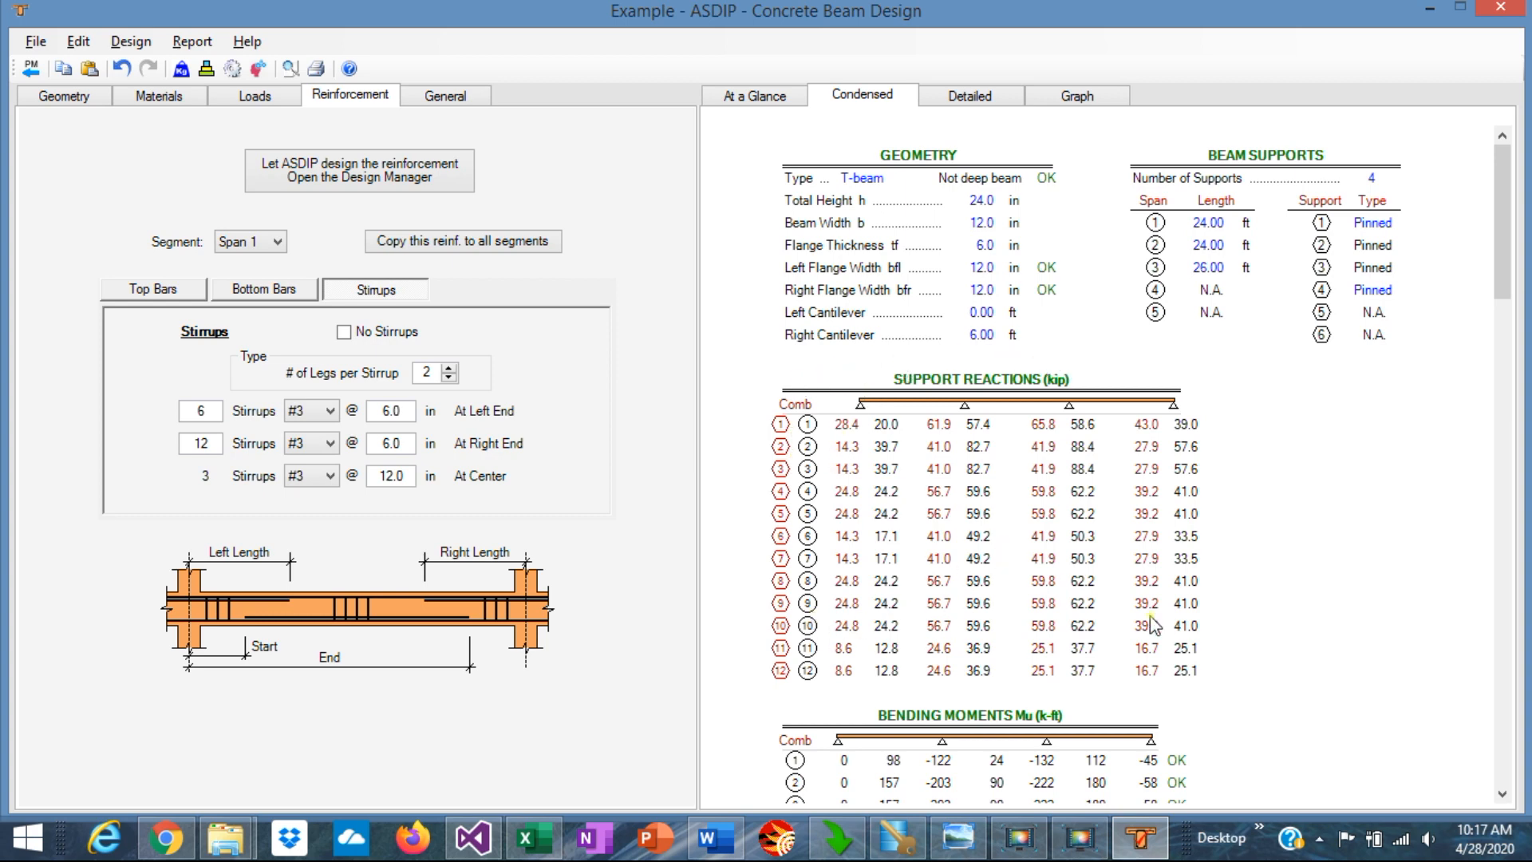
mouse_move(1043, 410)
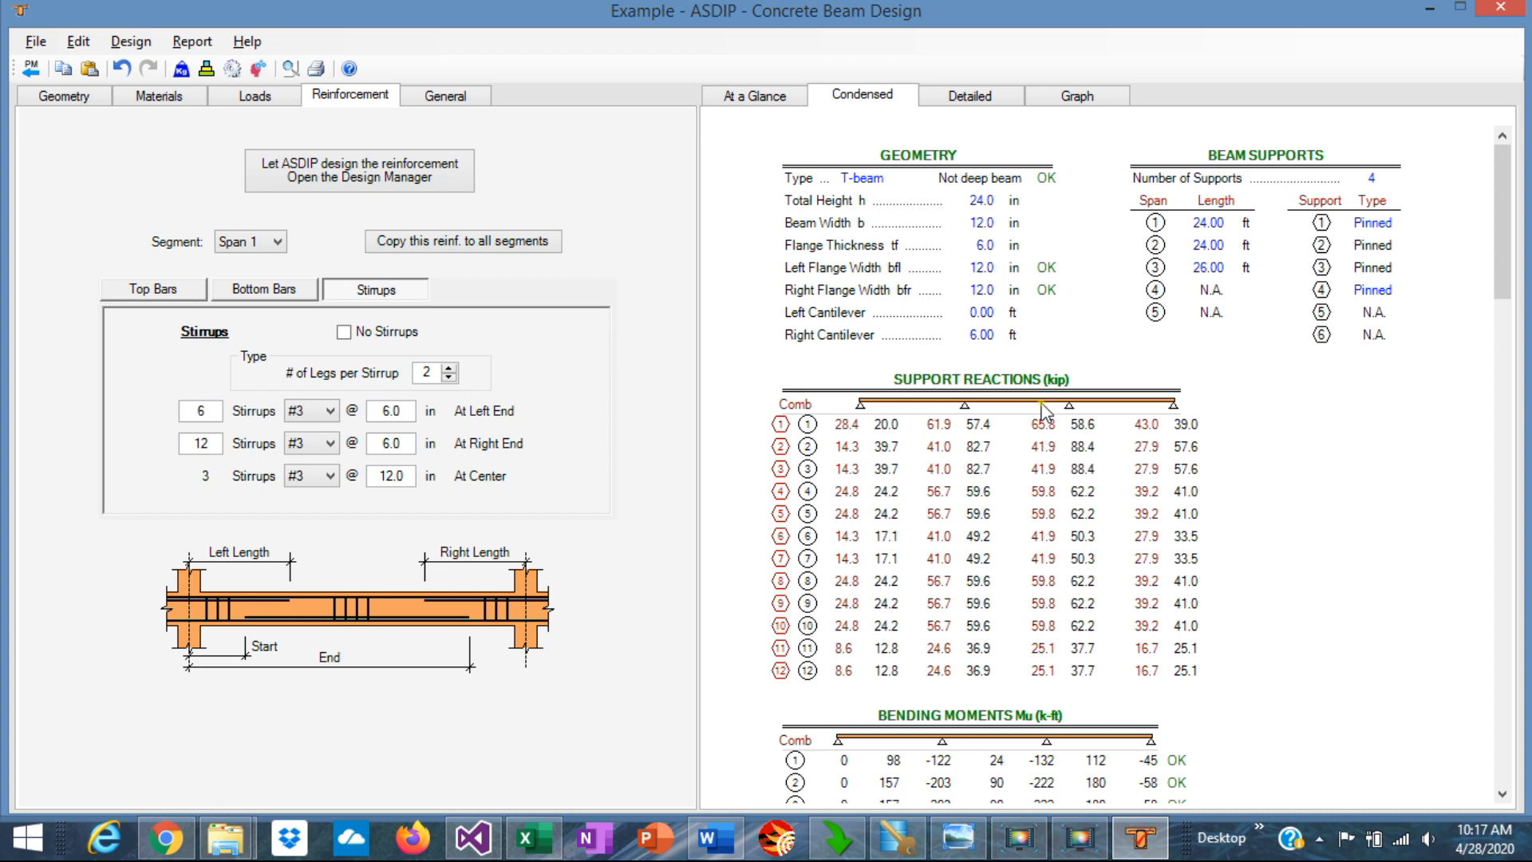
scroll(down, 3)
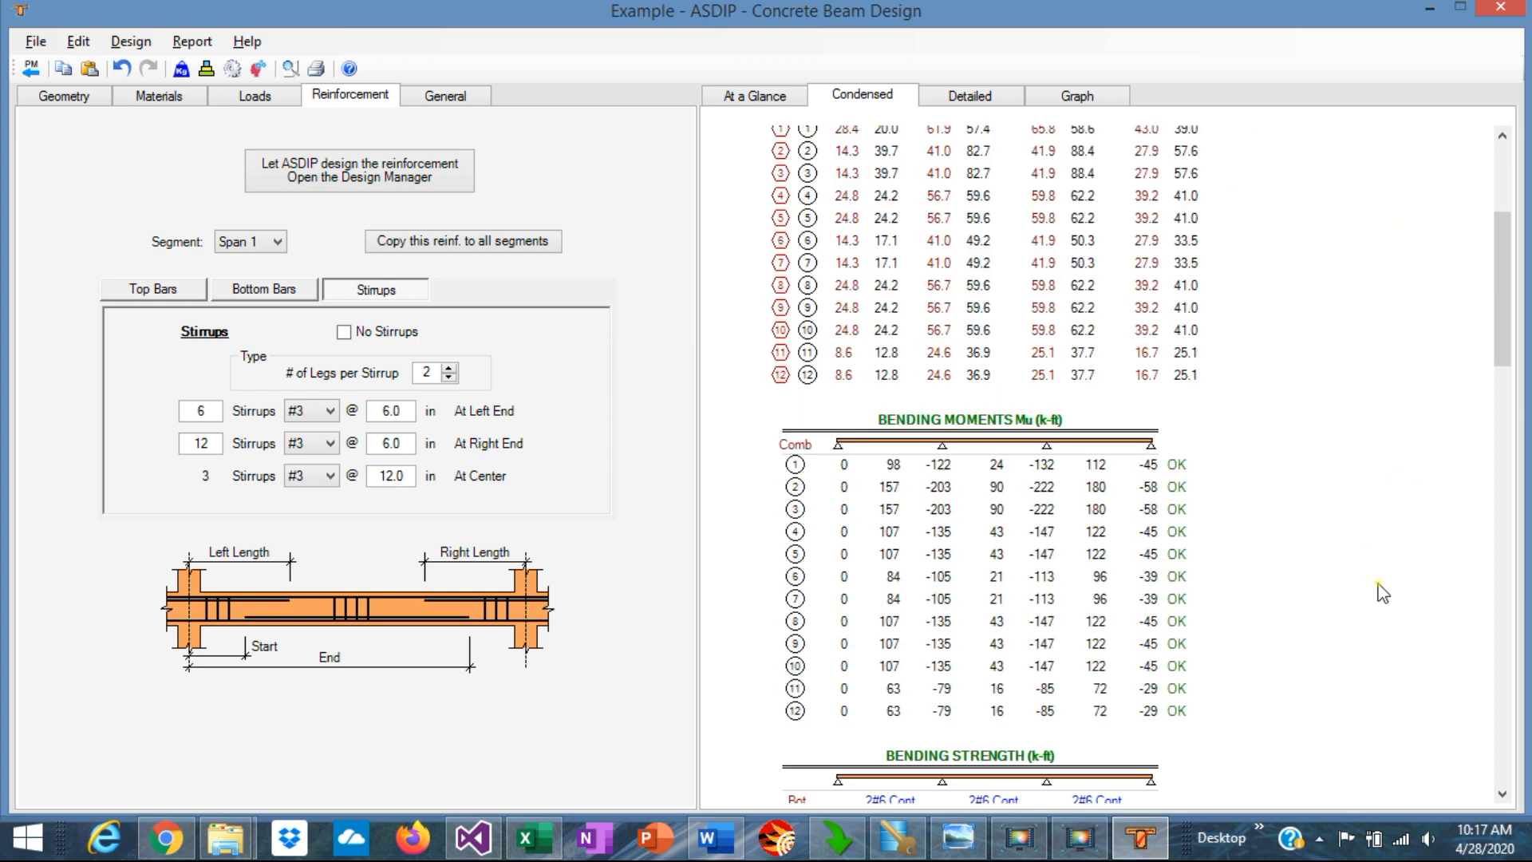
scroll(down, 3)
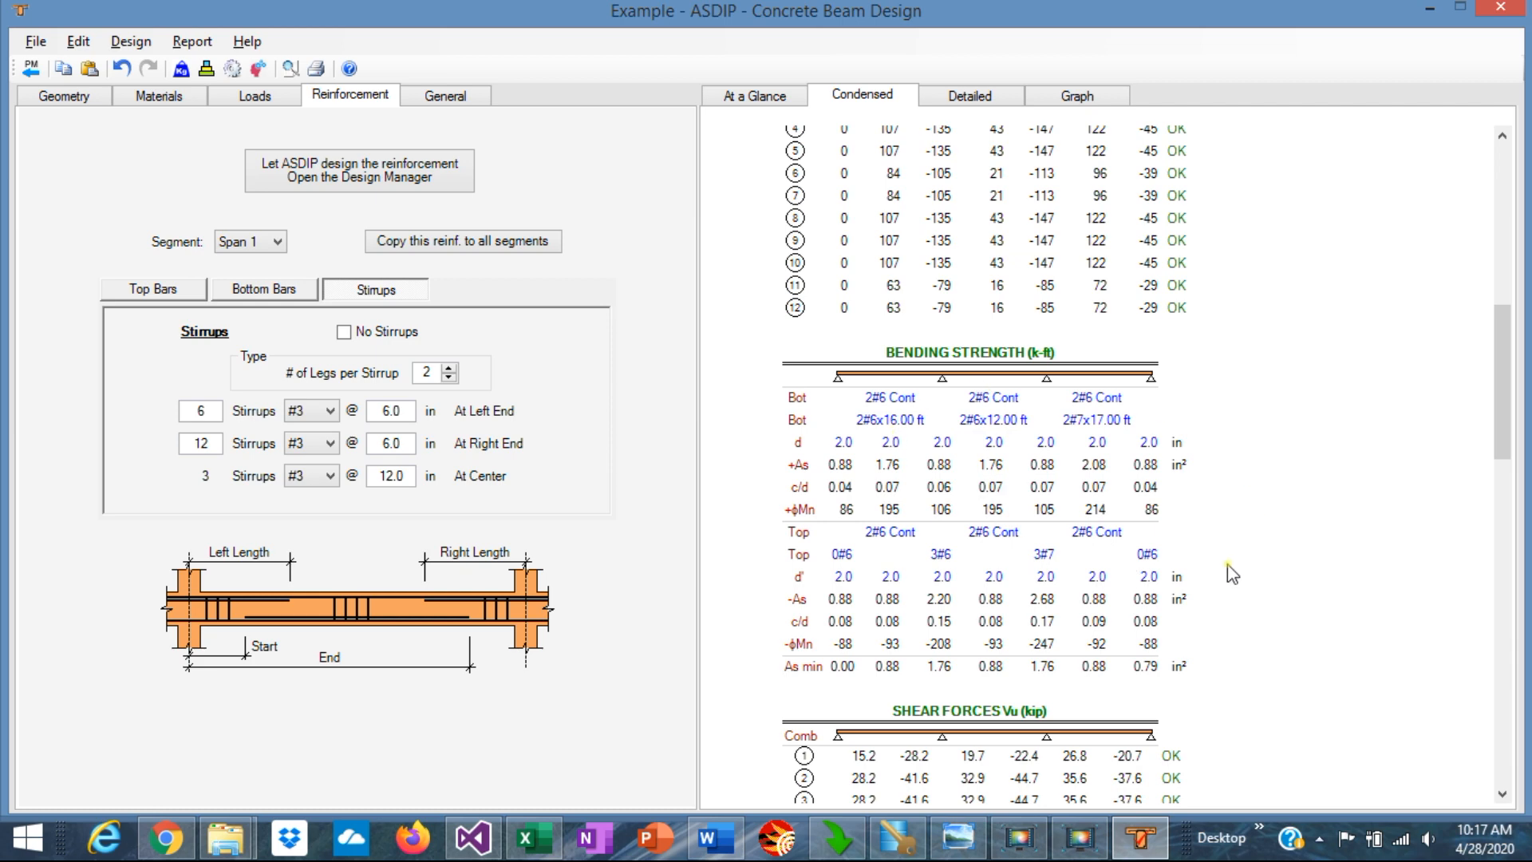
scroll(down, 3)
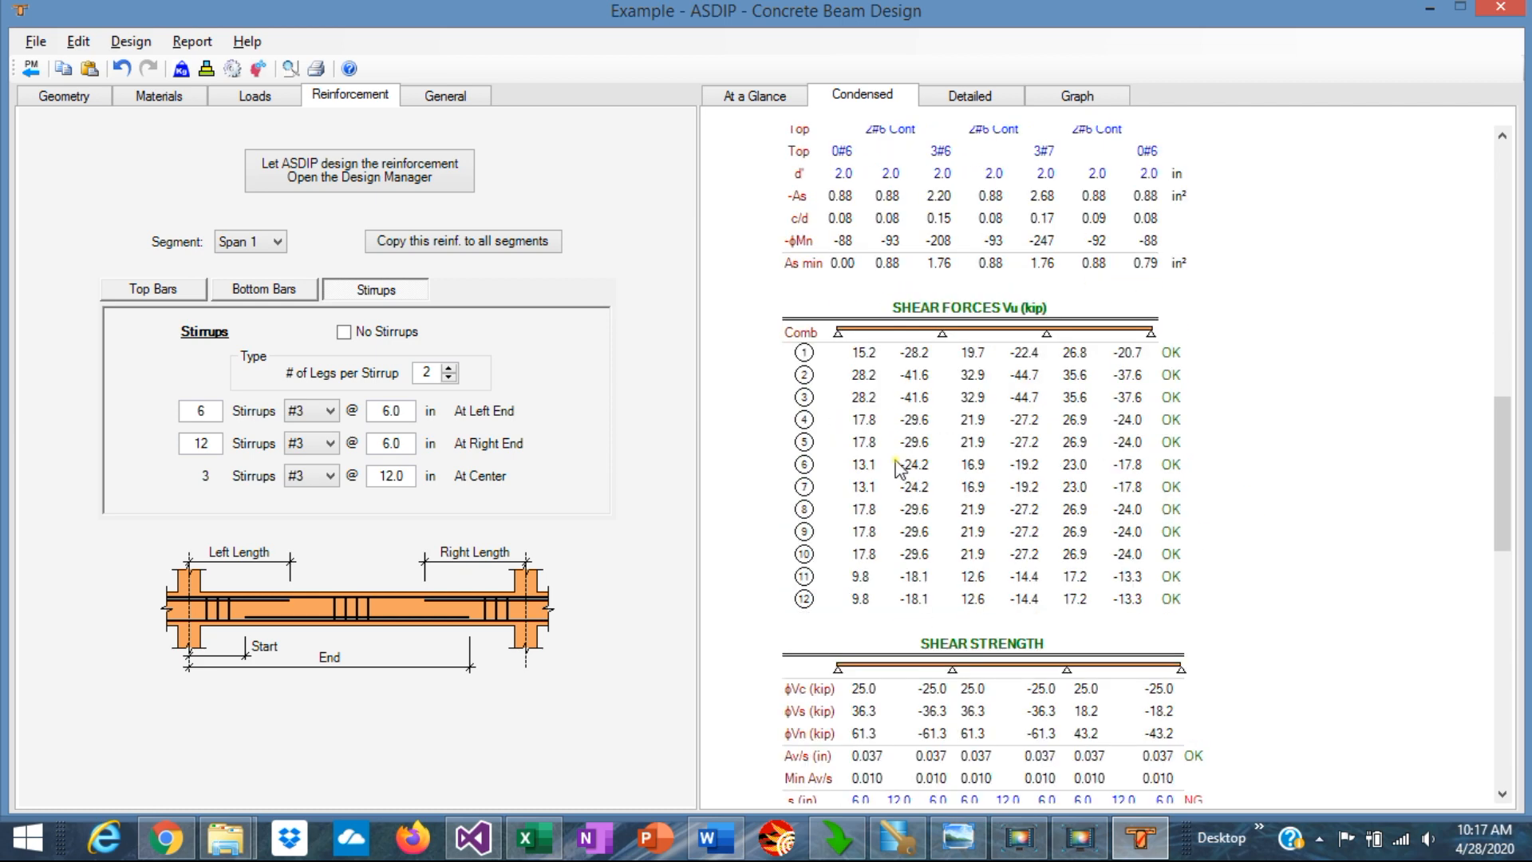
scroll(down, 3)
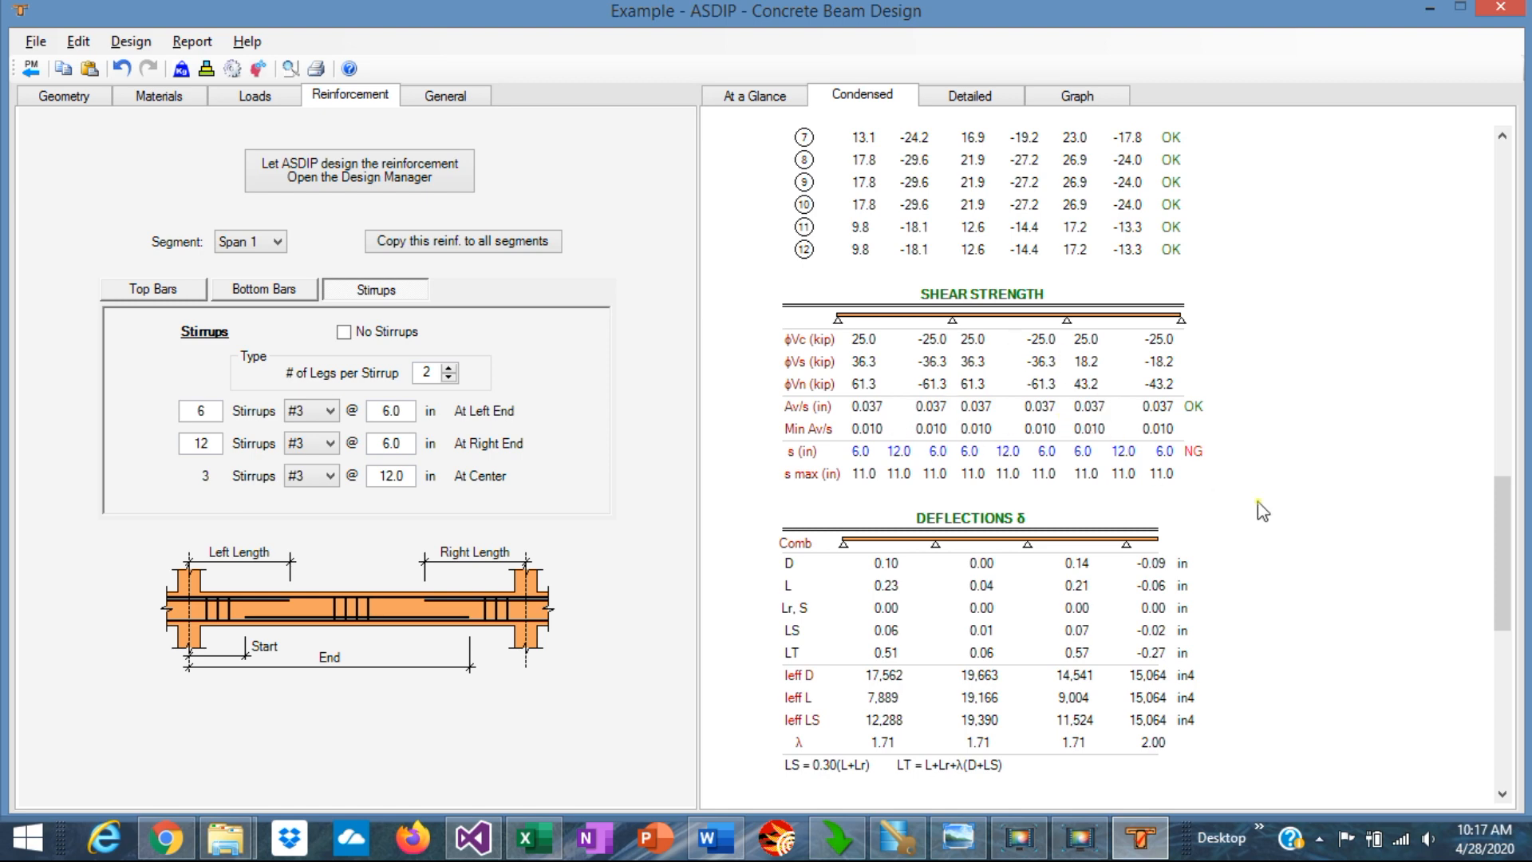
scroll(down, 3)
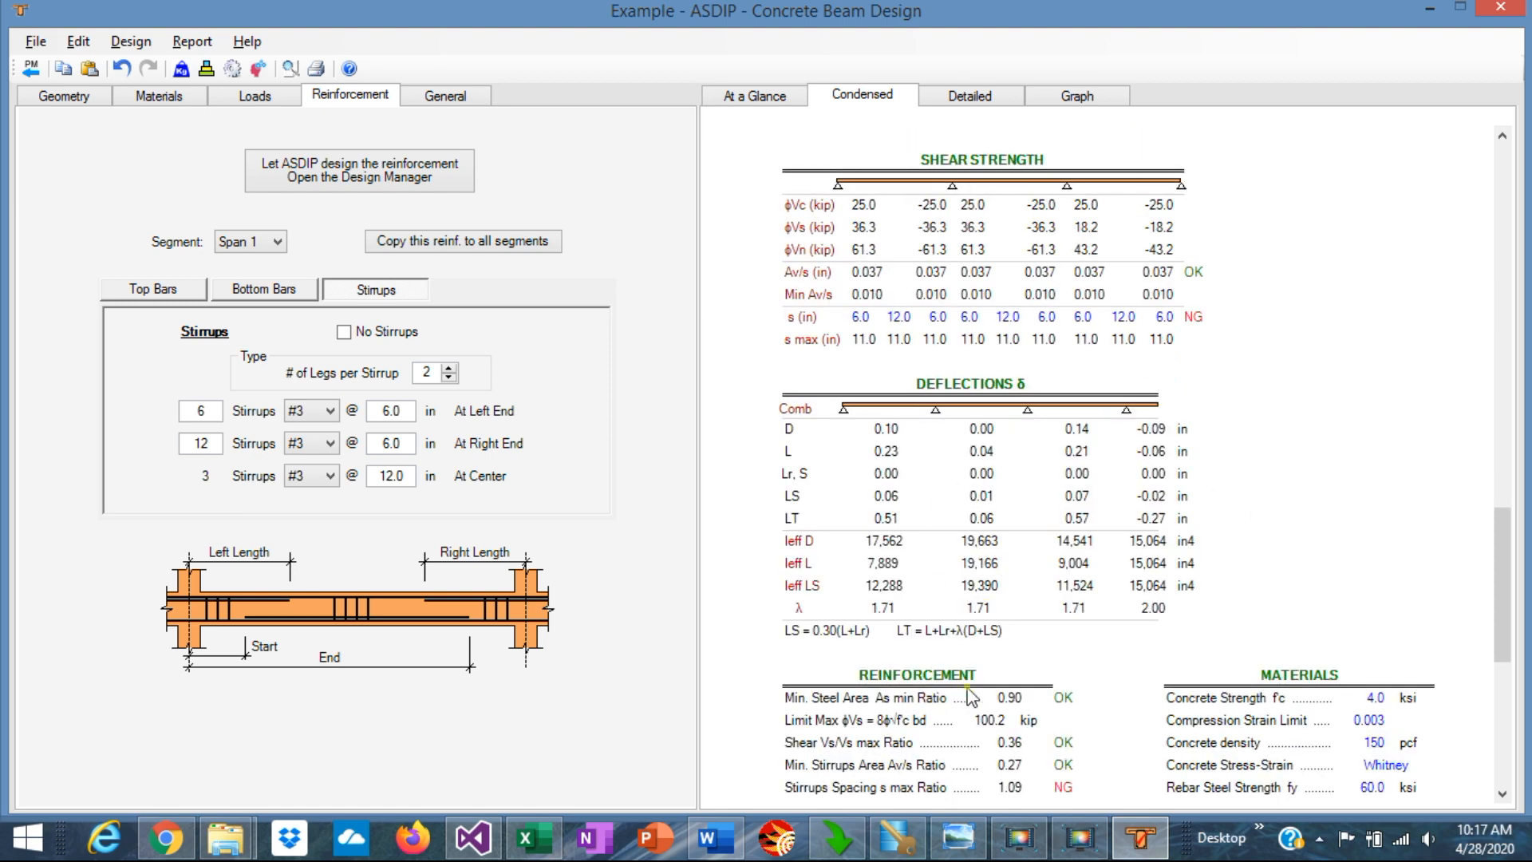
scroll(down, 3)
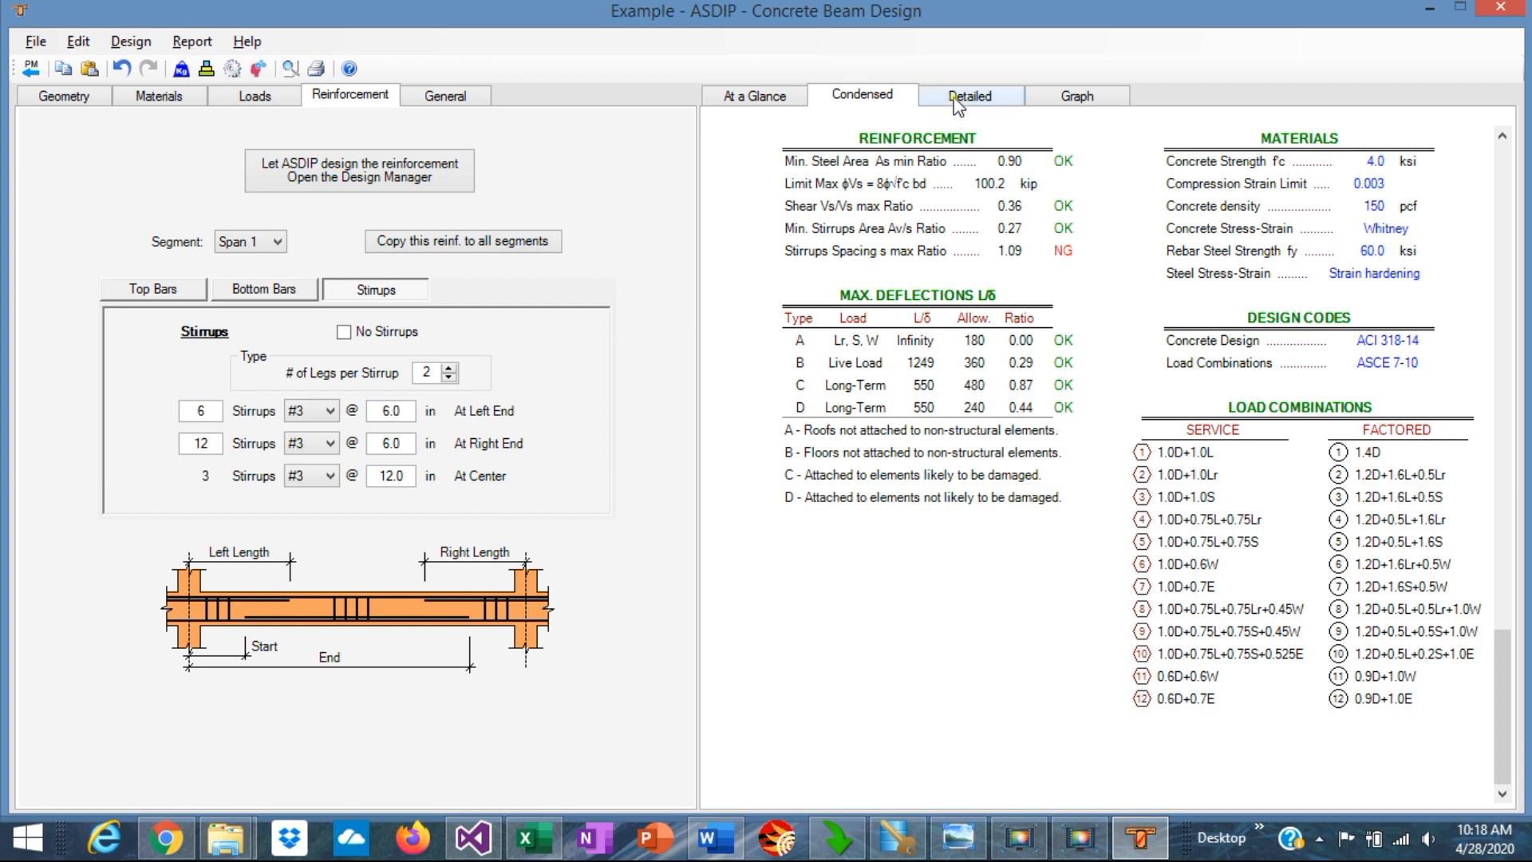
Step: Scroll through the Detailed report's properties, bending, shear and deflection calculations
click(968, 95)
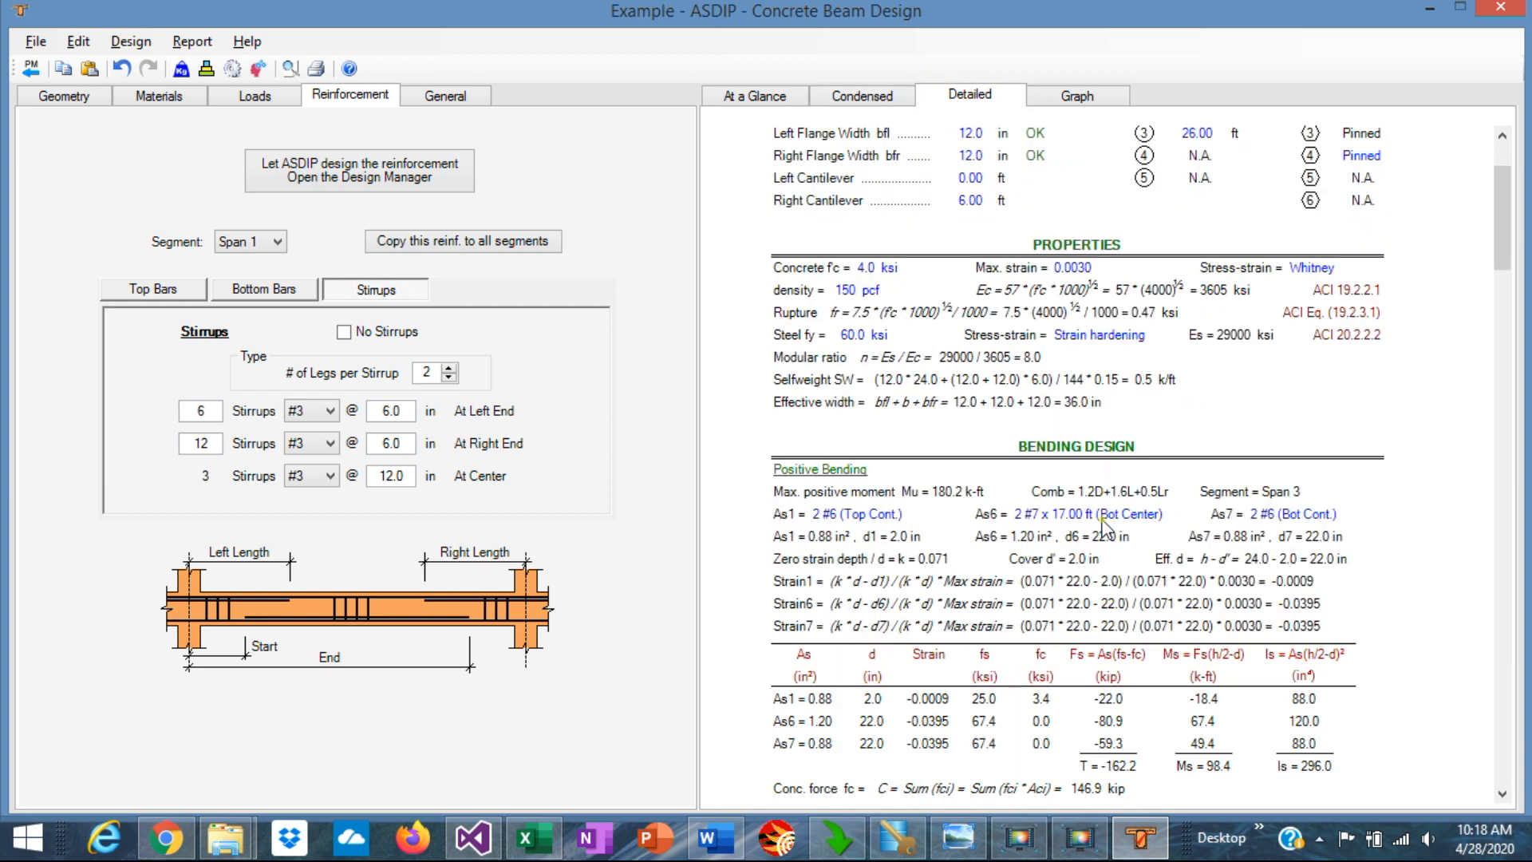
scroll(down, 3)
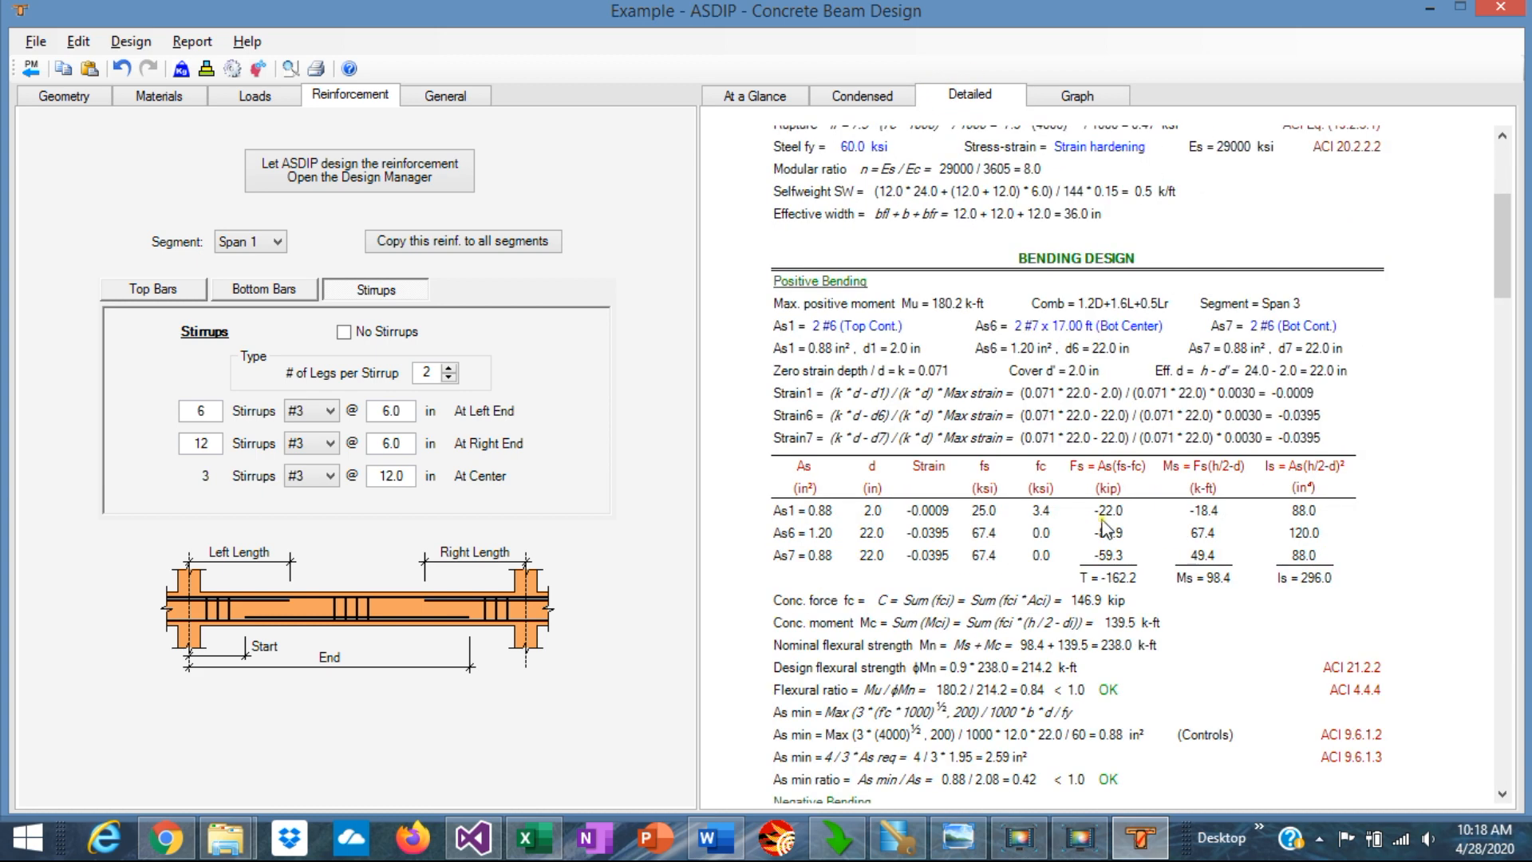
scroll(down, 3)
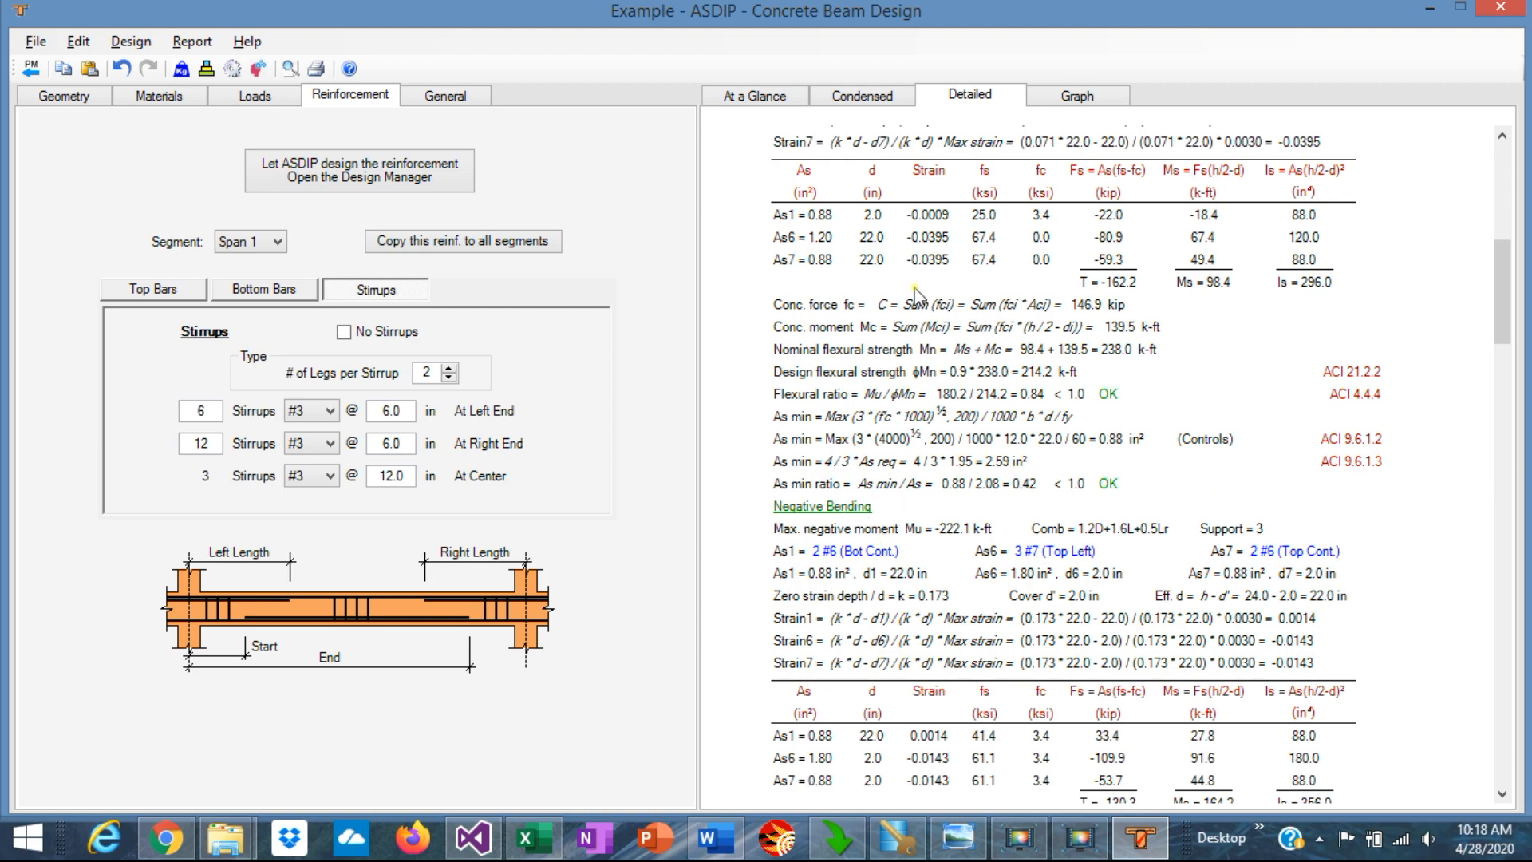
scroll(down, 3)
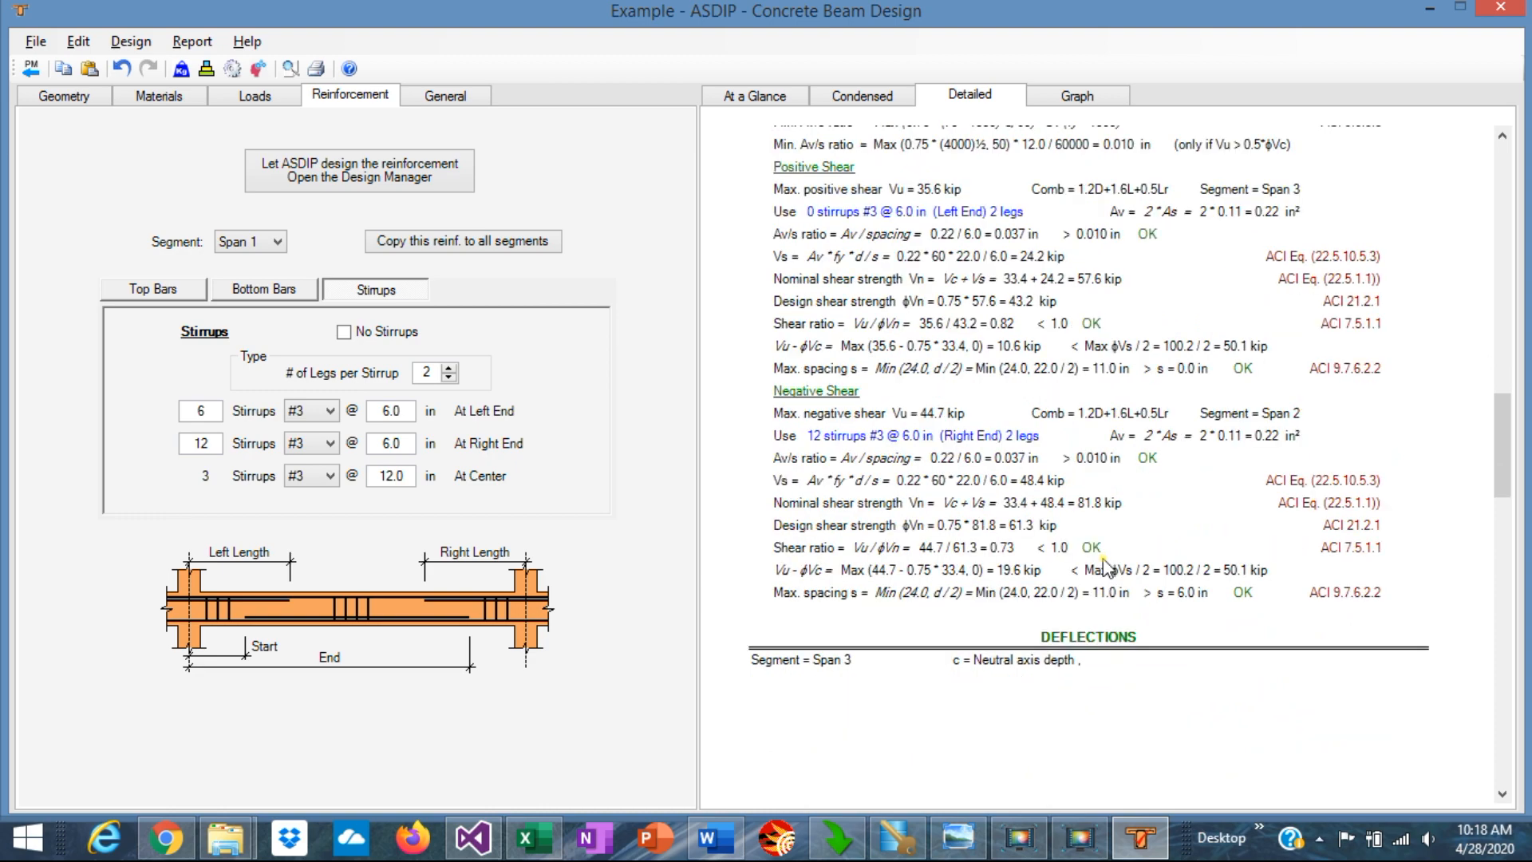
scroll(down, 3)
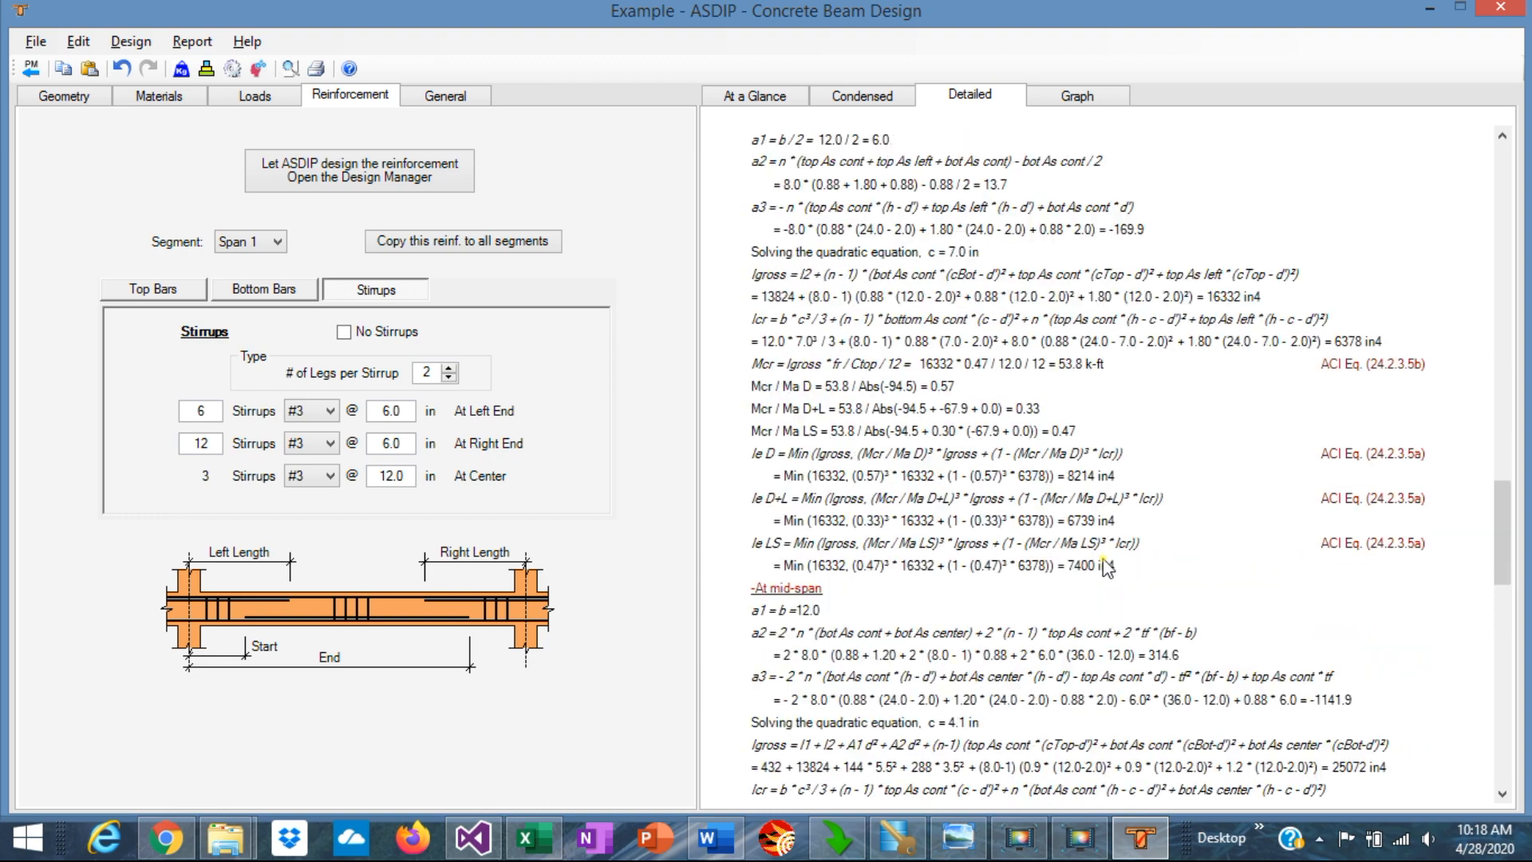
scroll(down, 3)
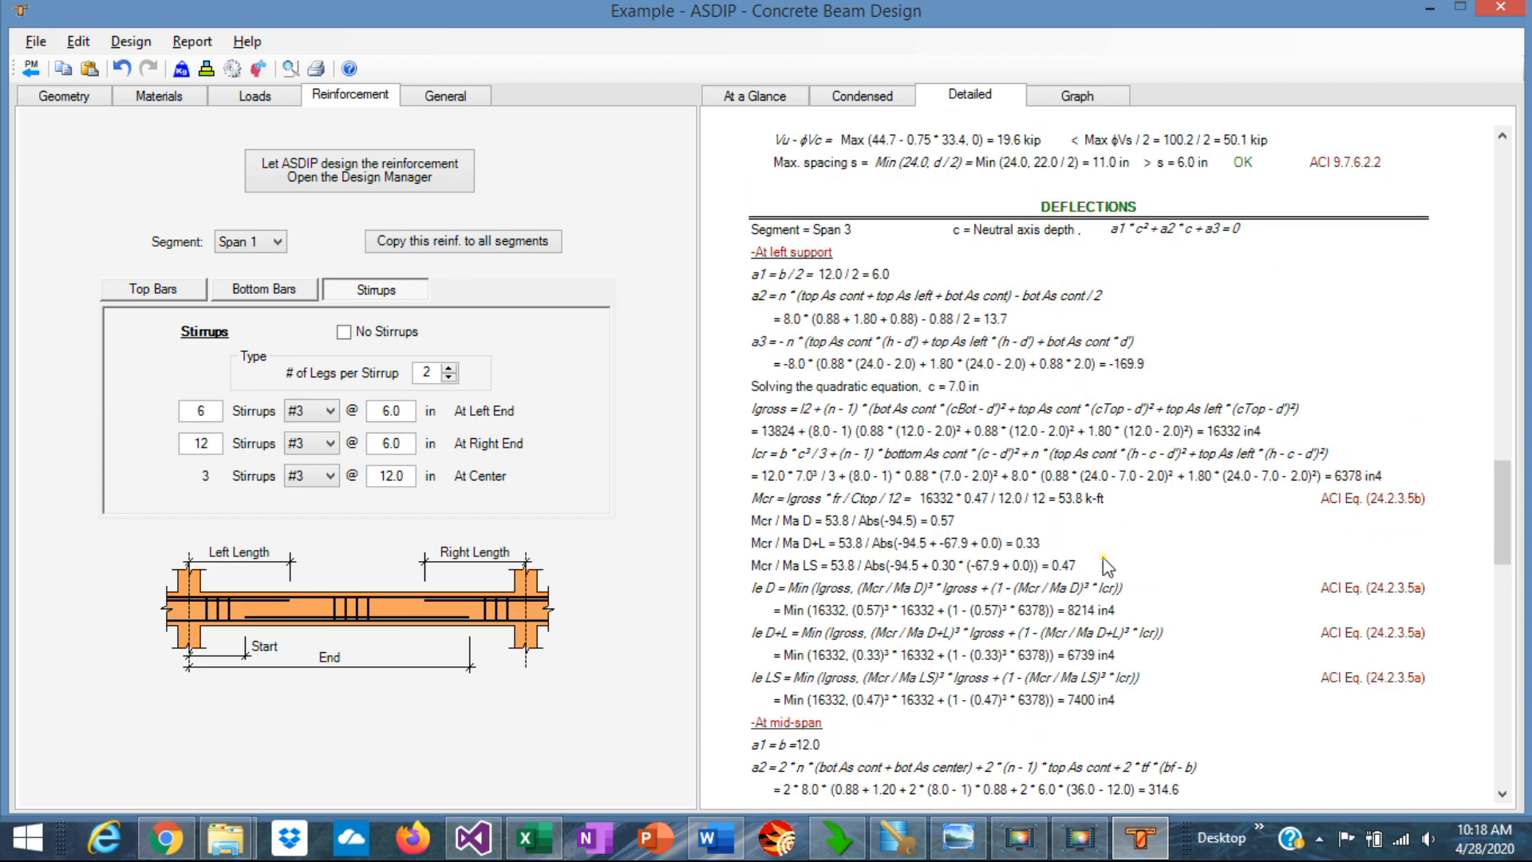
scroll(down, 3)
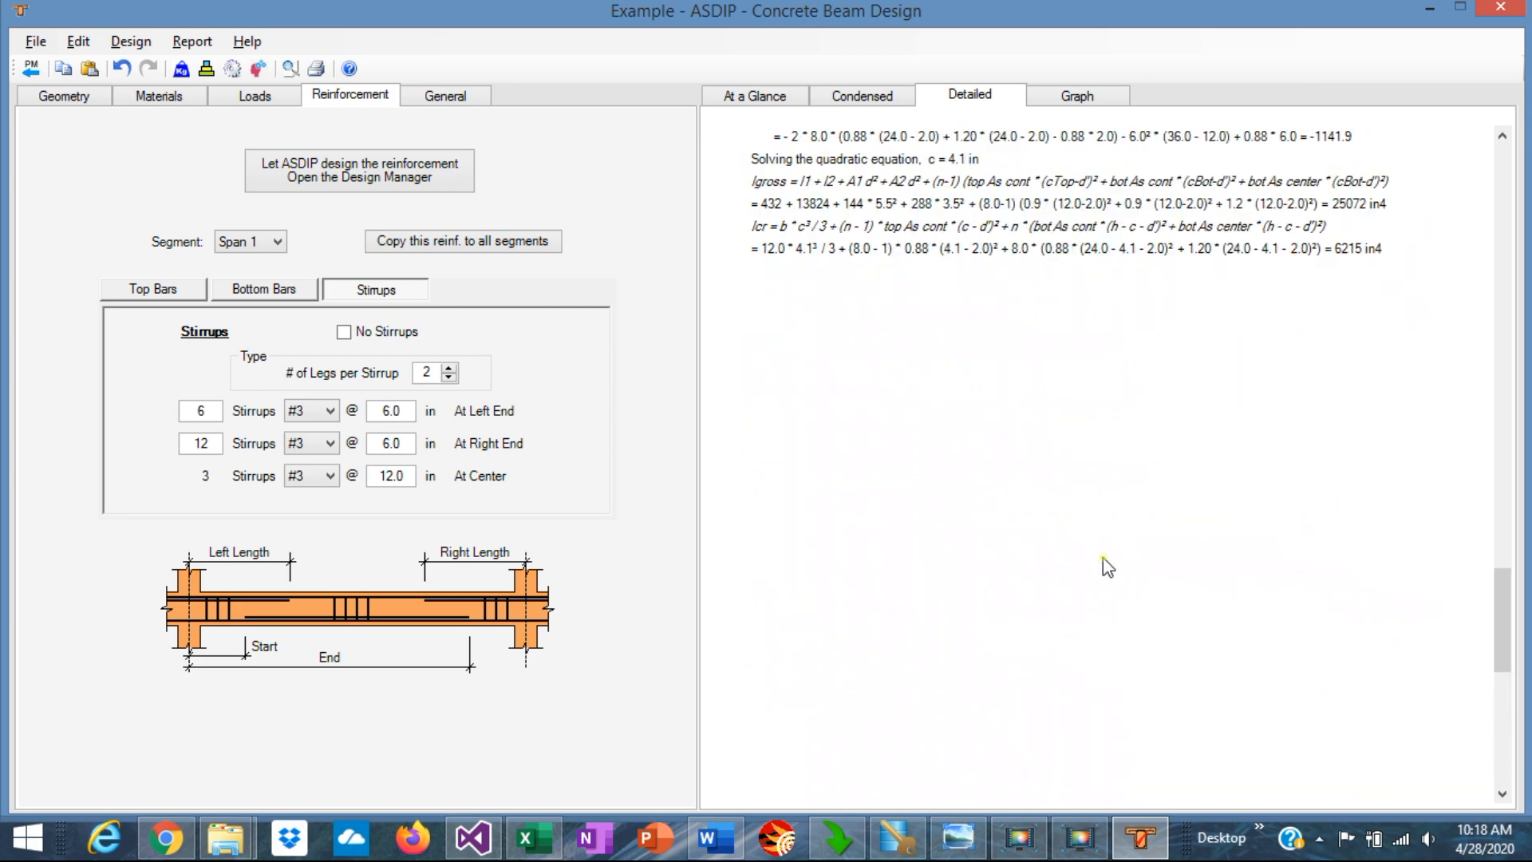
Step: Plot the 1.4D diagrams for Span 1 only, then return the Segment to ALL
click(1075, 94)
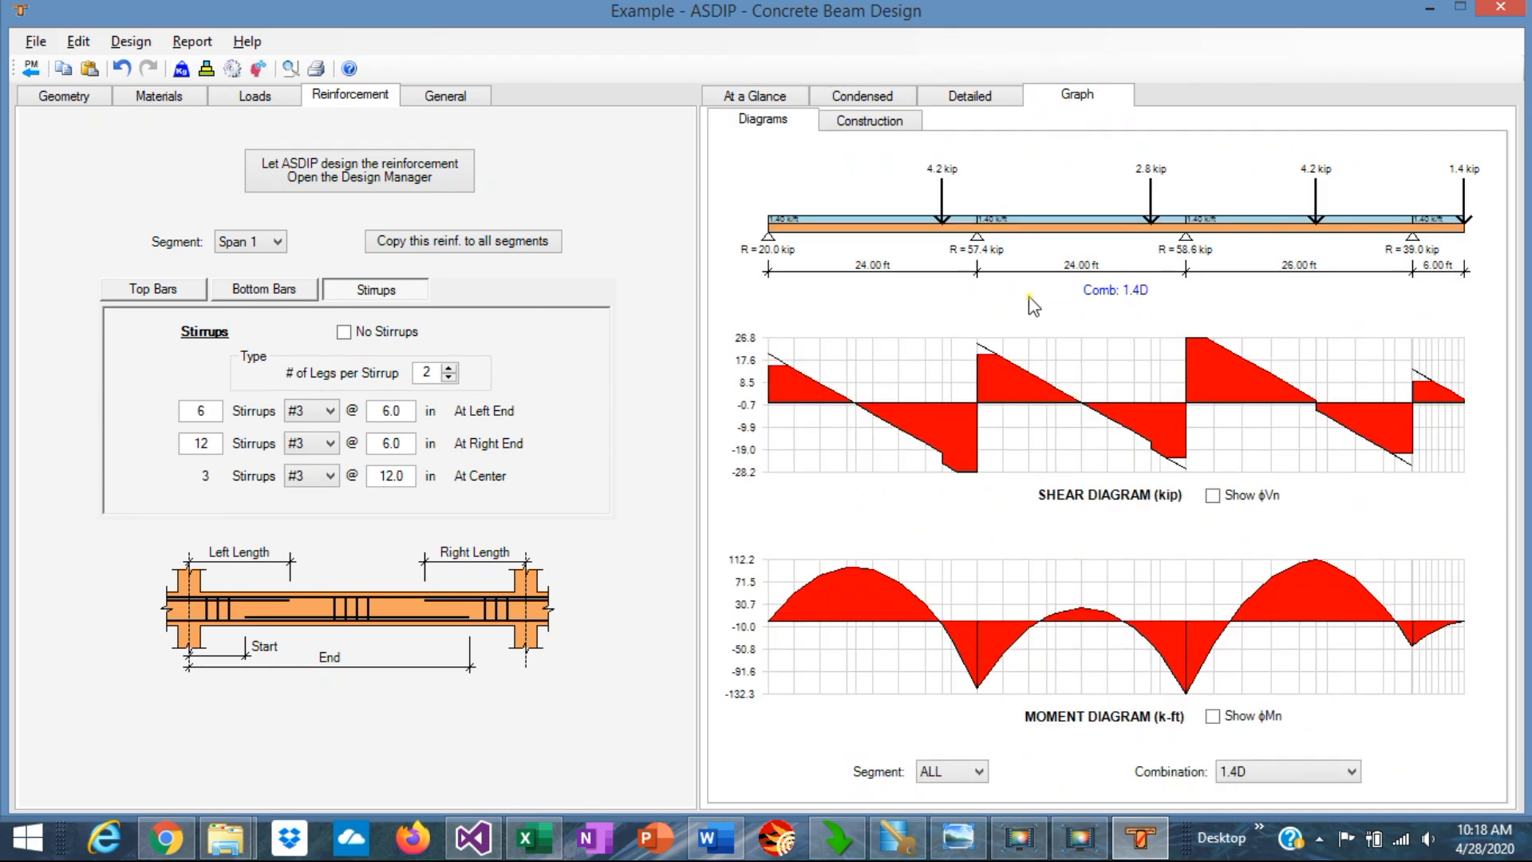
mouse_move(852, 460)
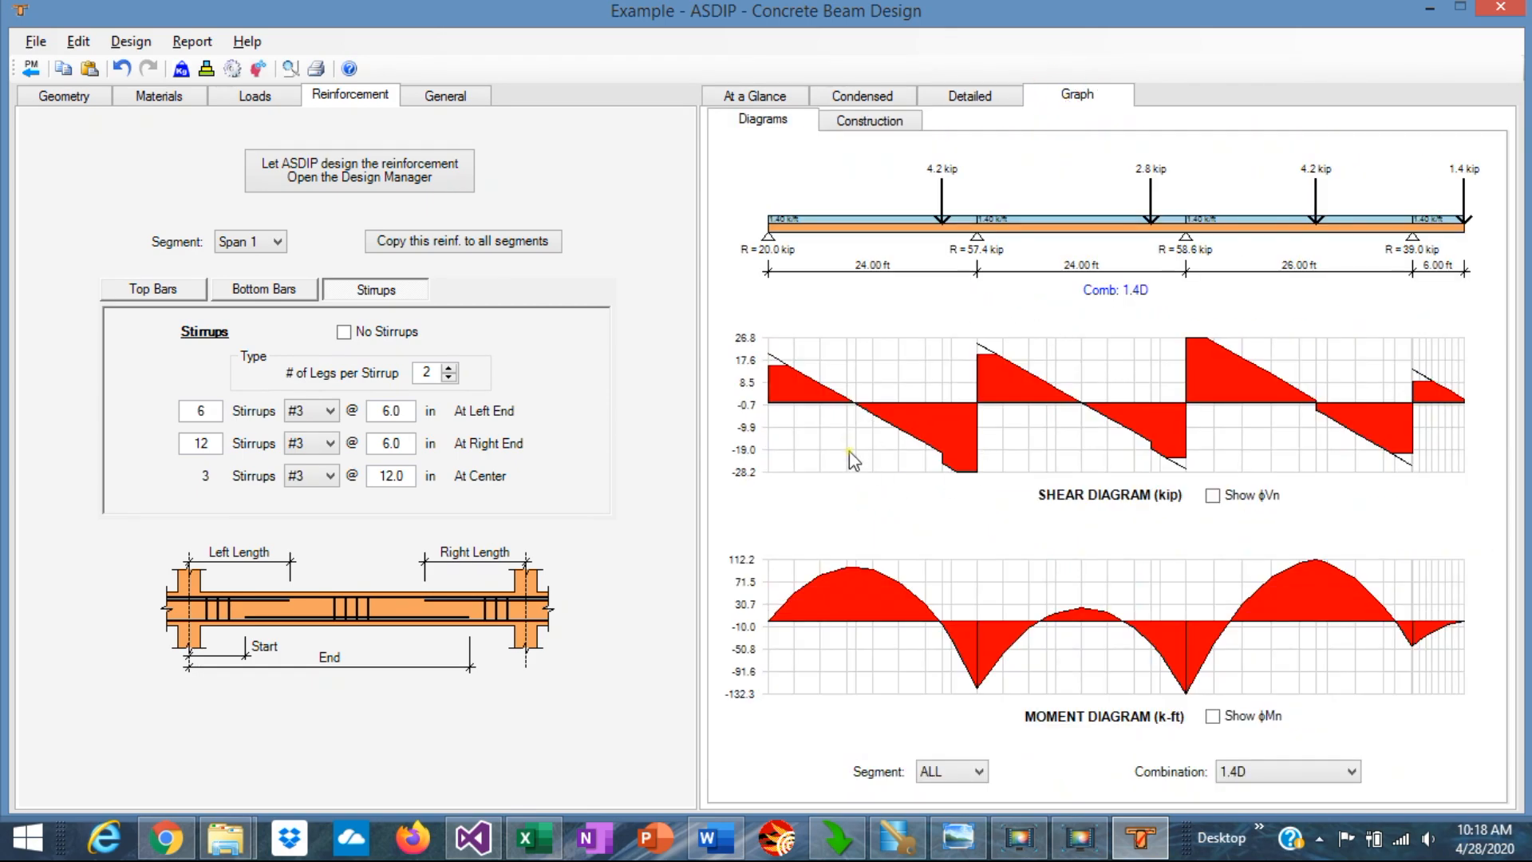
mouse_move(1026, 574)
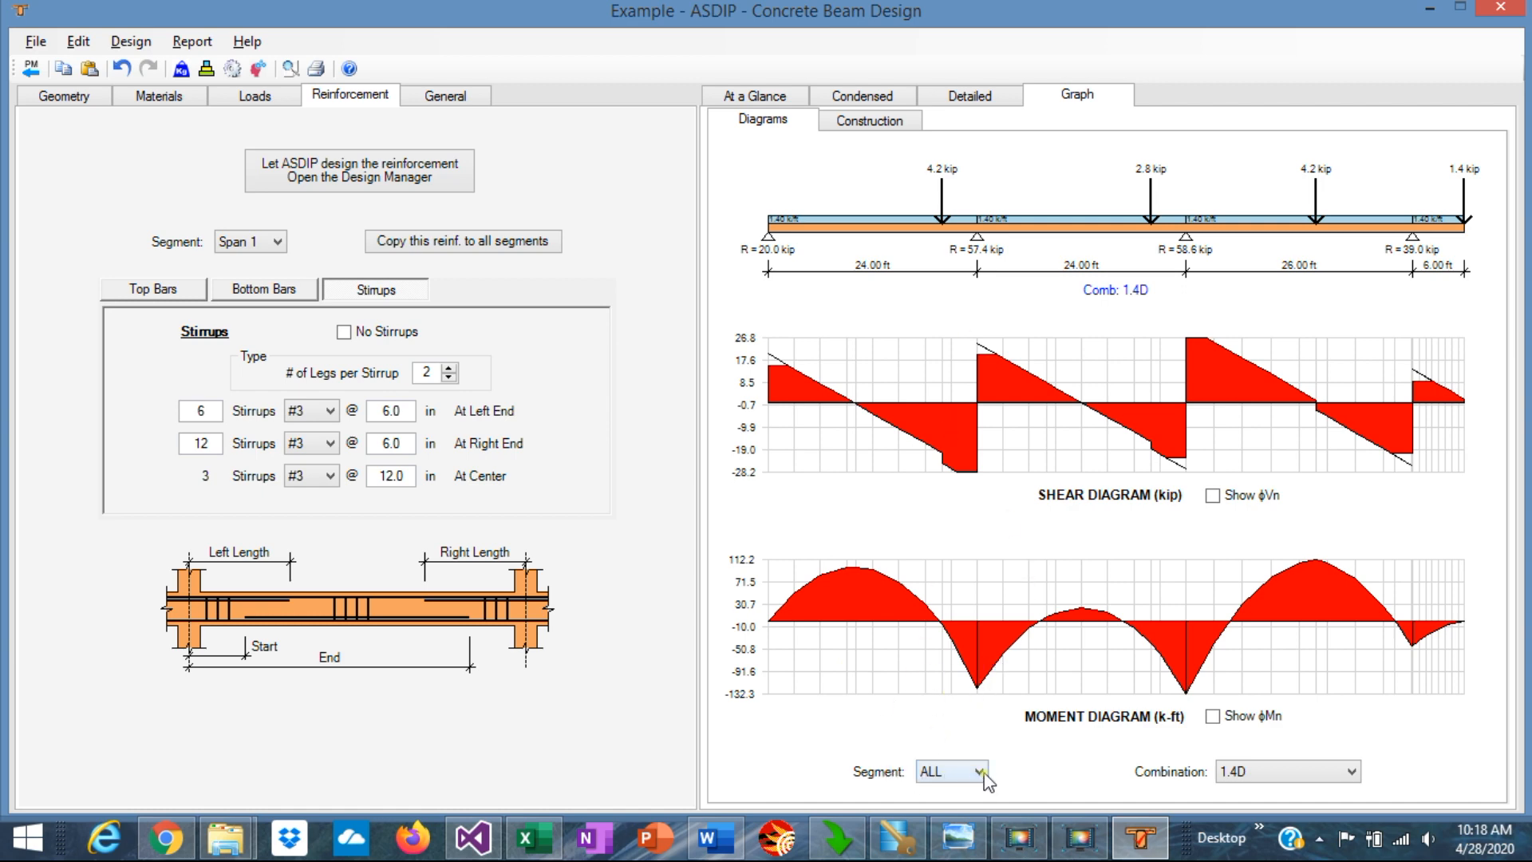
click(979, 772)
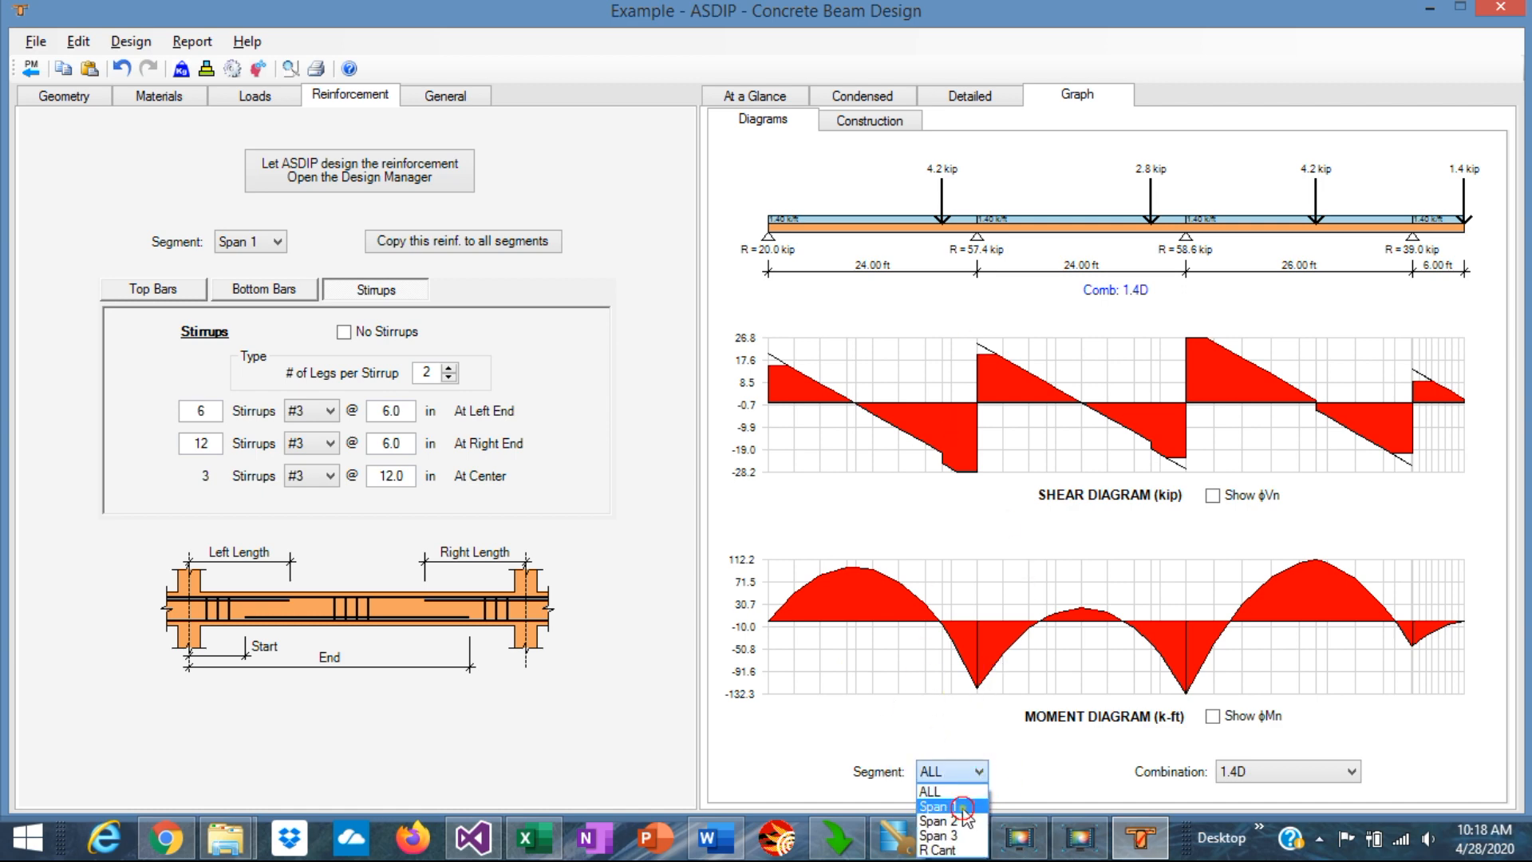
click(933, 806)
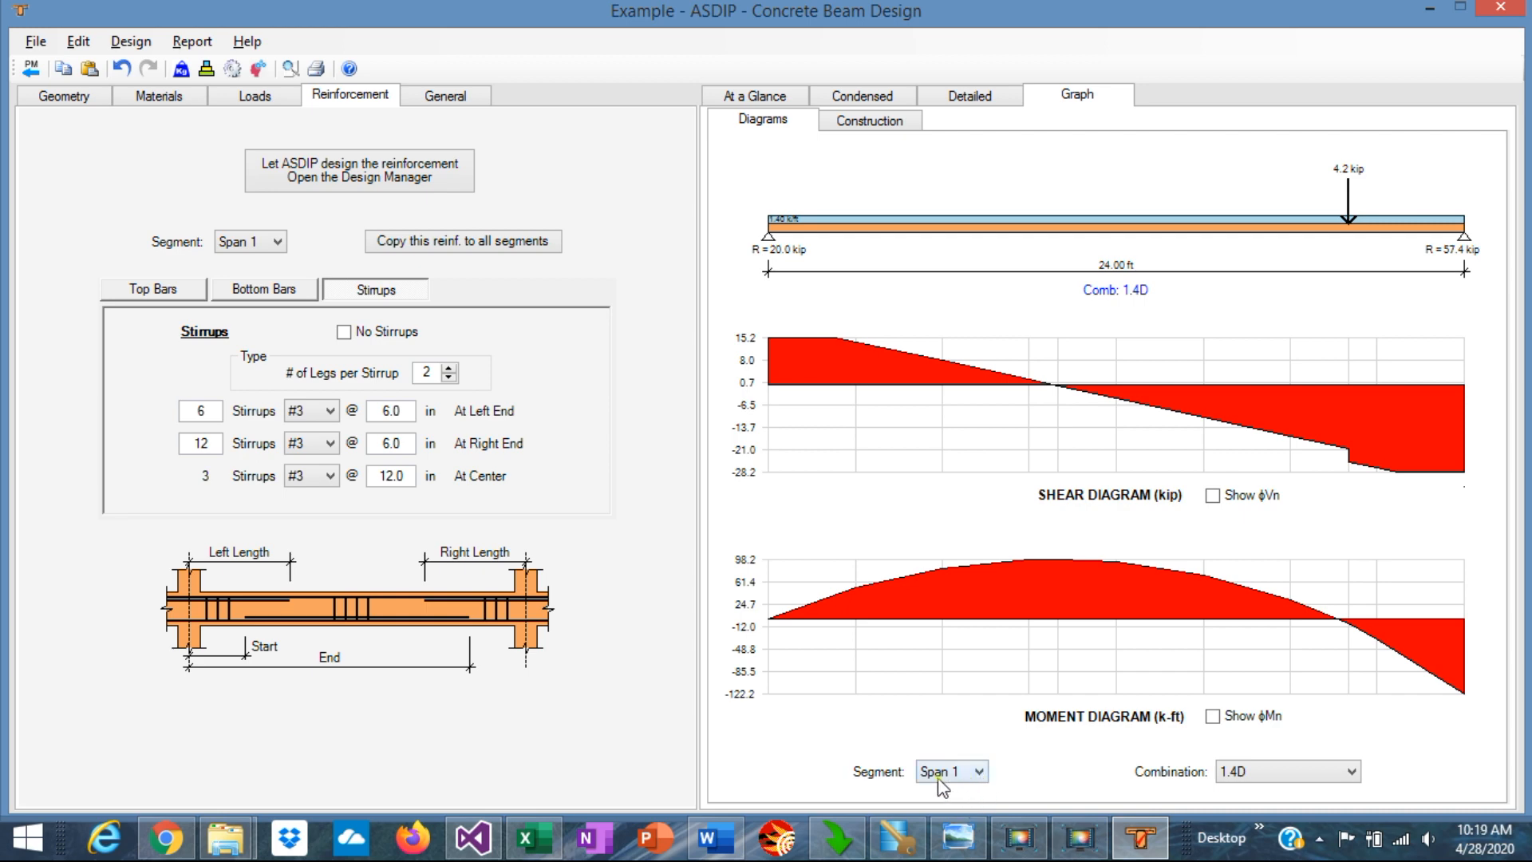
click(949, 770)
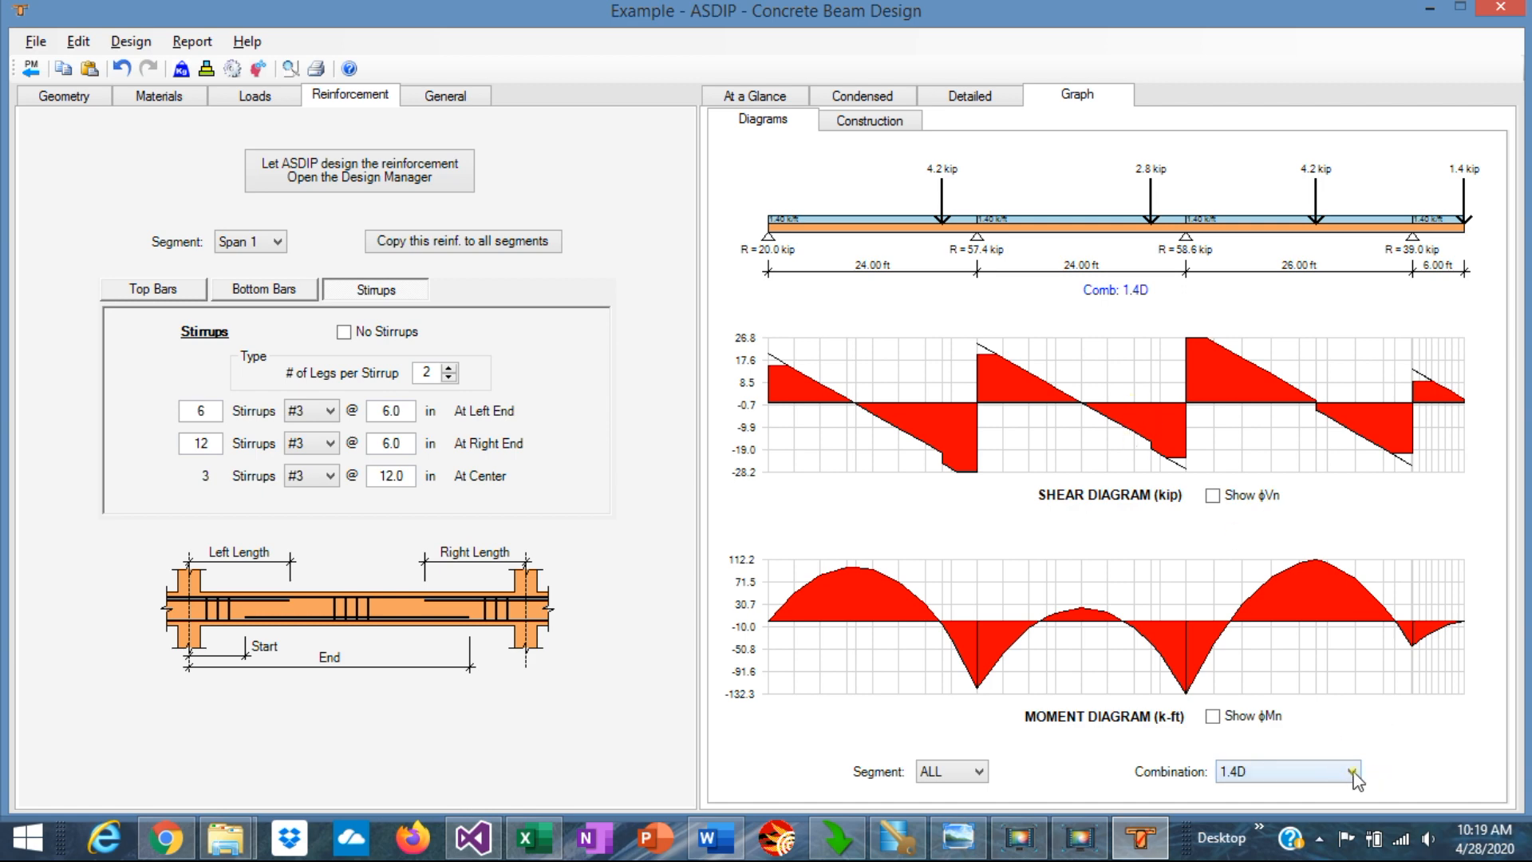
Step: Compare diagrams for 1.2D+1.6L+0.5Lr and 0.9D+1.0W, settling on 1.2D+1.6L+0.5Lr
click(1353, 771)
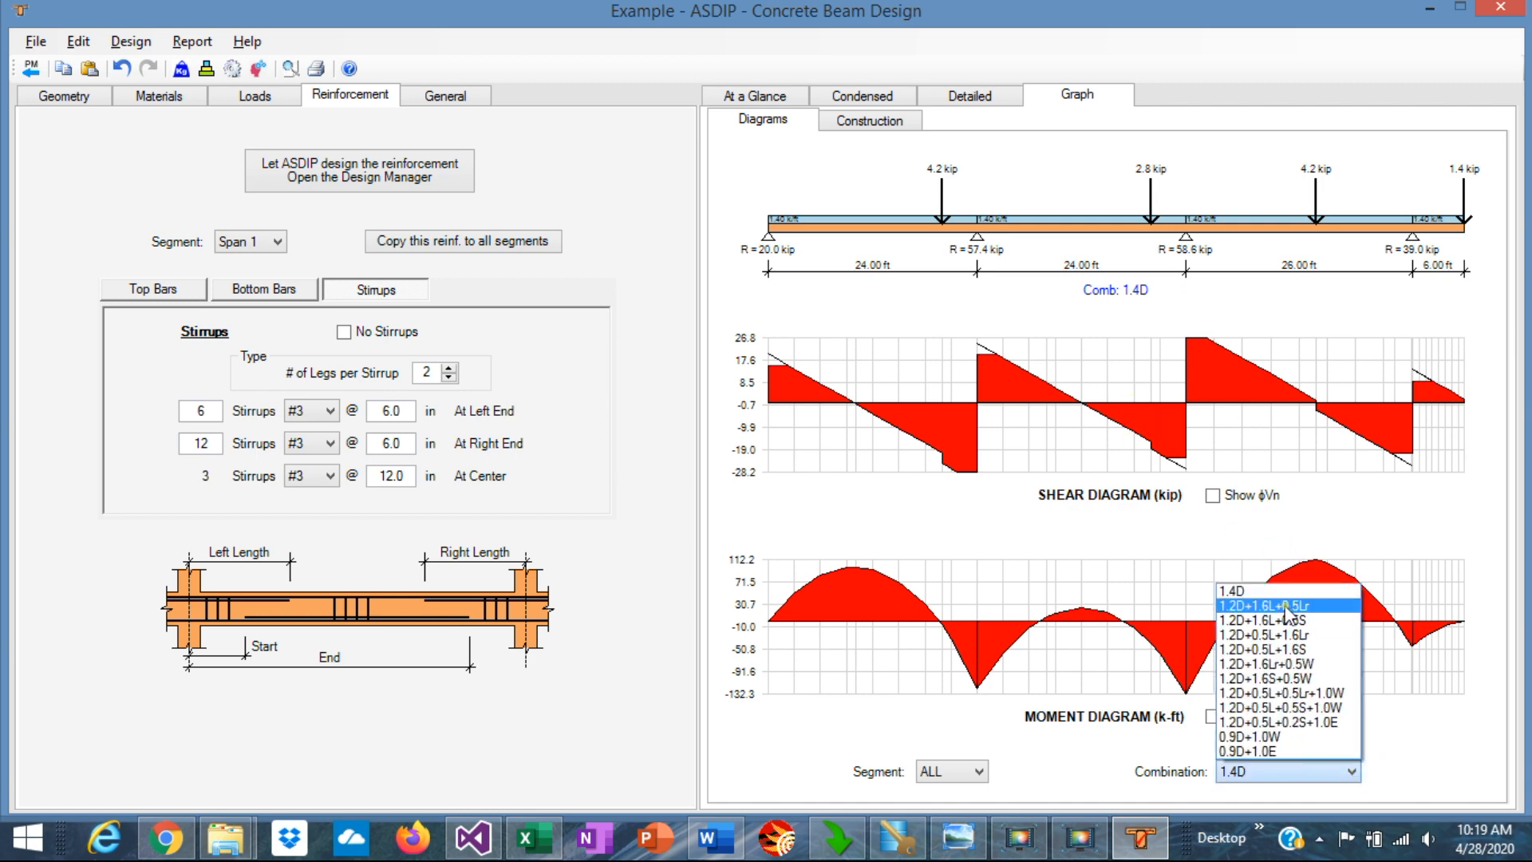
click(1272, 605)
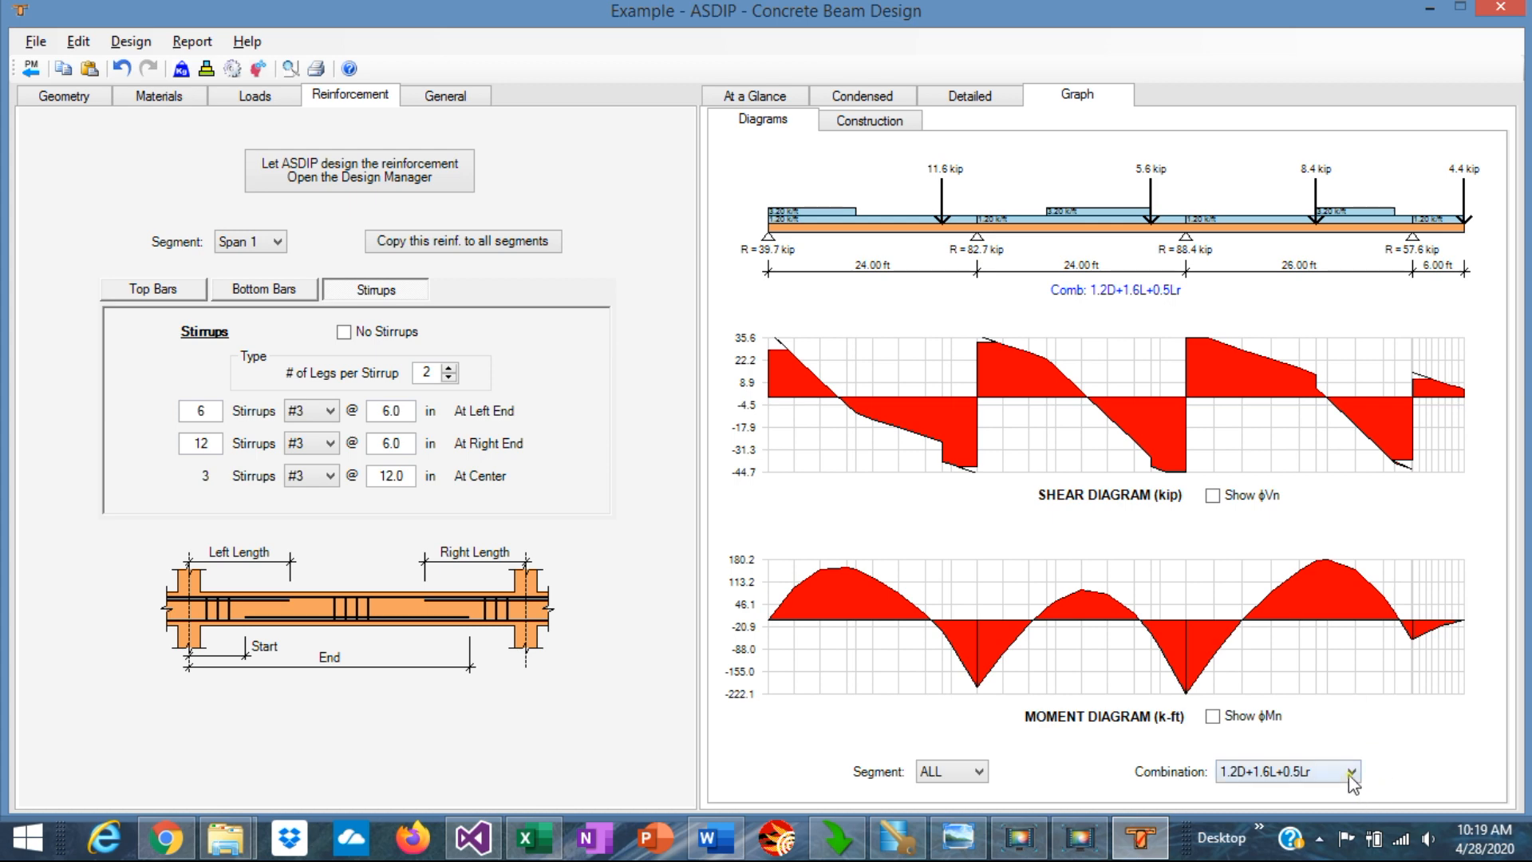
click(1348, 771)
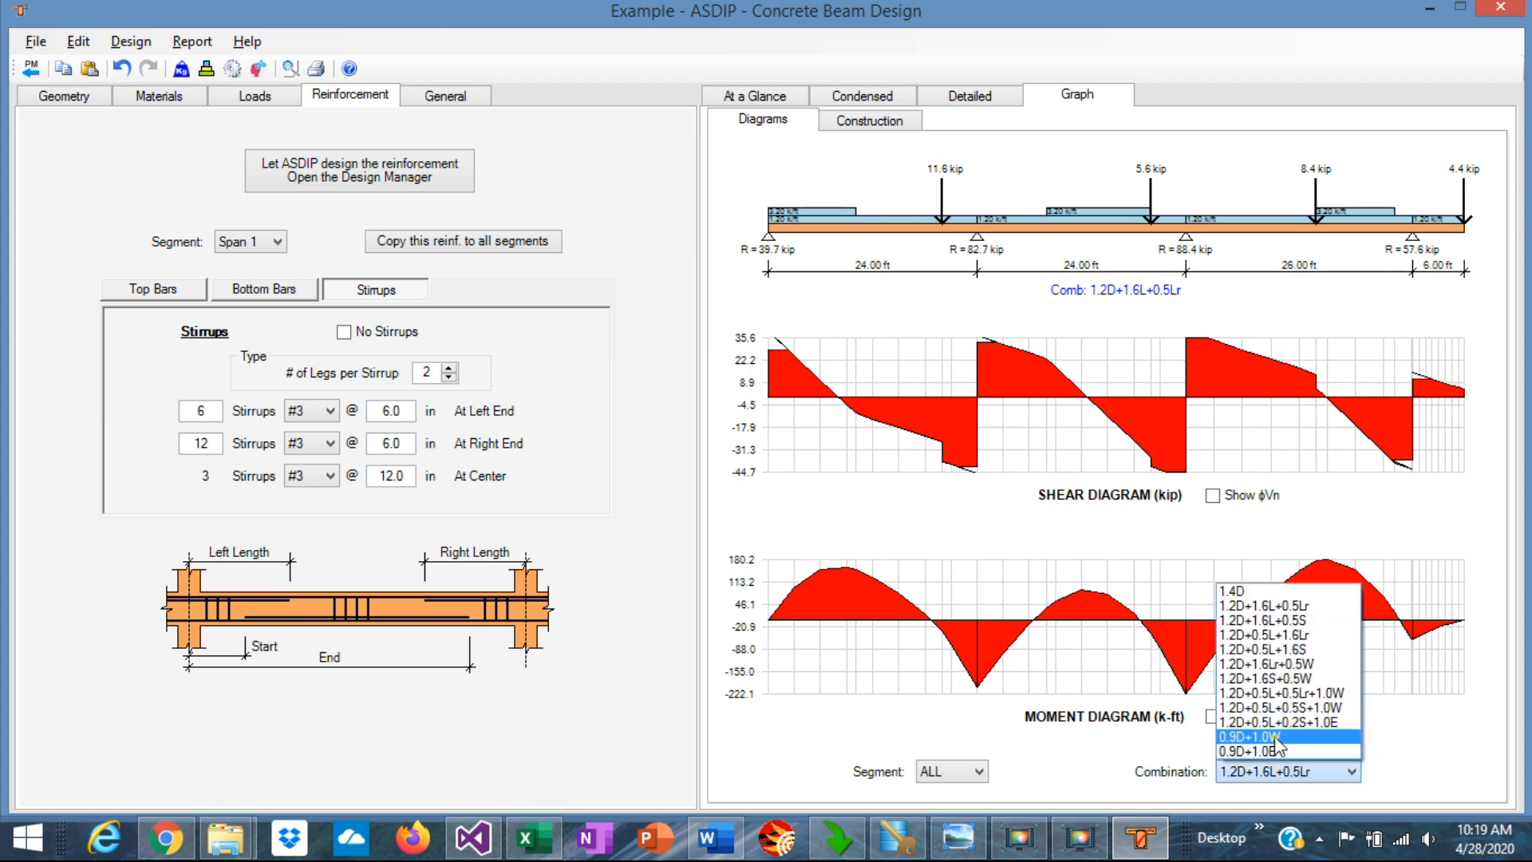
click(1253, 735)
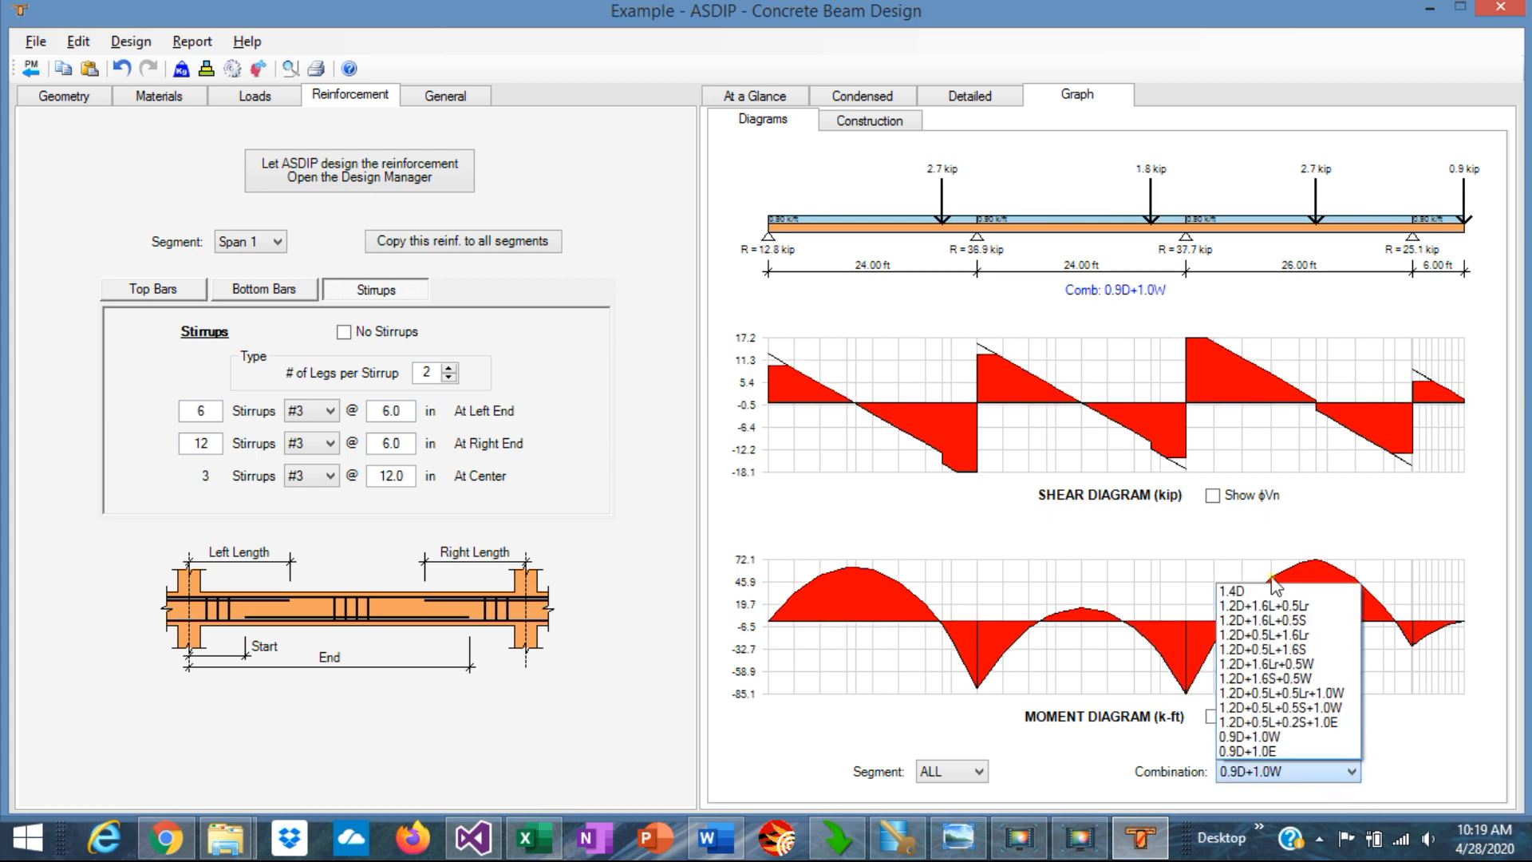
click(1259, 613)
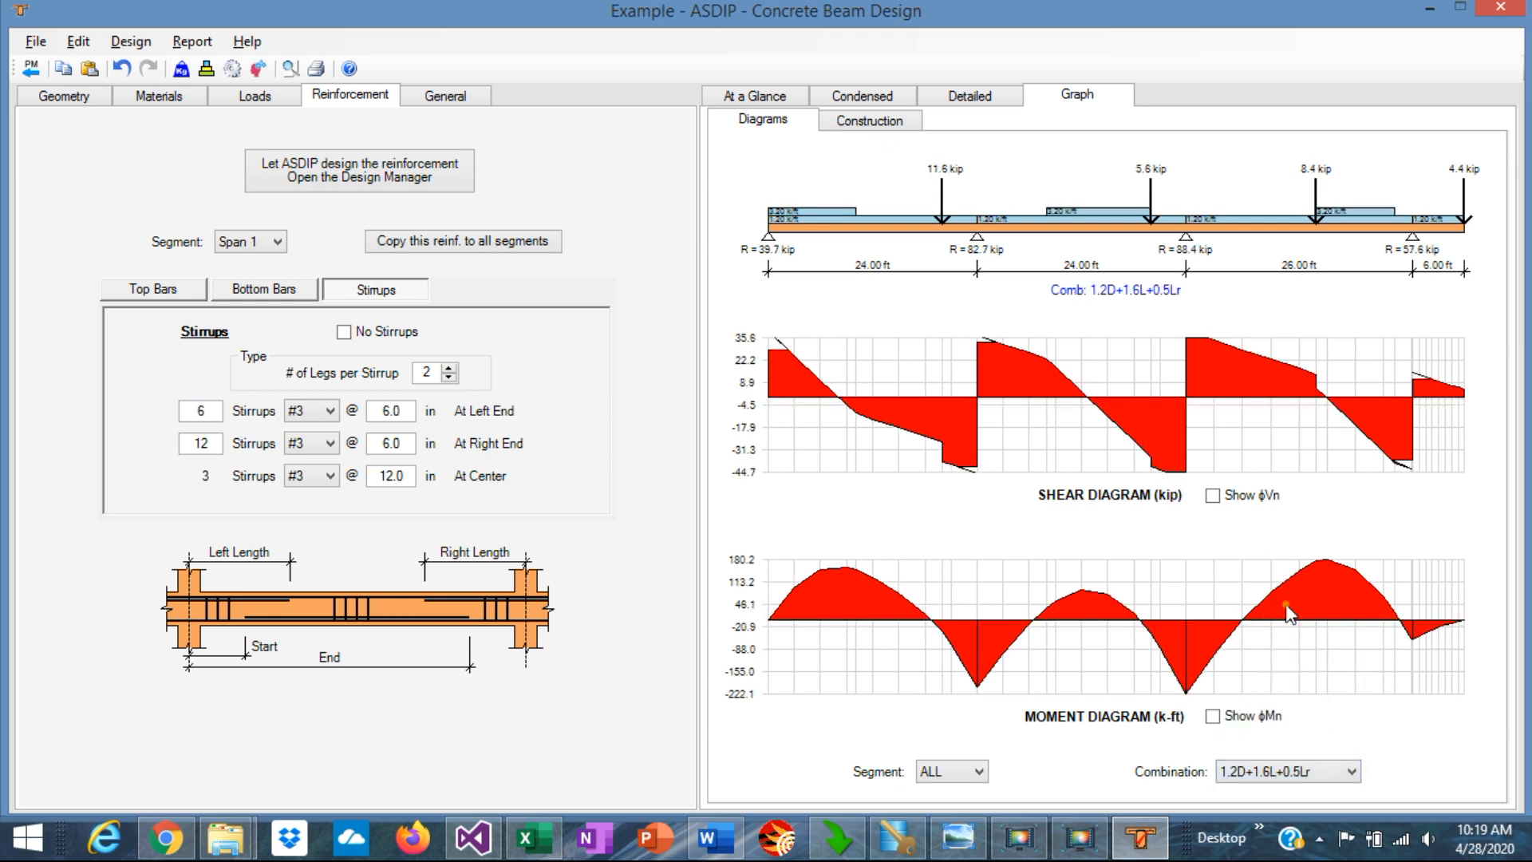
mouse_move(1228, 533)
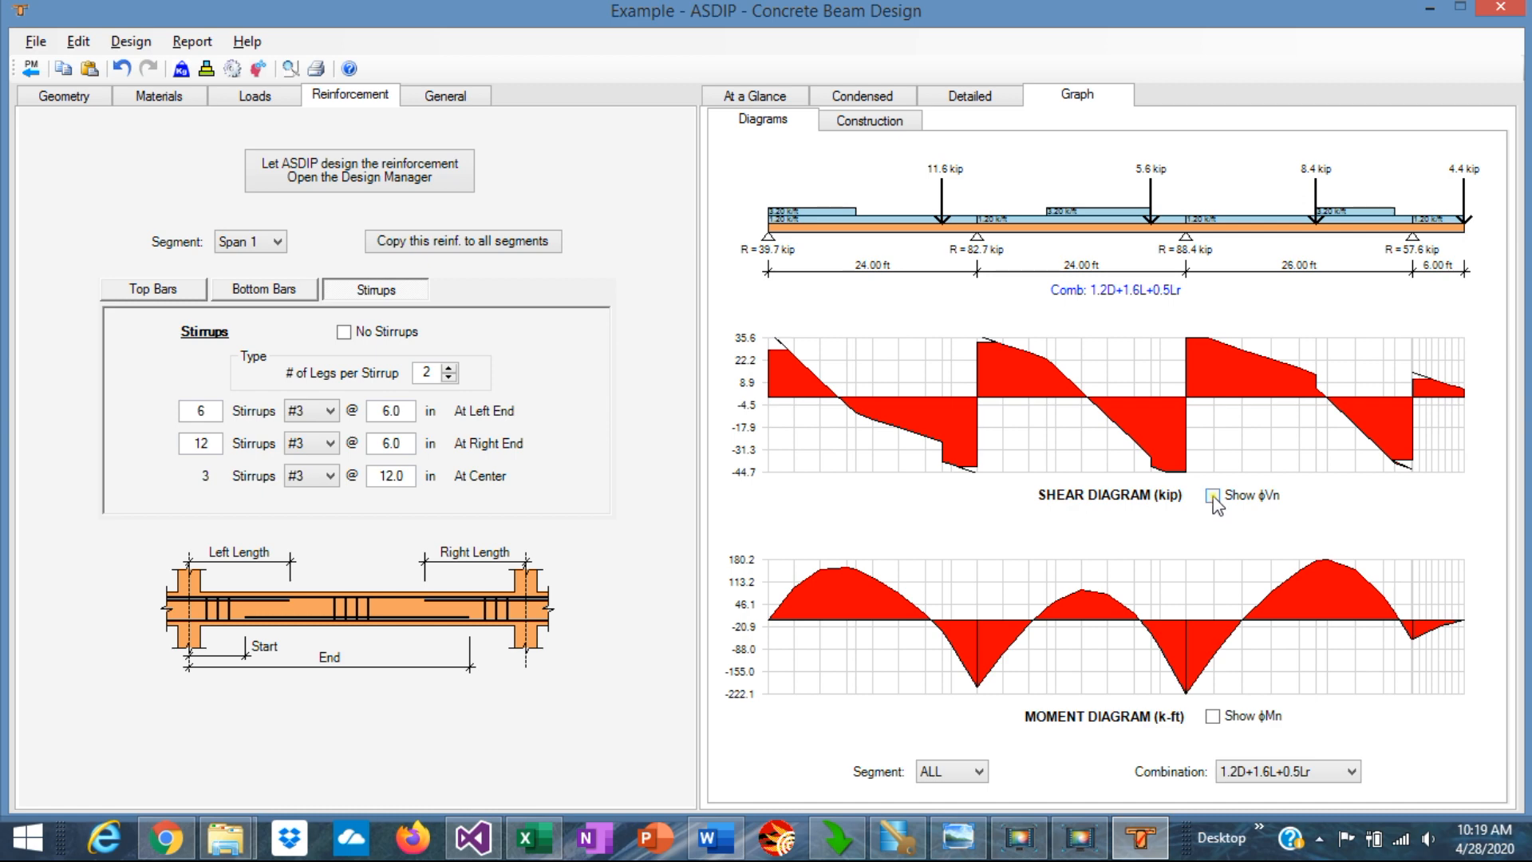
Step: Keep Show ϕVn checked so φVs and φVc capacity bands (about ±61 kip) overlay the shear diagram
click(1213, 496)
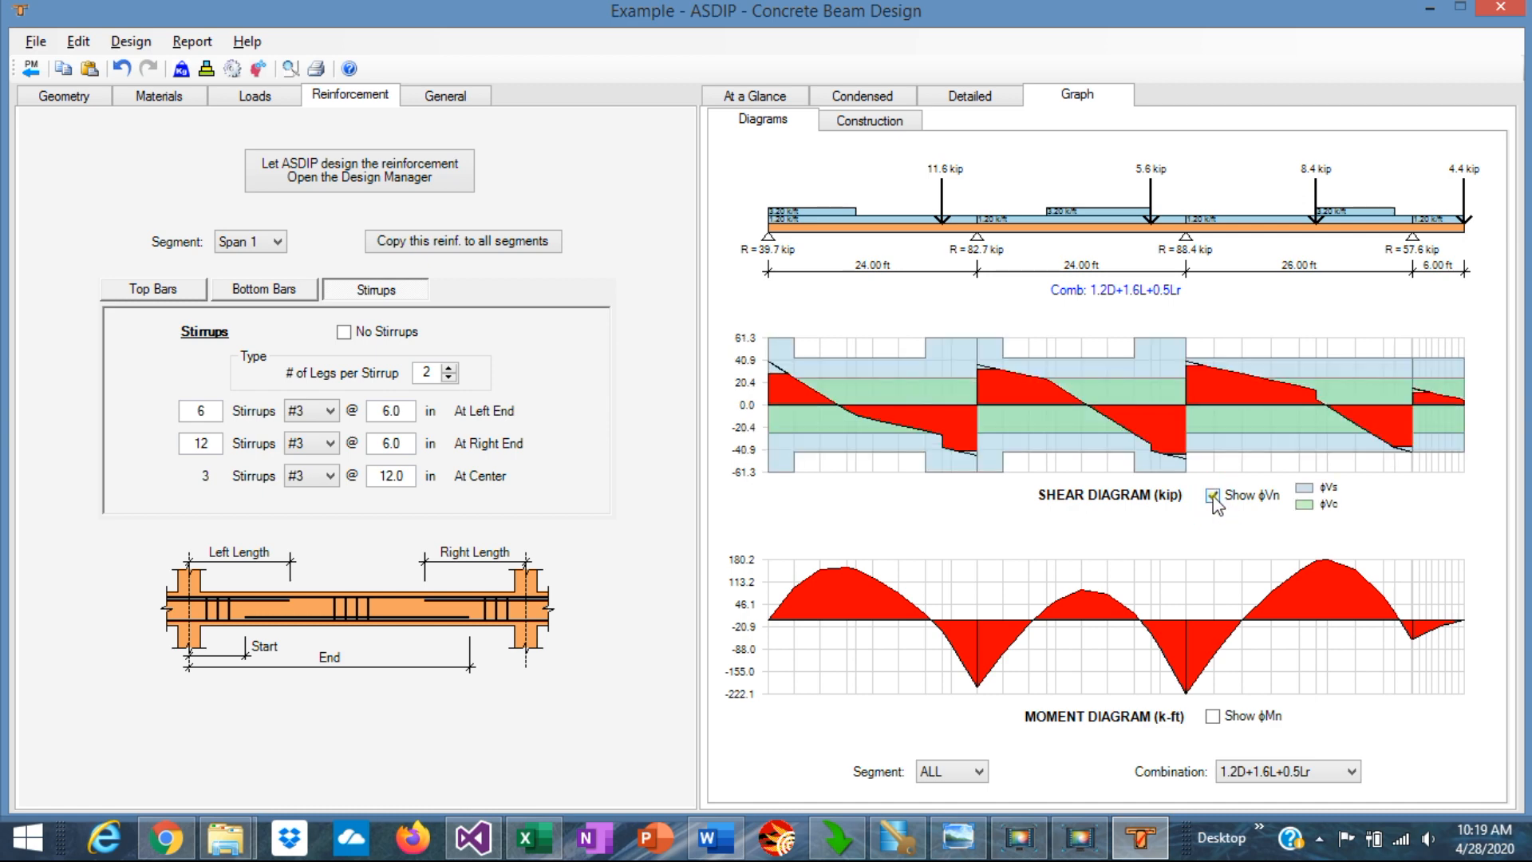
click(1211, 495)
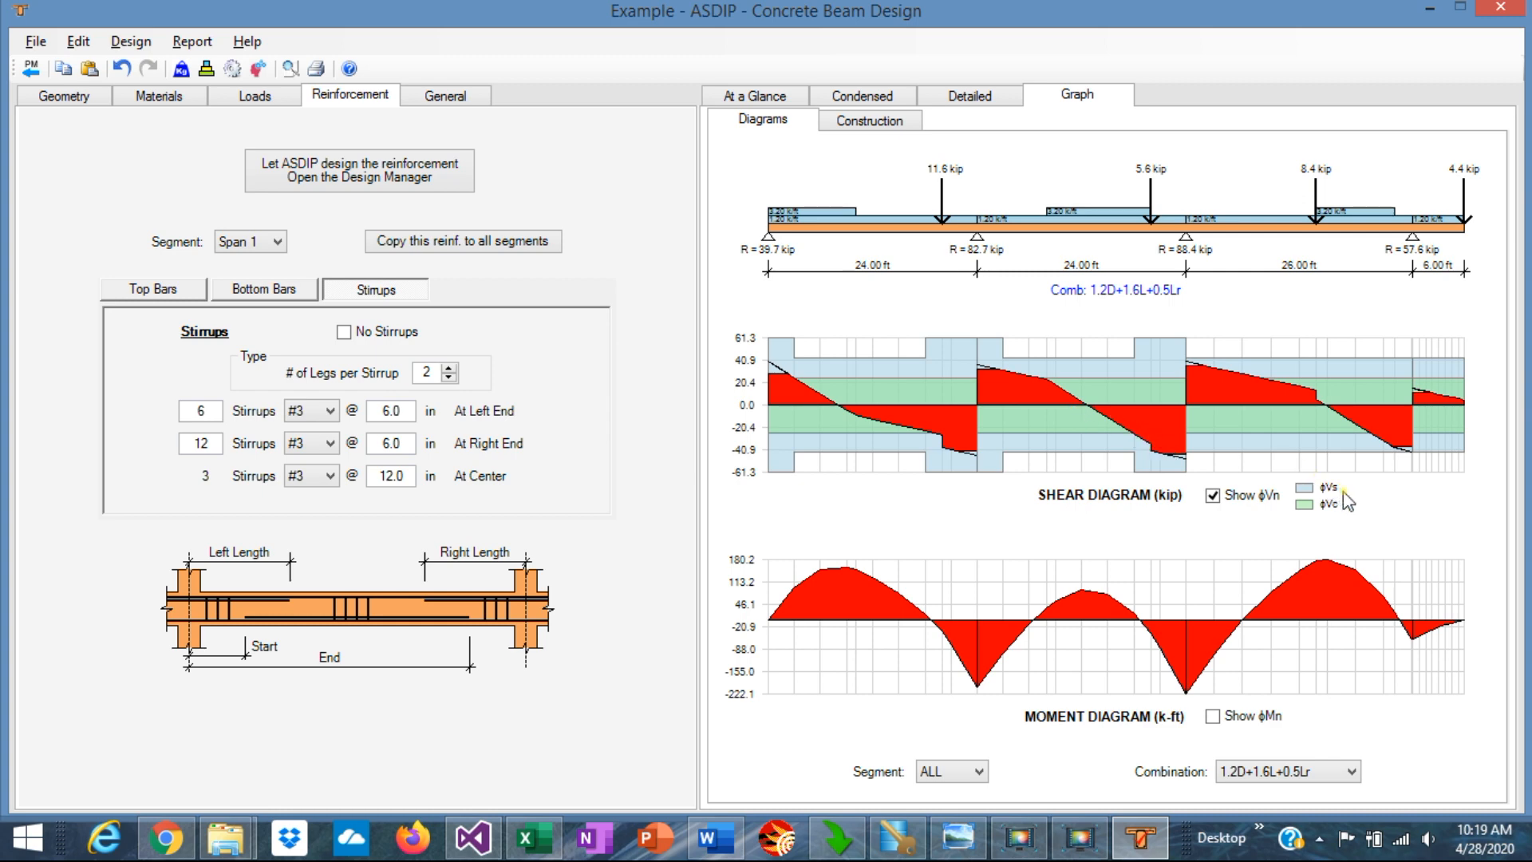
mouse_move(1341, 516)
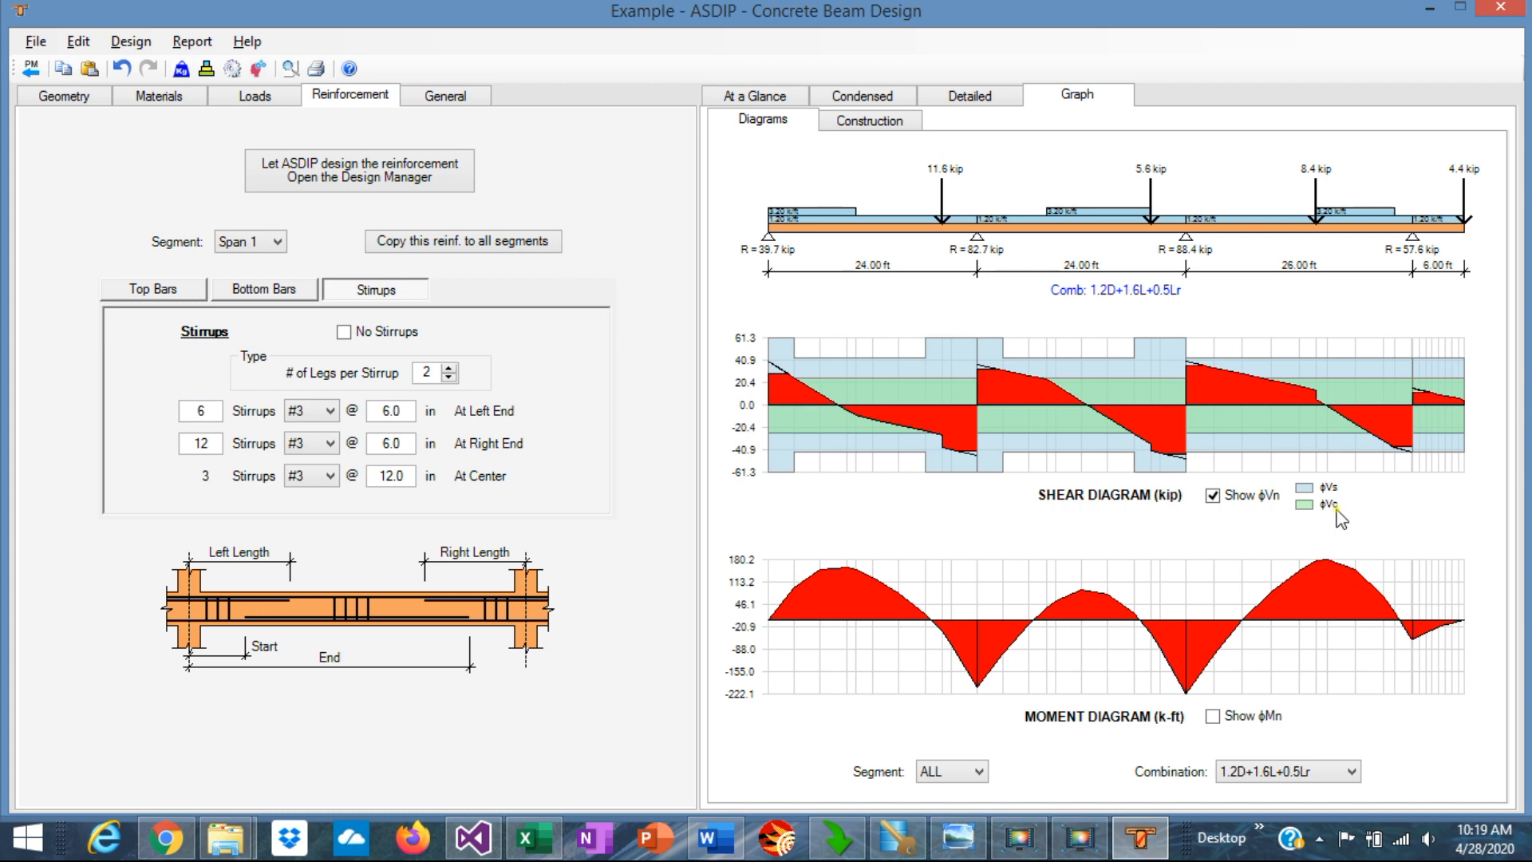
mouse_move(1319, 377)
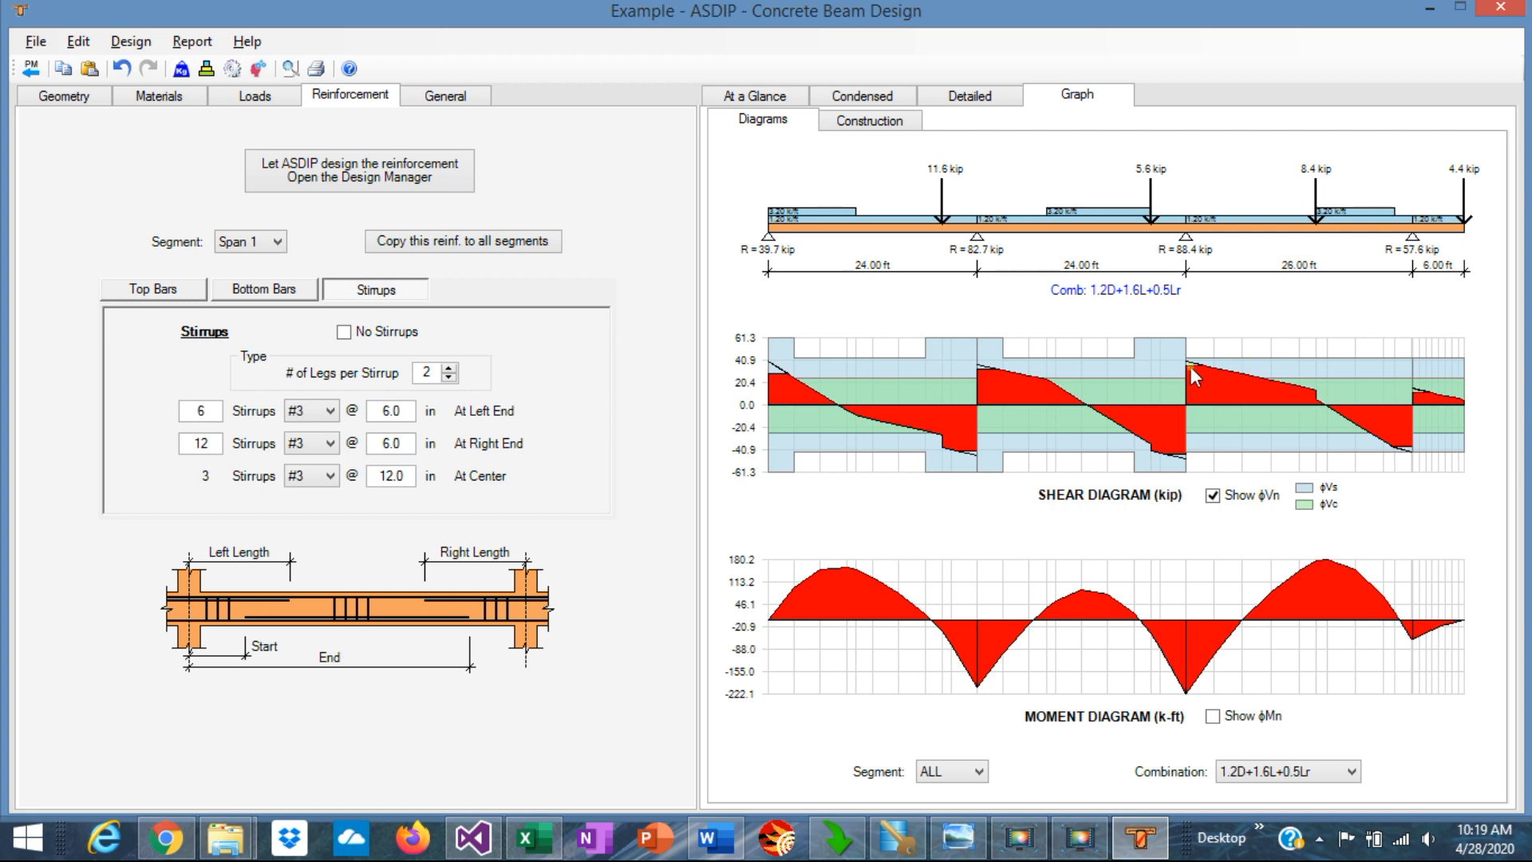
mouse_move(1089, 478)
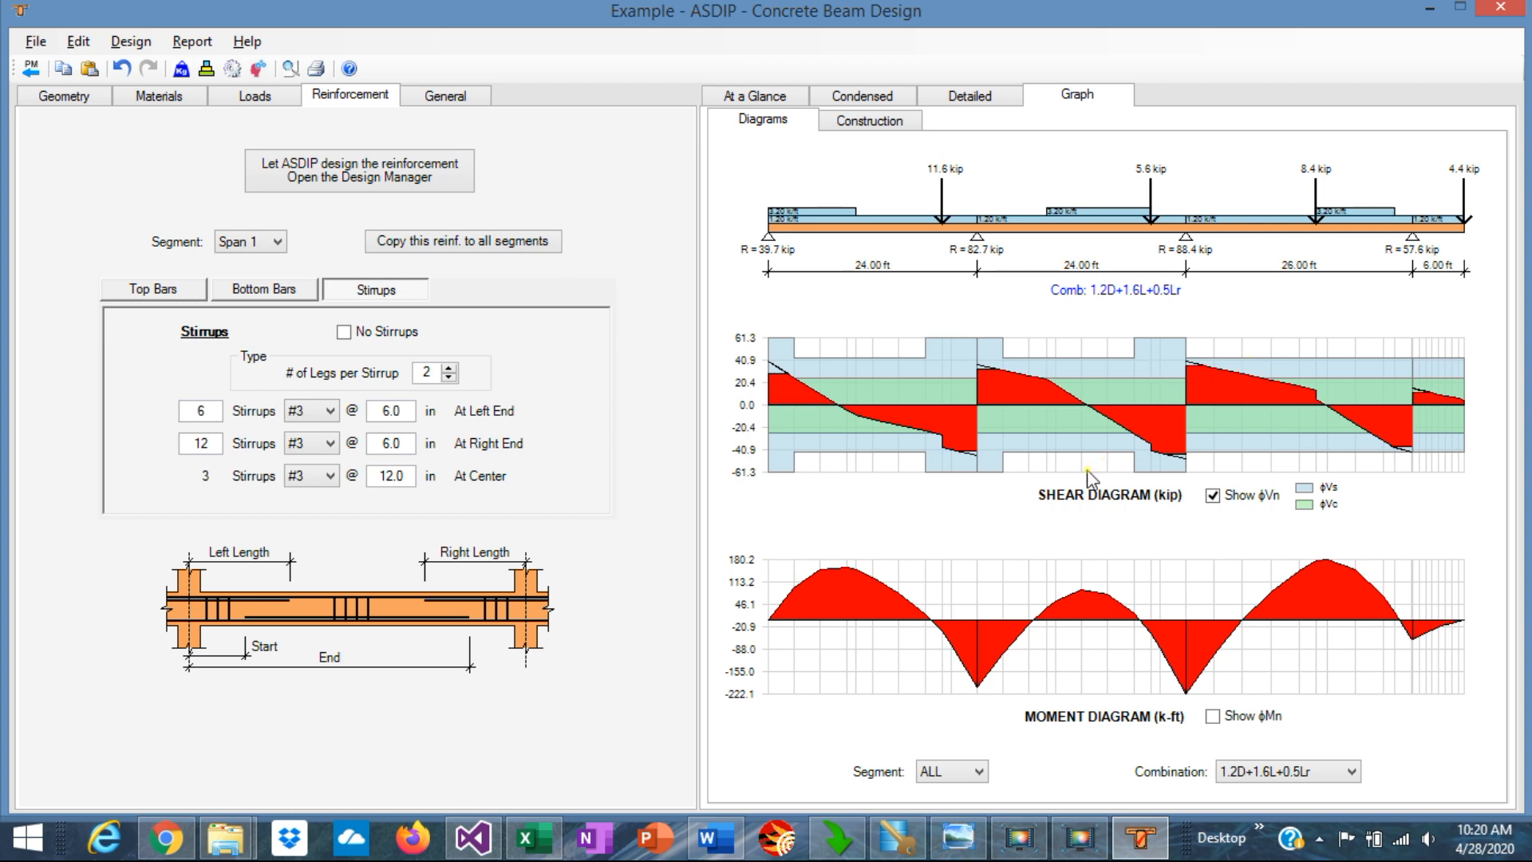
Step: Check Show ϕMn to overlay the φMn envelope (about 214 to −248 k-ft) on the moment diagram
click(1210, 716)
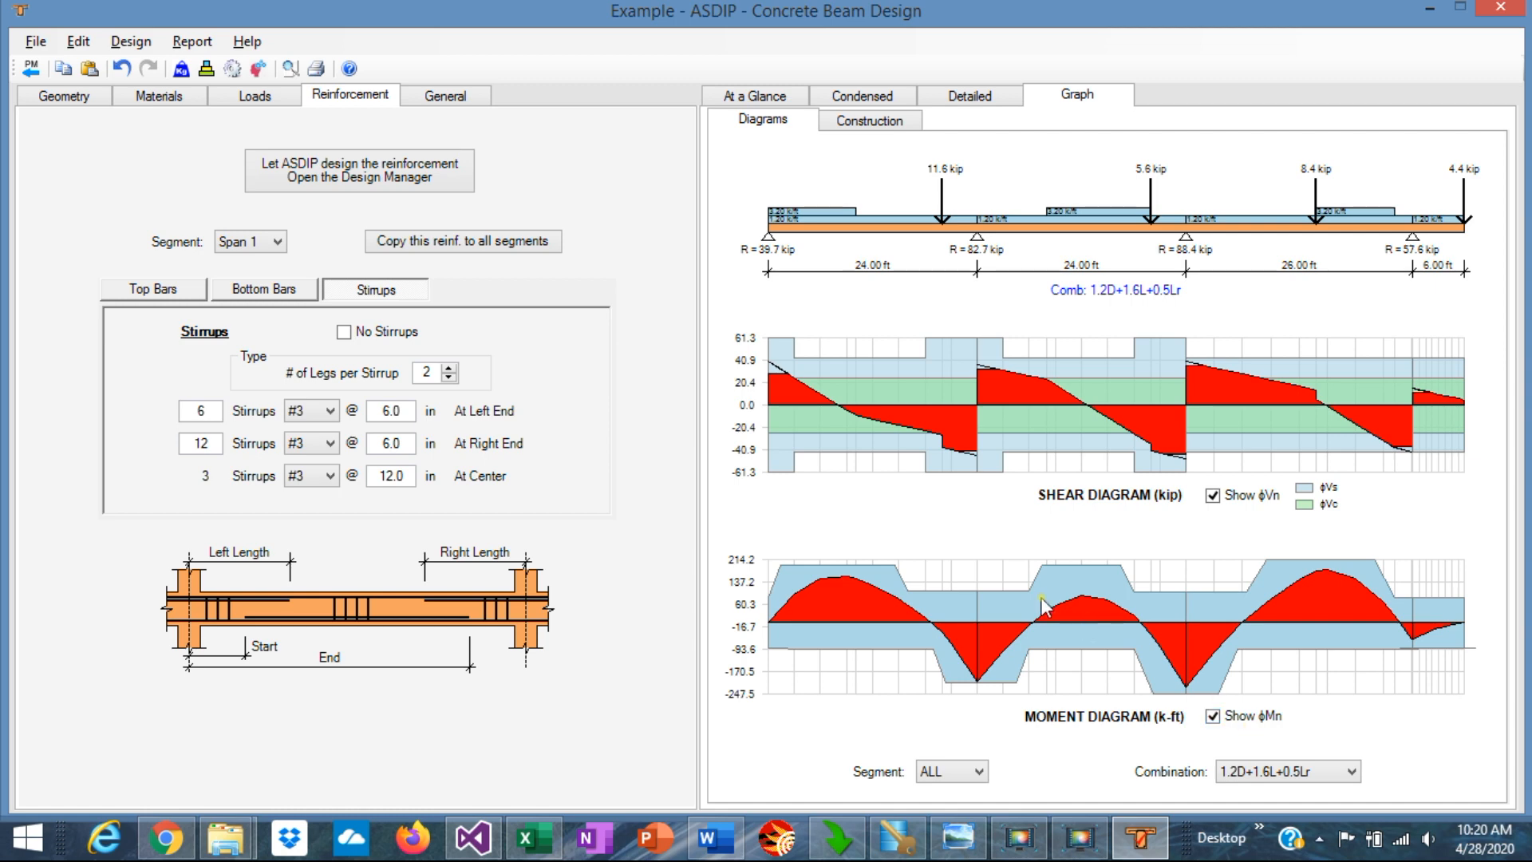
mouse_move(1062, 595)
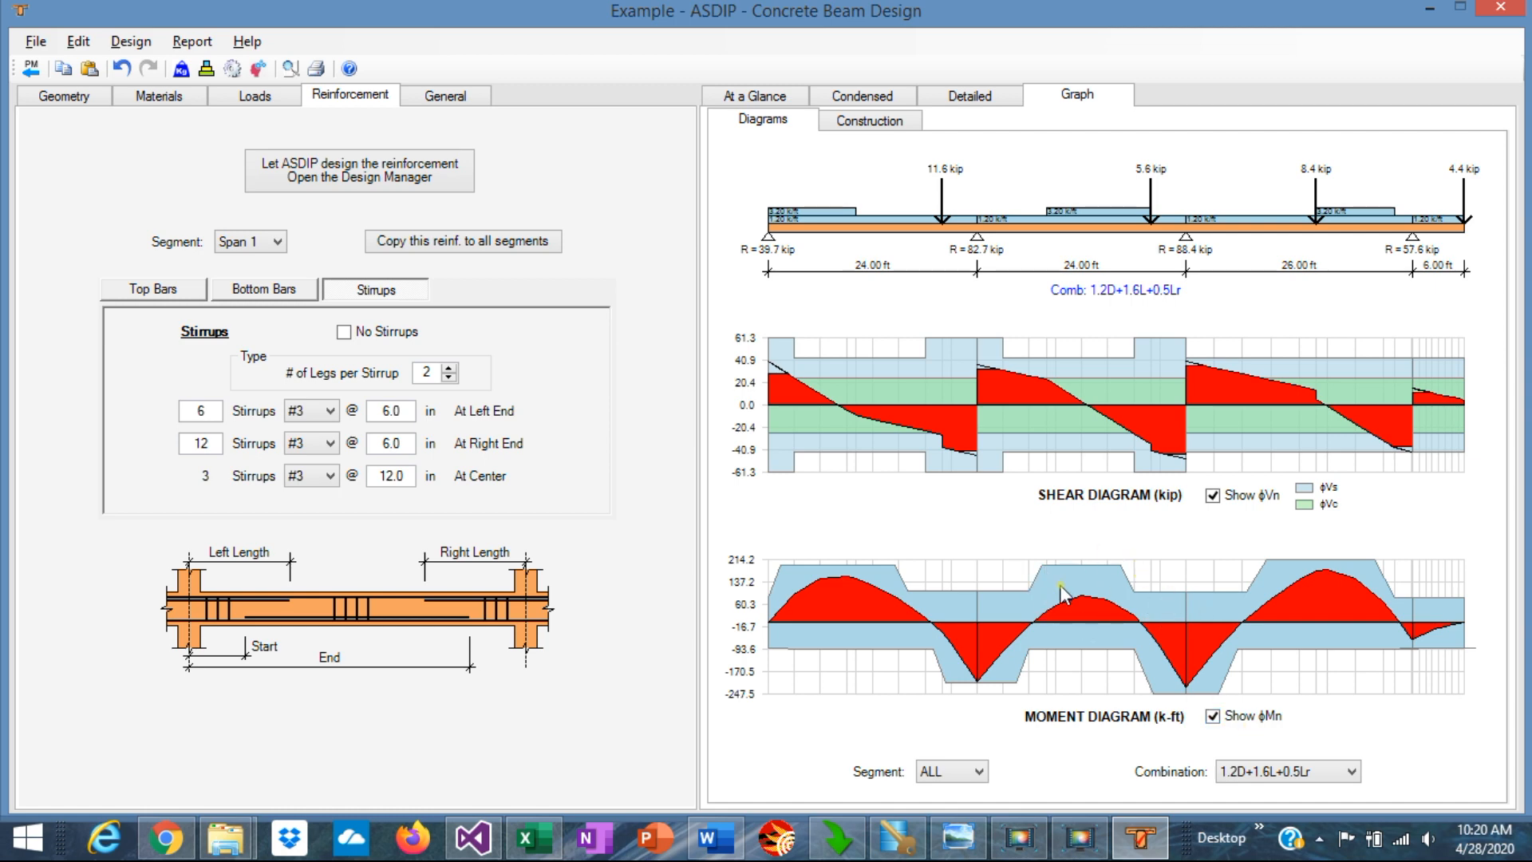
mouse_move(849, 644)
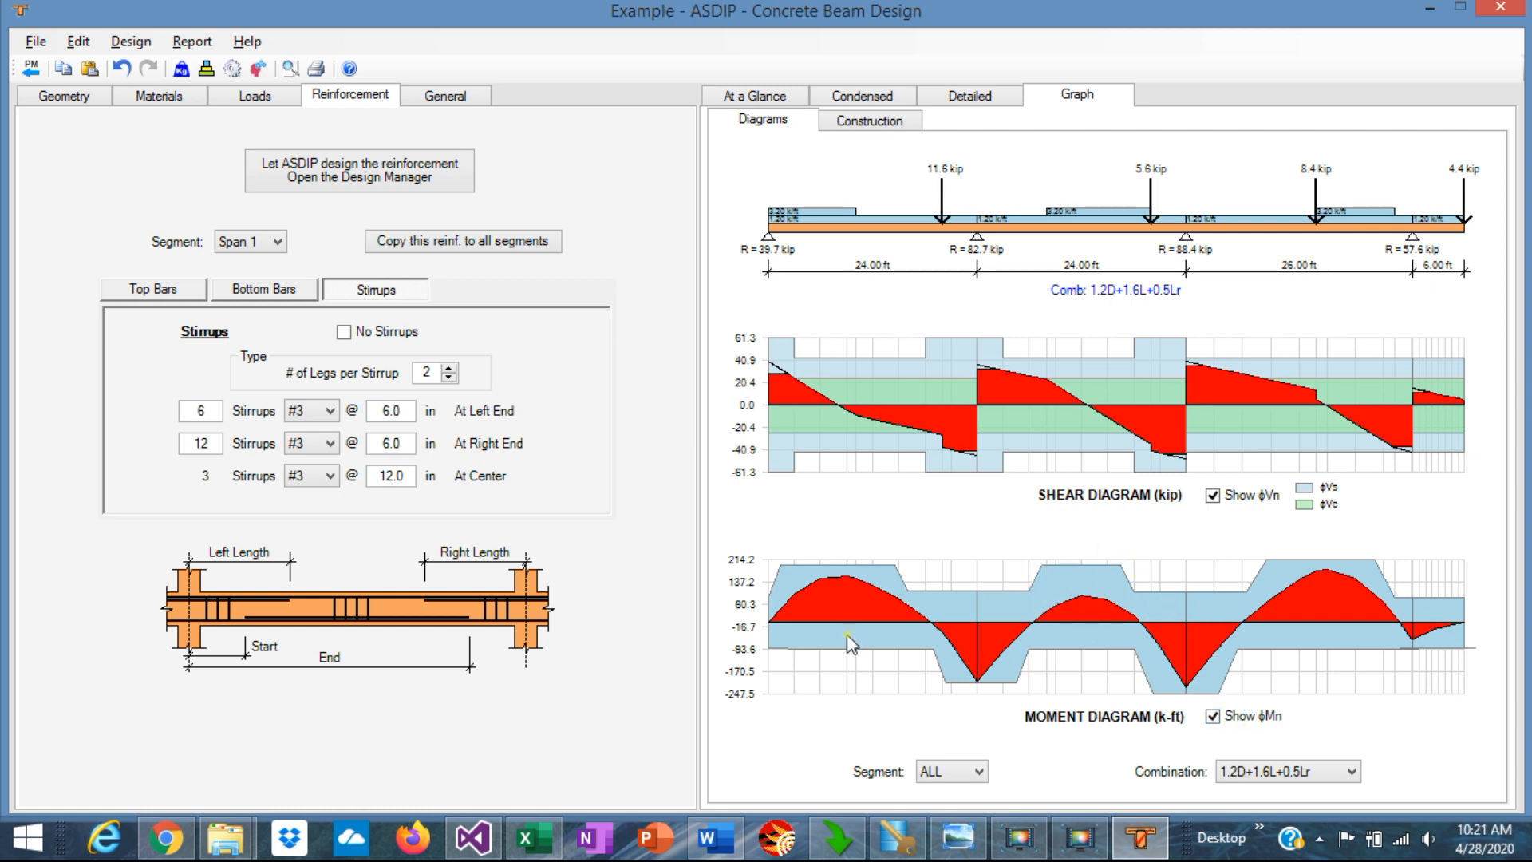
mouse_move(993, 710)
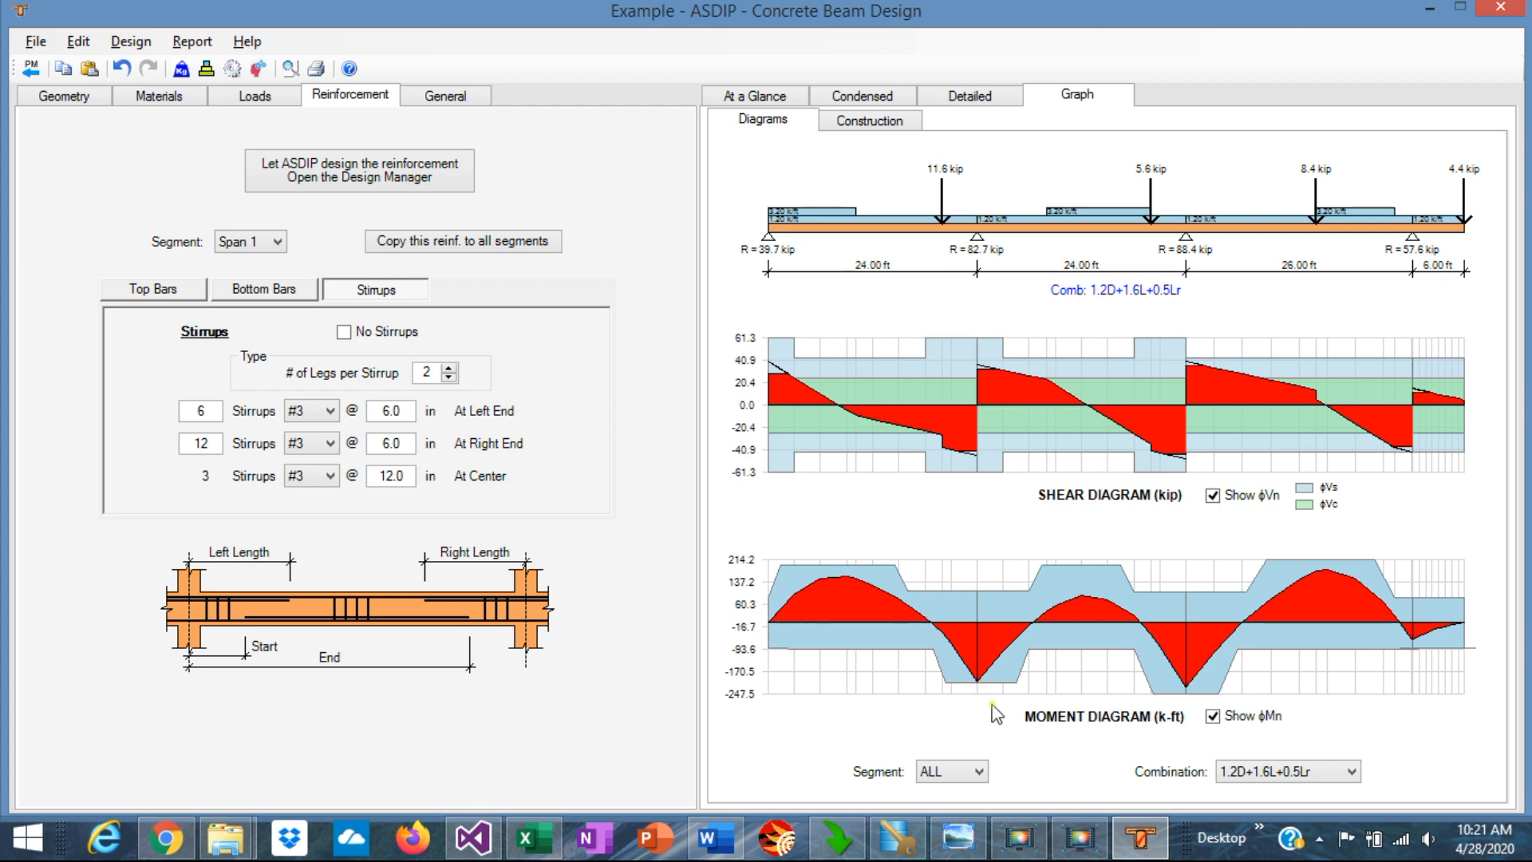
mouse_move(791, 592)
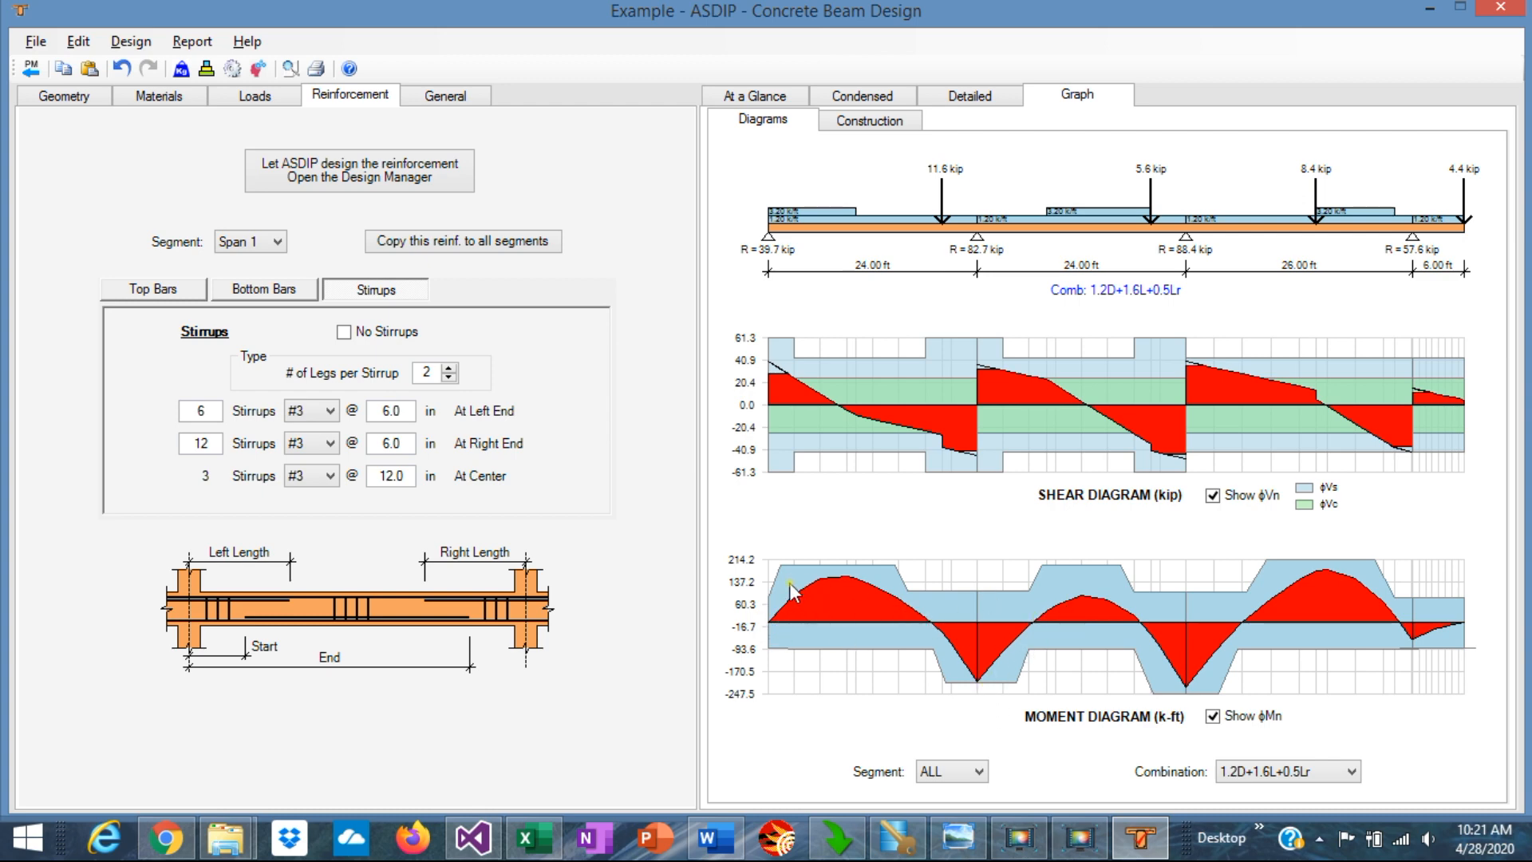
mouse_move(986, 613)
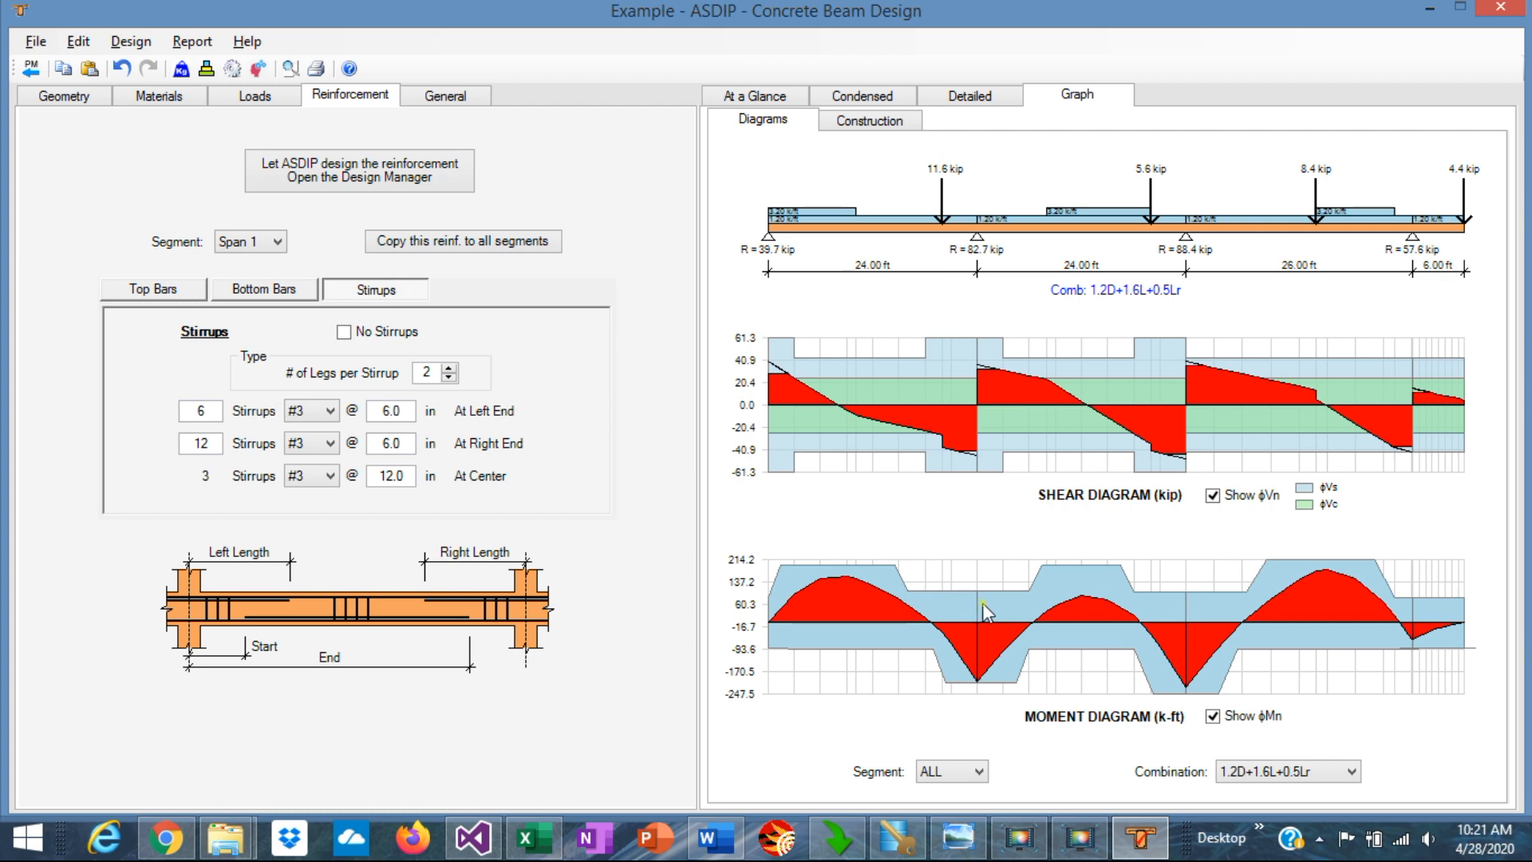
mouse_move(1198, 627)
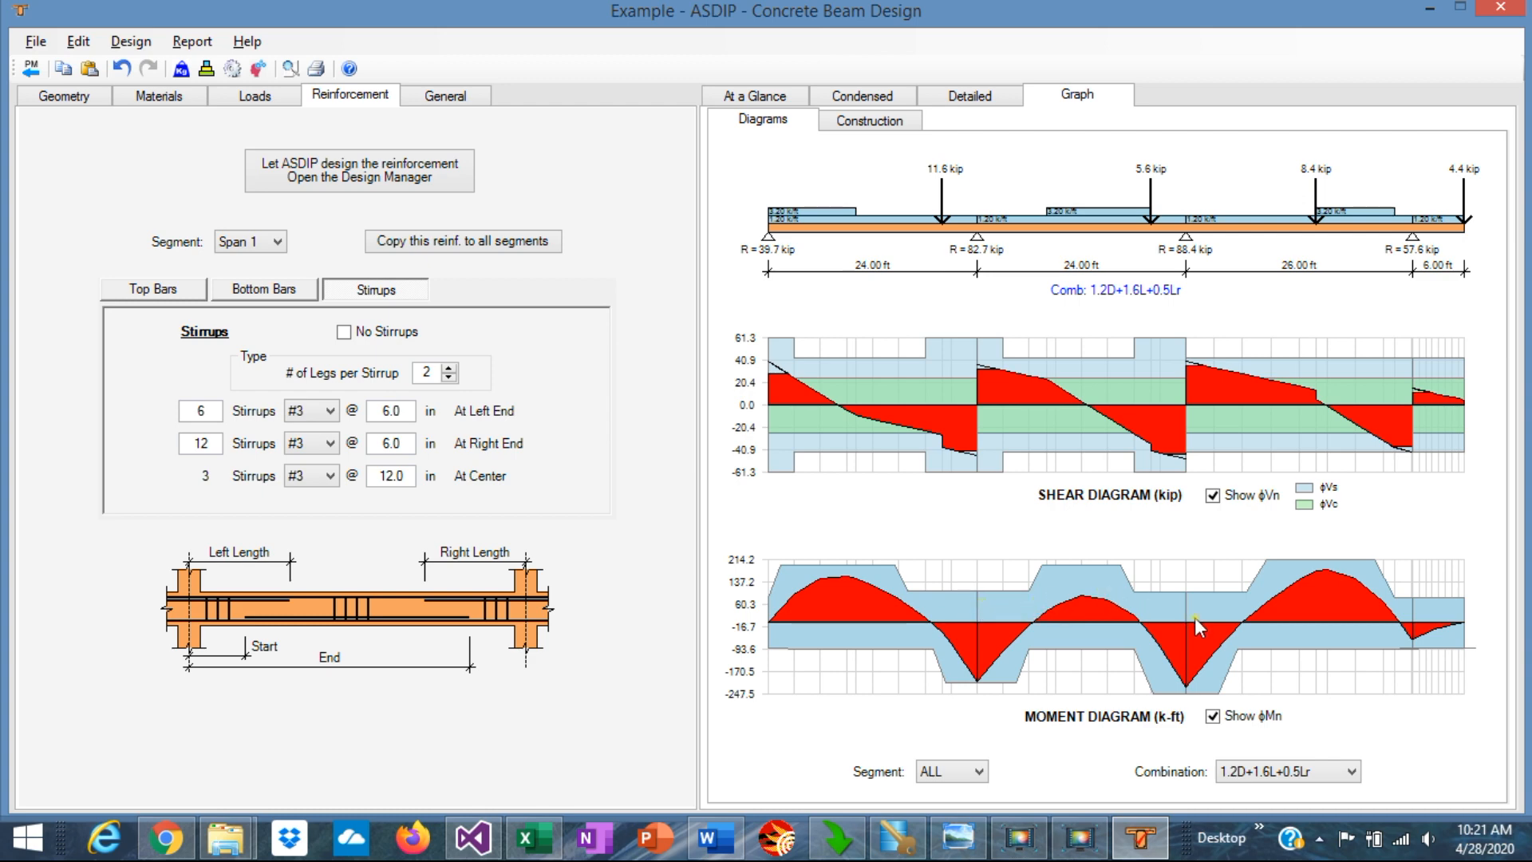
mouse_move(896, 417)
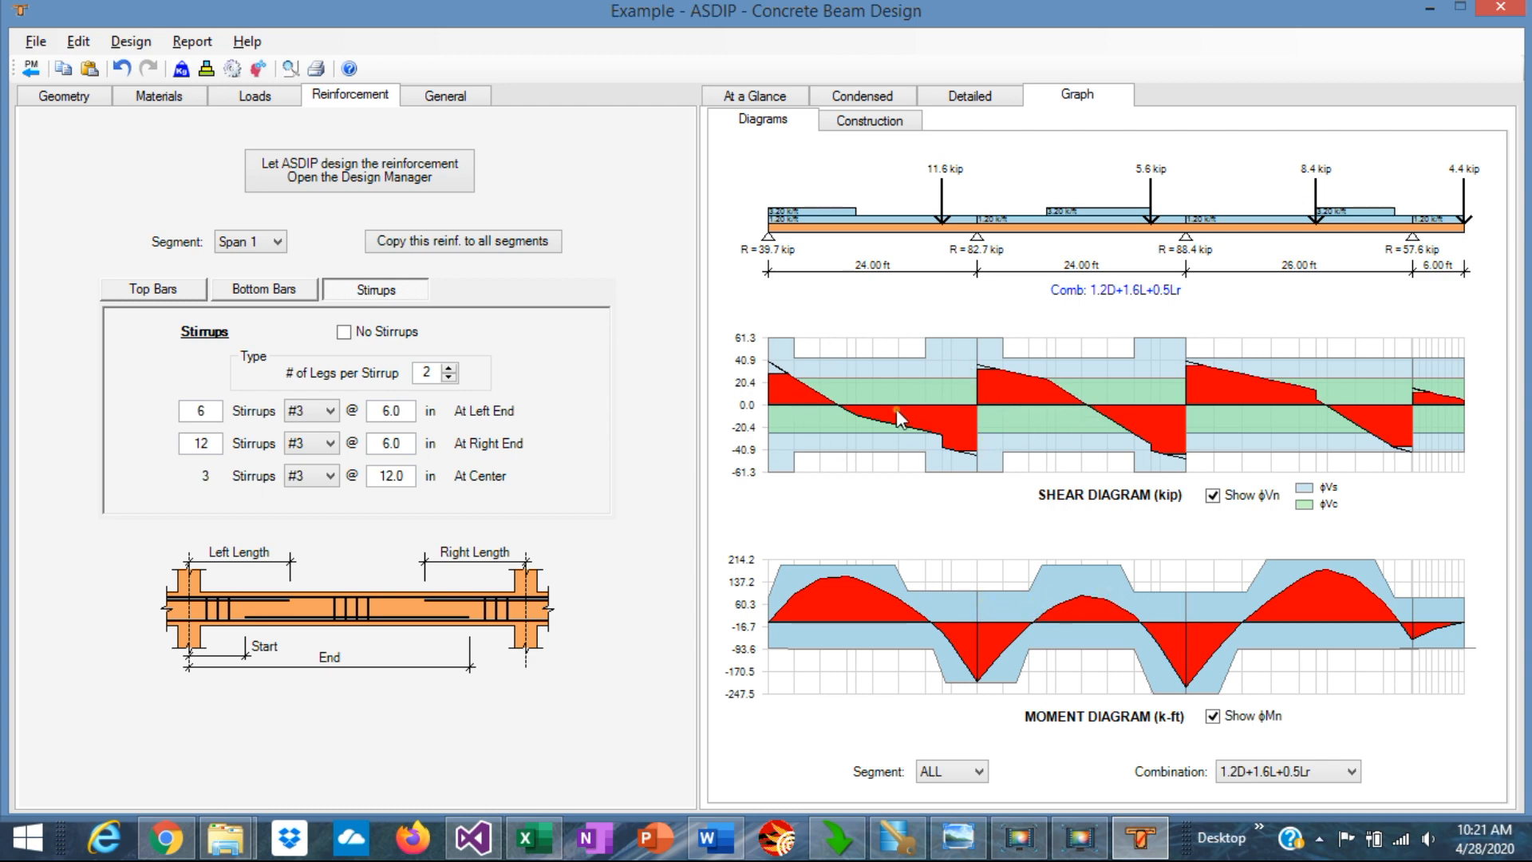
mouse_move(576, 425)
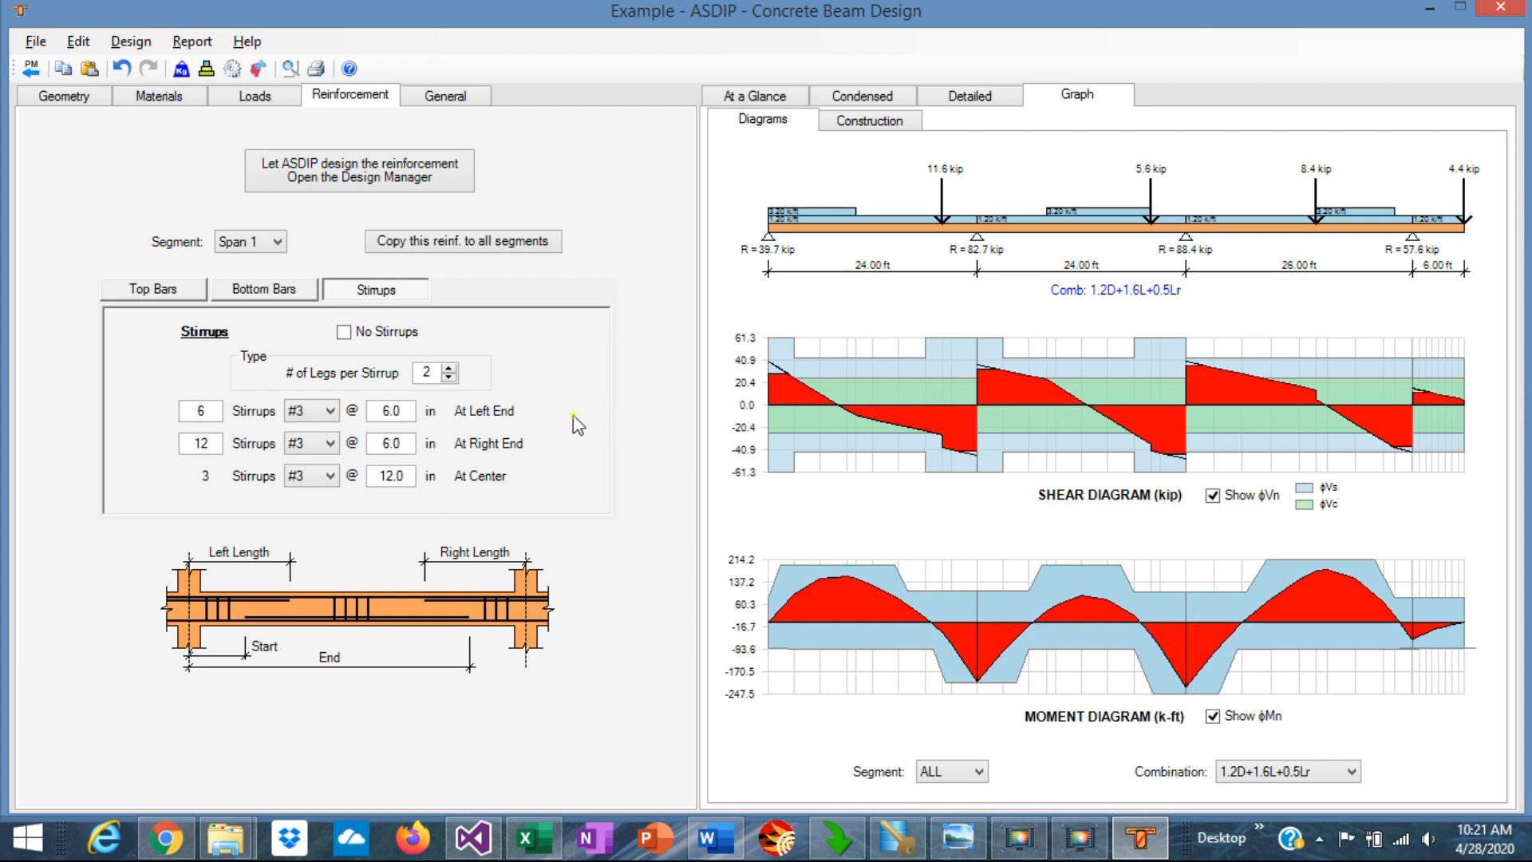
mouse_move(574, 352)
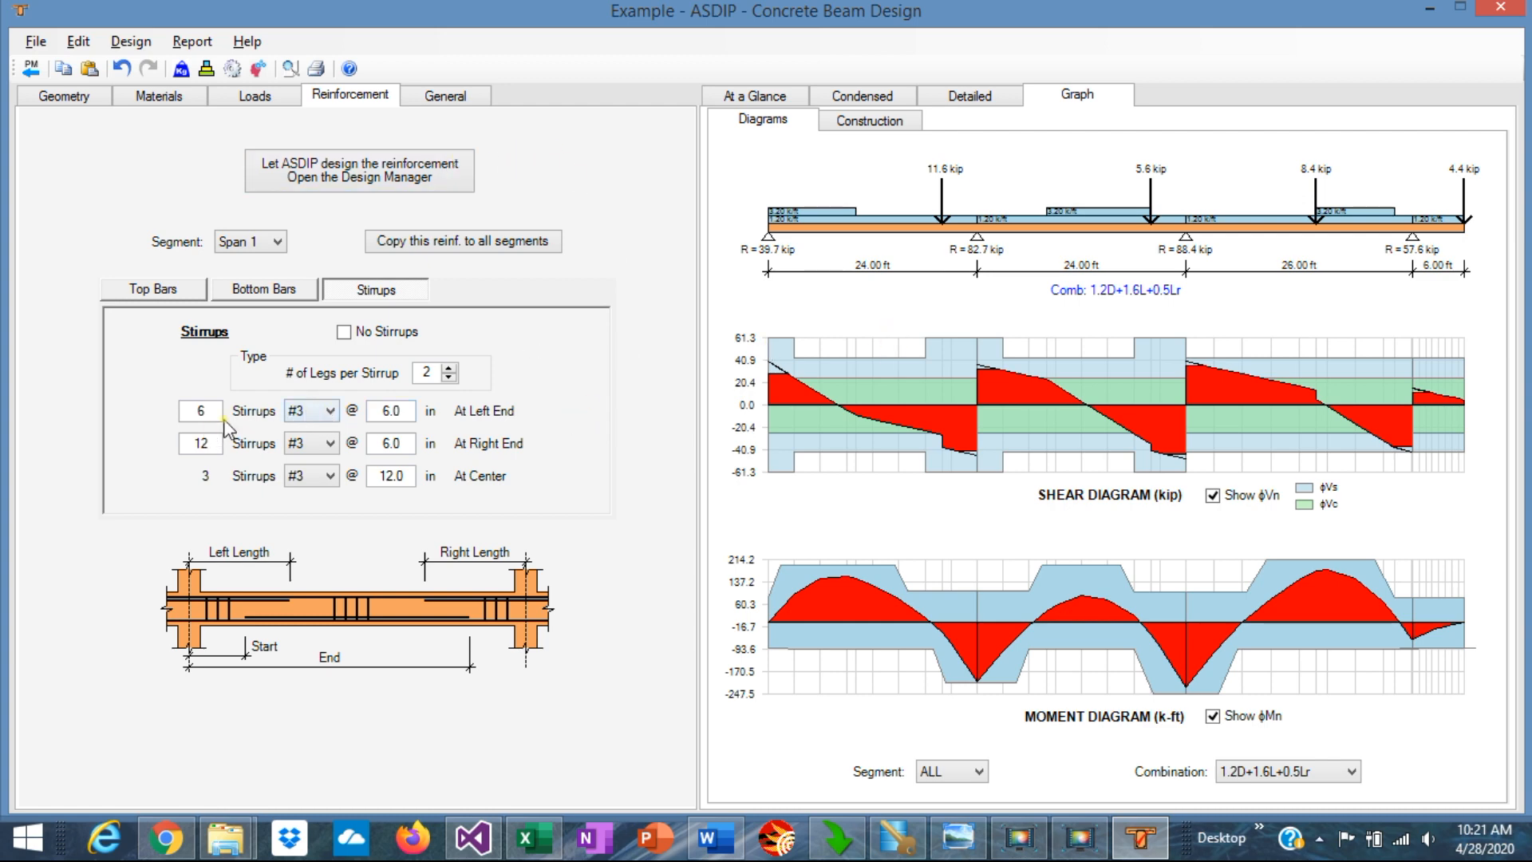
mouse_move(896, 388)
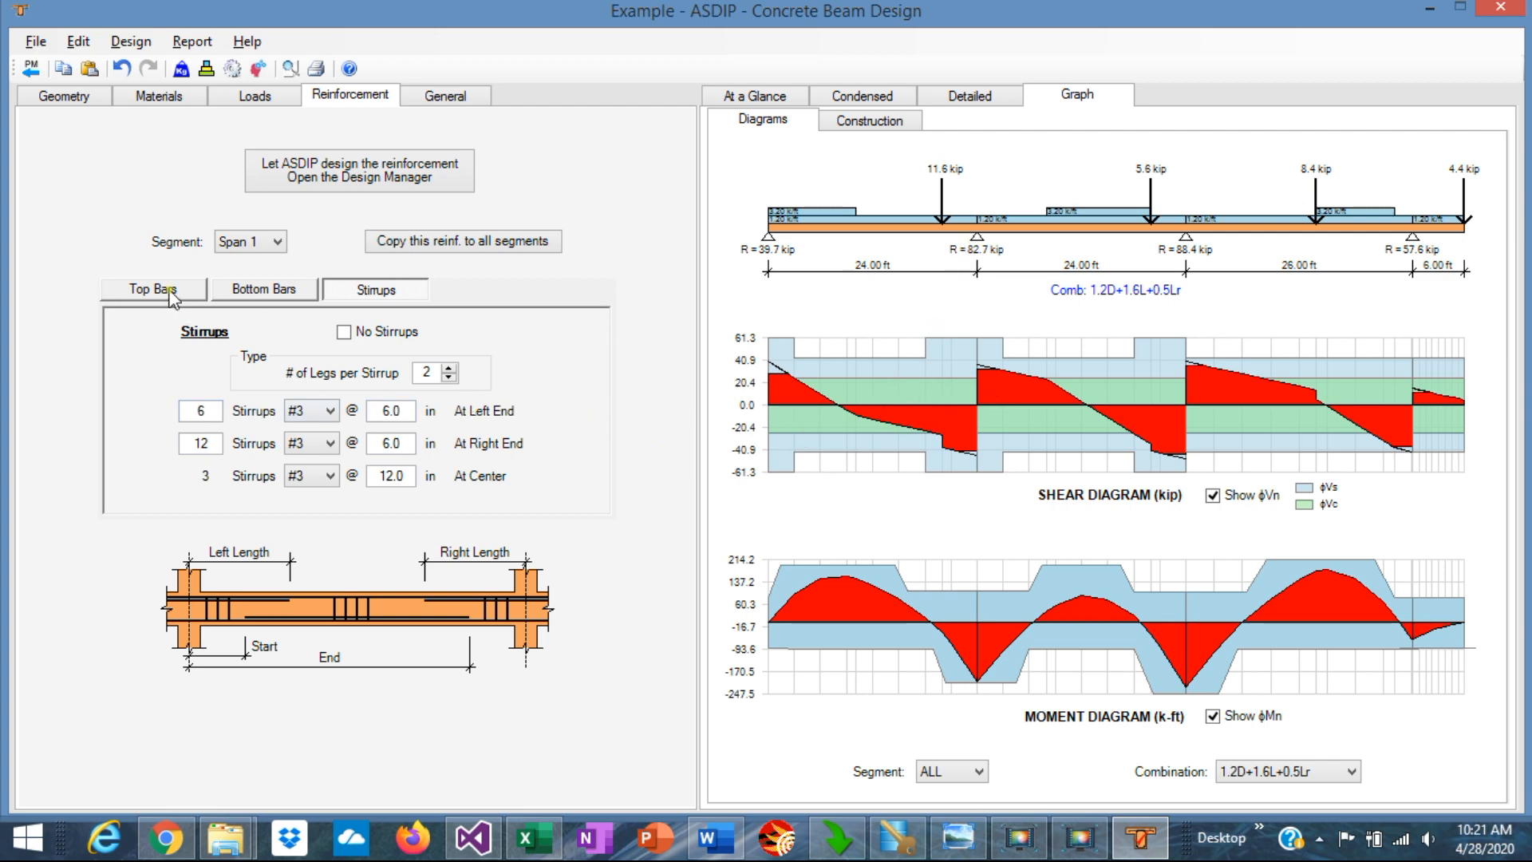
Step: Show Span 1's top bars and open the Design Manager, defaulting to #5 bars and #3 stirrups
click(152, 288)
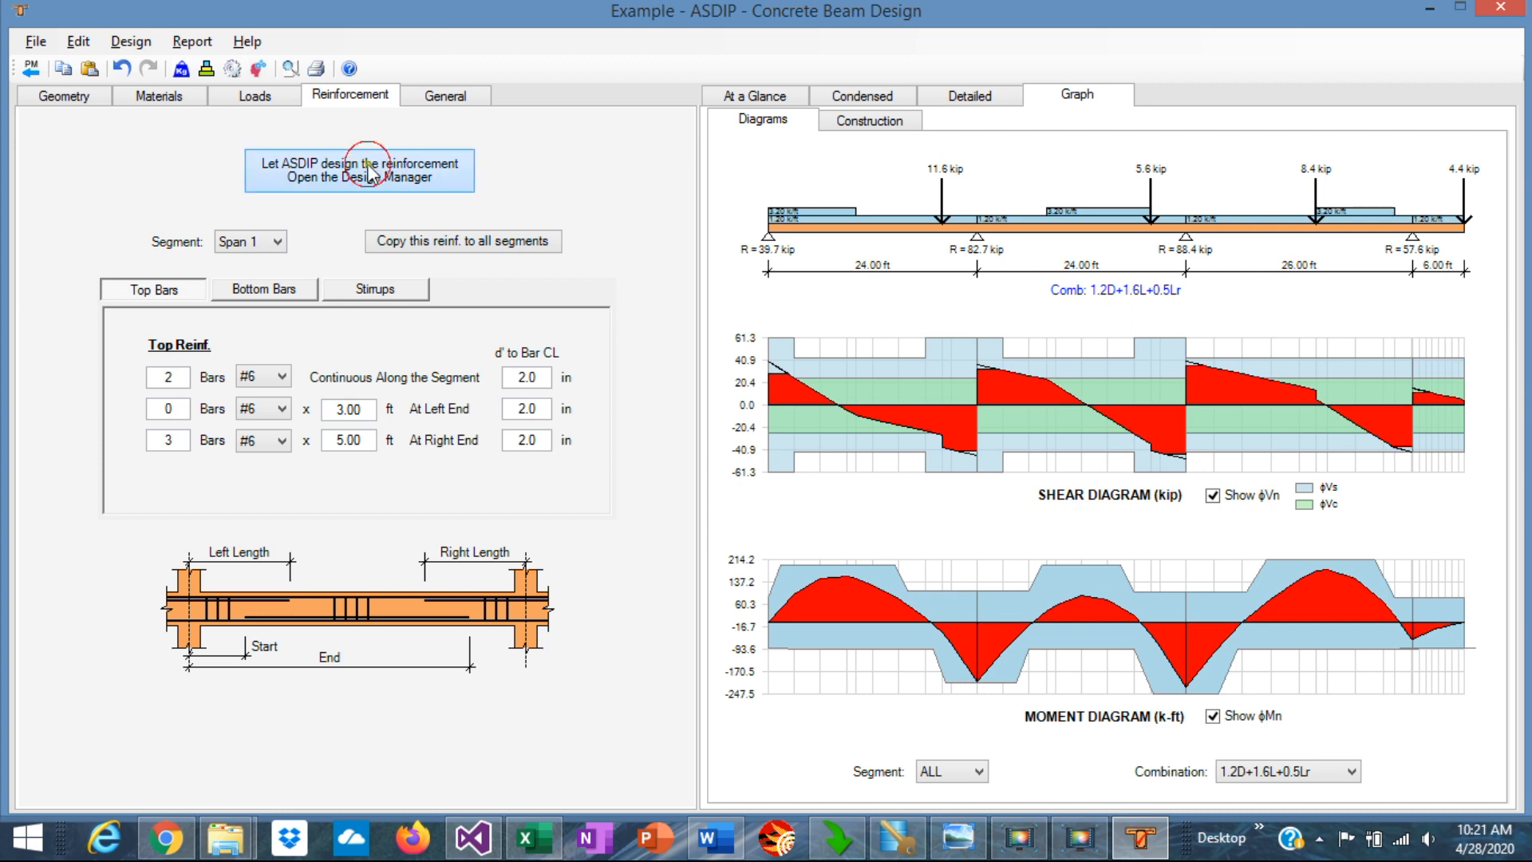
click(358, 168)
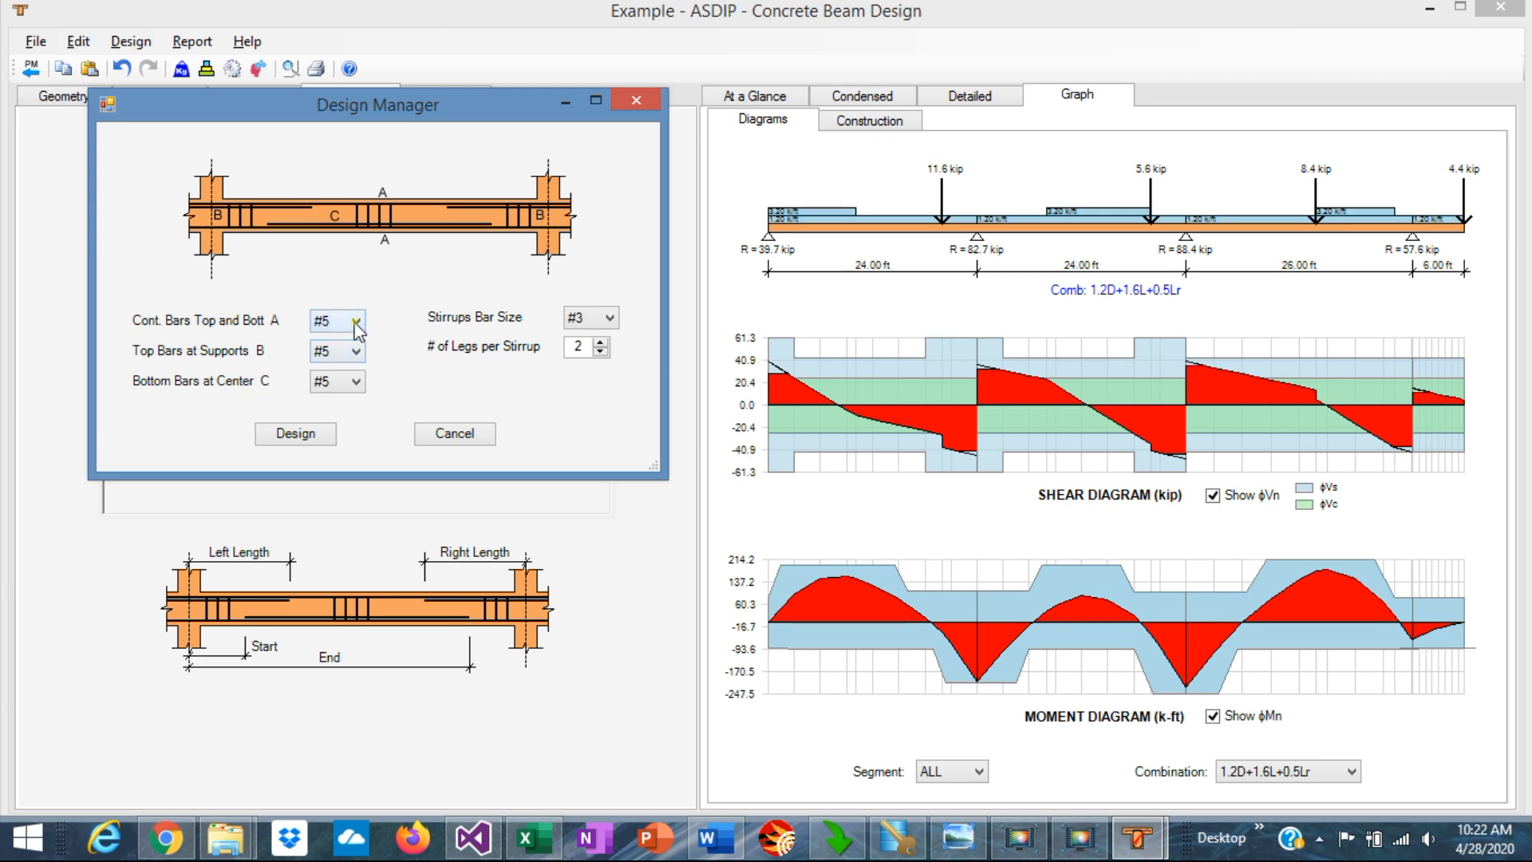
mouse_move(375, 393)
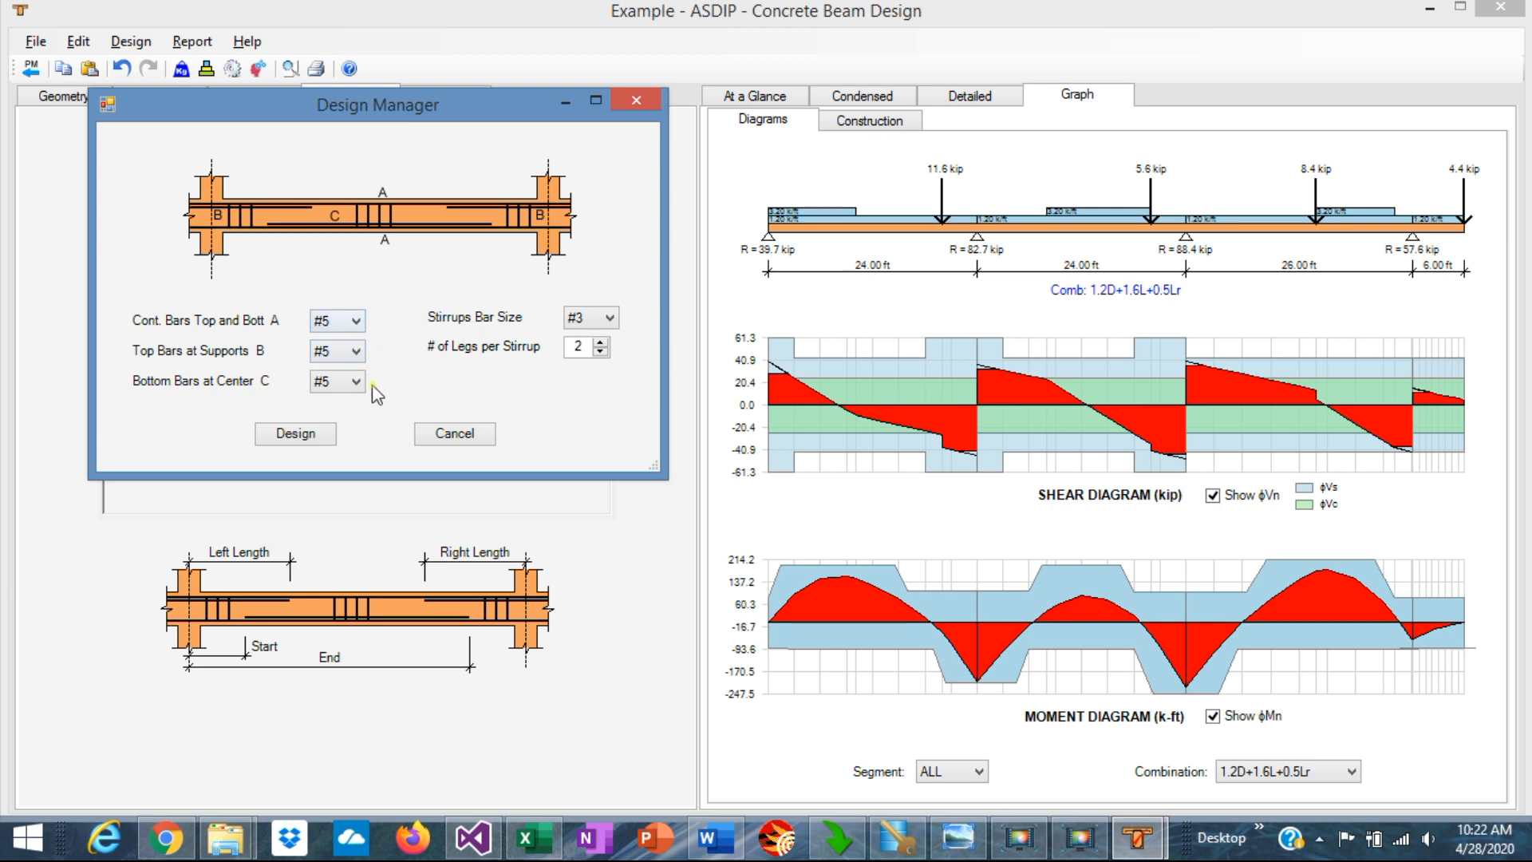
mouse_move(422, 395)
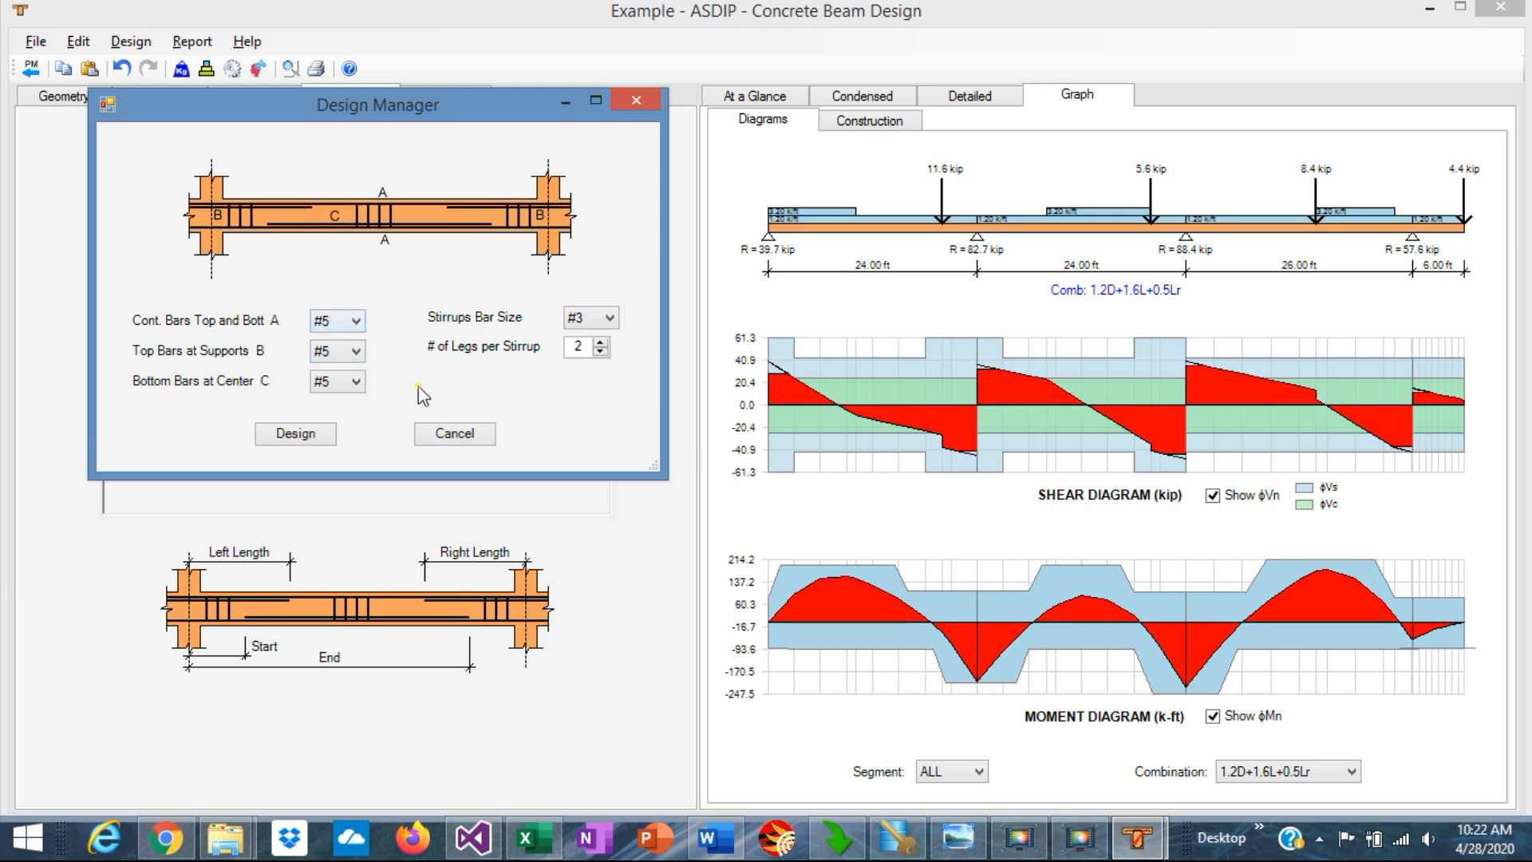
mouse_move(610, 391)
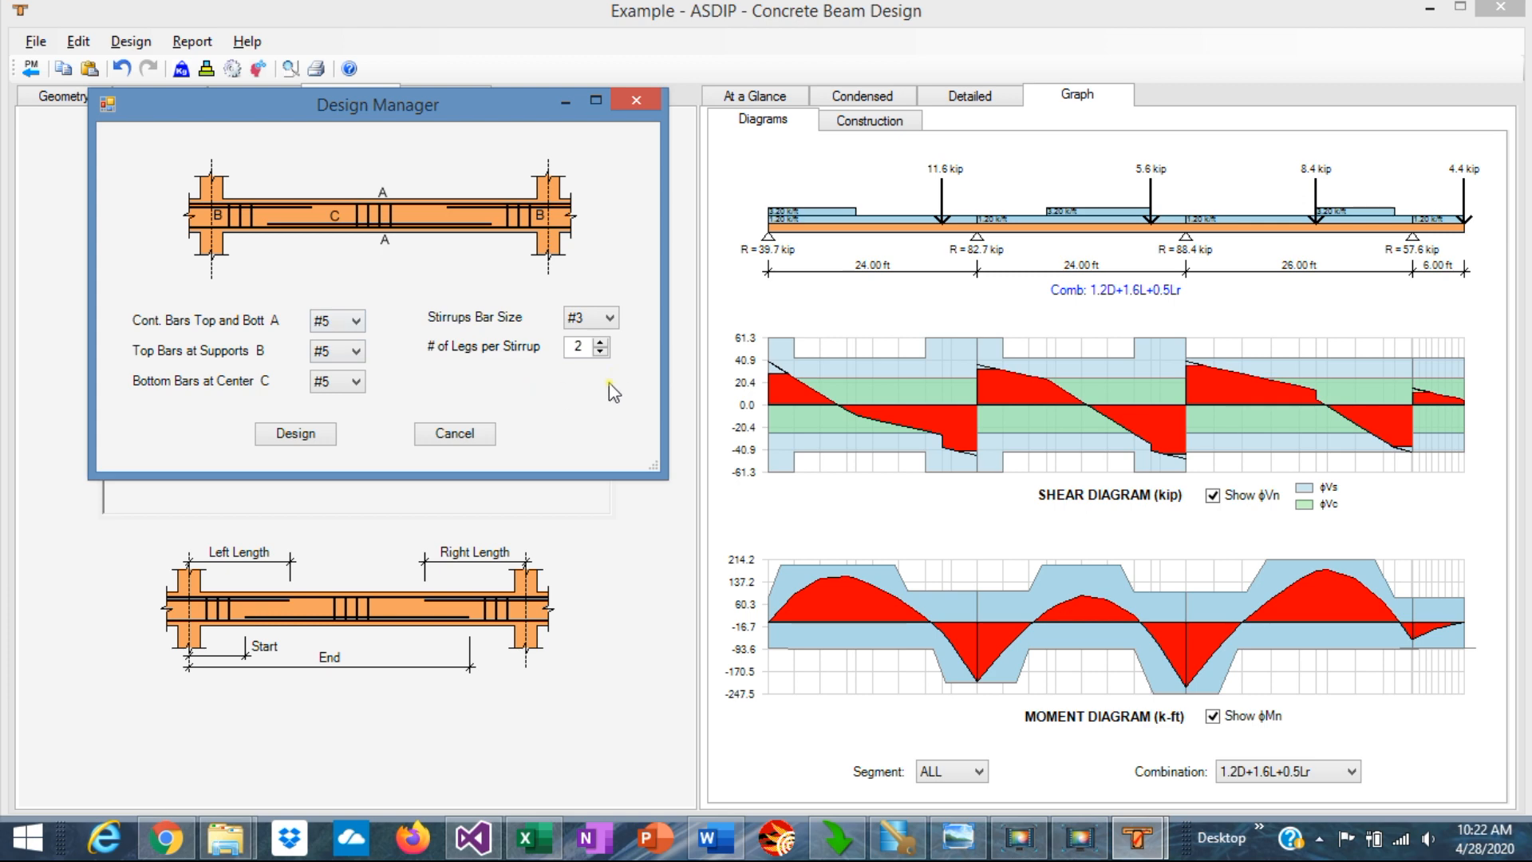
mouse_move(636, 99)
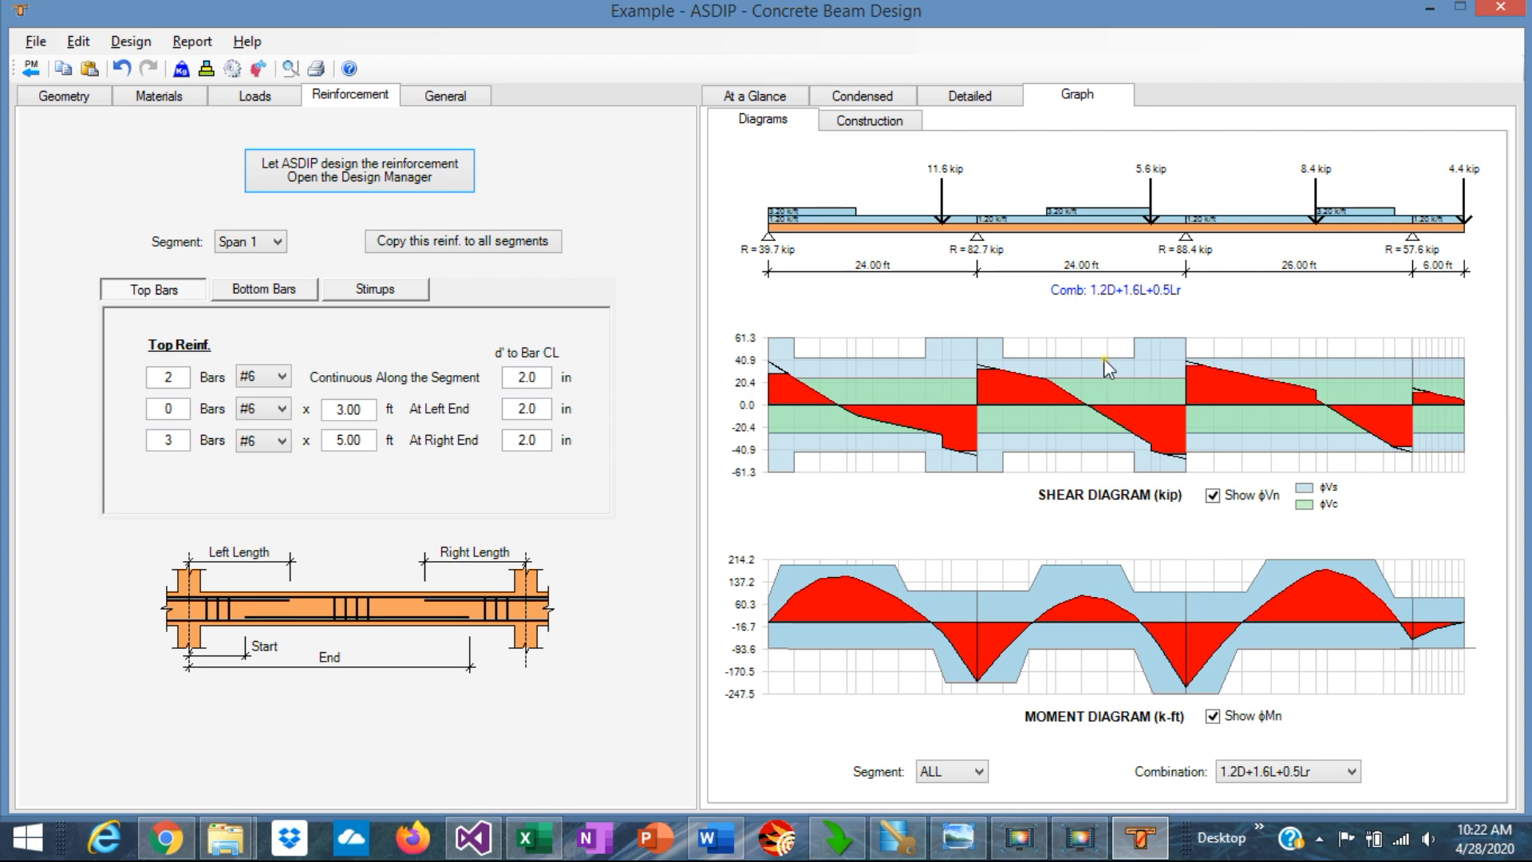
mouse_move(1090, 535)
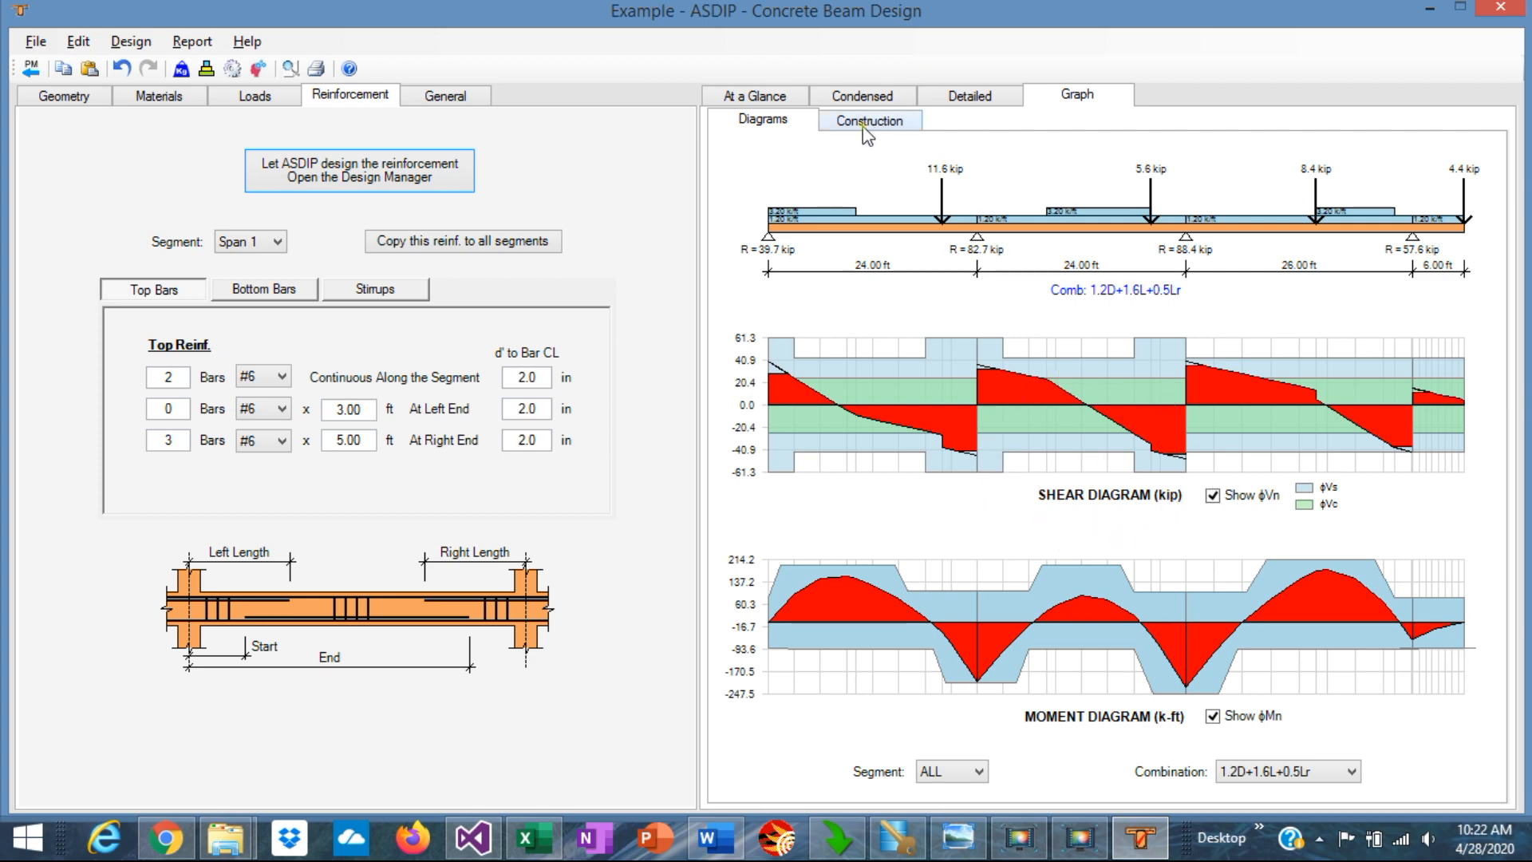
Step: Display the Construction elevation with bar sizes, cutoff lengths and stirrup spacing per span
click(867, 121)
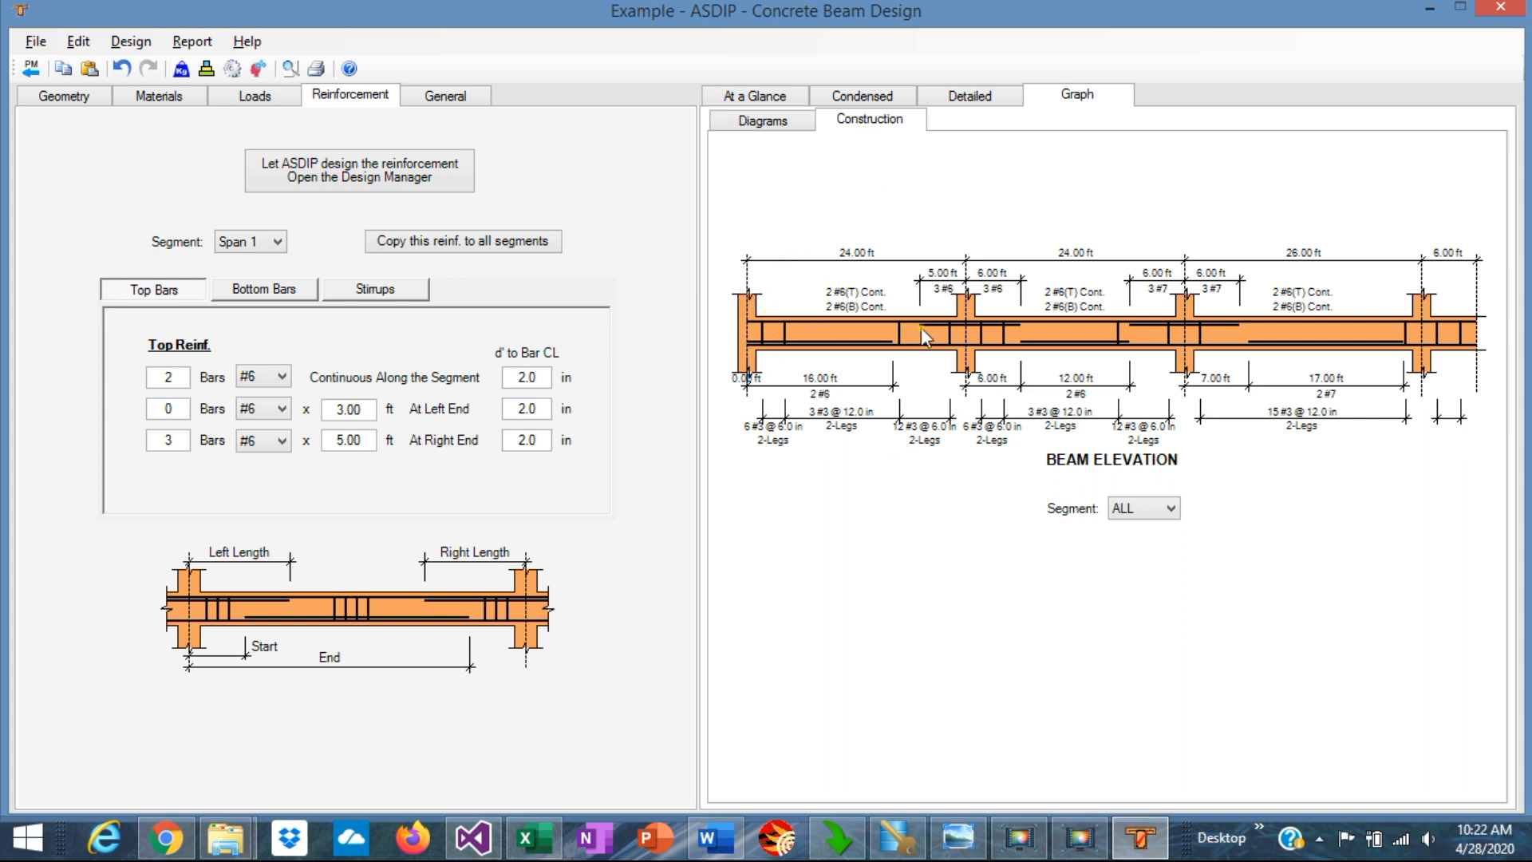
mouse_move(1094, 322)
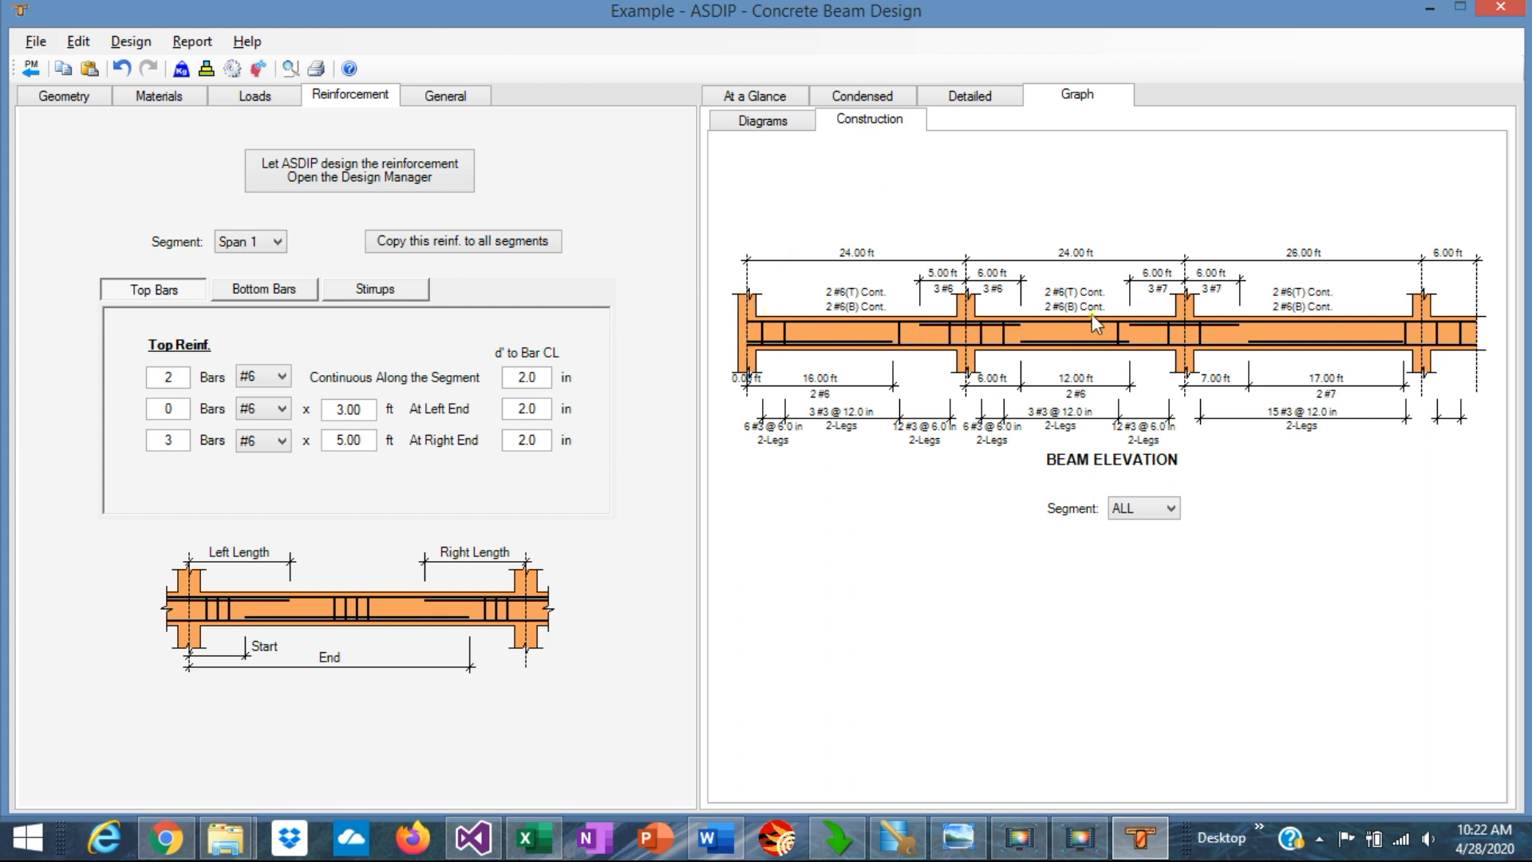
mouse_move(871, 441)
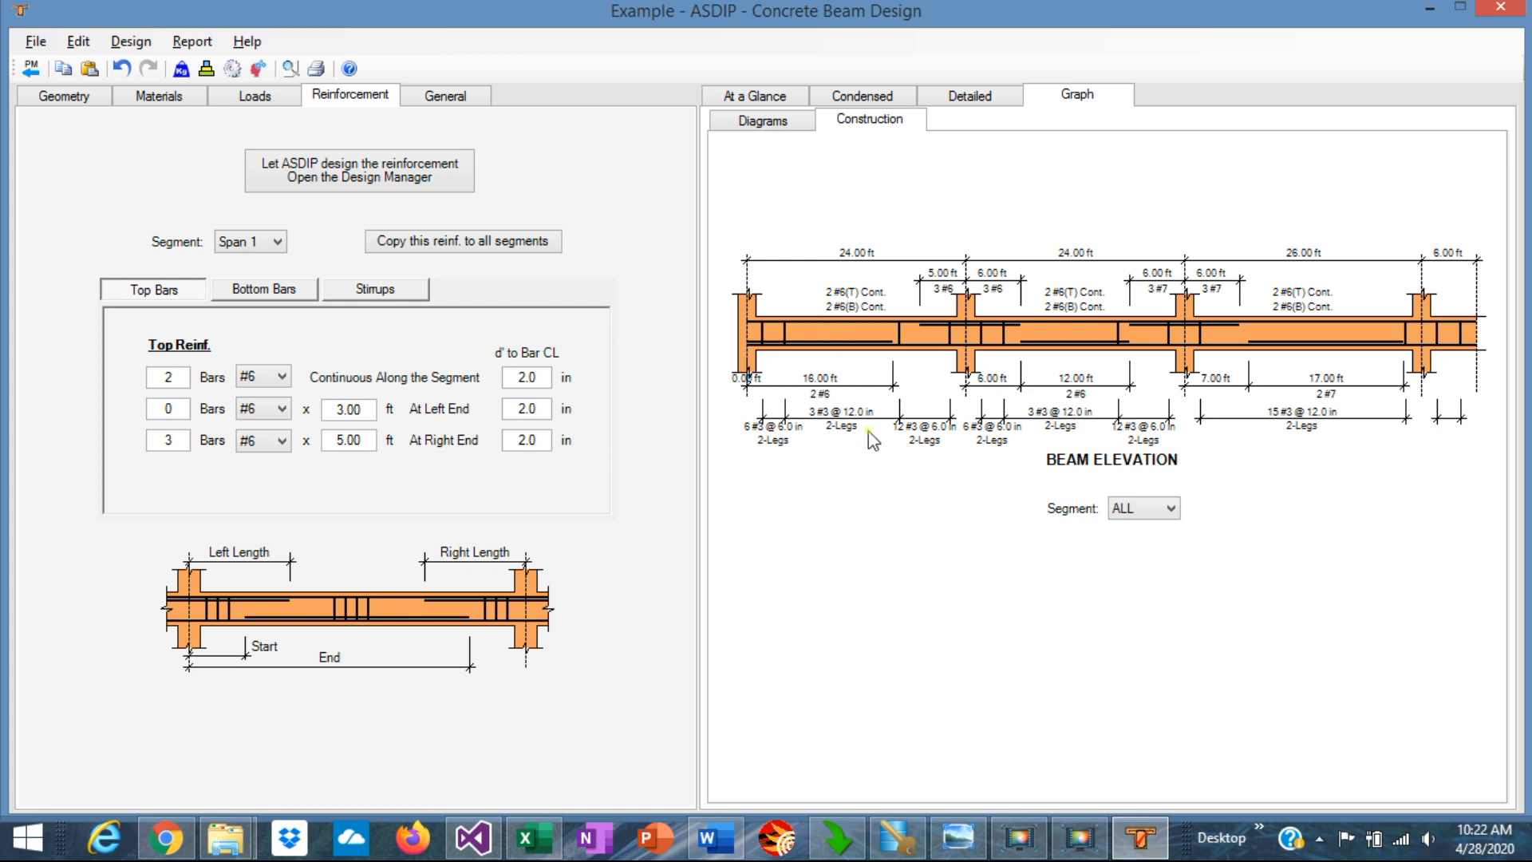
mouse_move(883, 257)
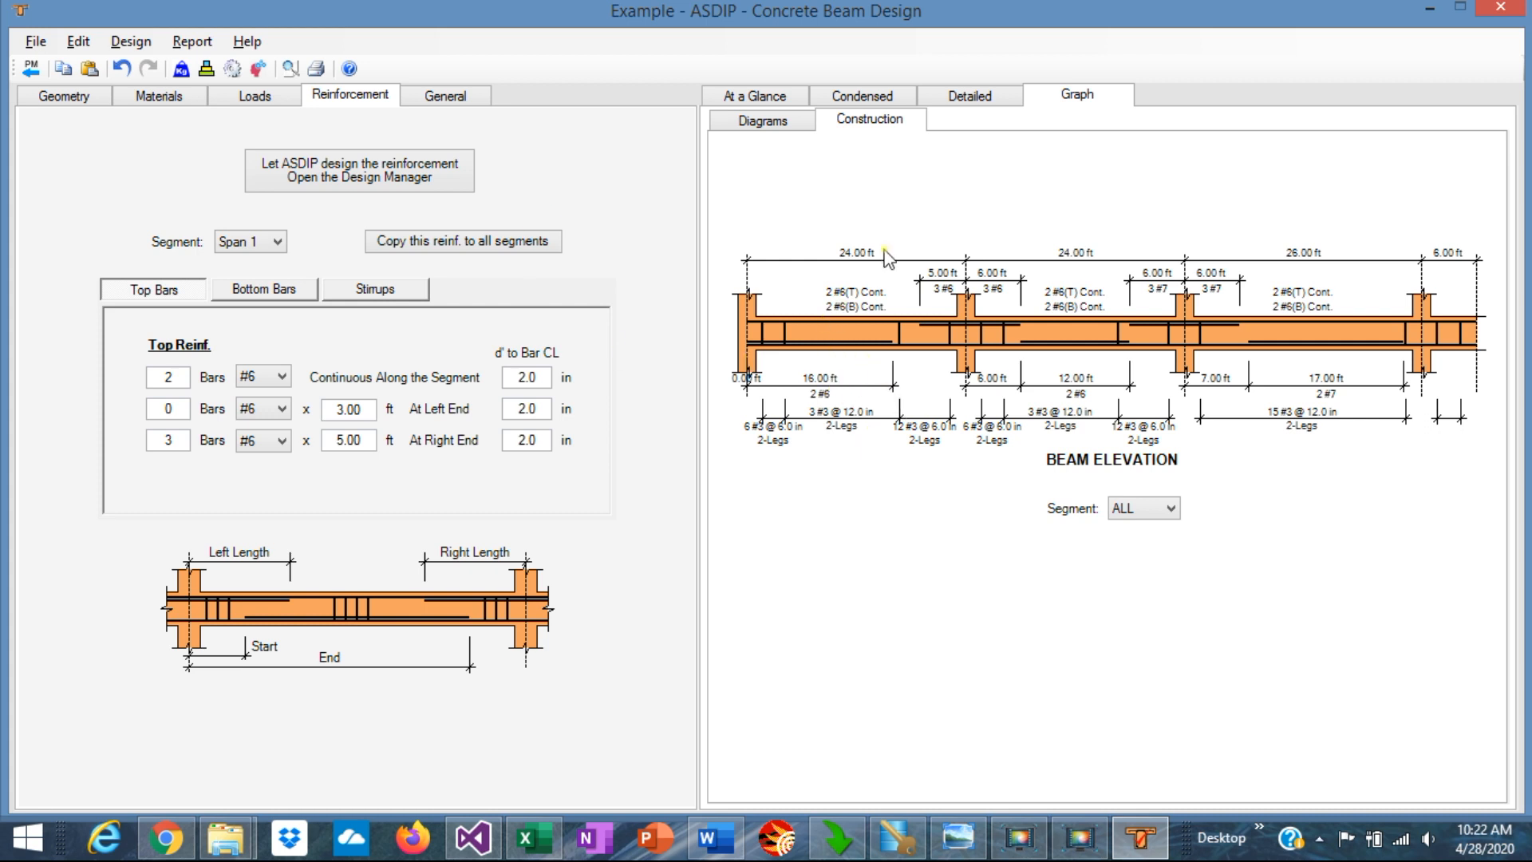
mouse_move(858, 432)
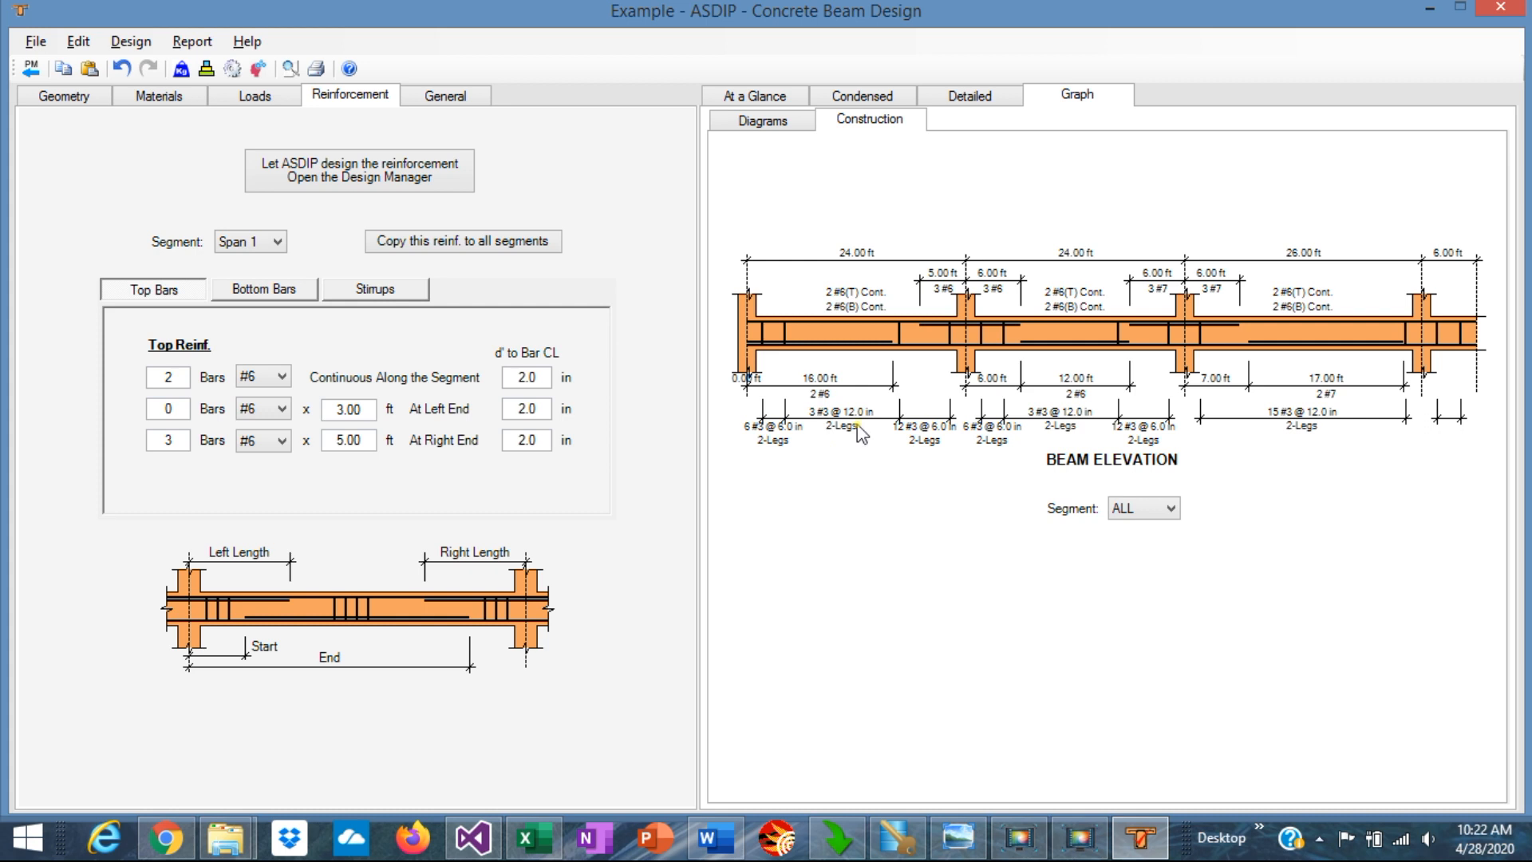
mouse_move(1099, 305)
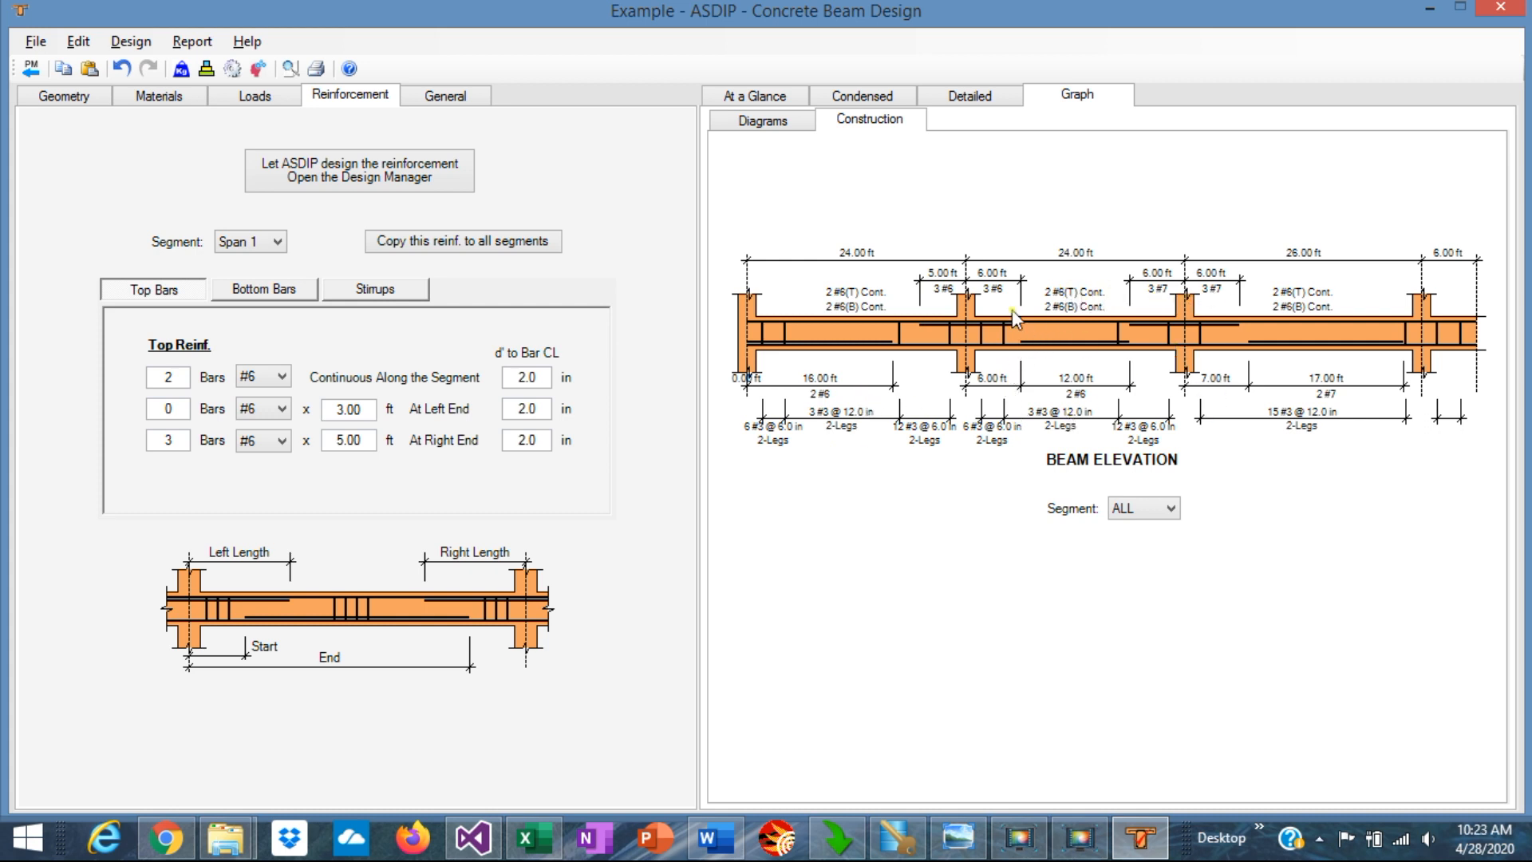
mouse_move(1036, 331)
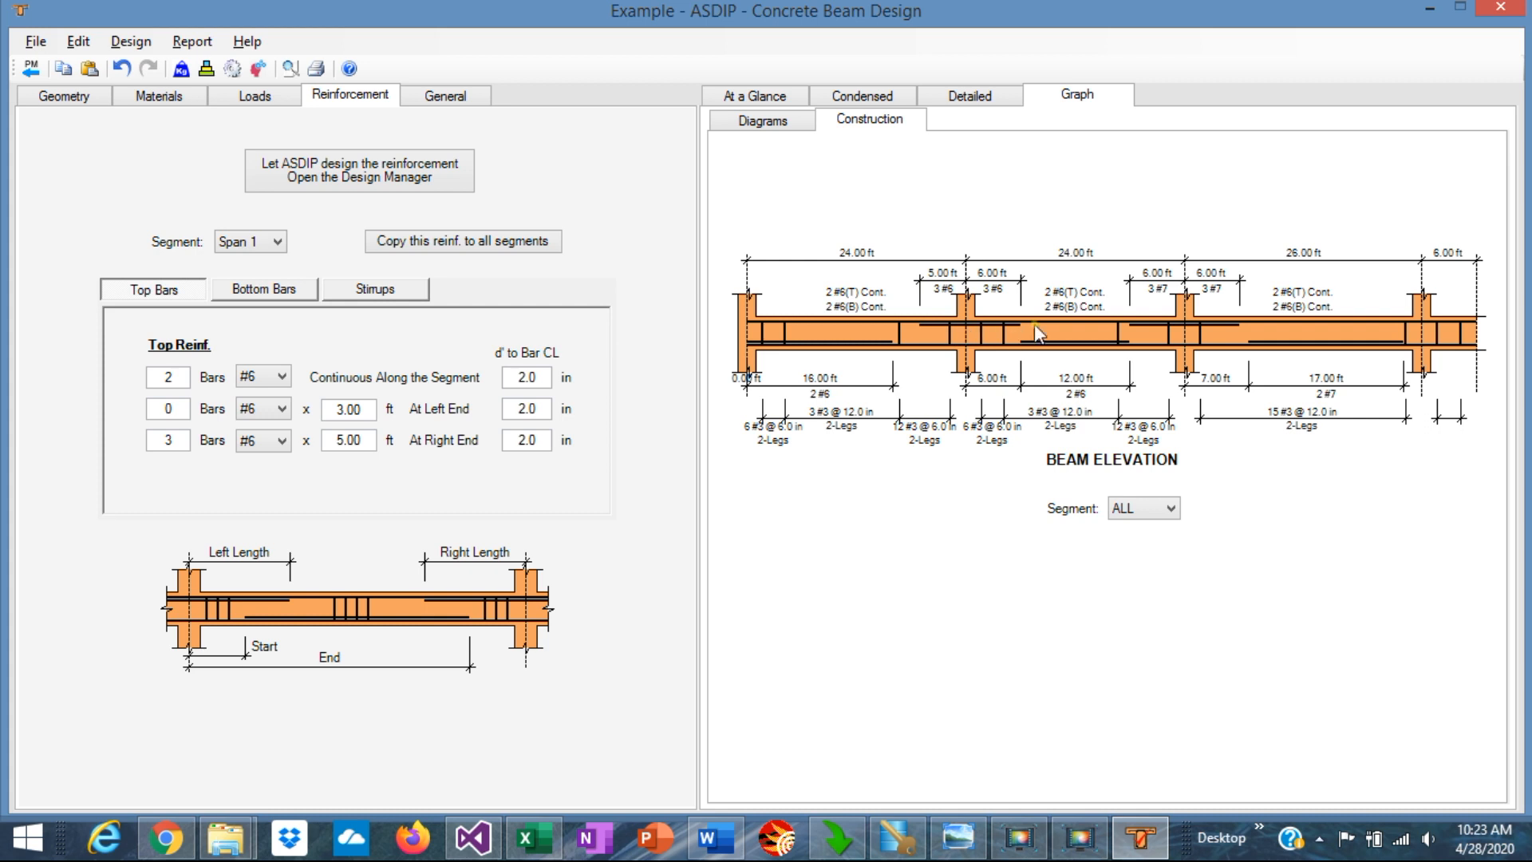
mouse_move(1252, 347)
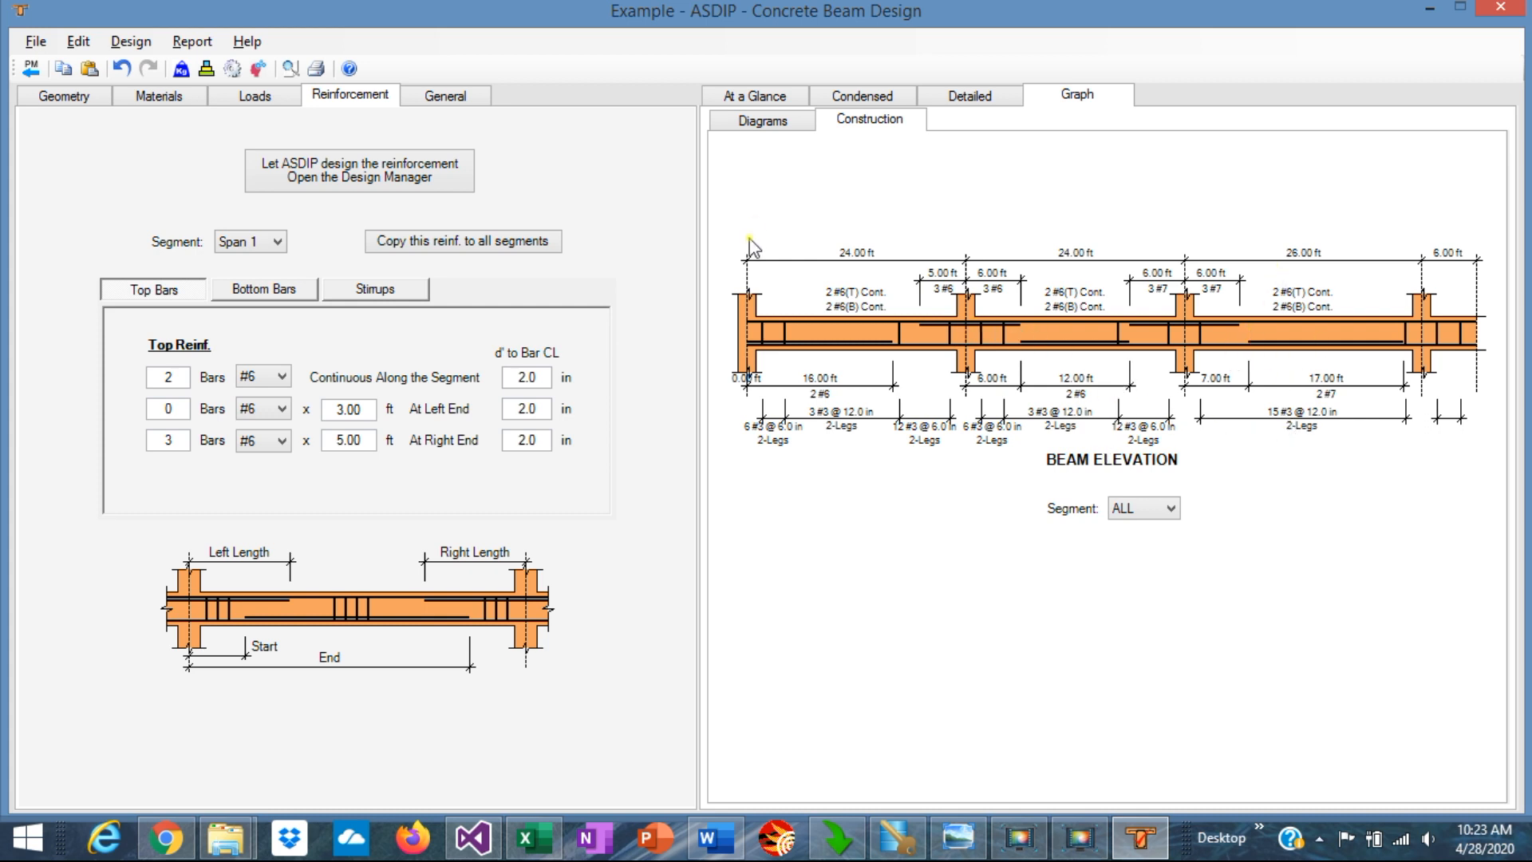
mouse_move(917, 217)
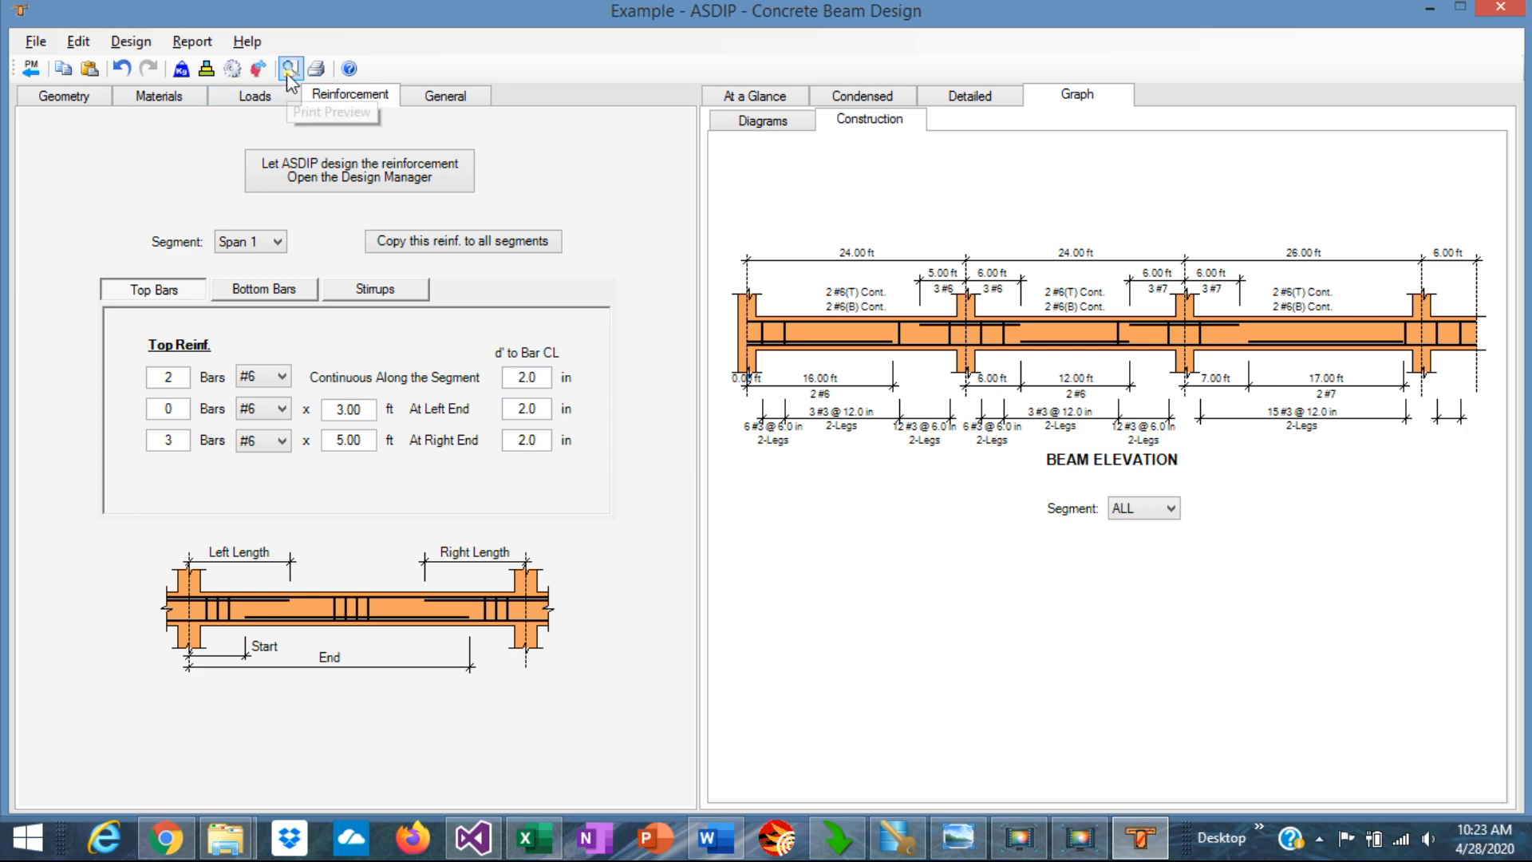
Step: Preview the condensed beam design report with all four pages shown at once
click(288, 69)
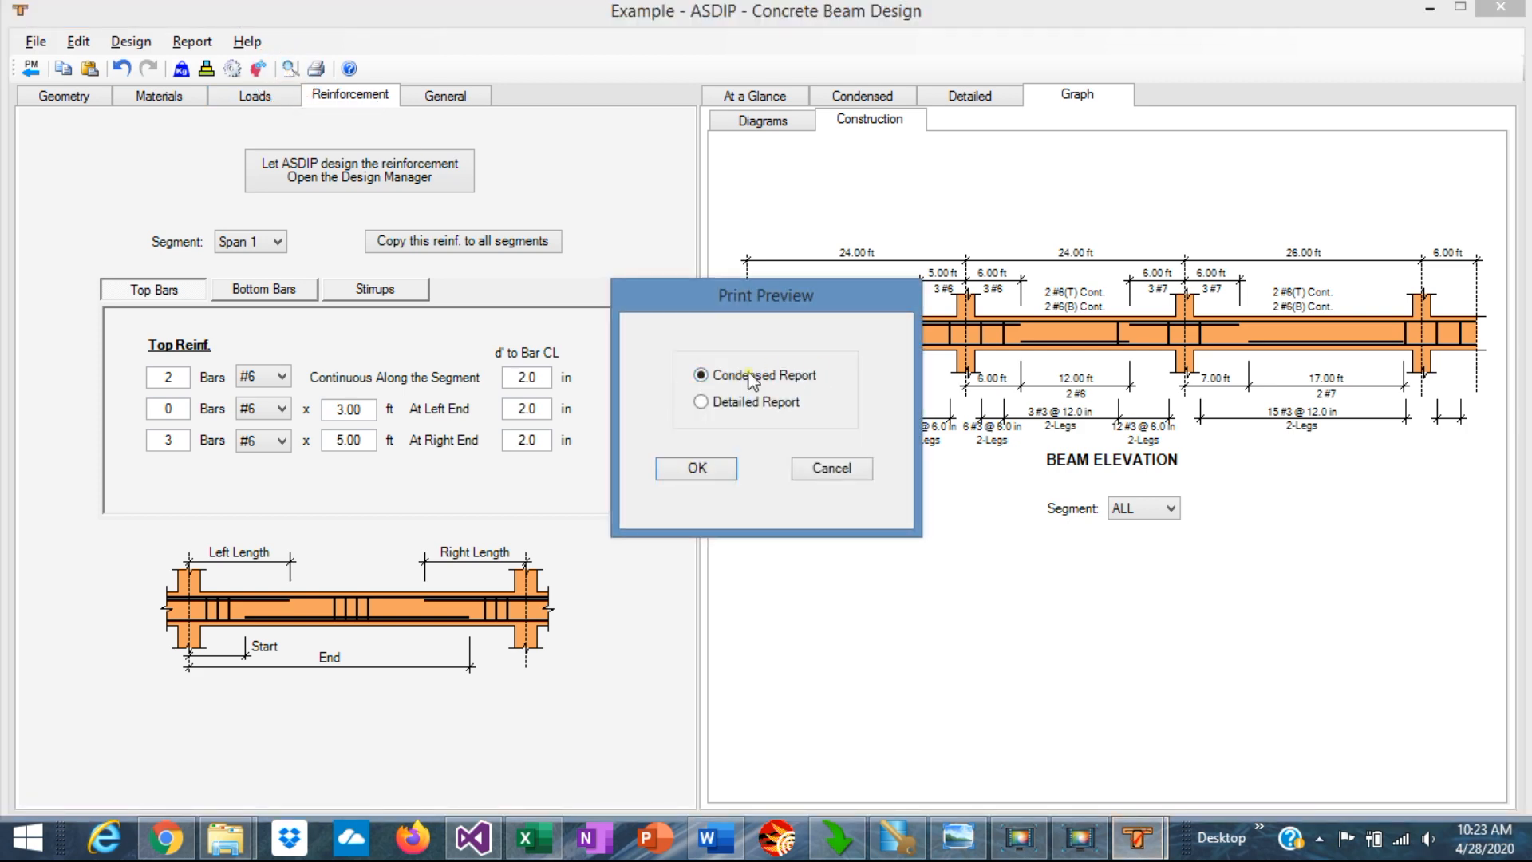
click(694, 468)
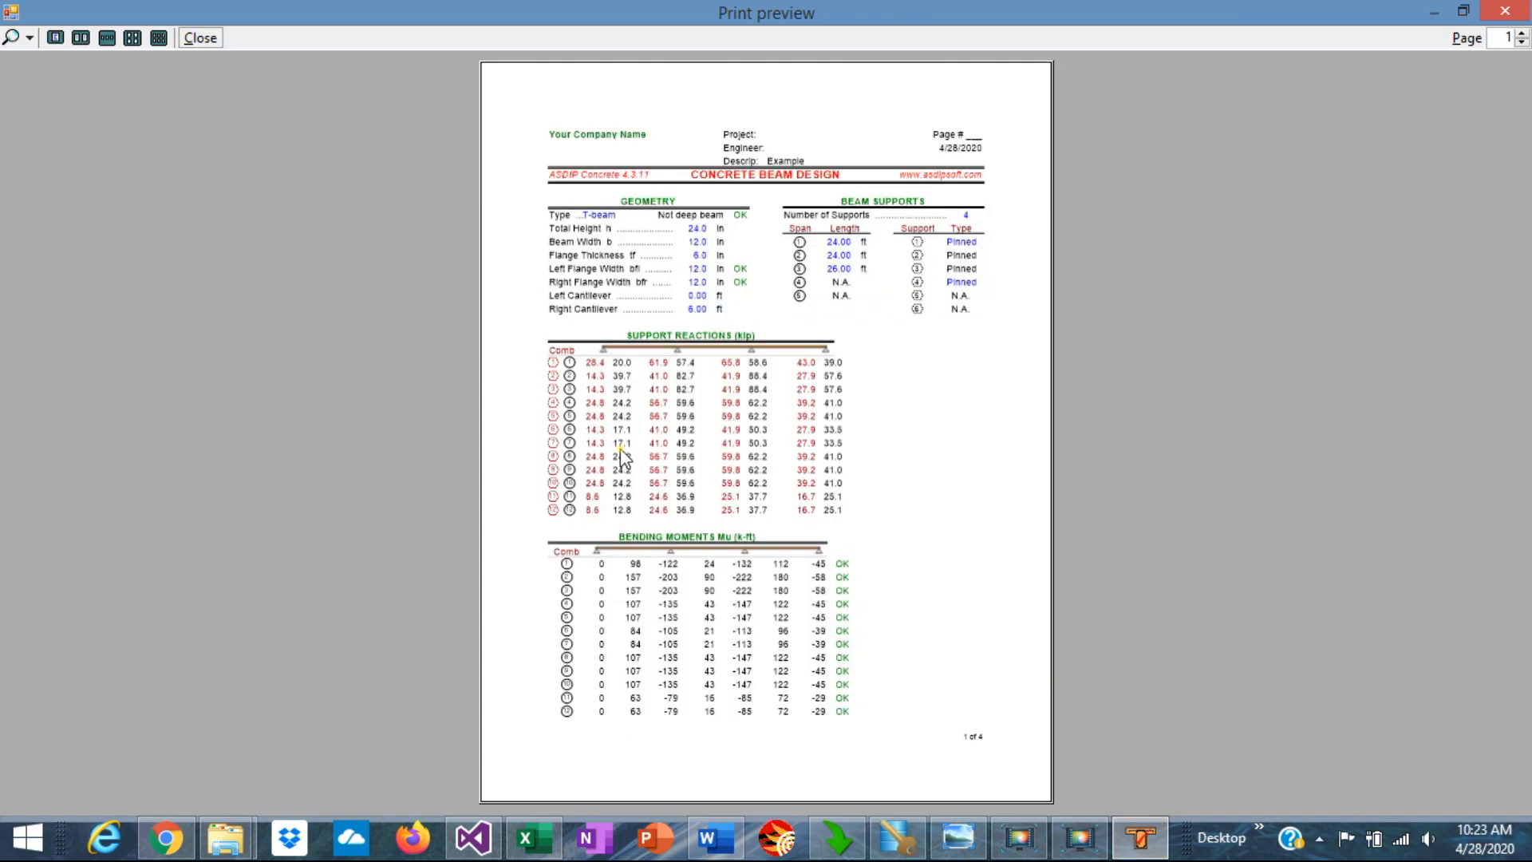
mouse_move(134, 37)
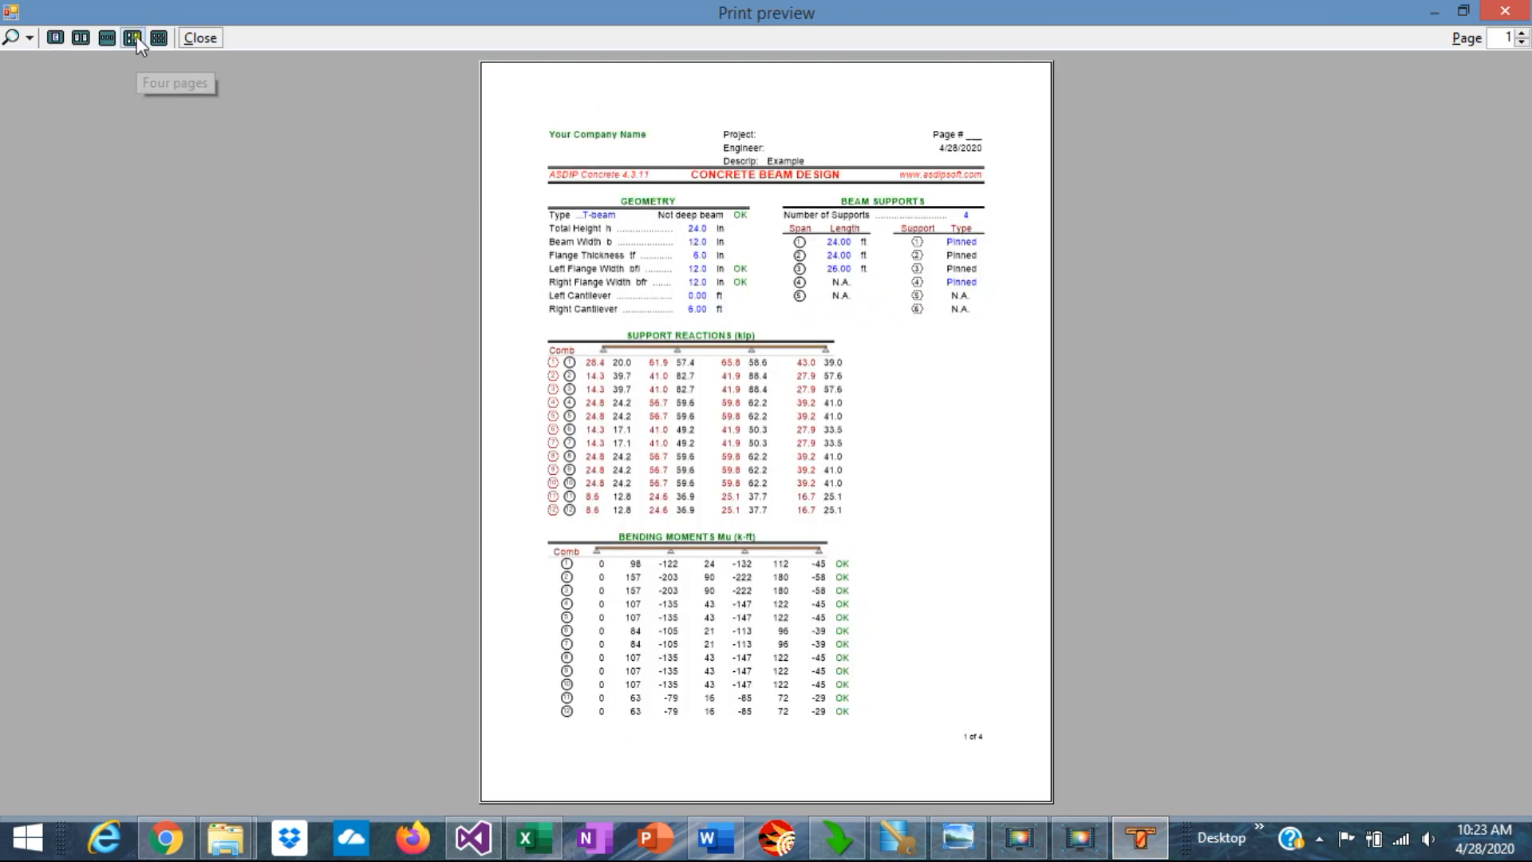
click(133, 38)
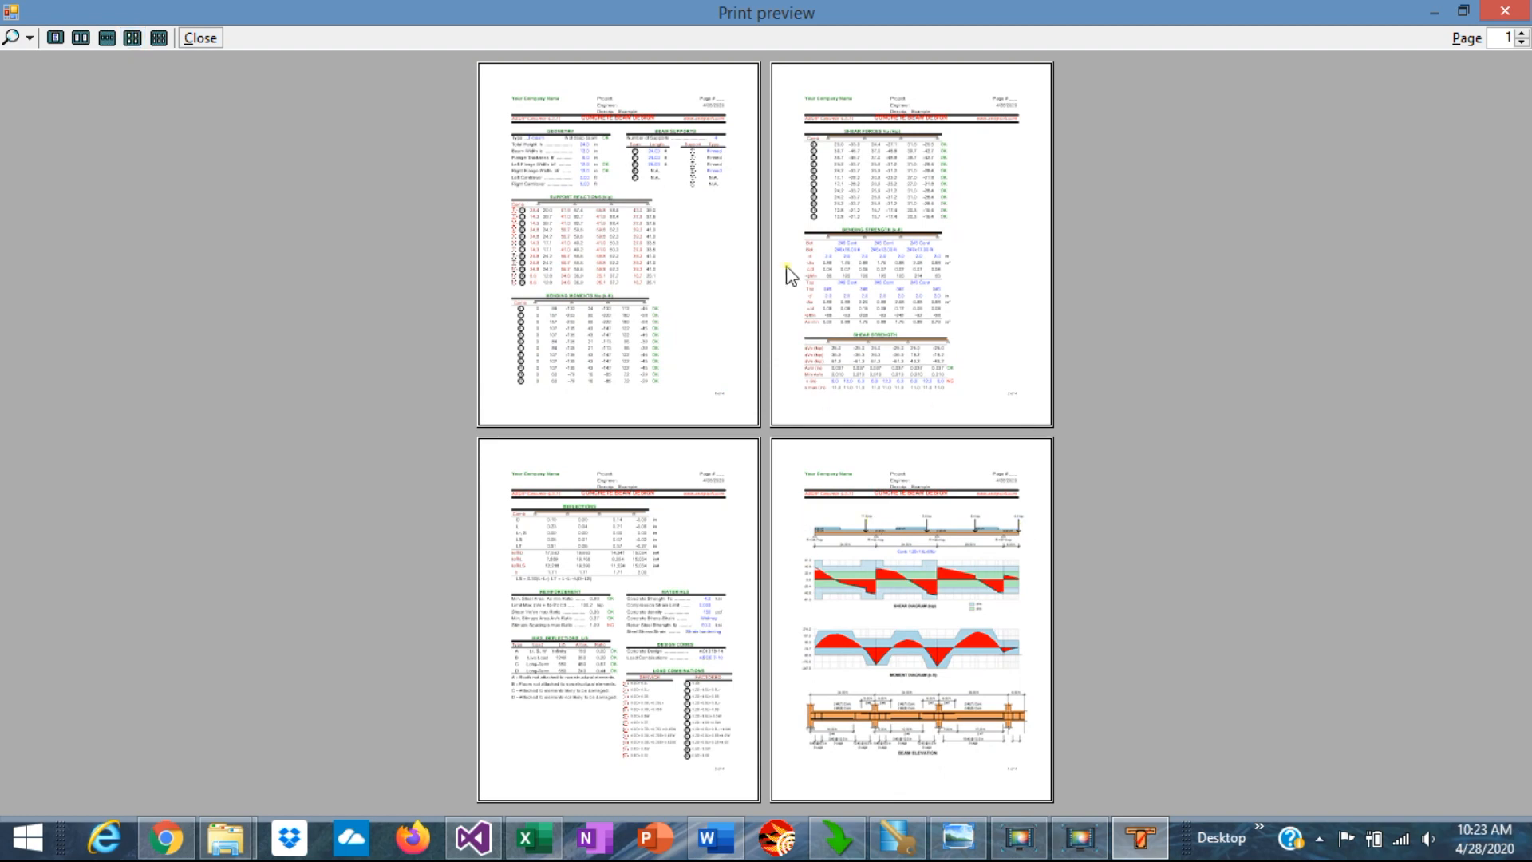
mouse_move(926, 736)
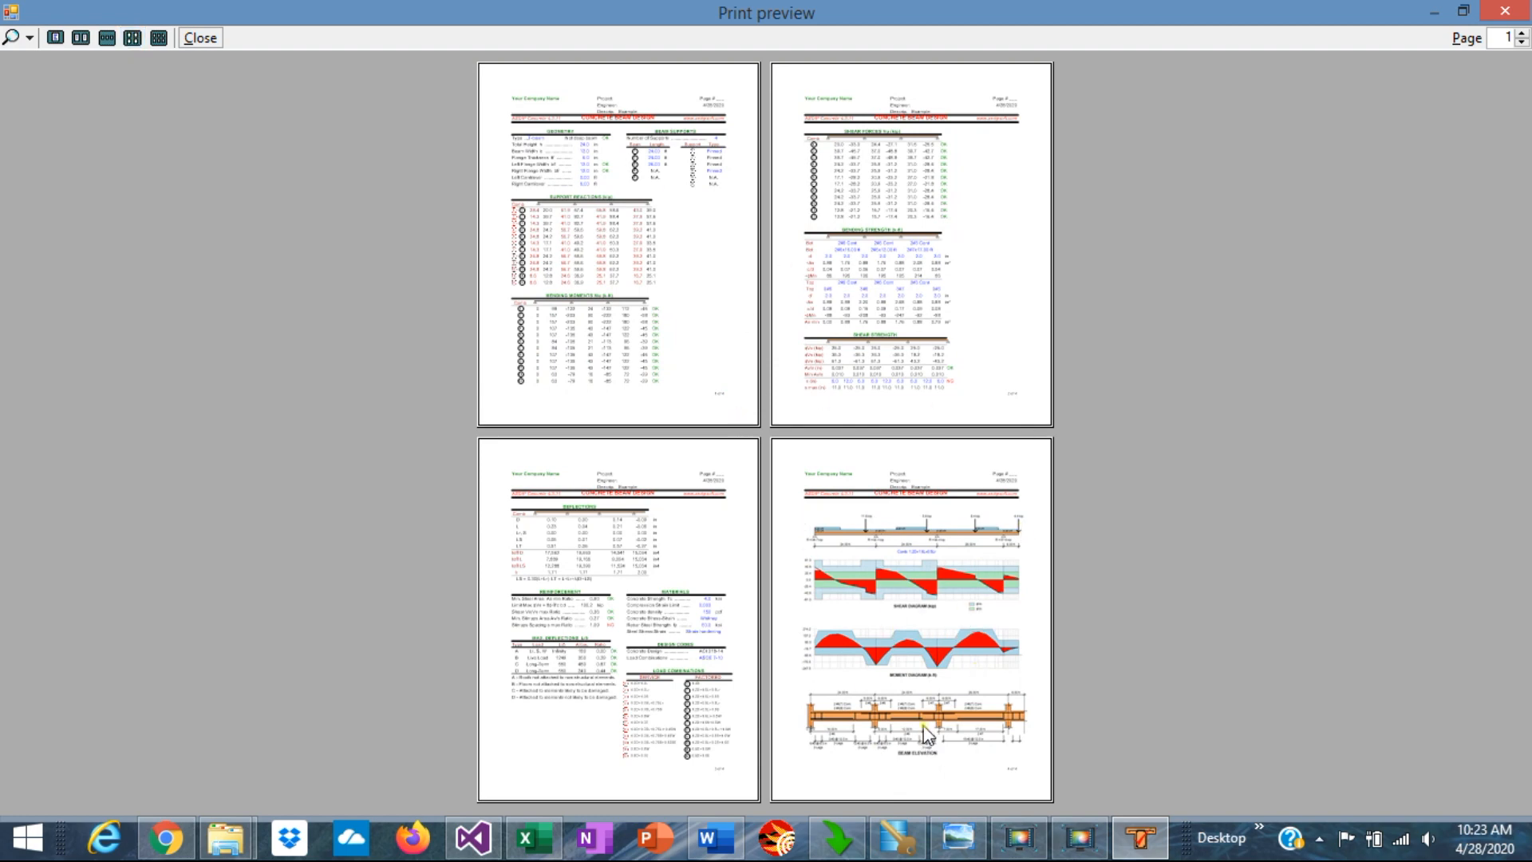
mouse_move(1318, 23)
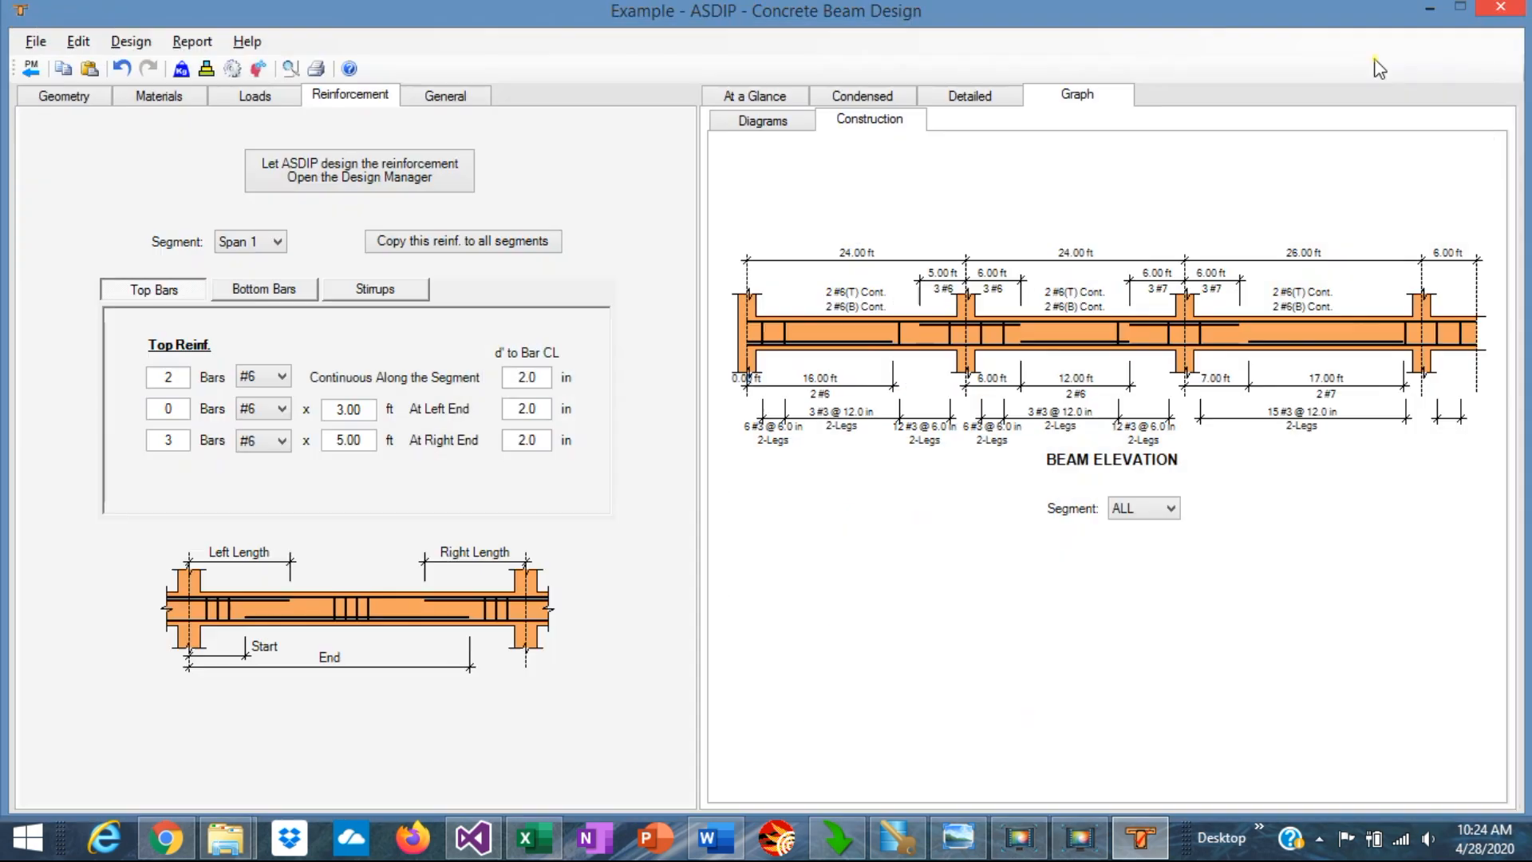
click(287, 68)
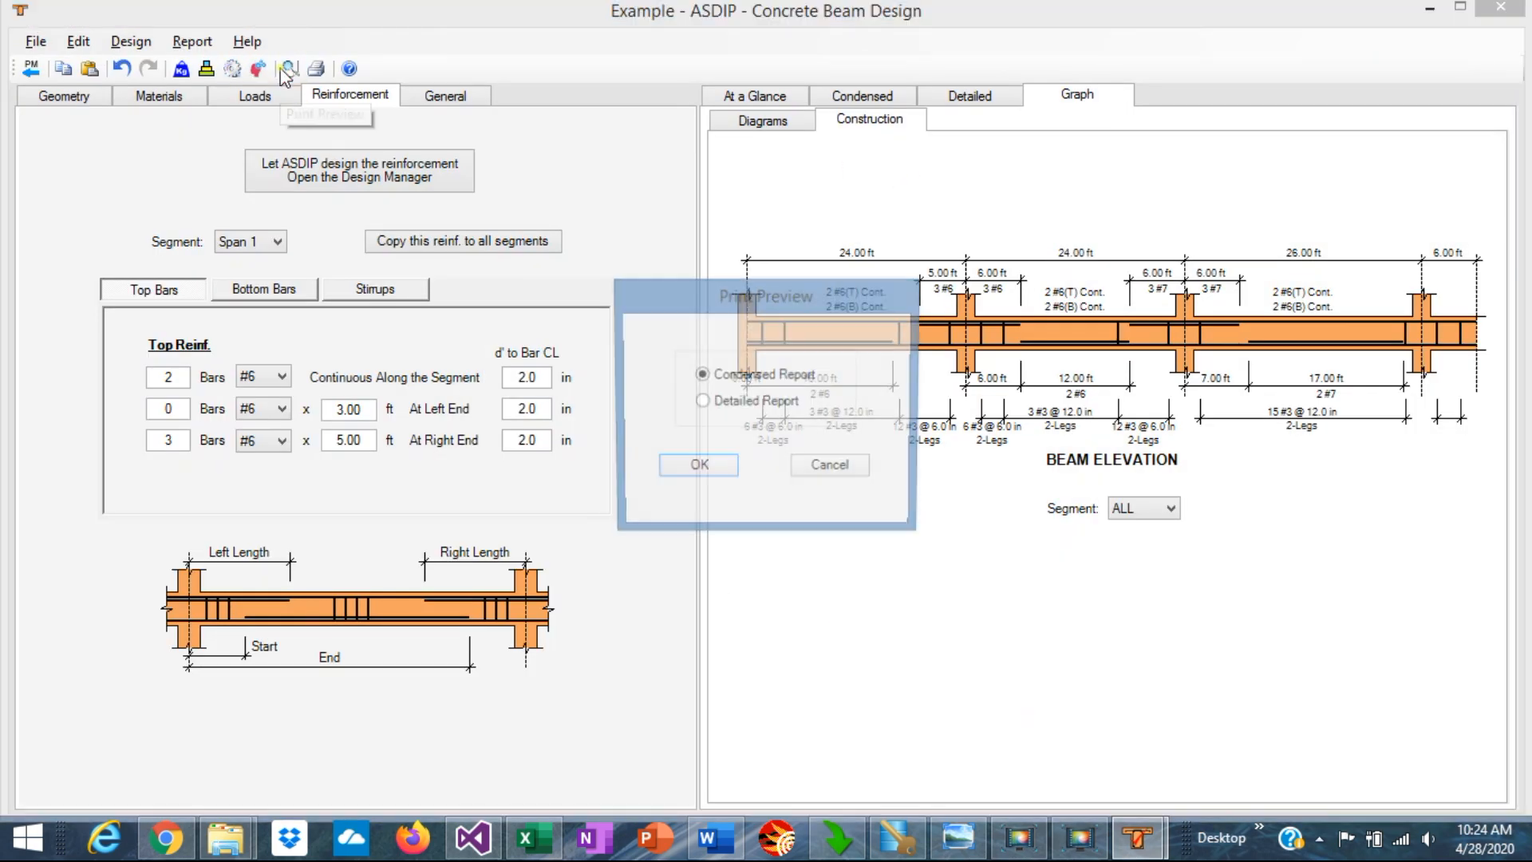
click(702, 401)
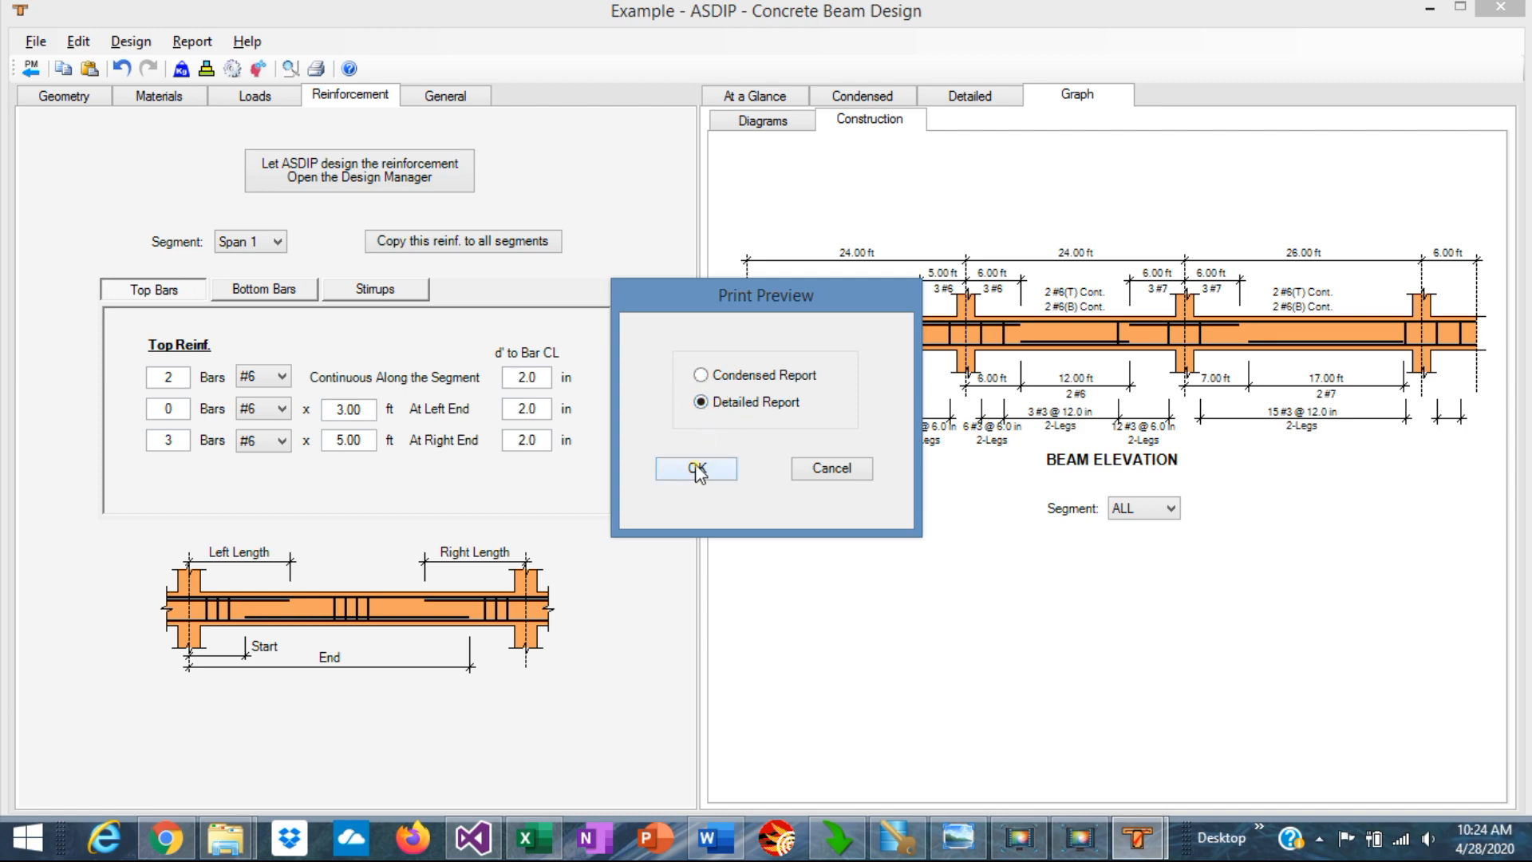
click(694, 468)
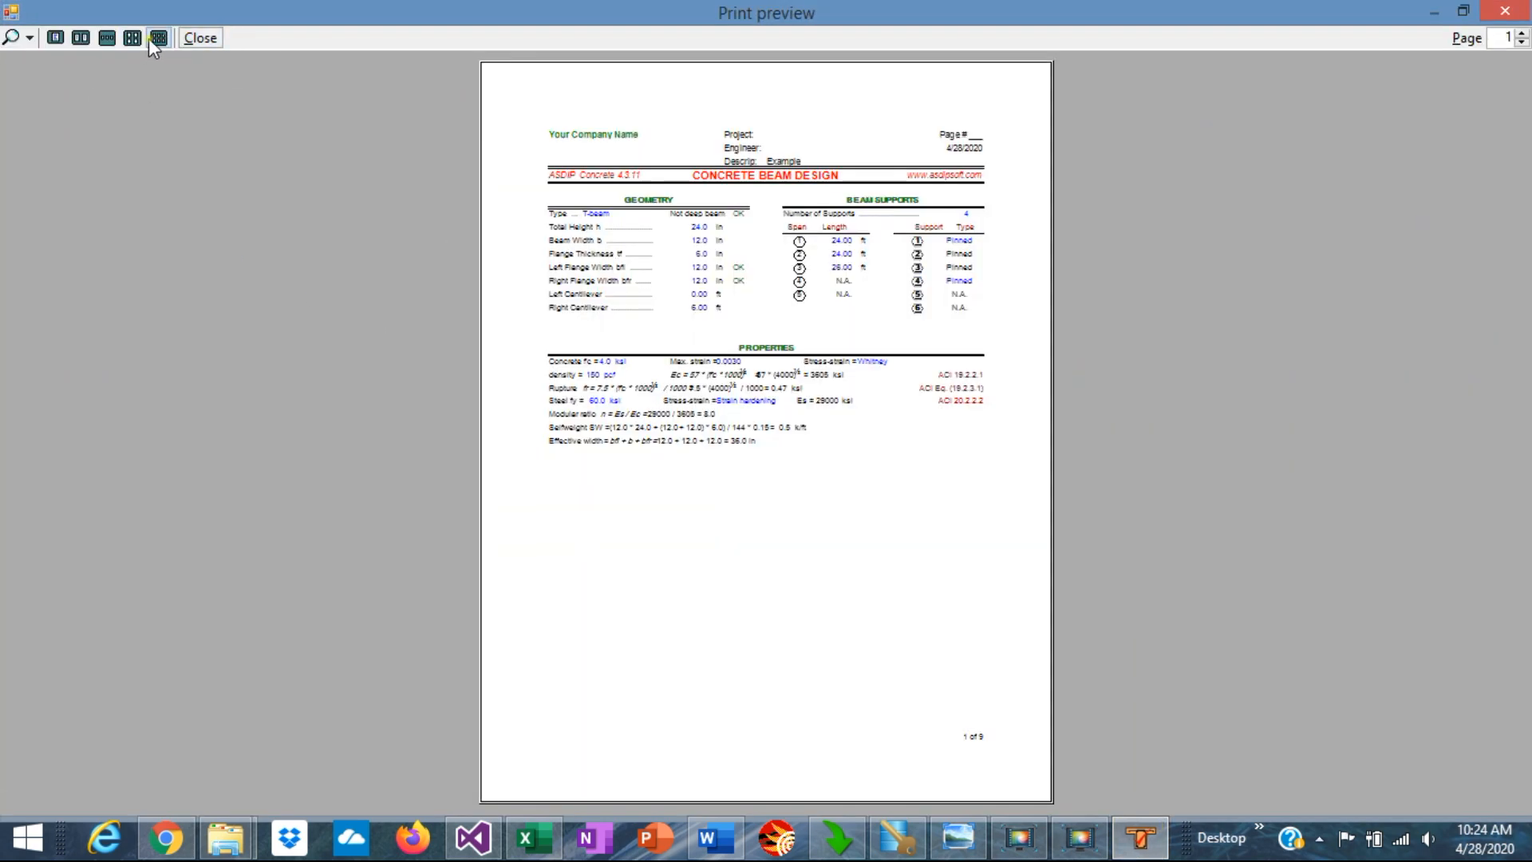
click(157, 37)
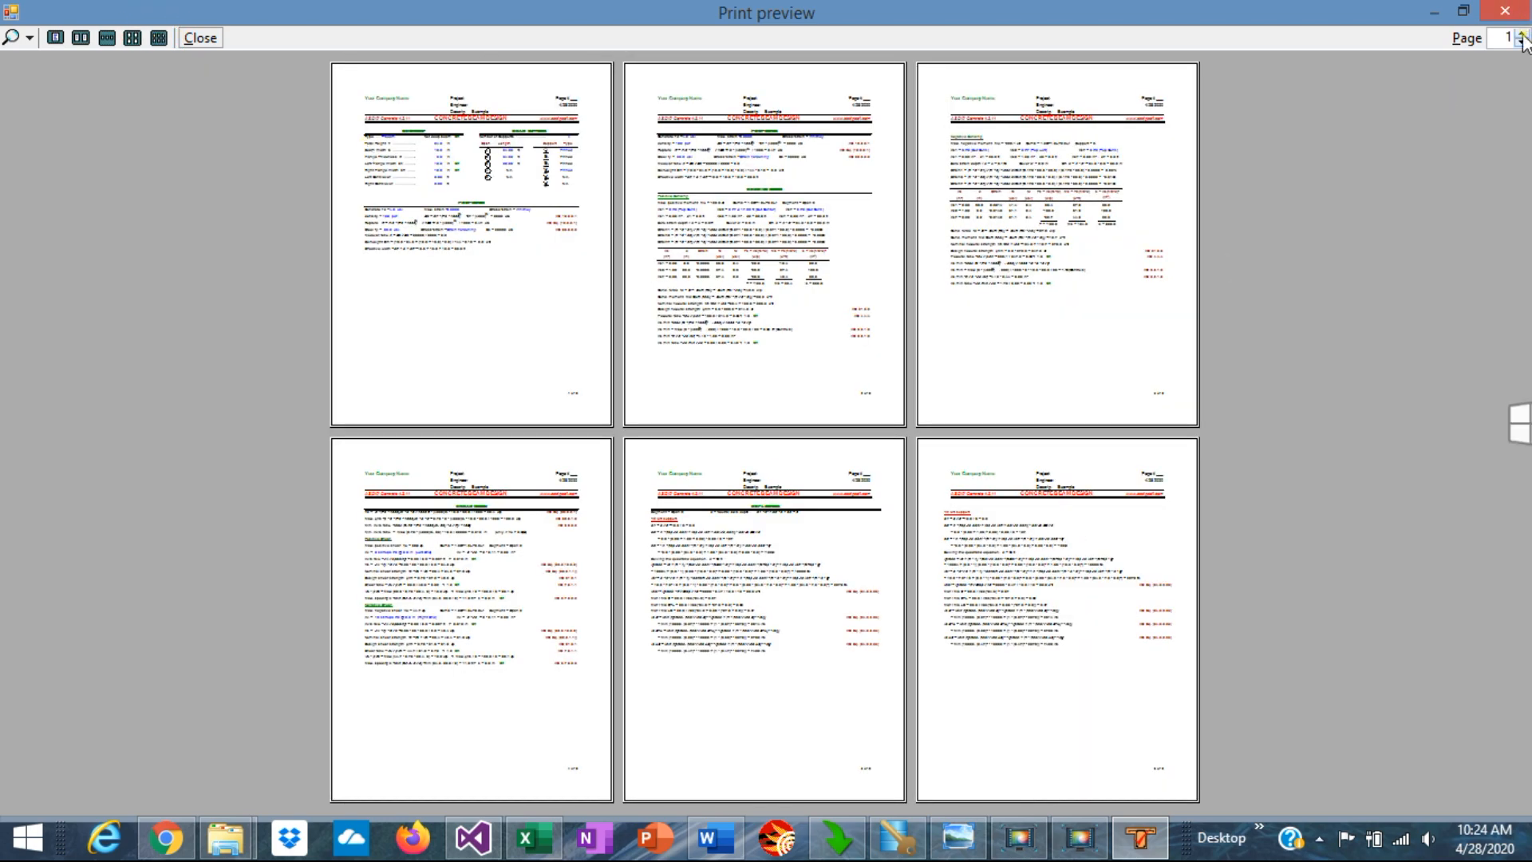
click(1524, 34)
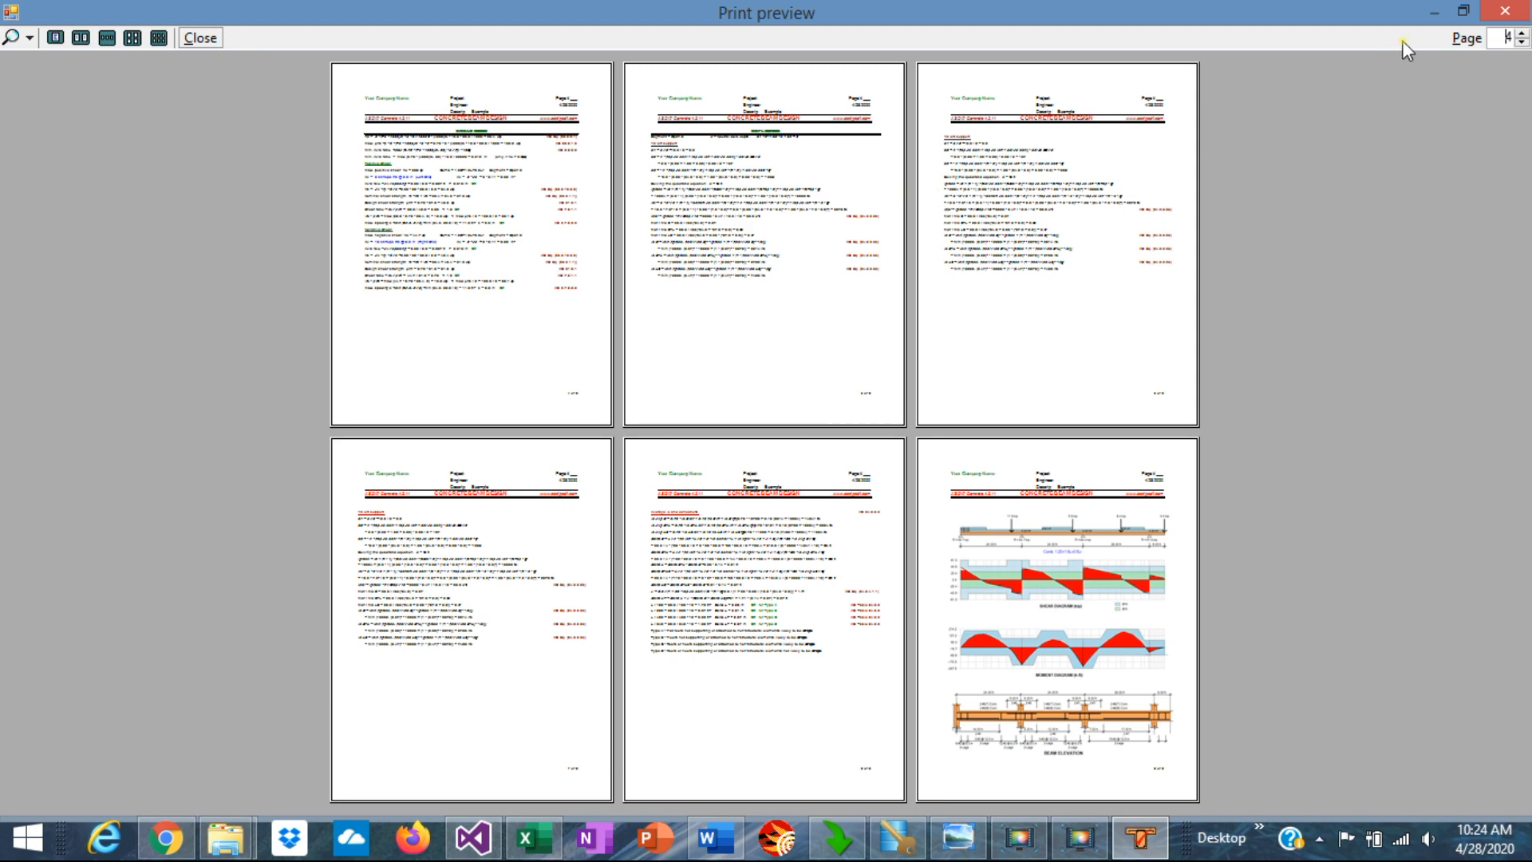
click(199, 37)
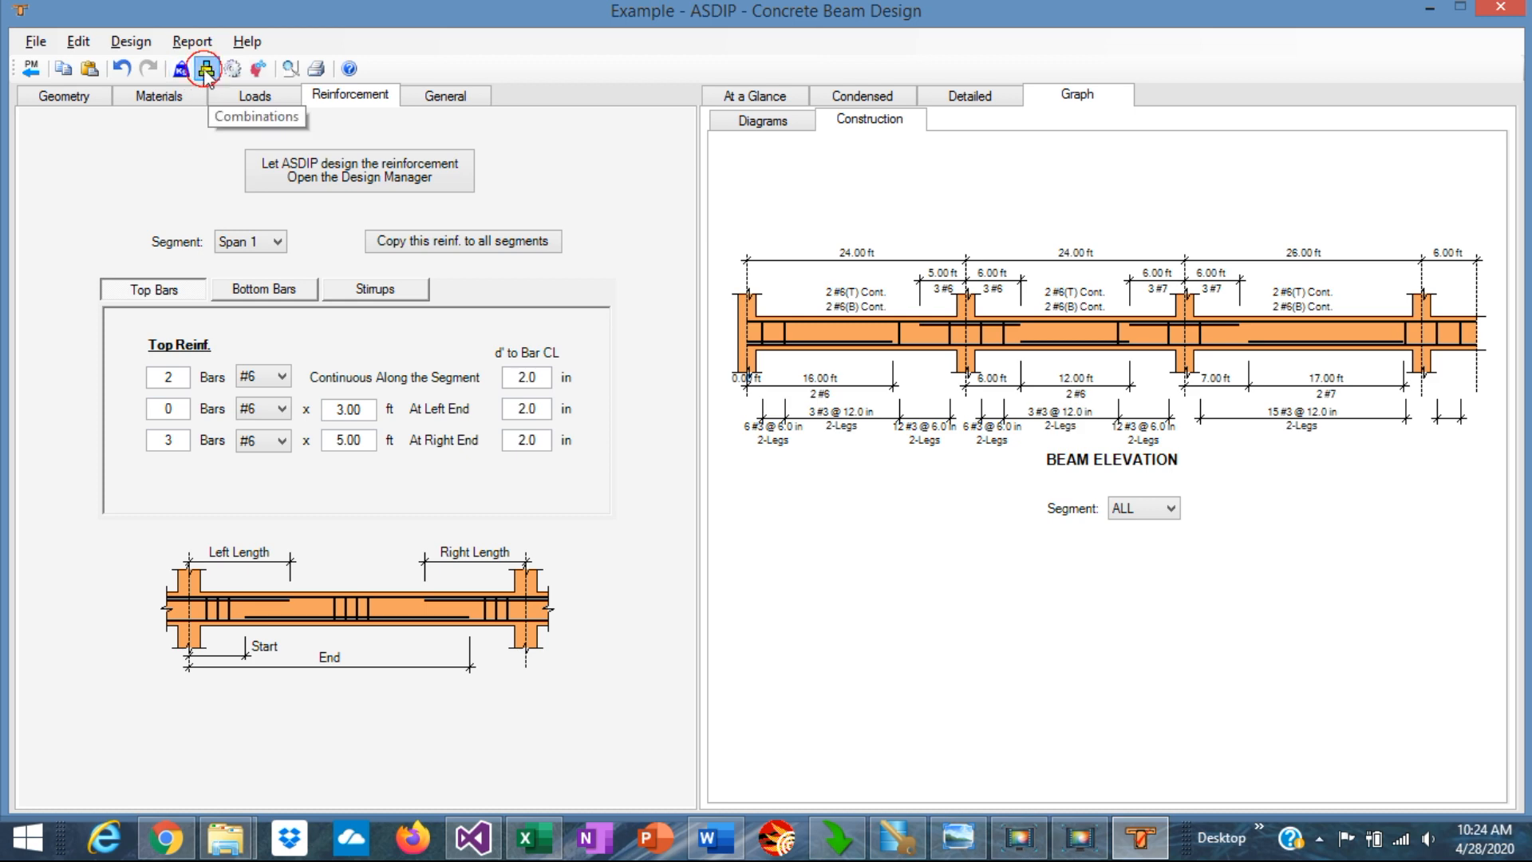
Step: Set the Load Combinations code to User-defined, leaving the factored combination table empty
click(205, 68)
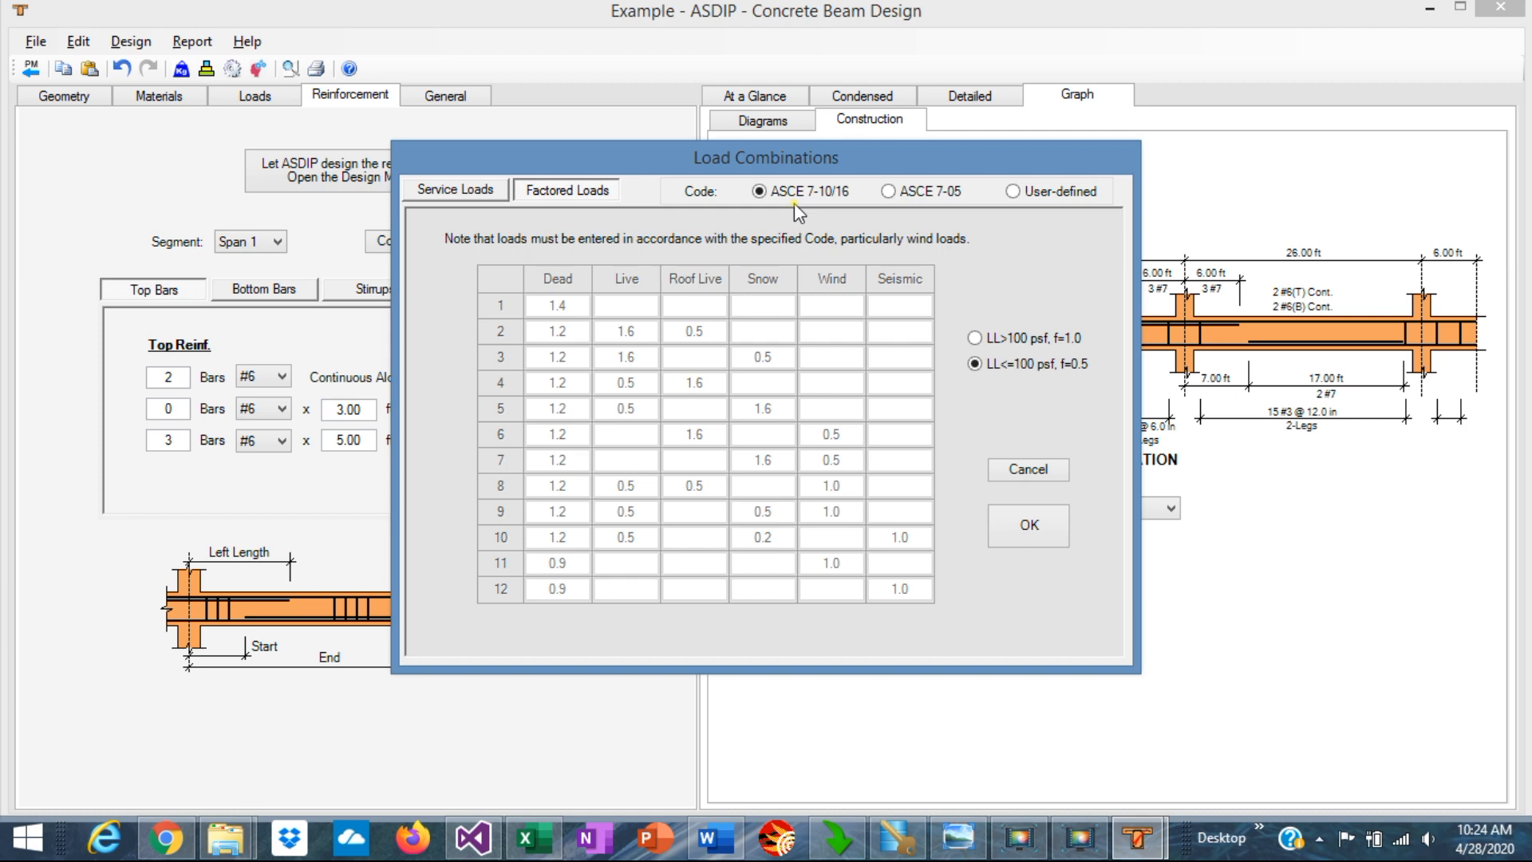
mouse_move(938, 208)
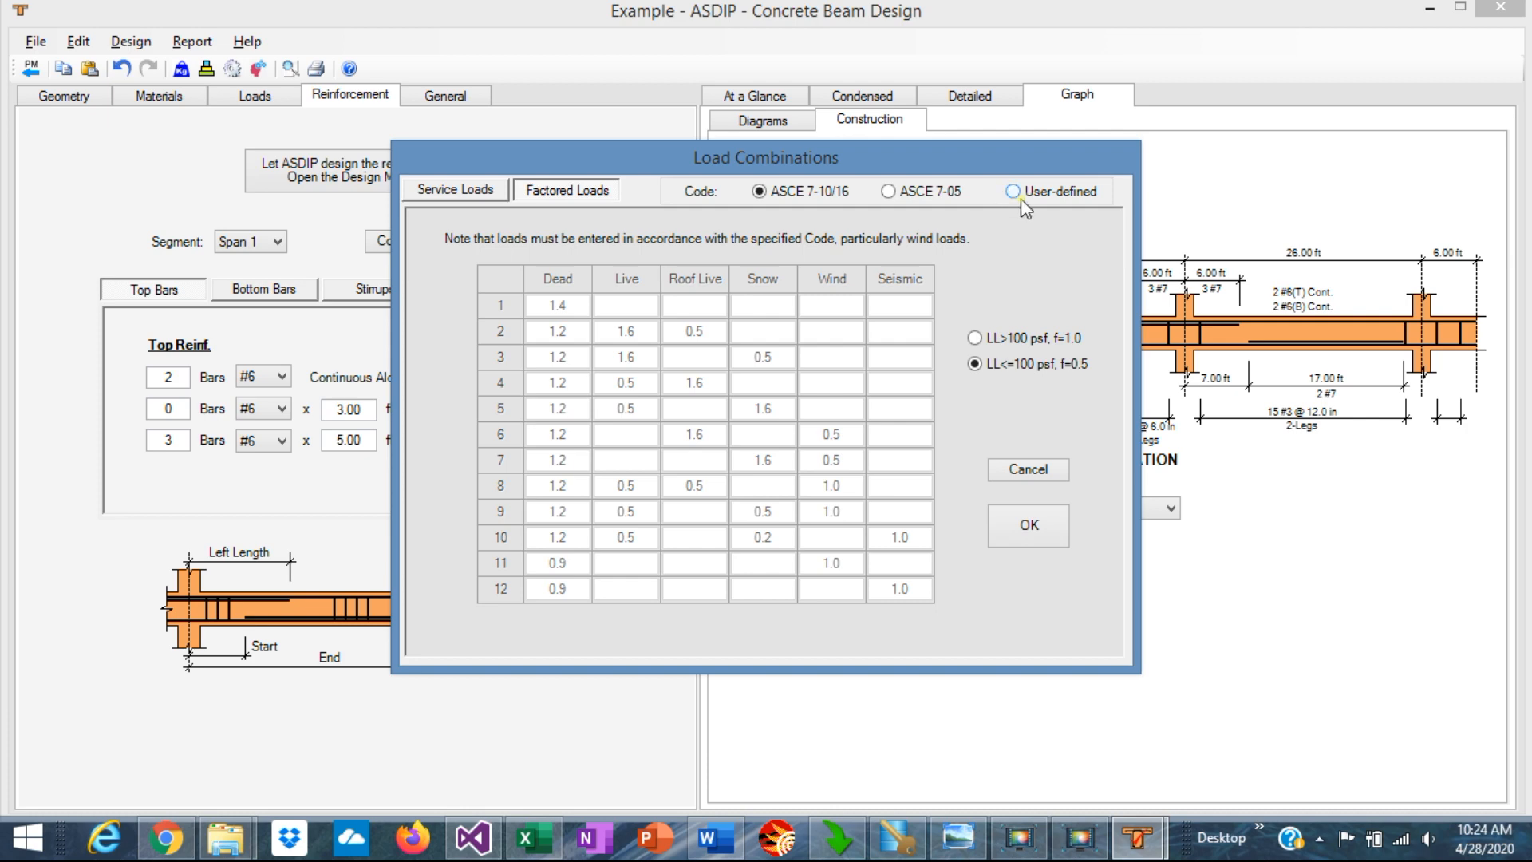
click(1013, 191)
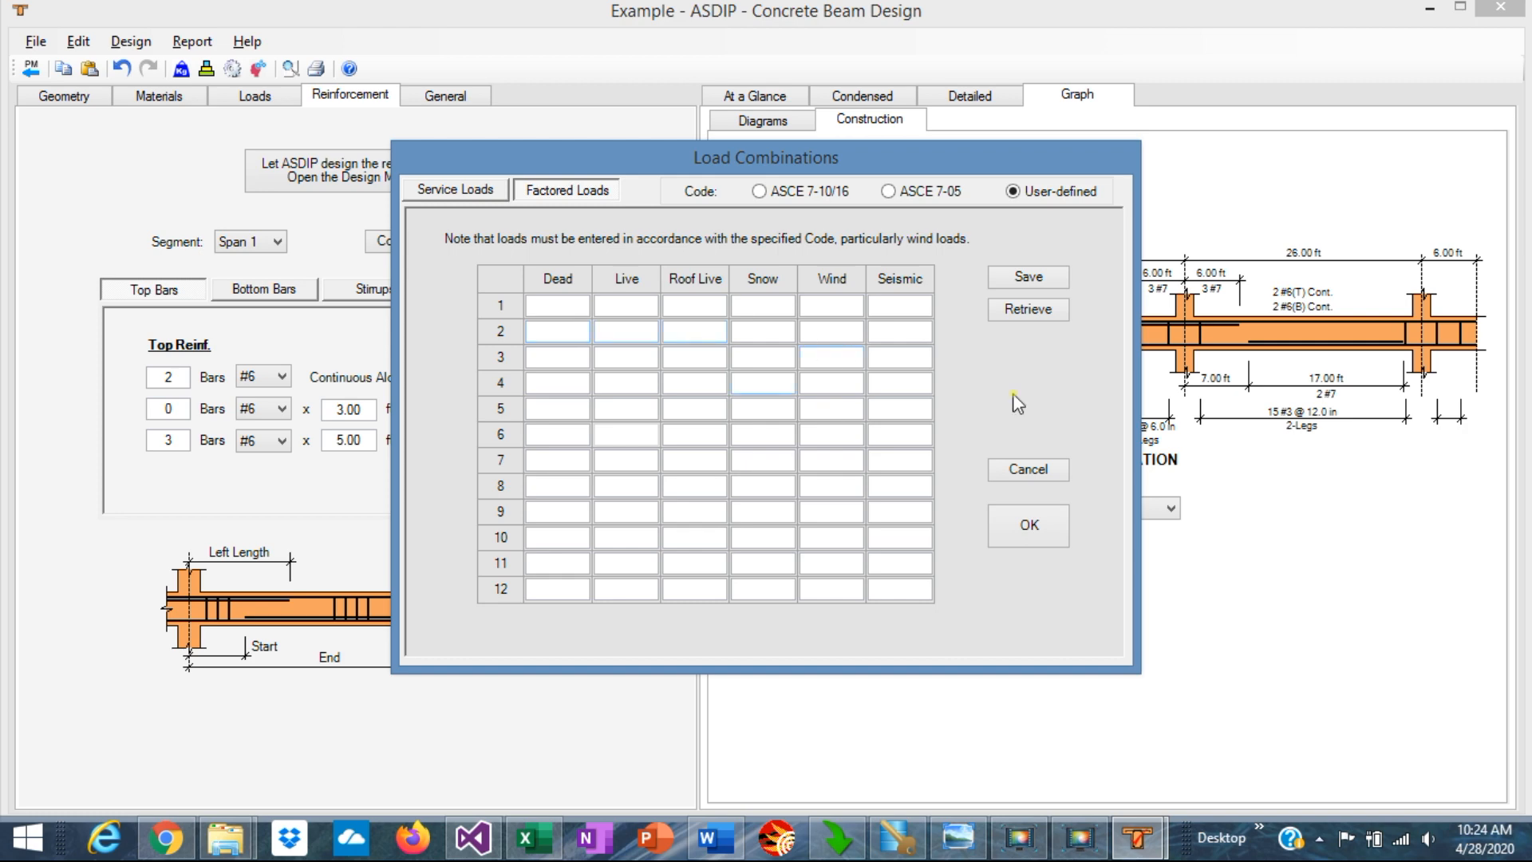
mouse_move(908, 191)
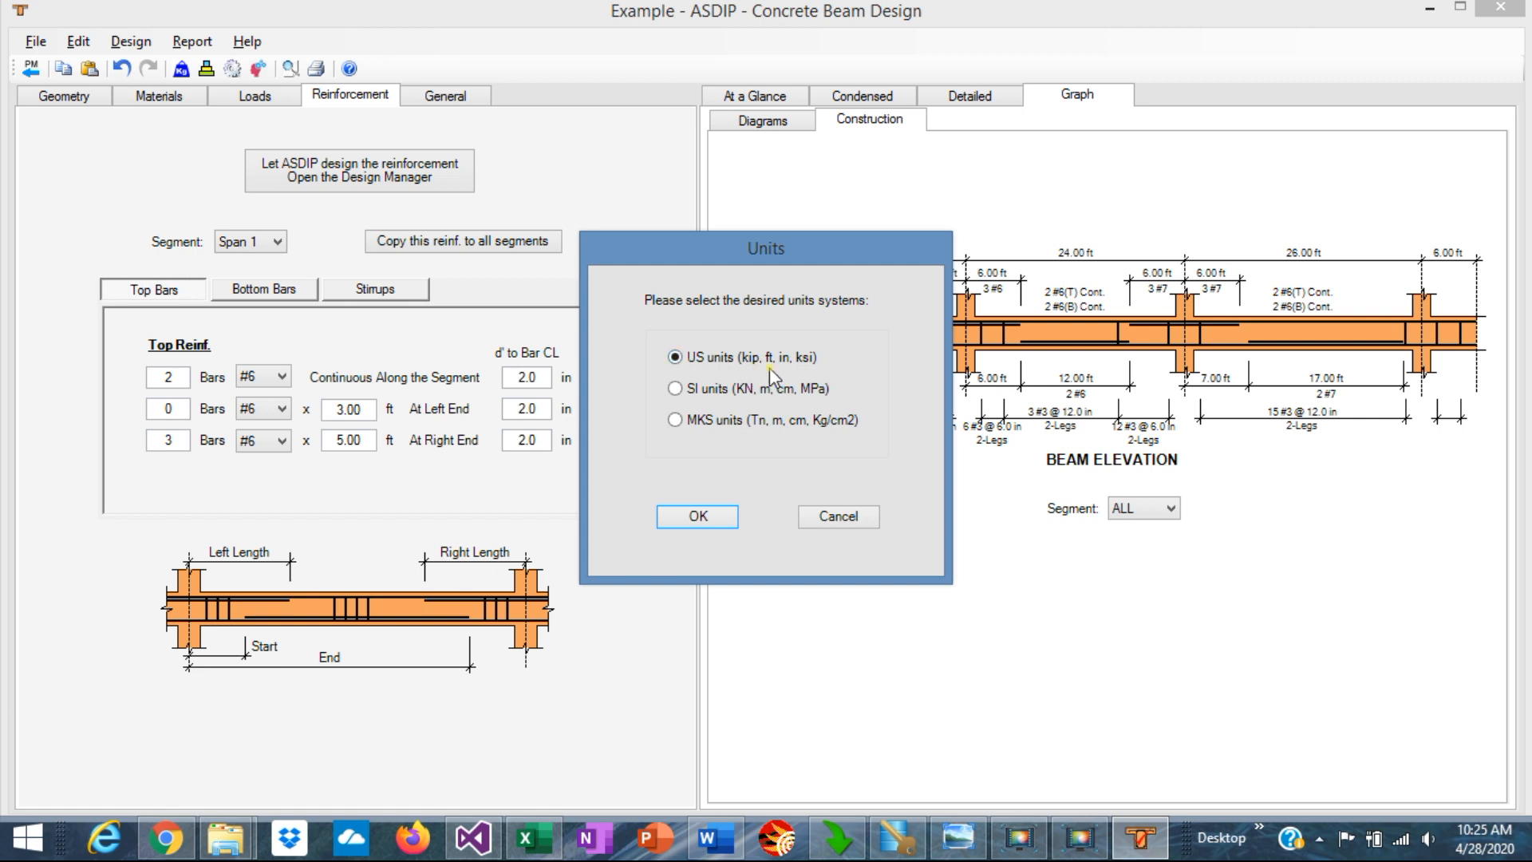
mouse_move(701, 390)
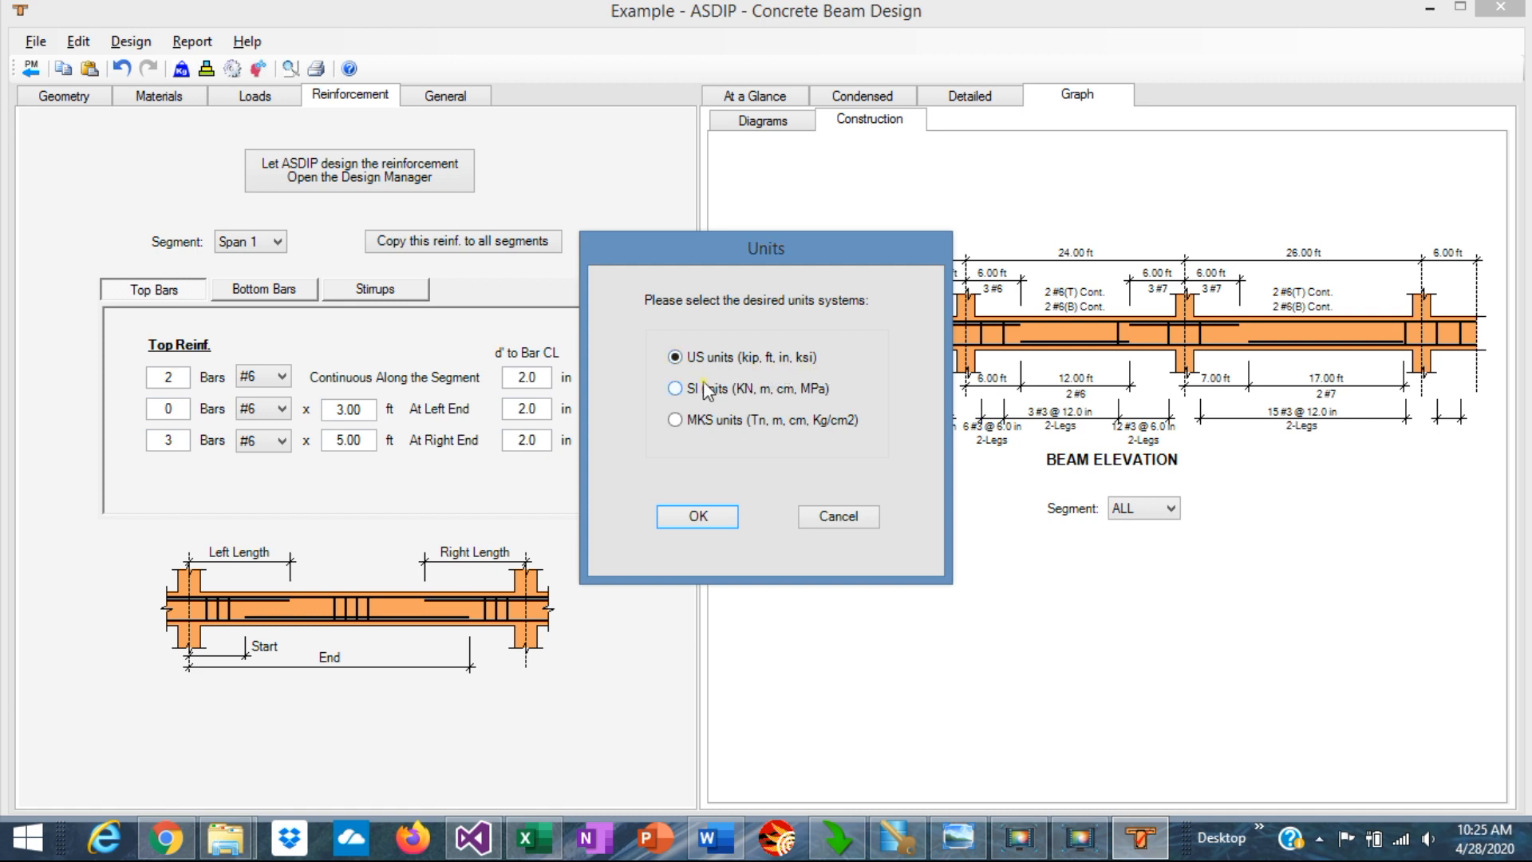
mouse_move(720, 408)
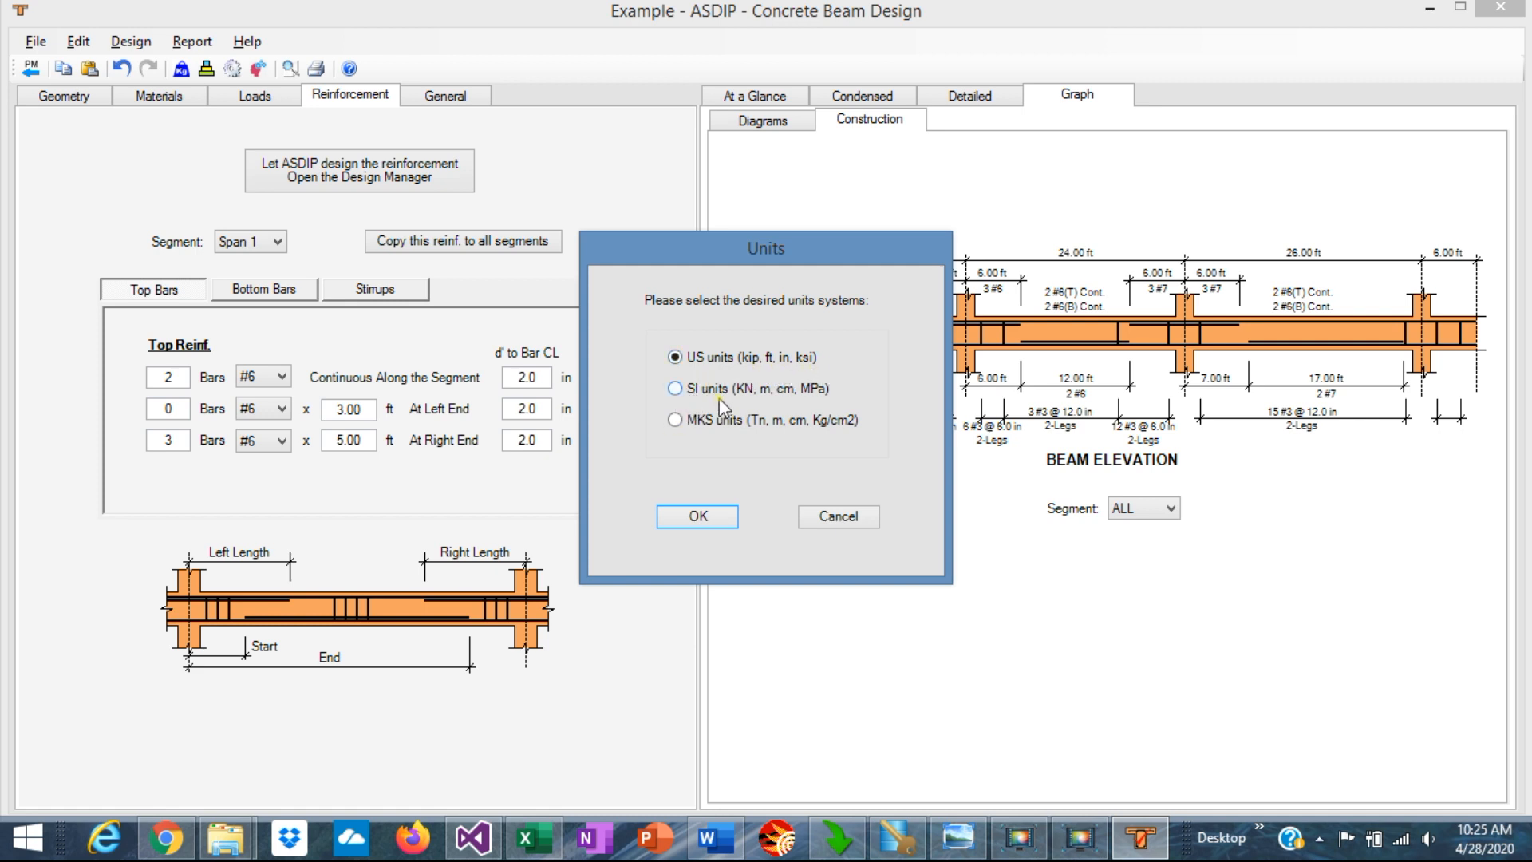
mouse_move(769, 408)
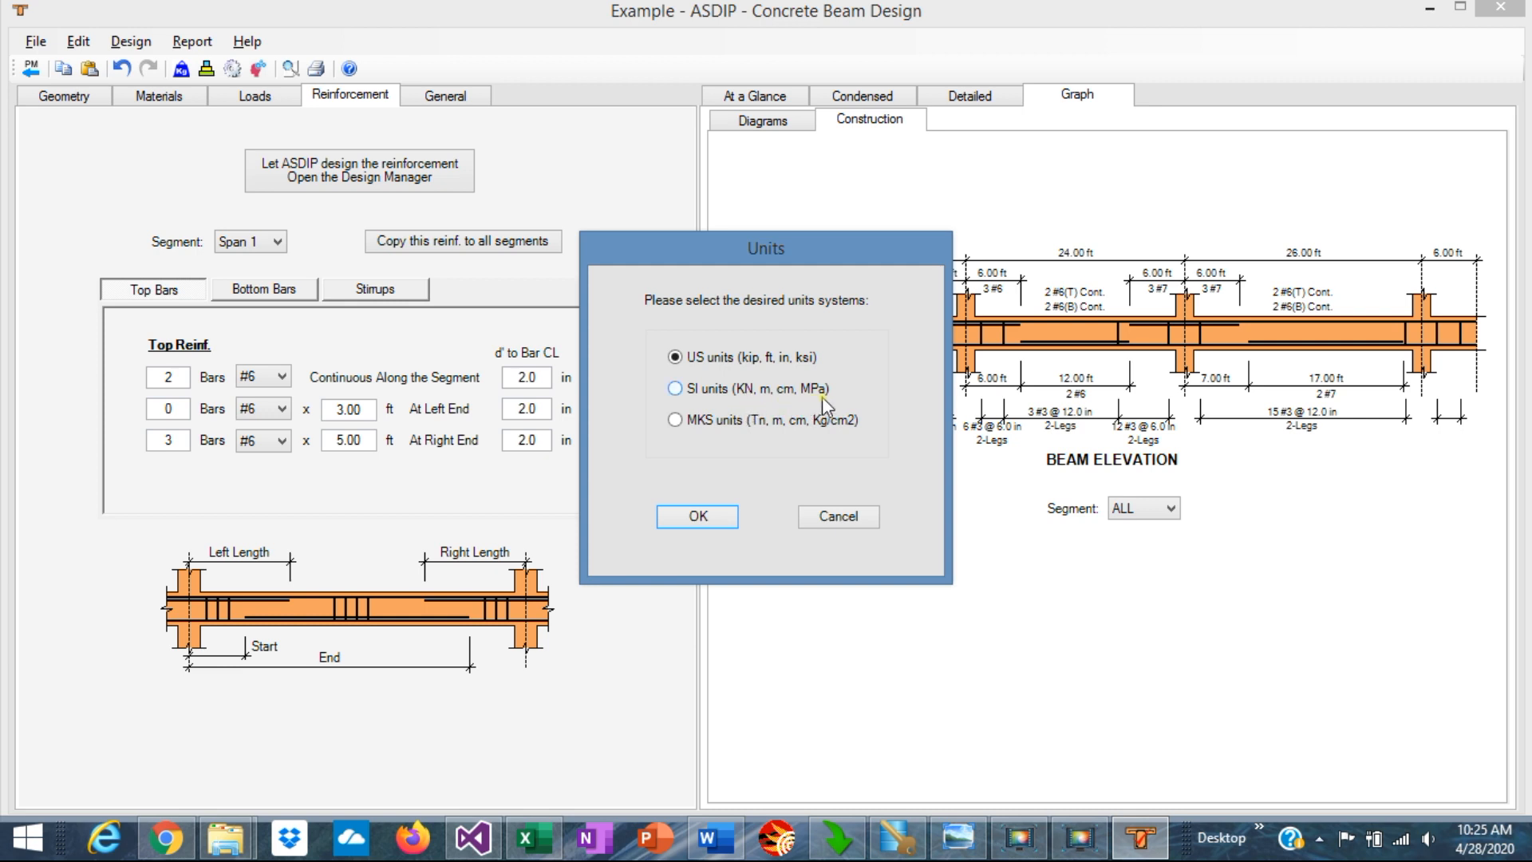
mouse_move(690, 440)
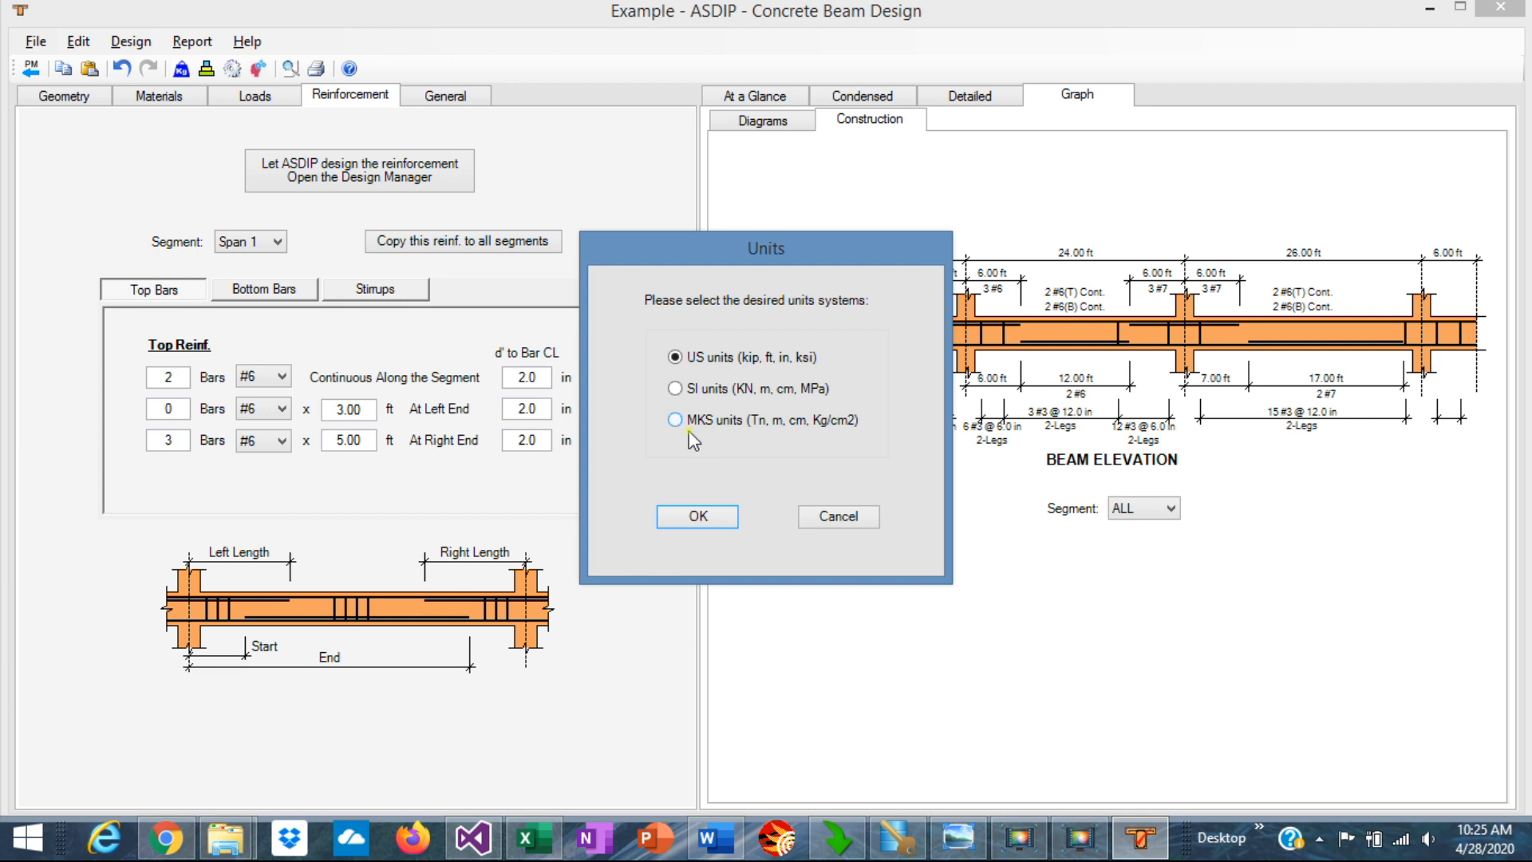
mouse_move(788, 437)
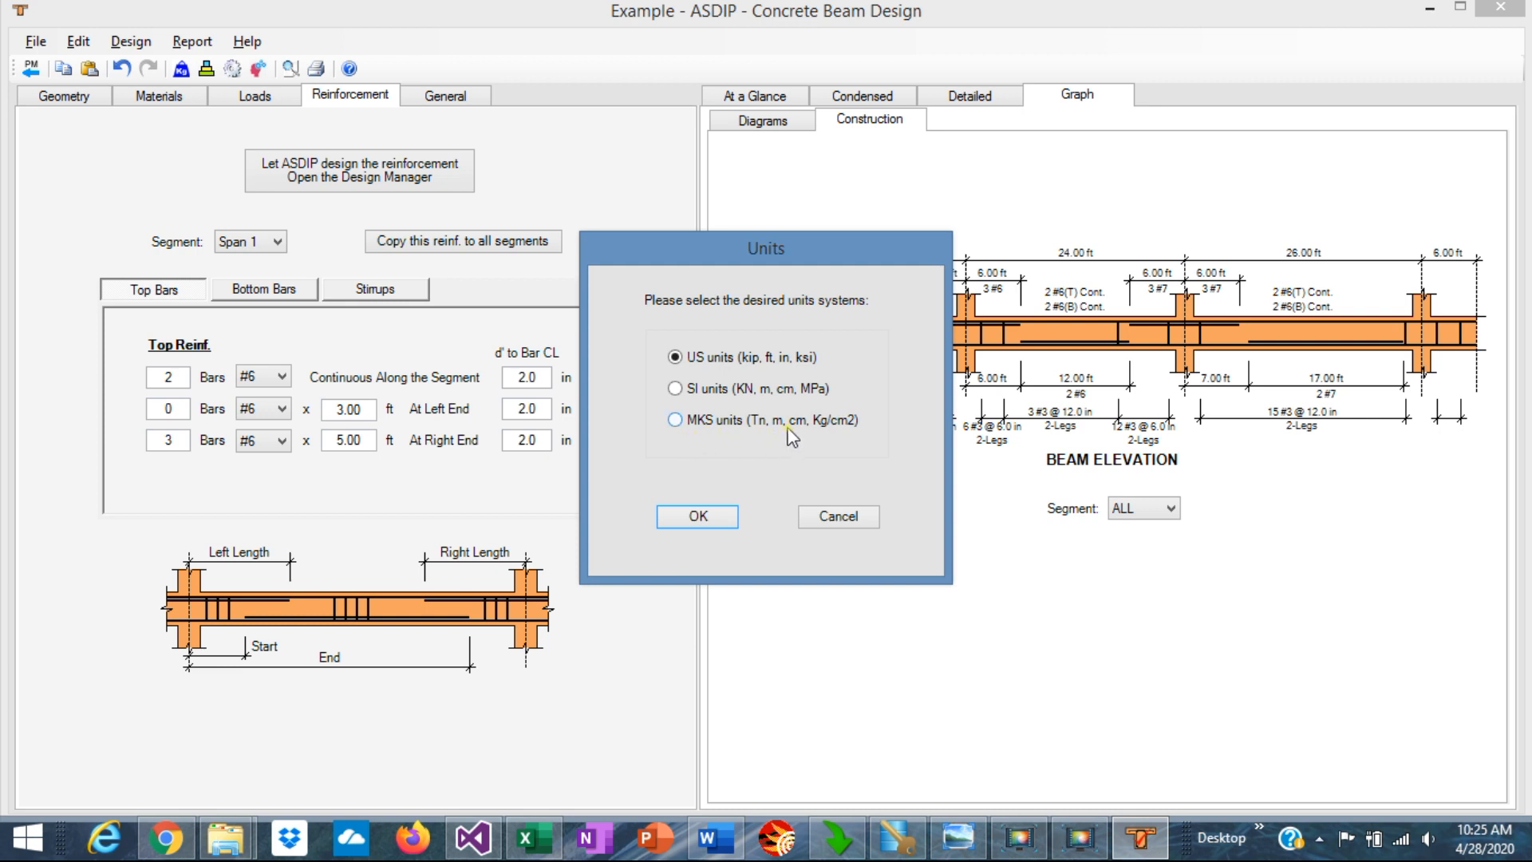
mouse_move(849, 432)
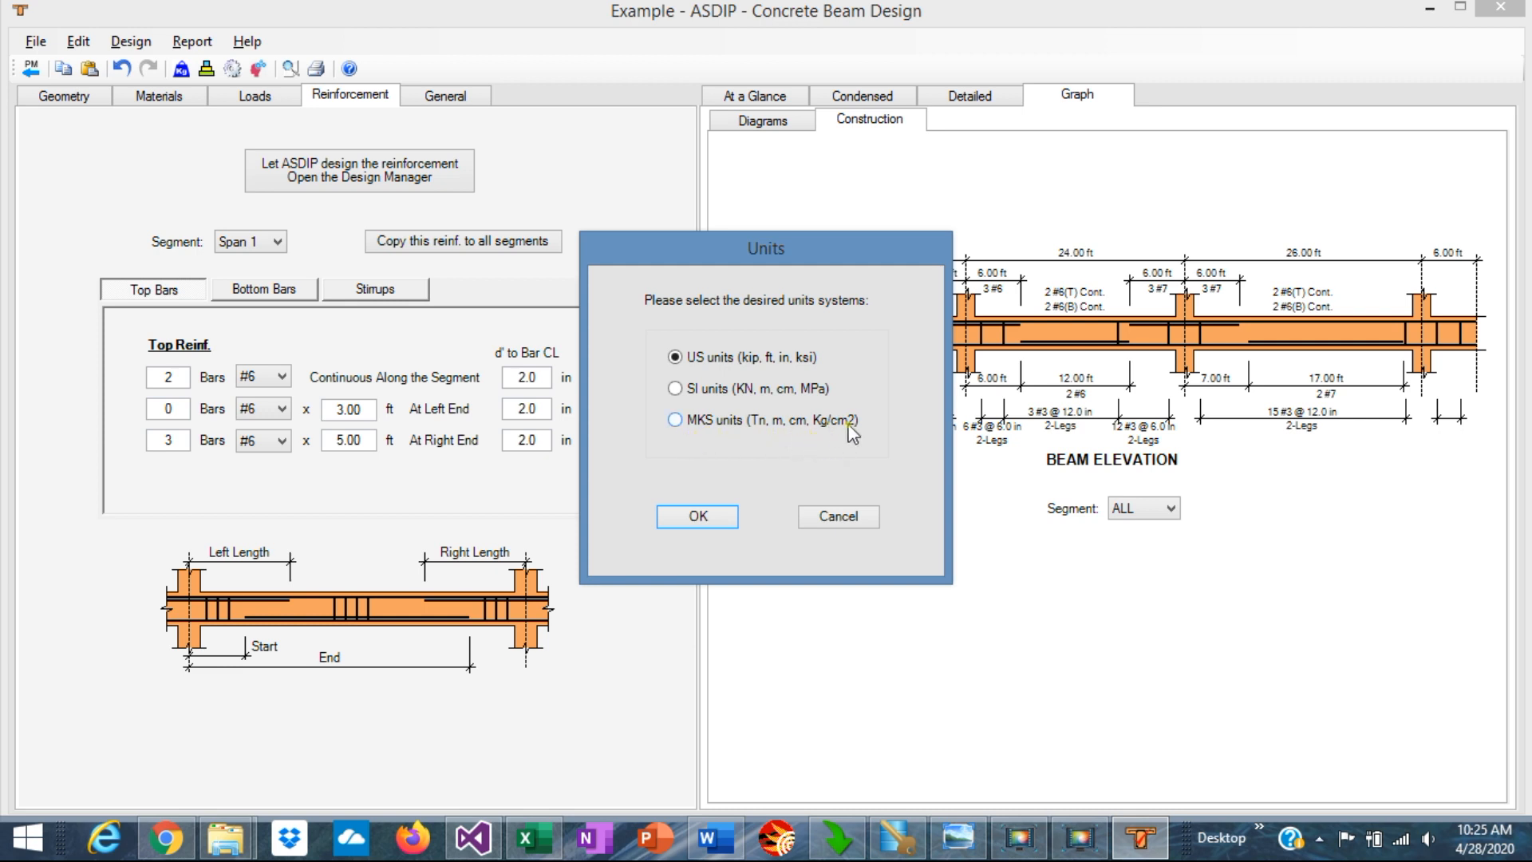
mouse_move(836, 516)
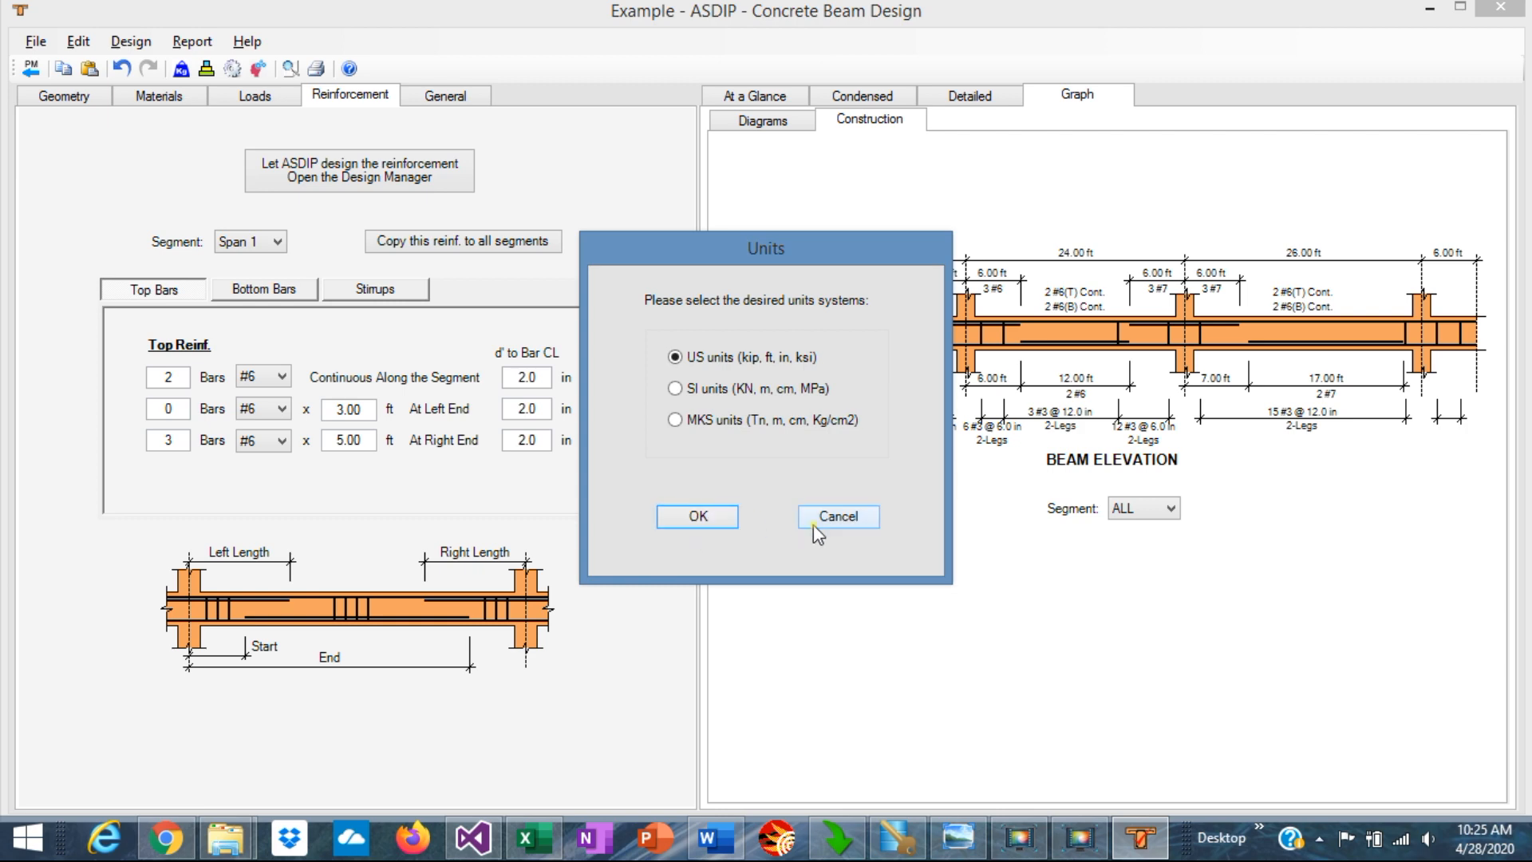
Step: Cancel the Units dialog after reviewing US, SI and MKS, keeping US units
click(837, 516)
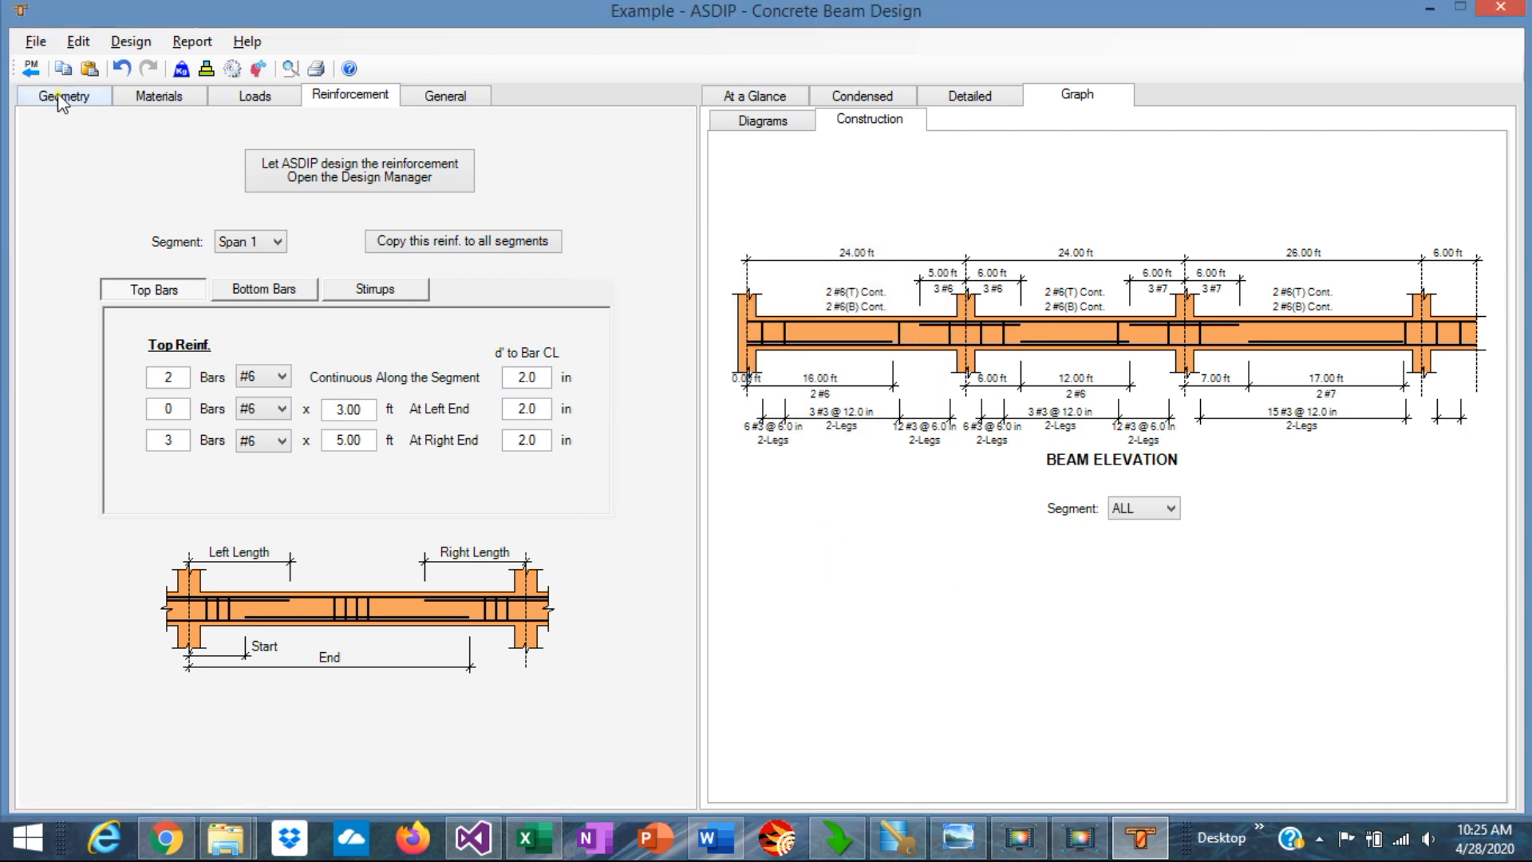
Step: Show the Geometry inputs: 24-inch T-beam, four supports, three spans, 6 ft cantilever
click(62, 95)
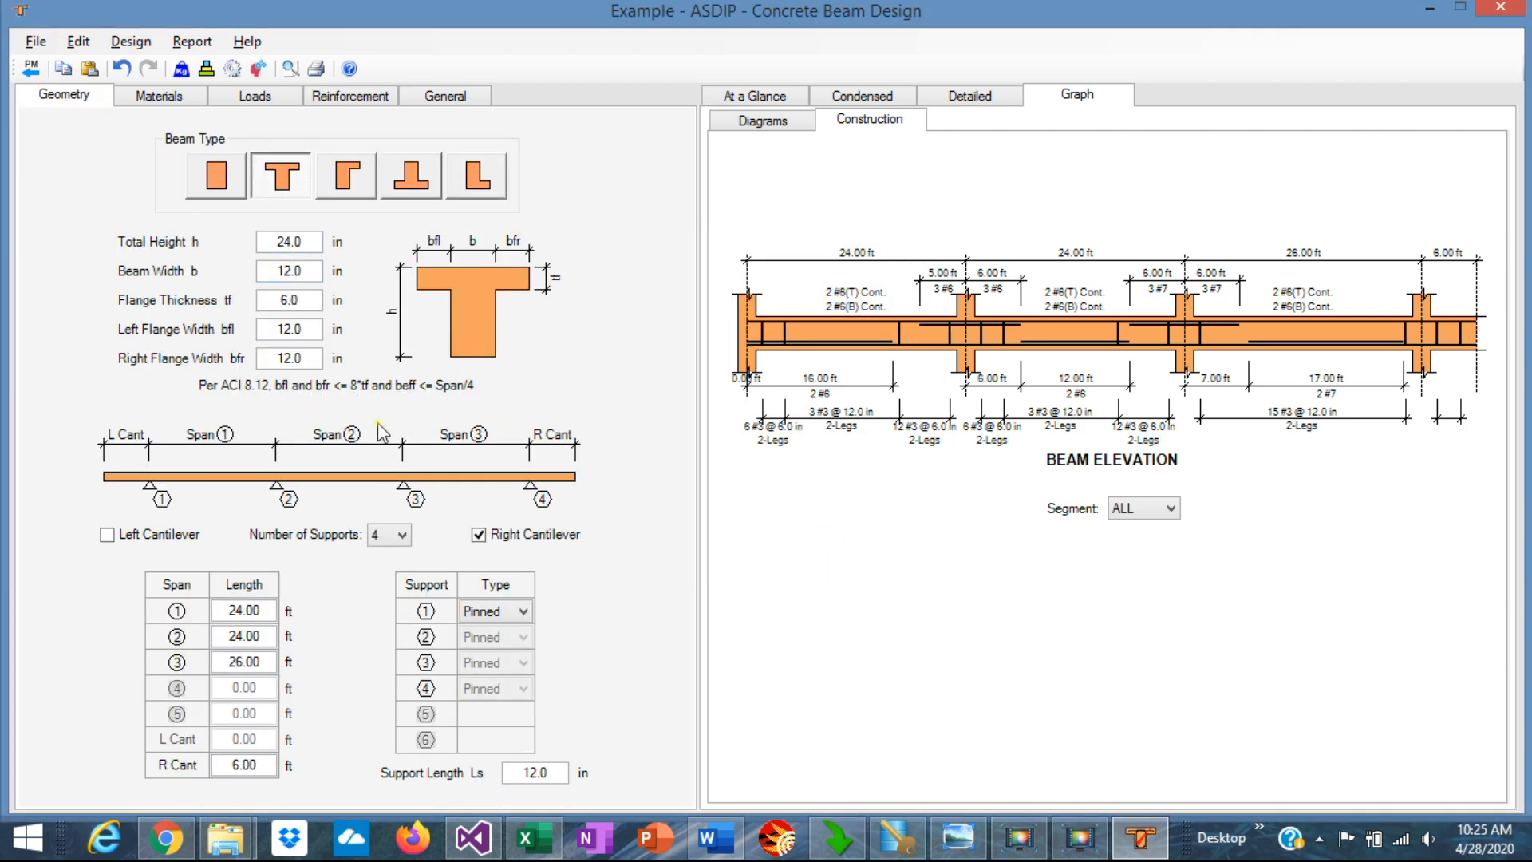
mouse_move(396, 244)
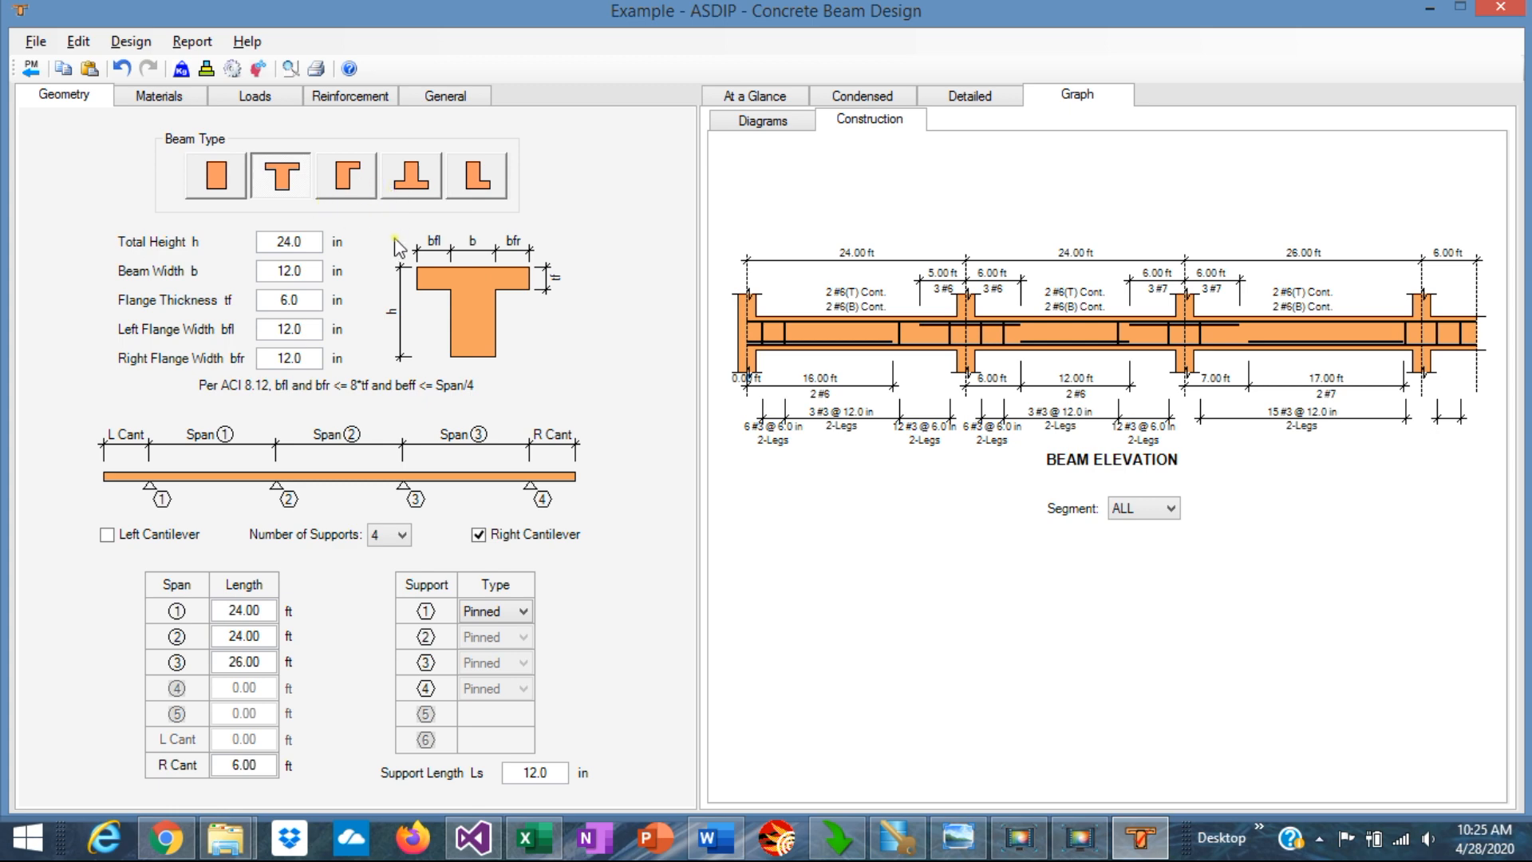
mouse_move(826, 250)
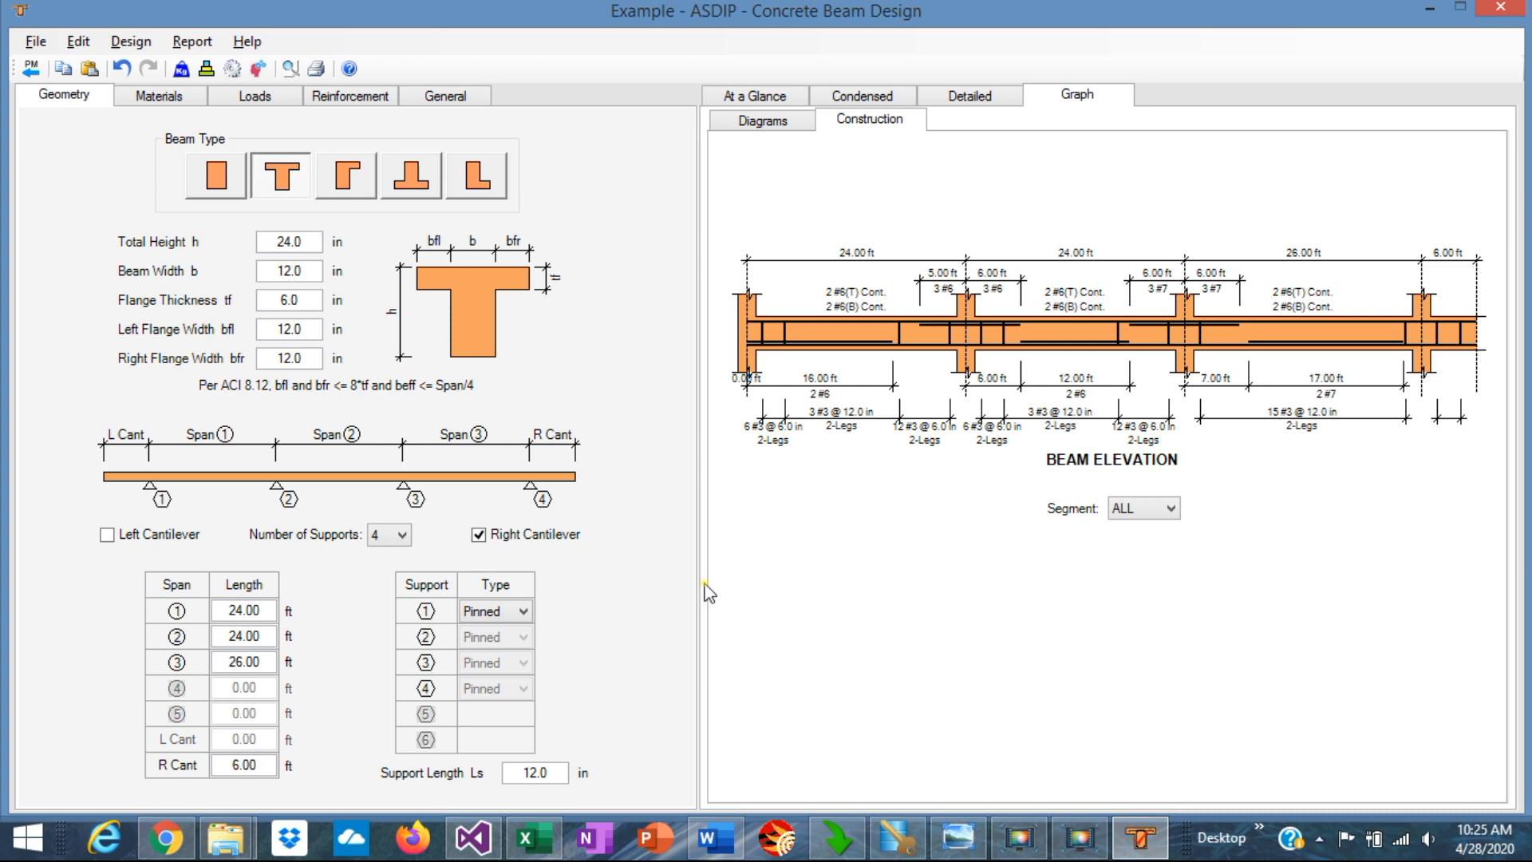
mouse_move(744, 694)
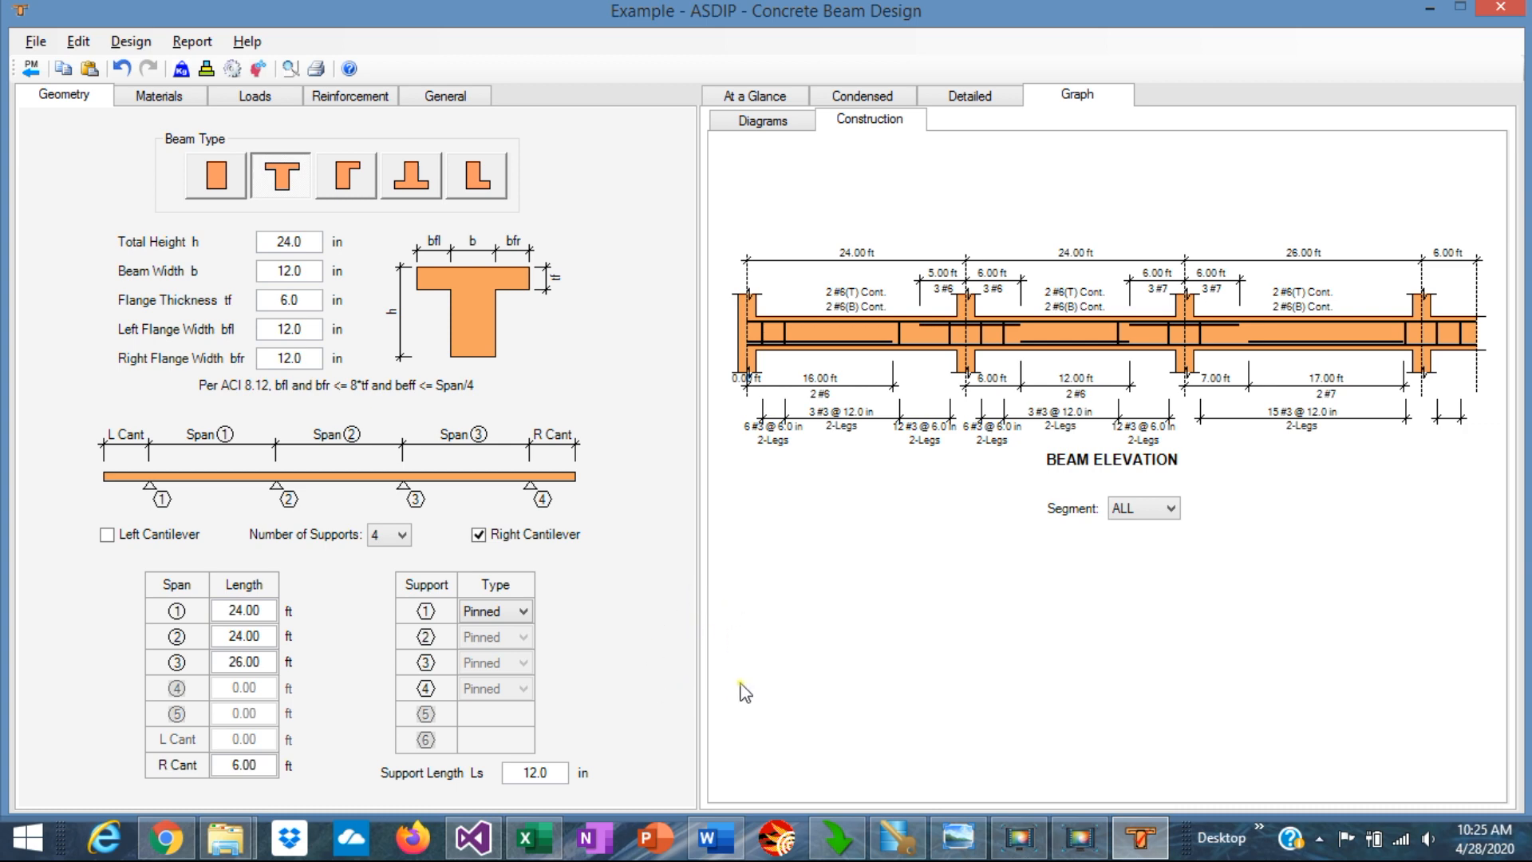